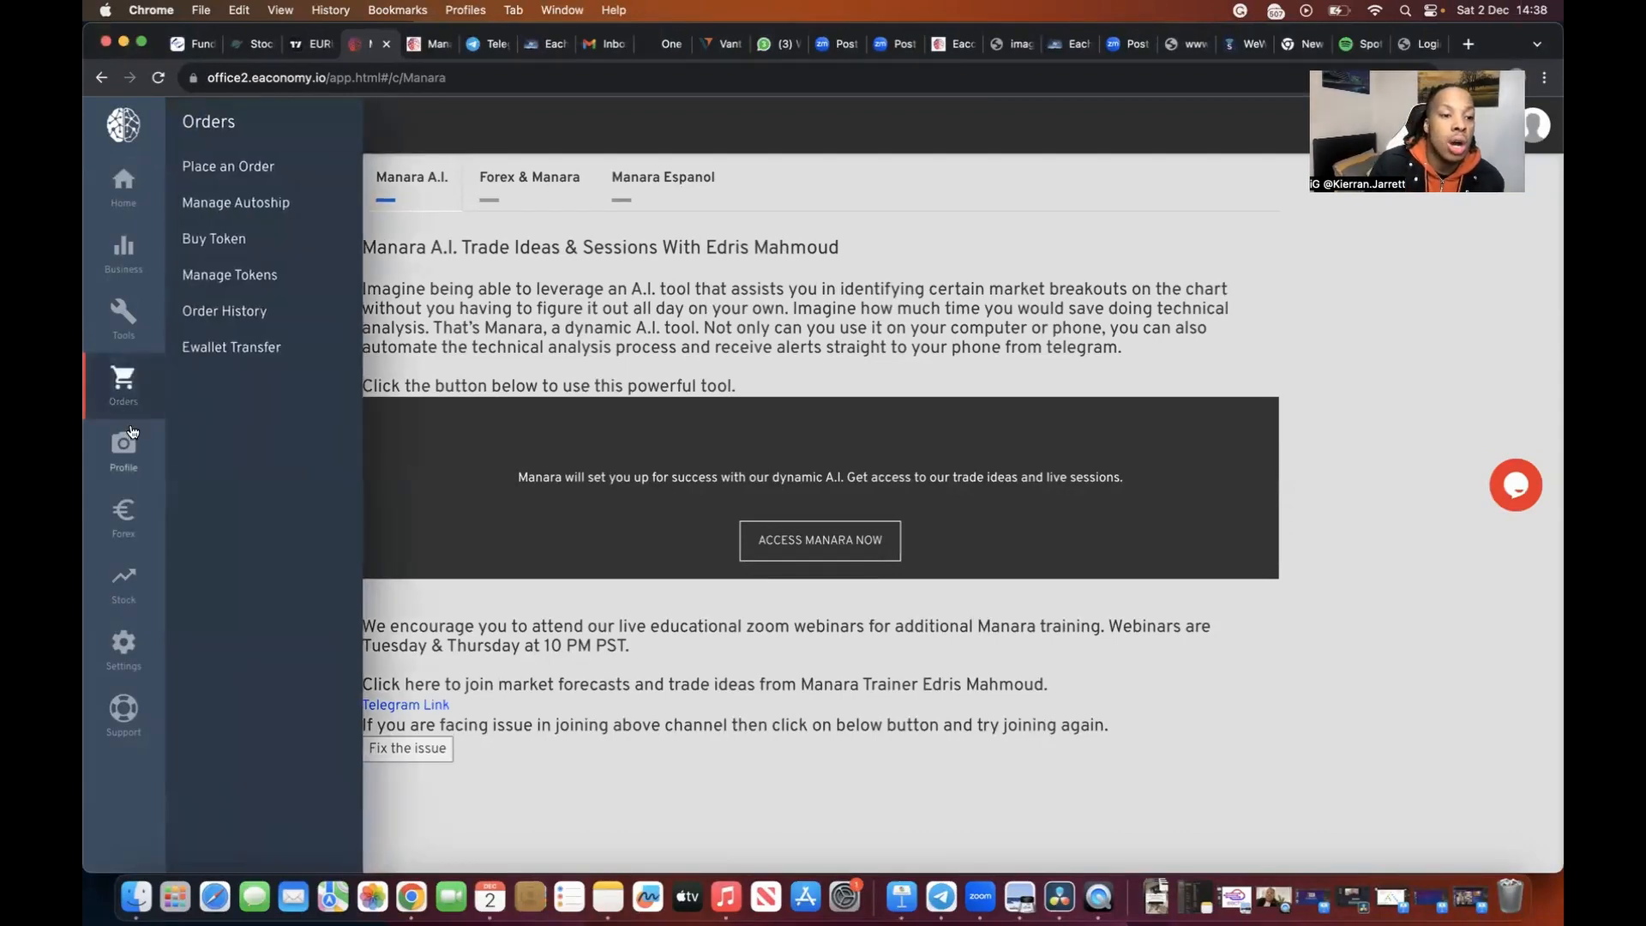
# - Open the Eacho service under Forex and activate Eacho technology
pyautogui.click(124, 517)
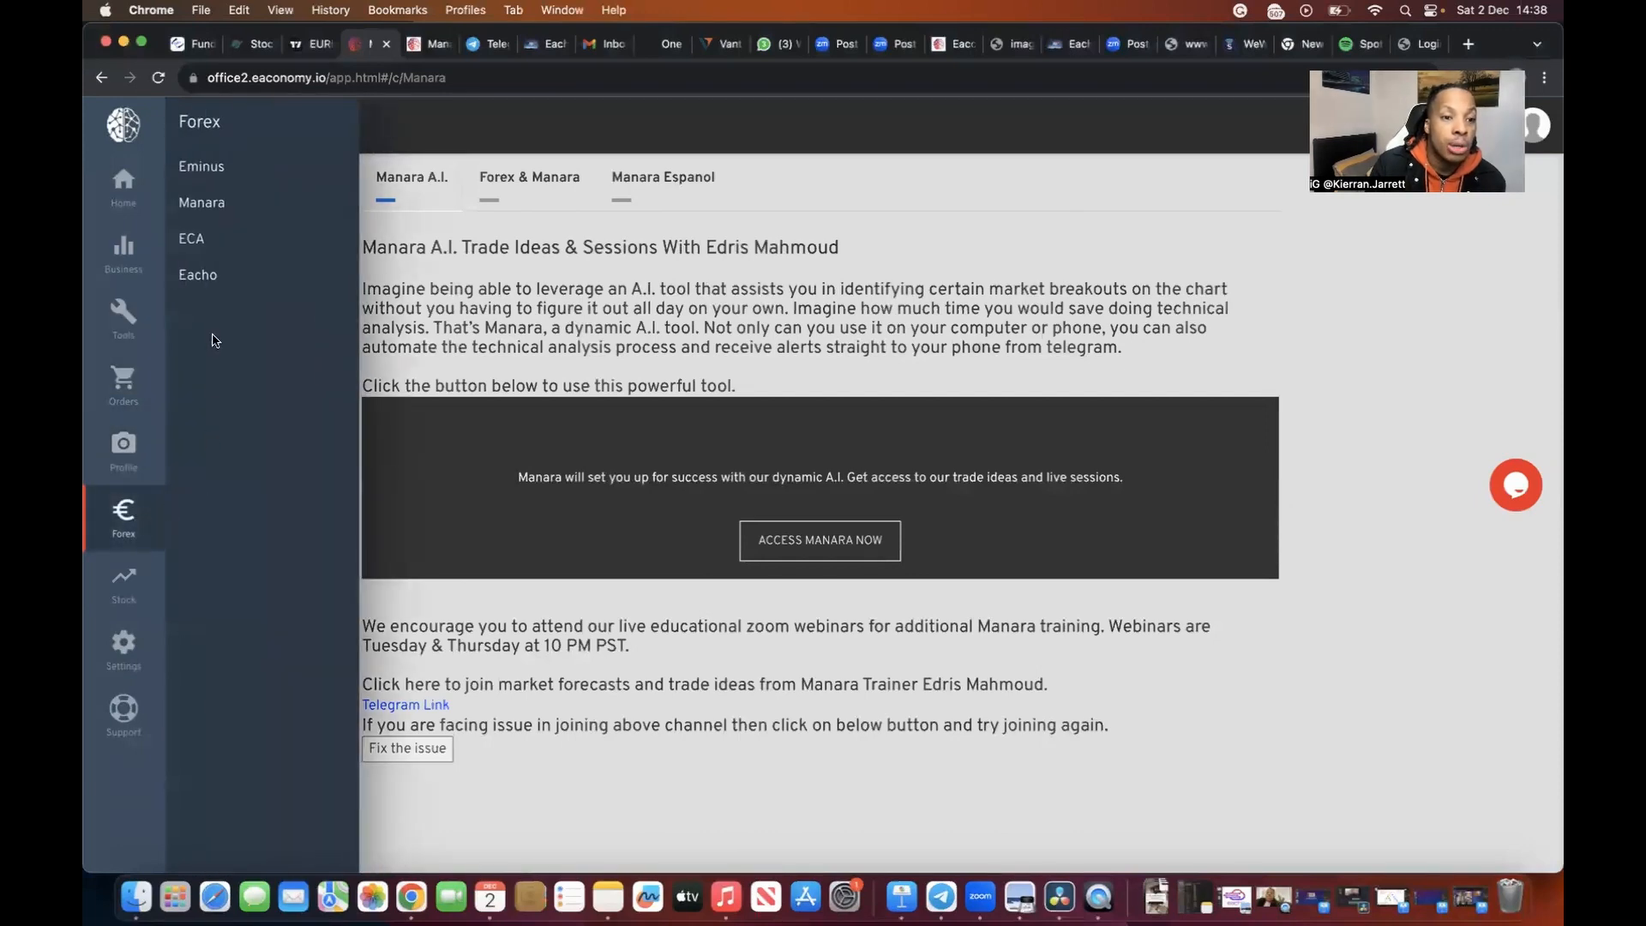
pyautogui.click(197, 275)
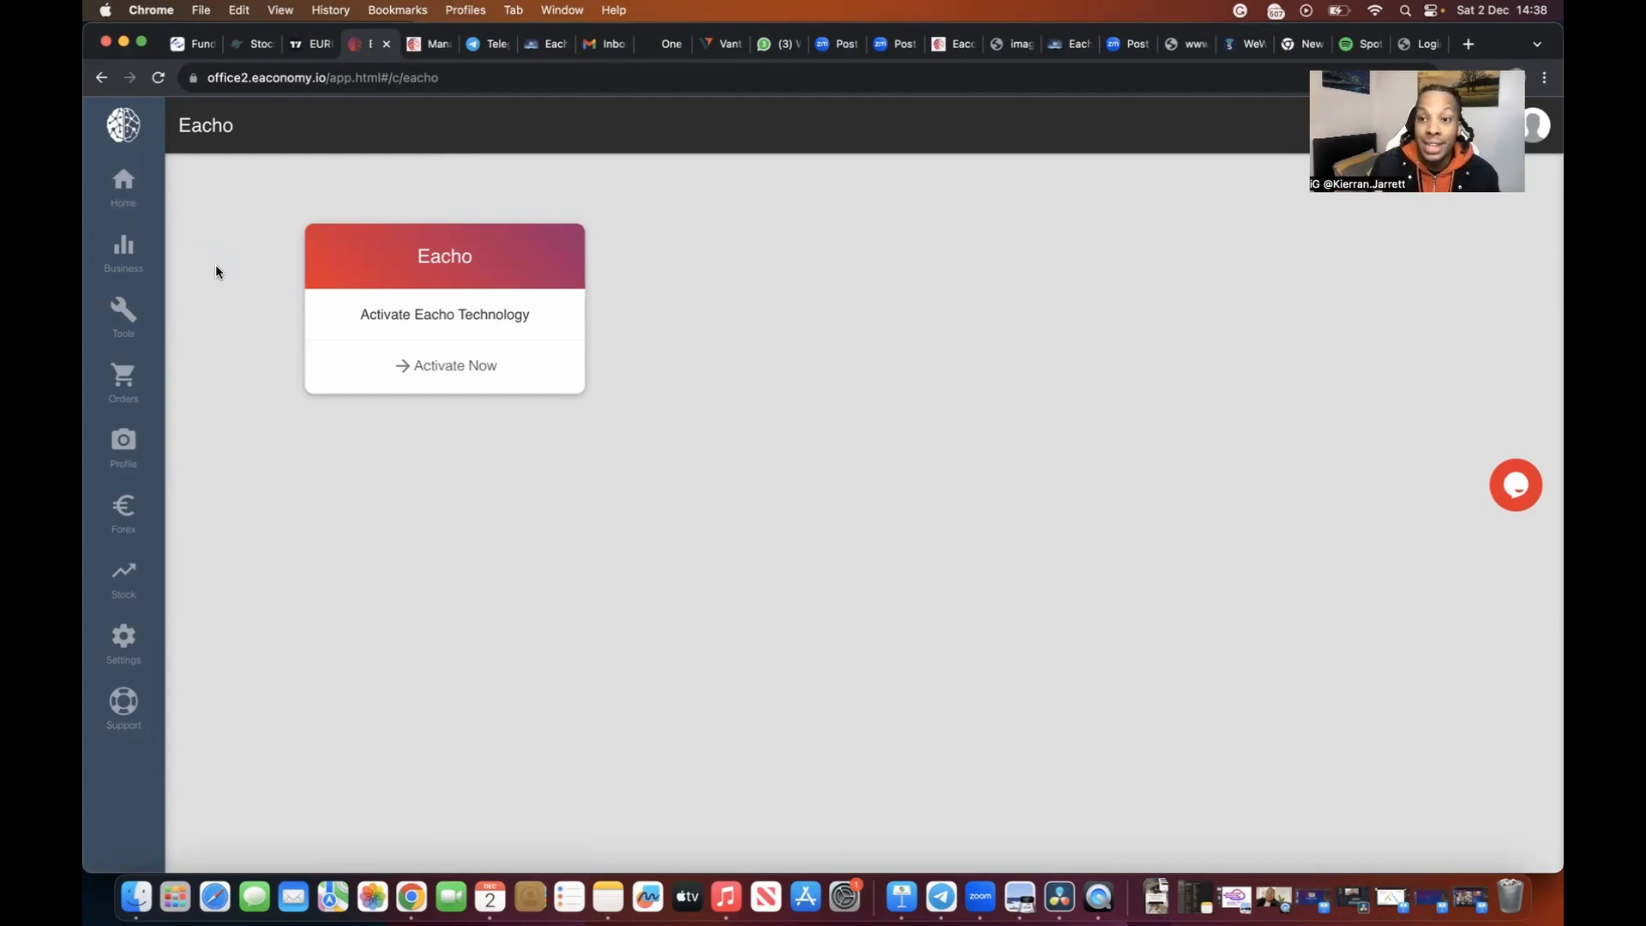
pyautogui.click(444, 366)
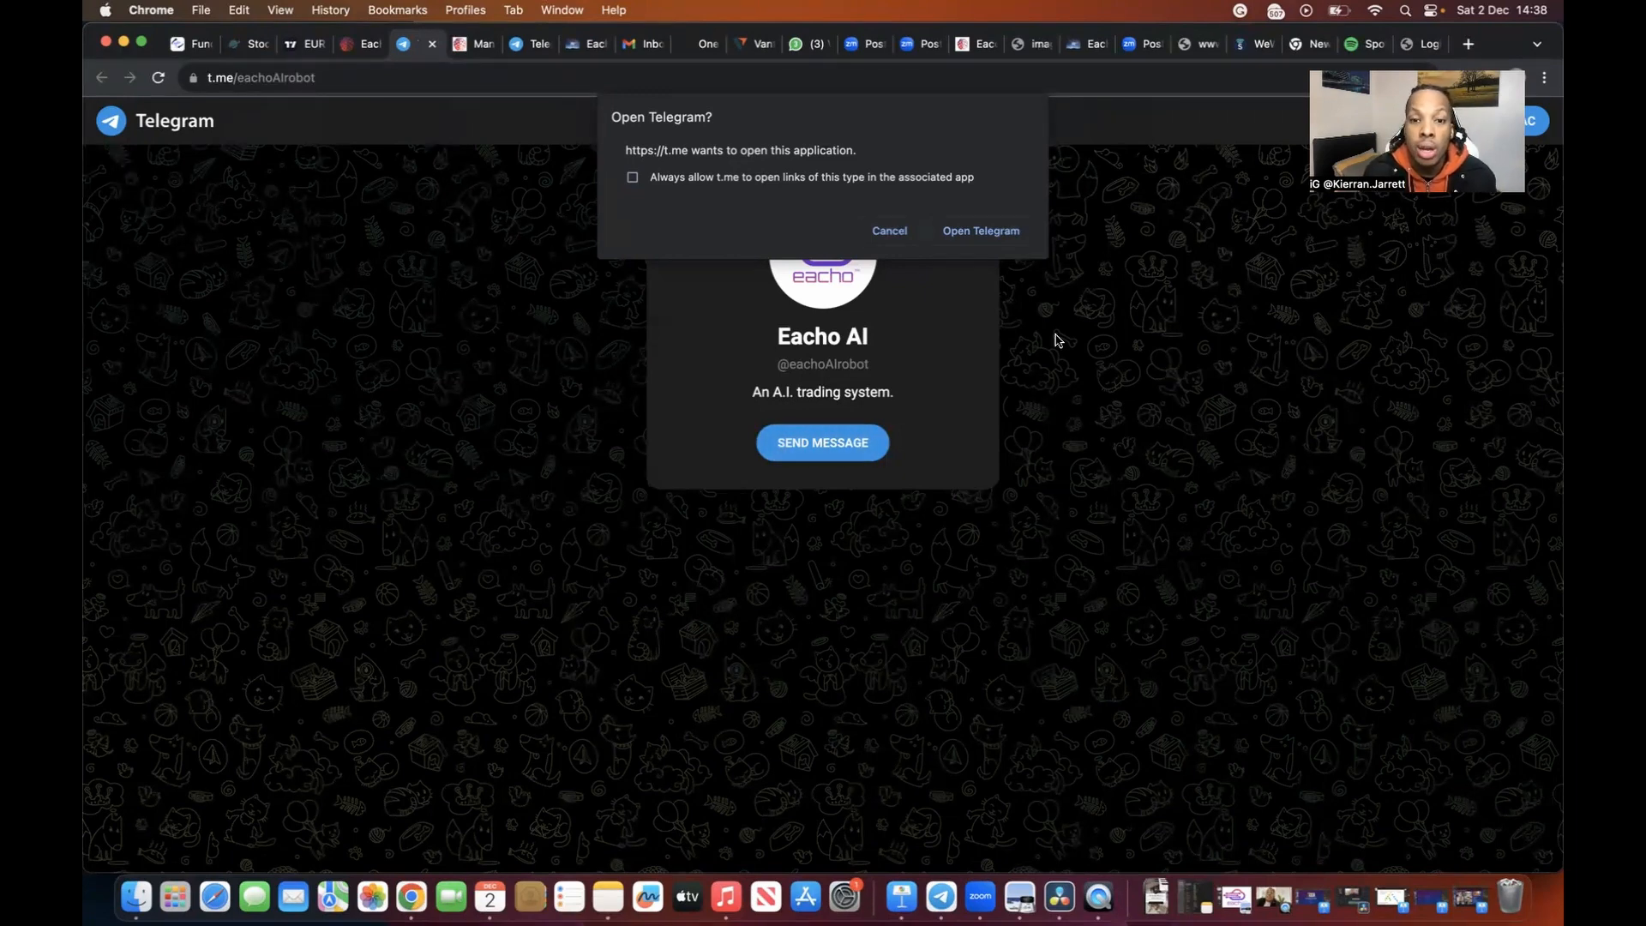
# - Open the Eacho AI bot chat in Telegram and bring up its dashboard
pyautogui.click(980, 231)
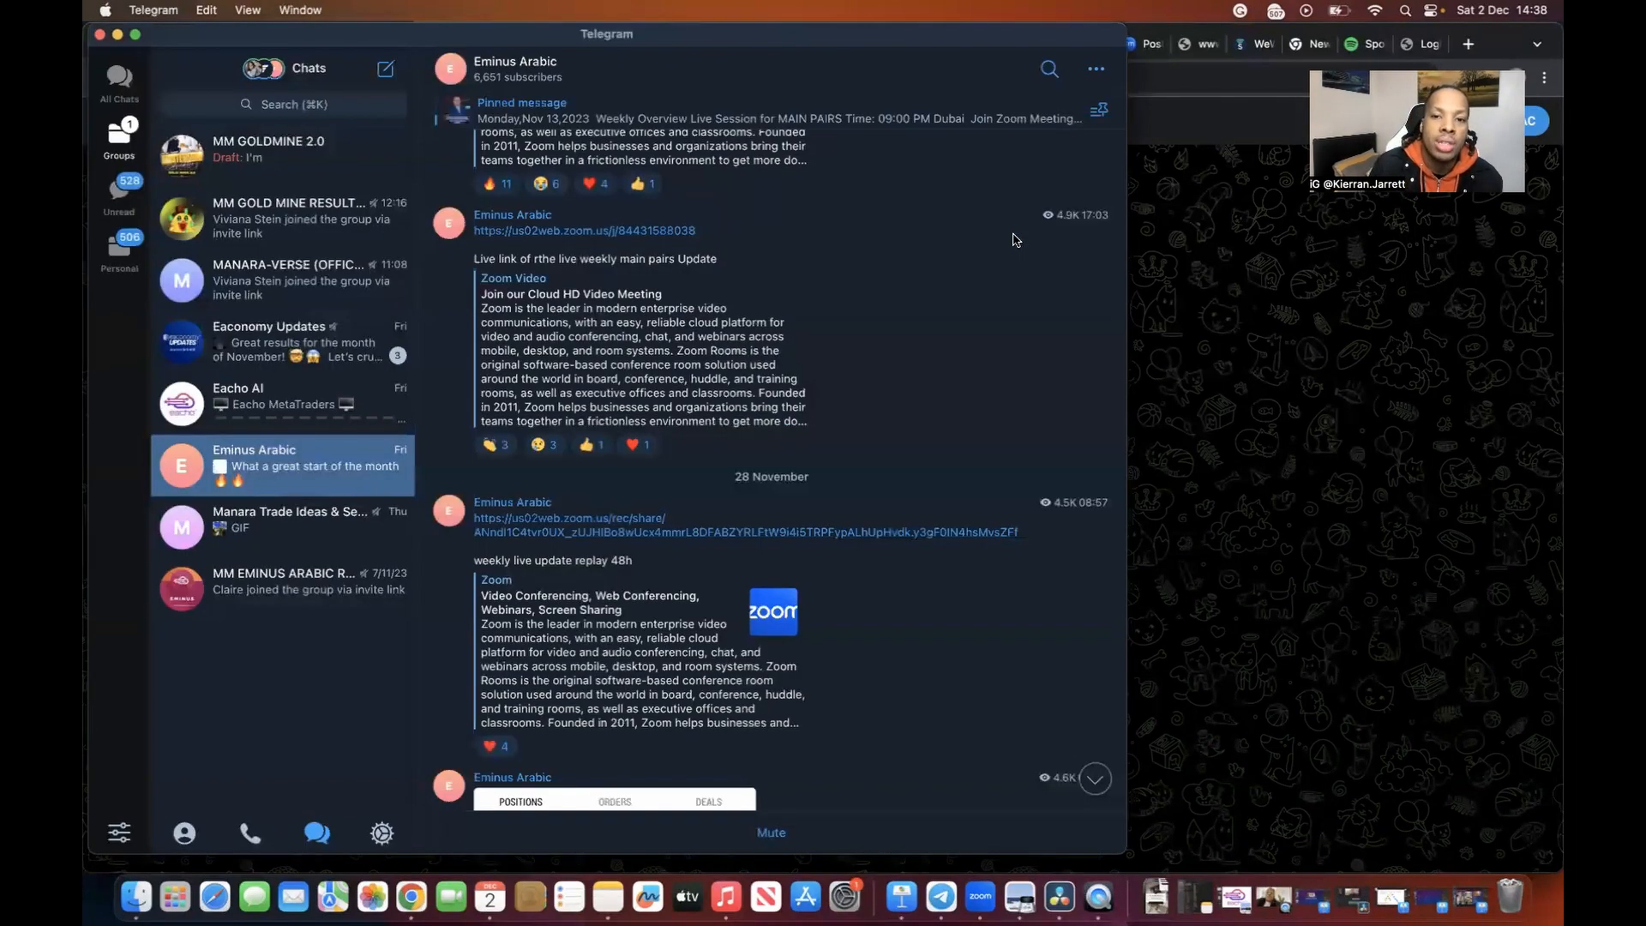
pyautogui.click(274, 398)
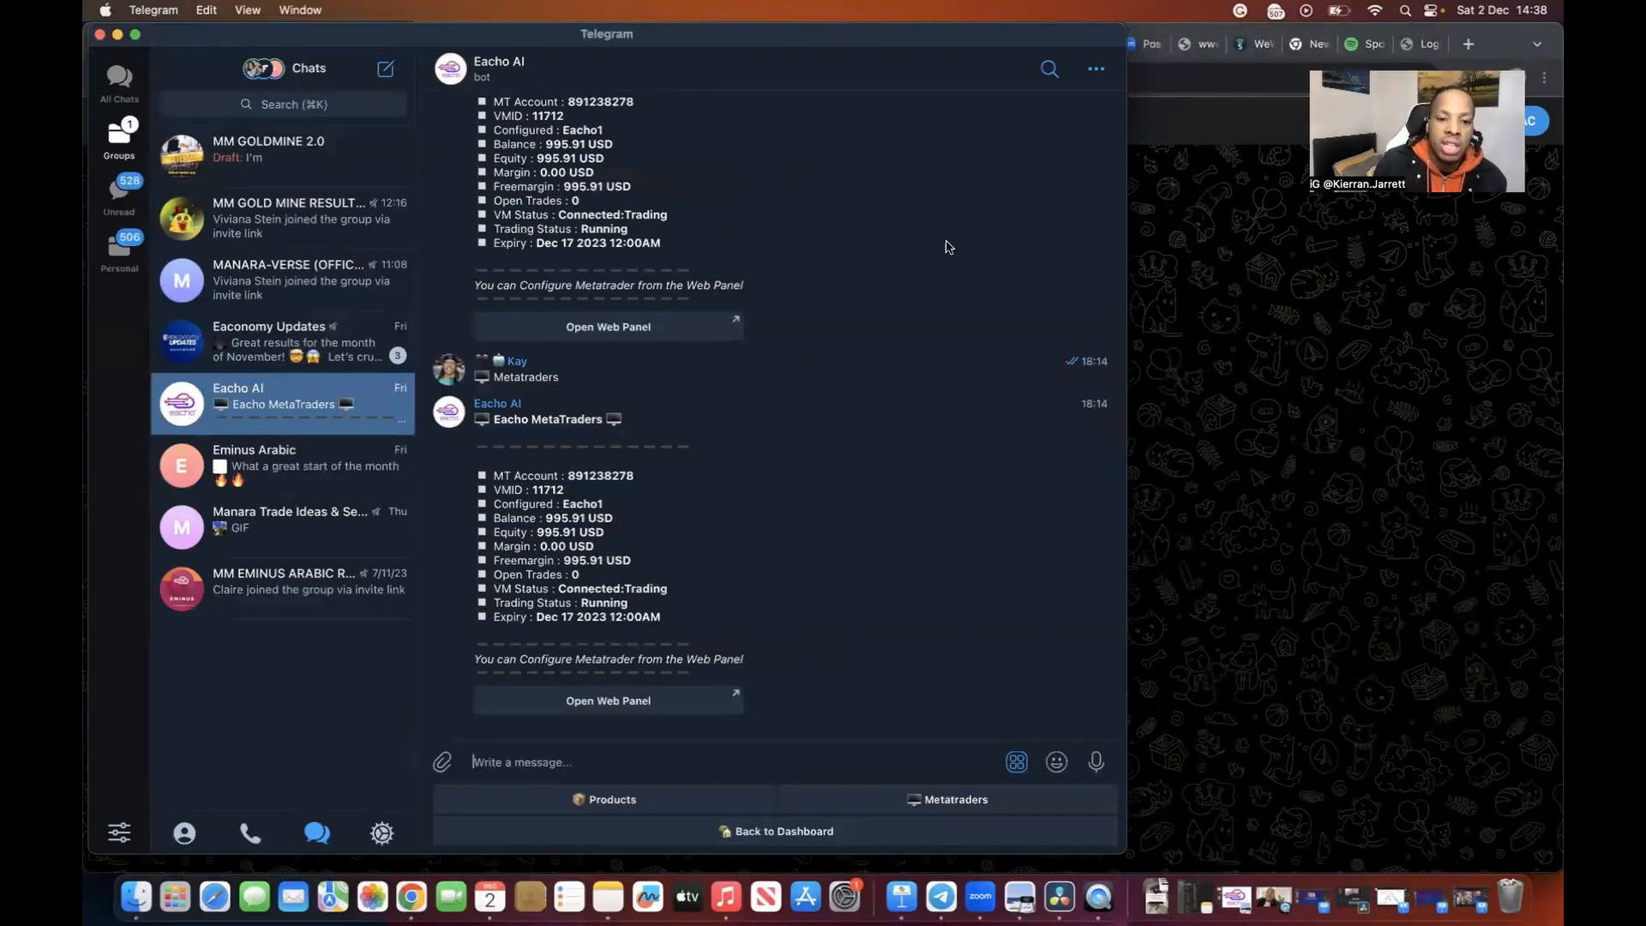
pyautogui.moveTo(446, 667)
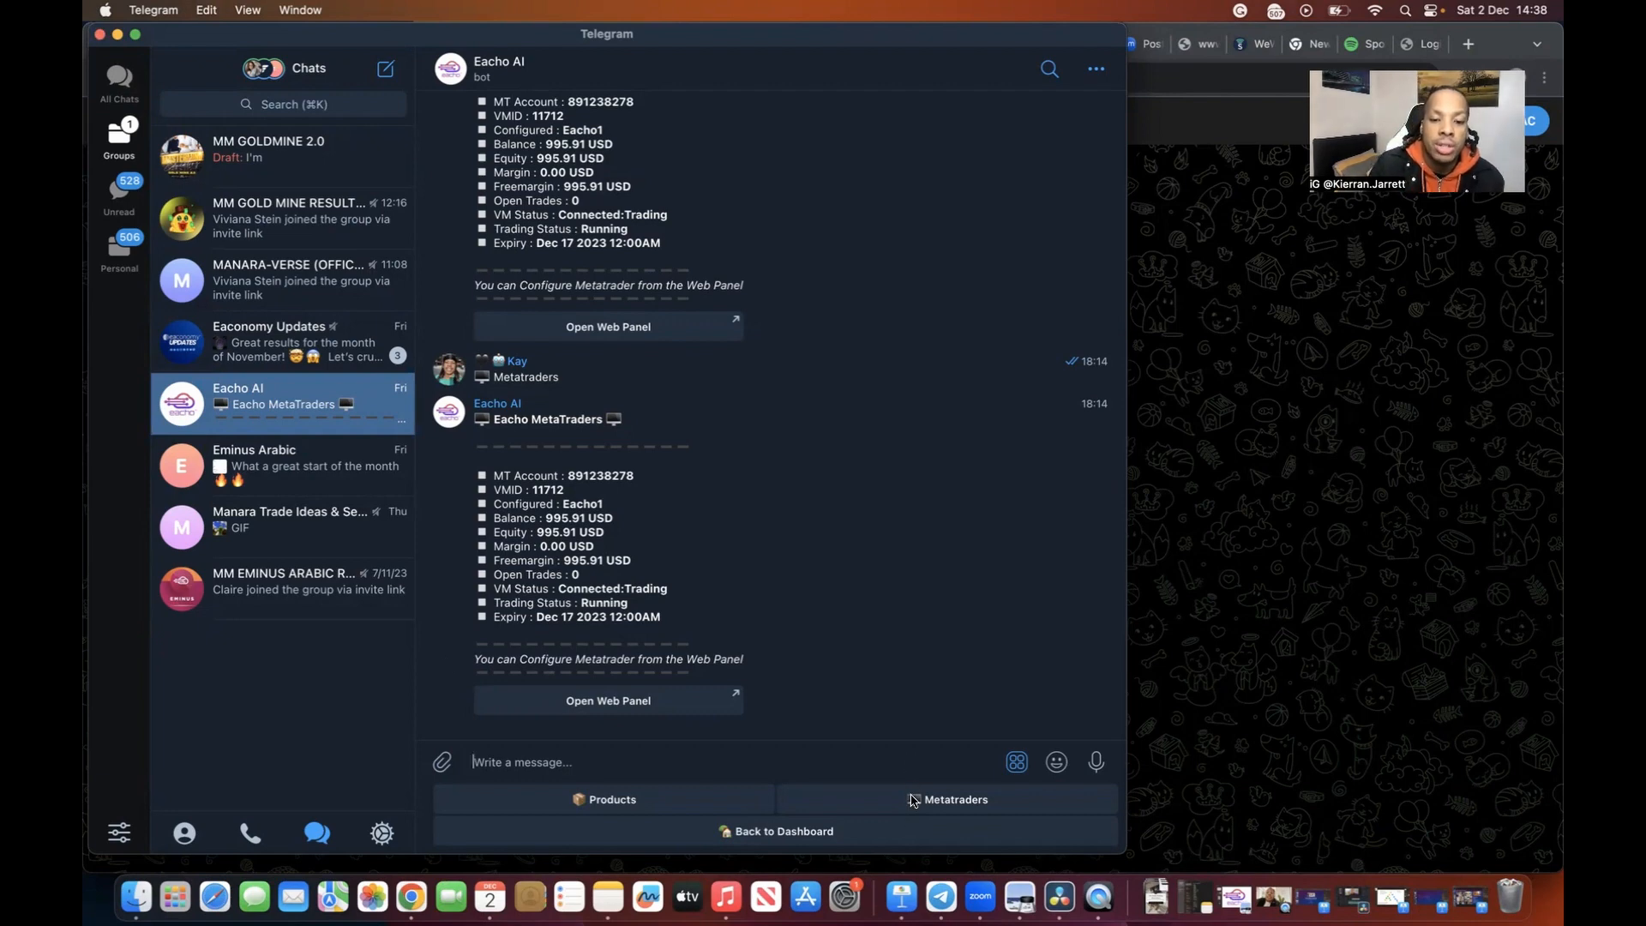
pyautogui.click(779, 831)
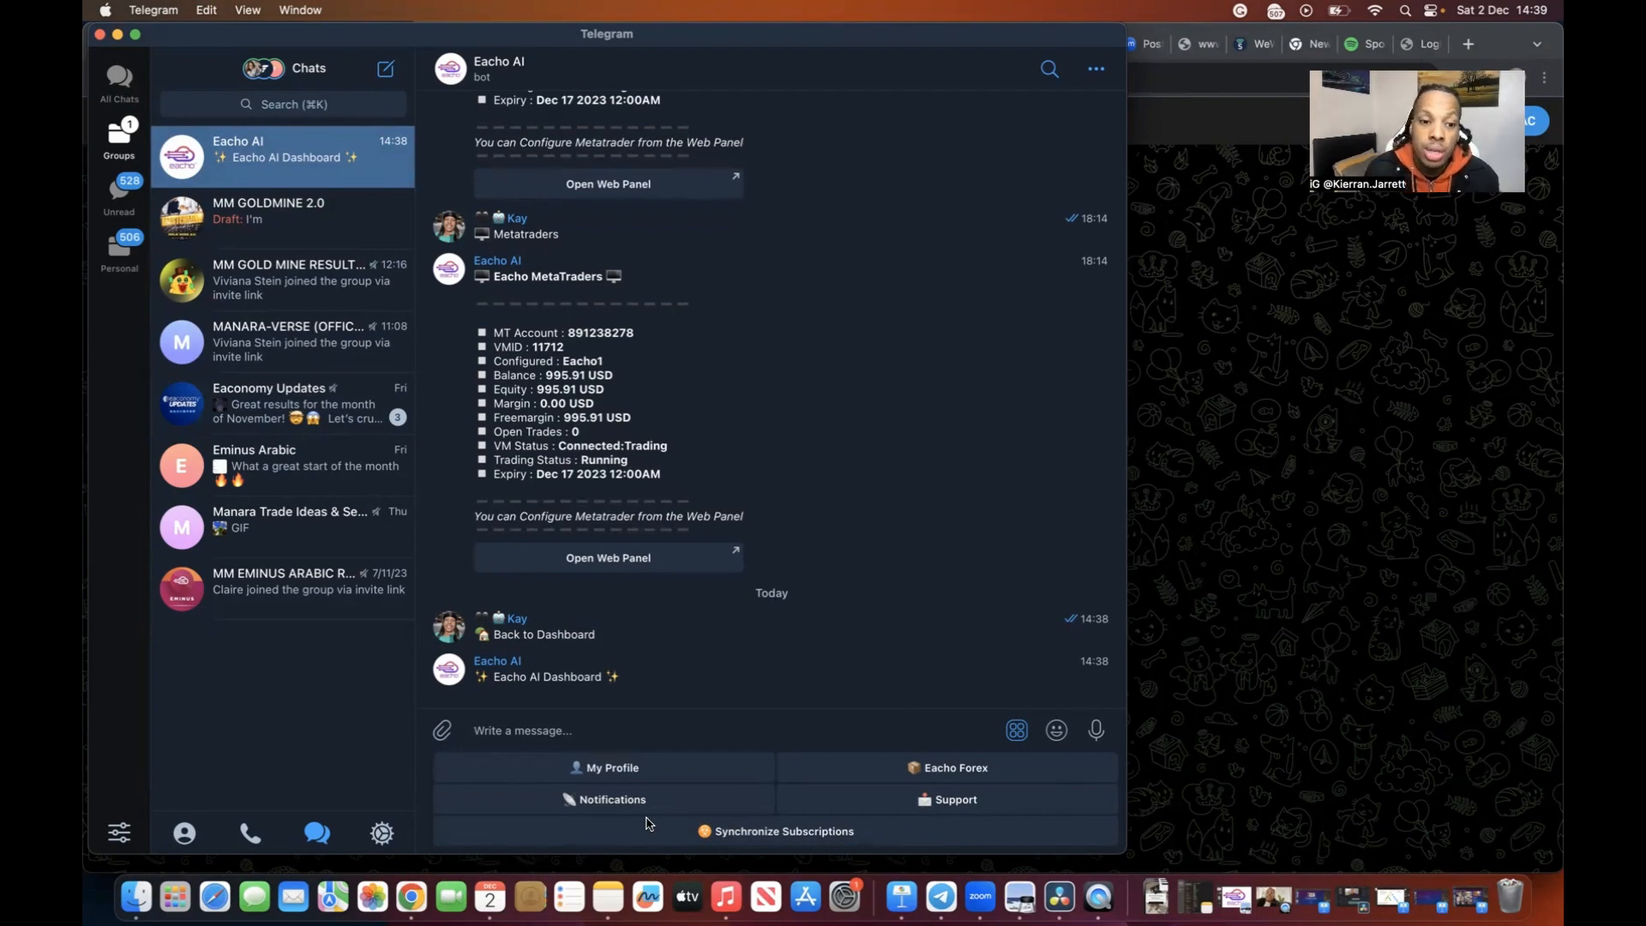
pyautogui.moveTo(934, 761)
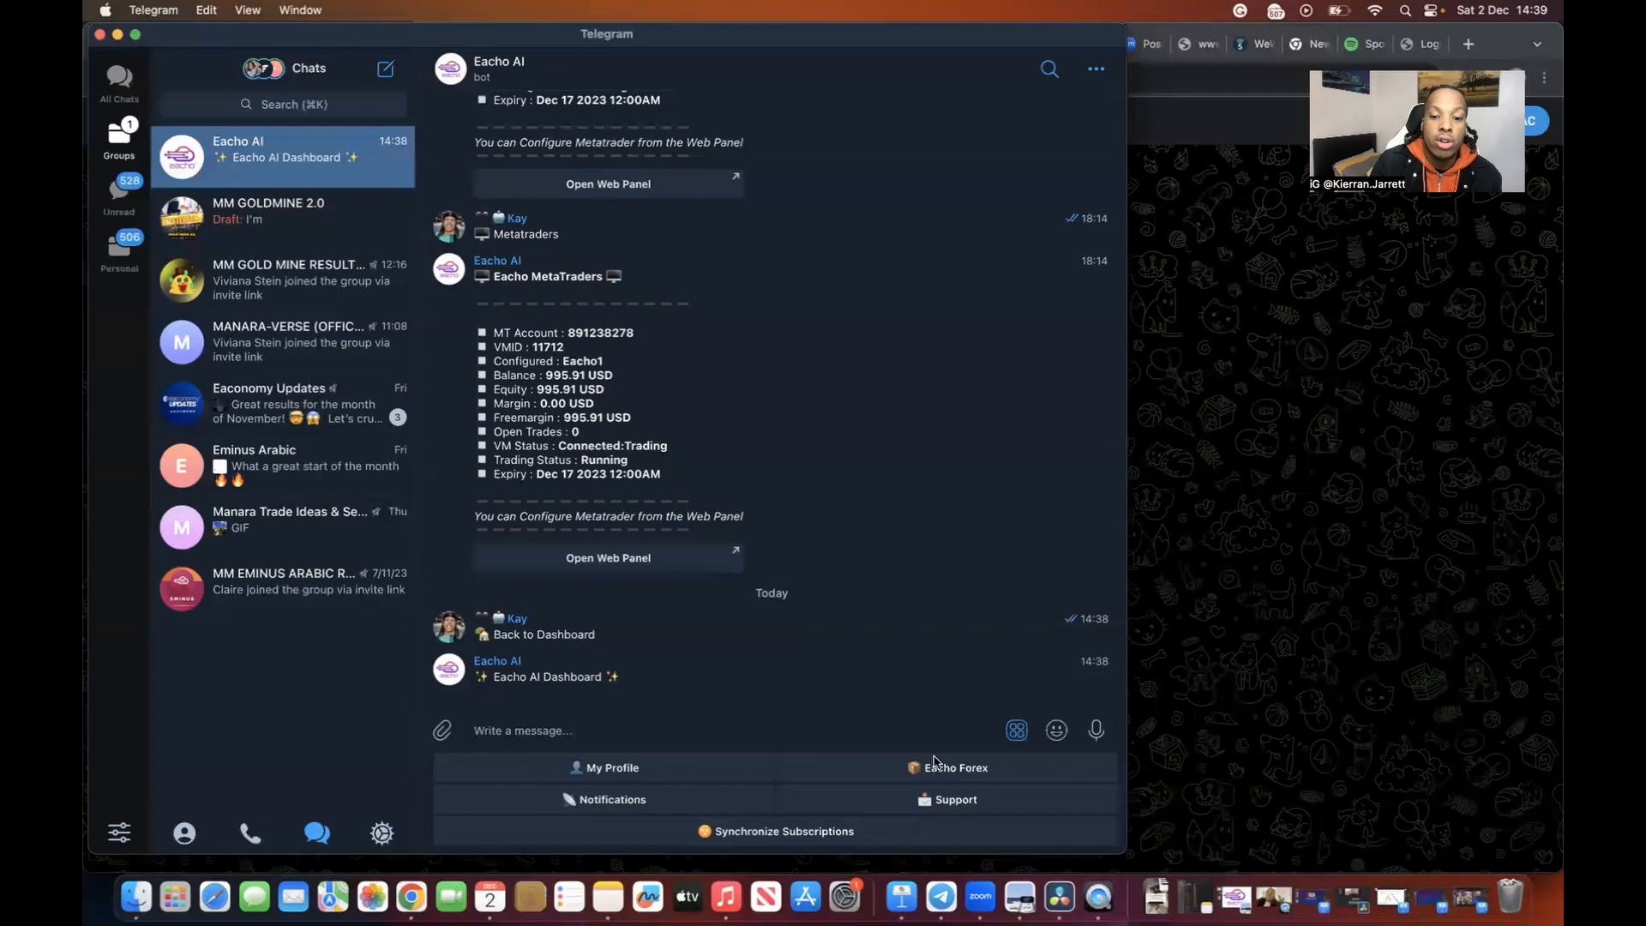
# - Request the Eacho Forex products and scroll through the Eacho1–Eacho5 list
pyautogui.click(955, 767)
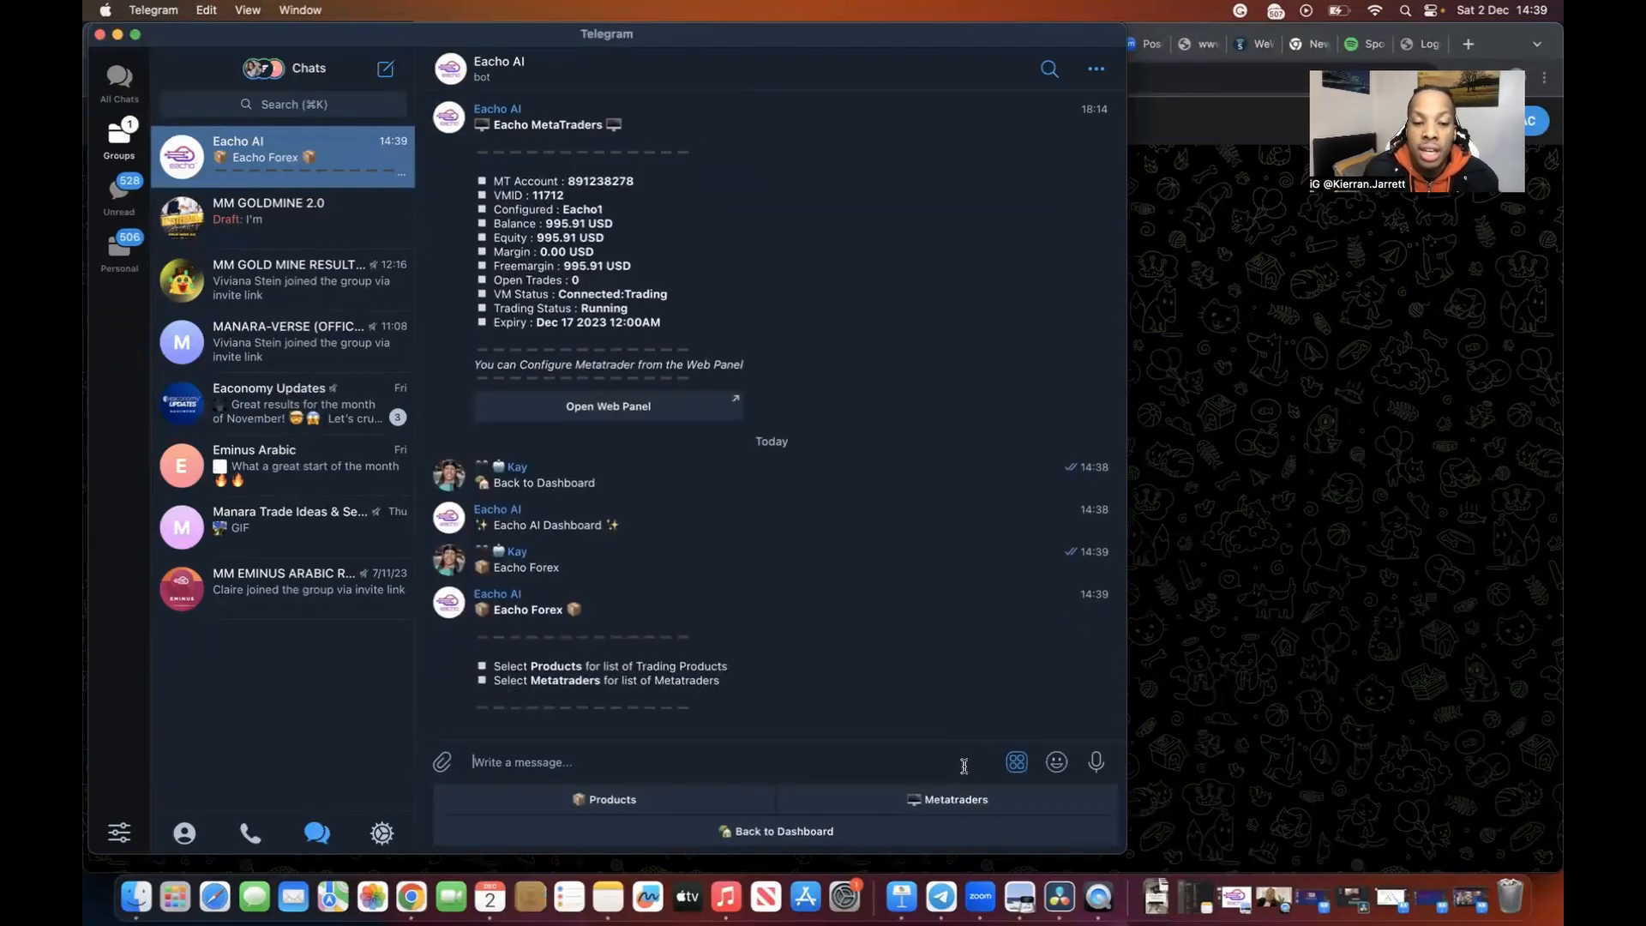
pyautogui.click(606, 799)
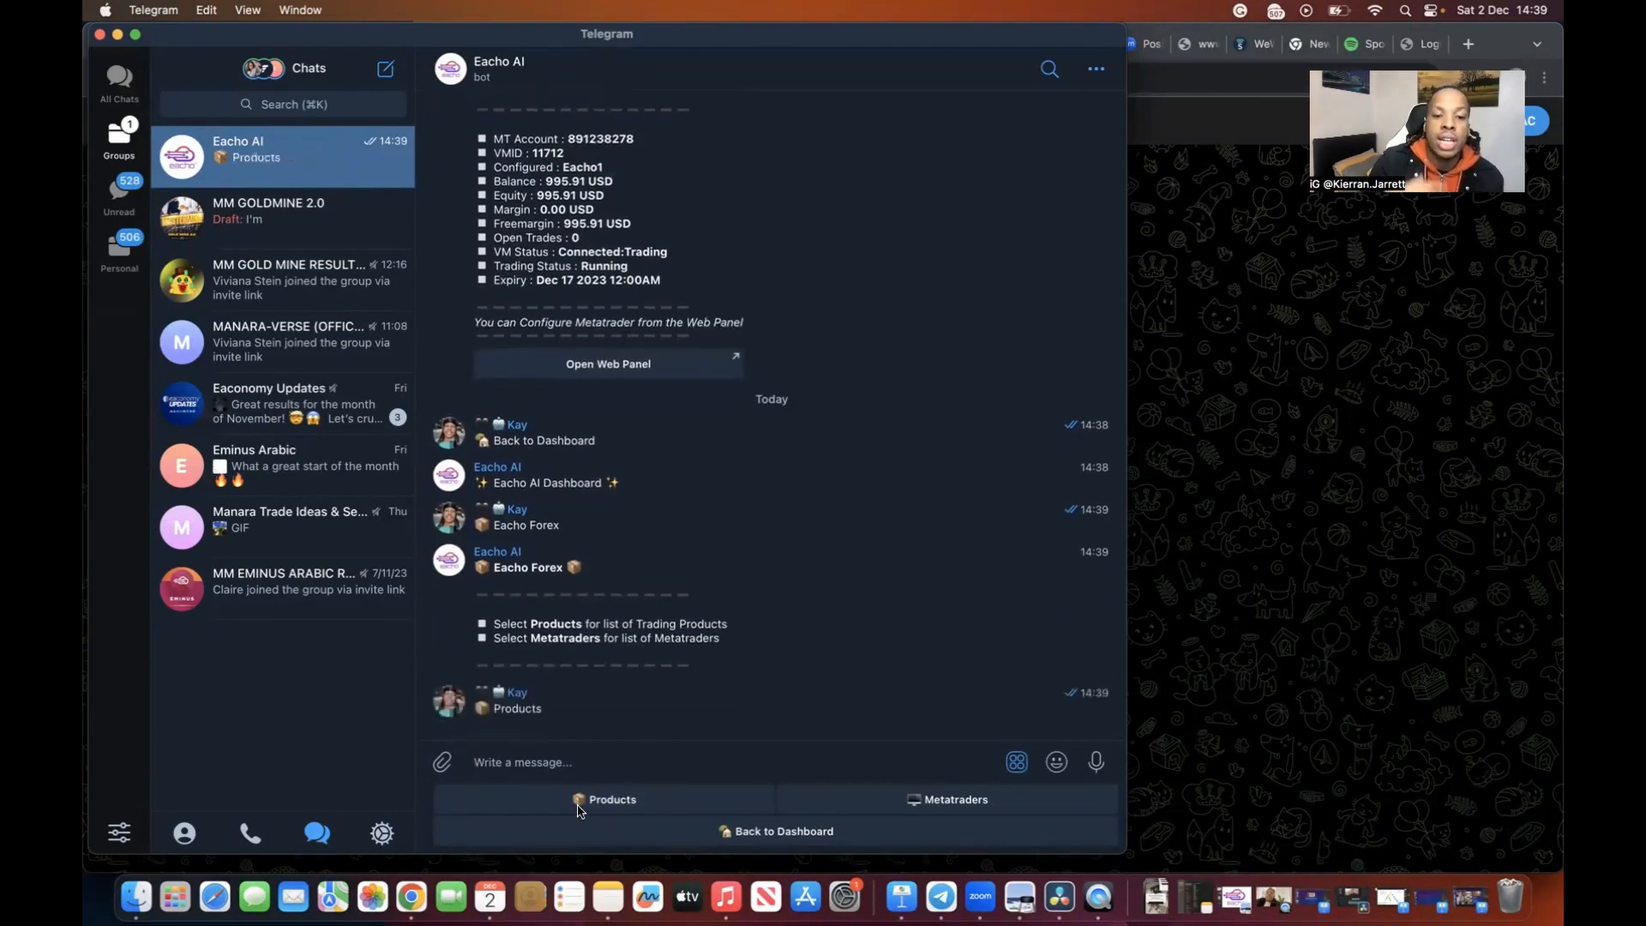
pyautogui.click(611, 799)
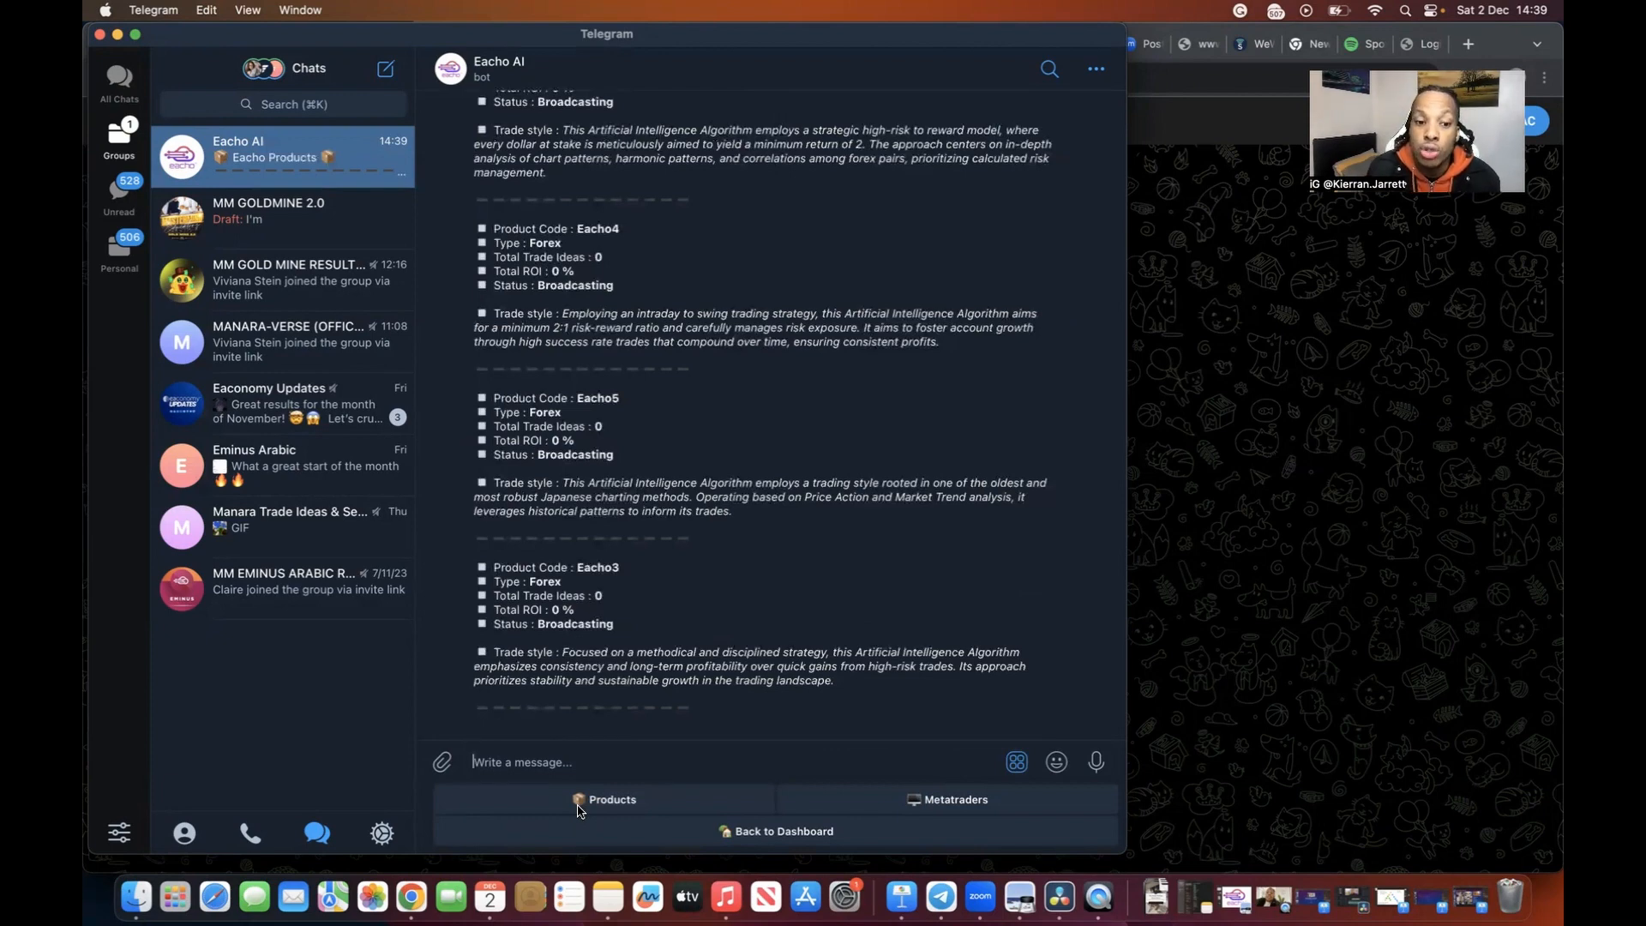
pyautogui.scroll(3)
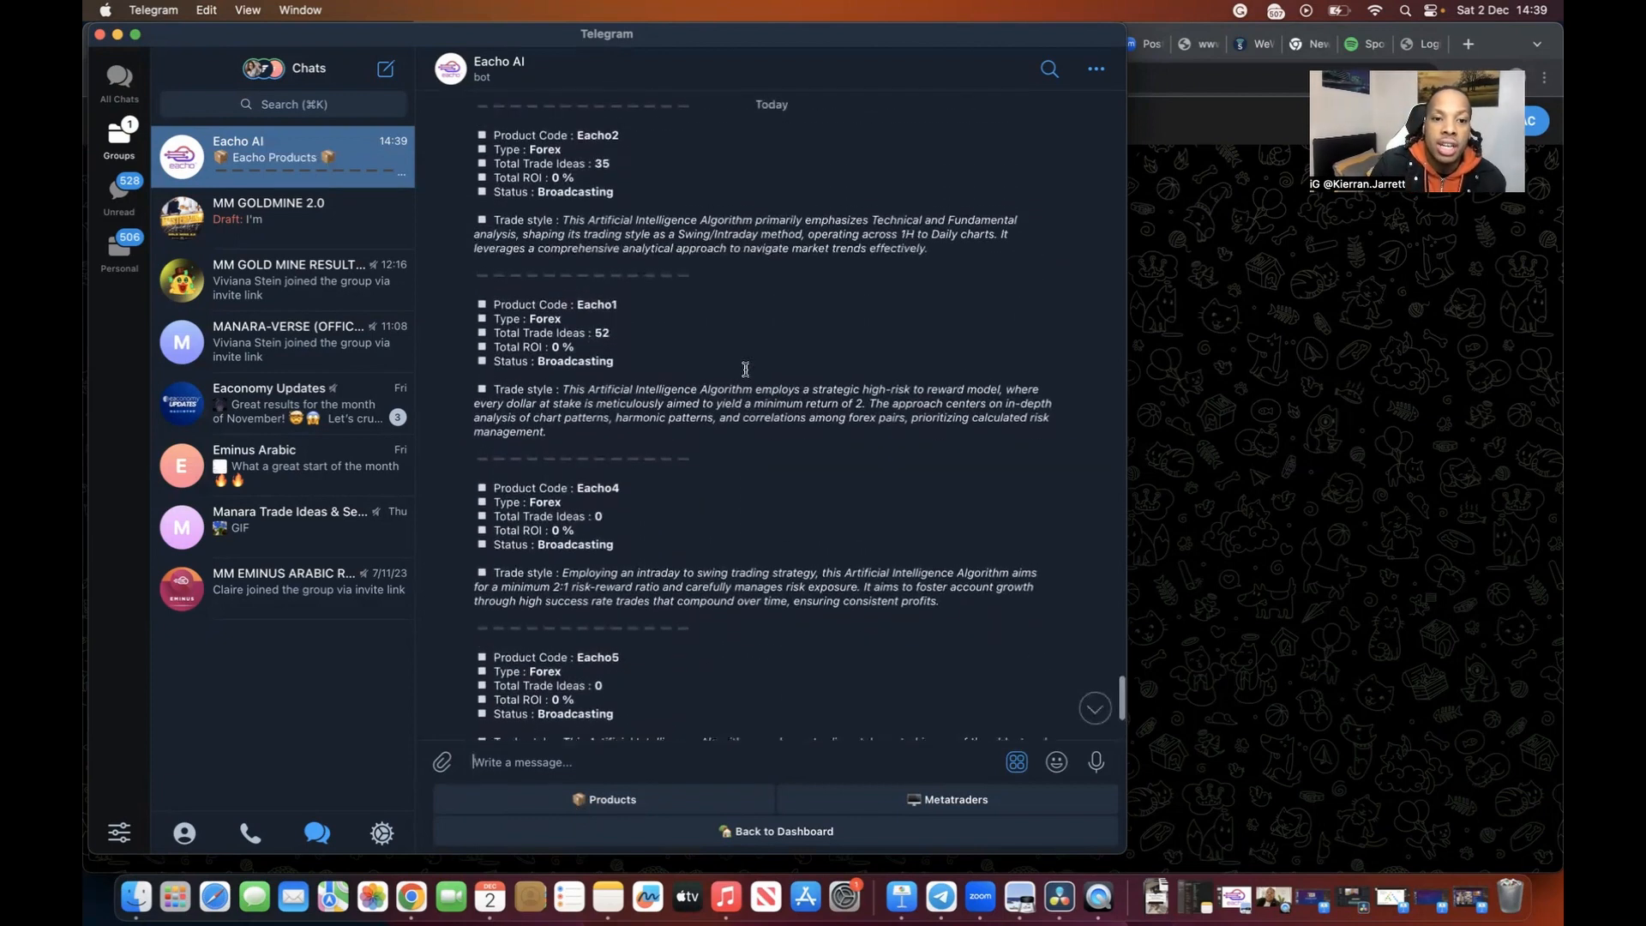
pyautogui.scroll(-3)
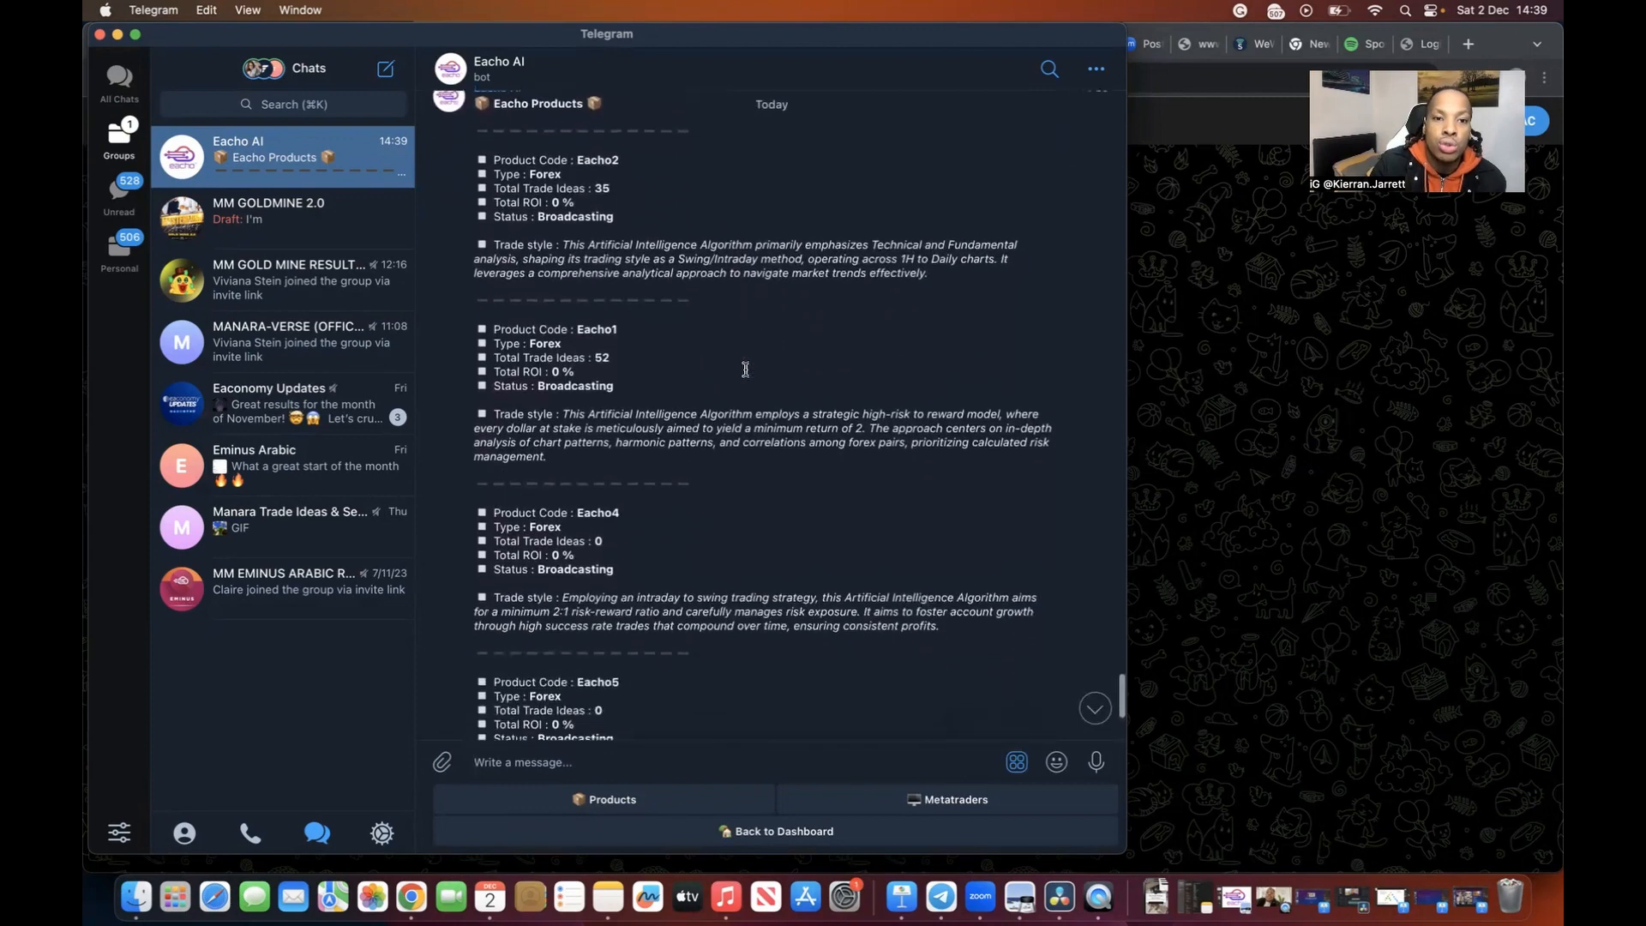
pyautogui.scroll(-3)
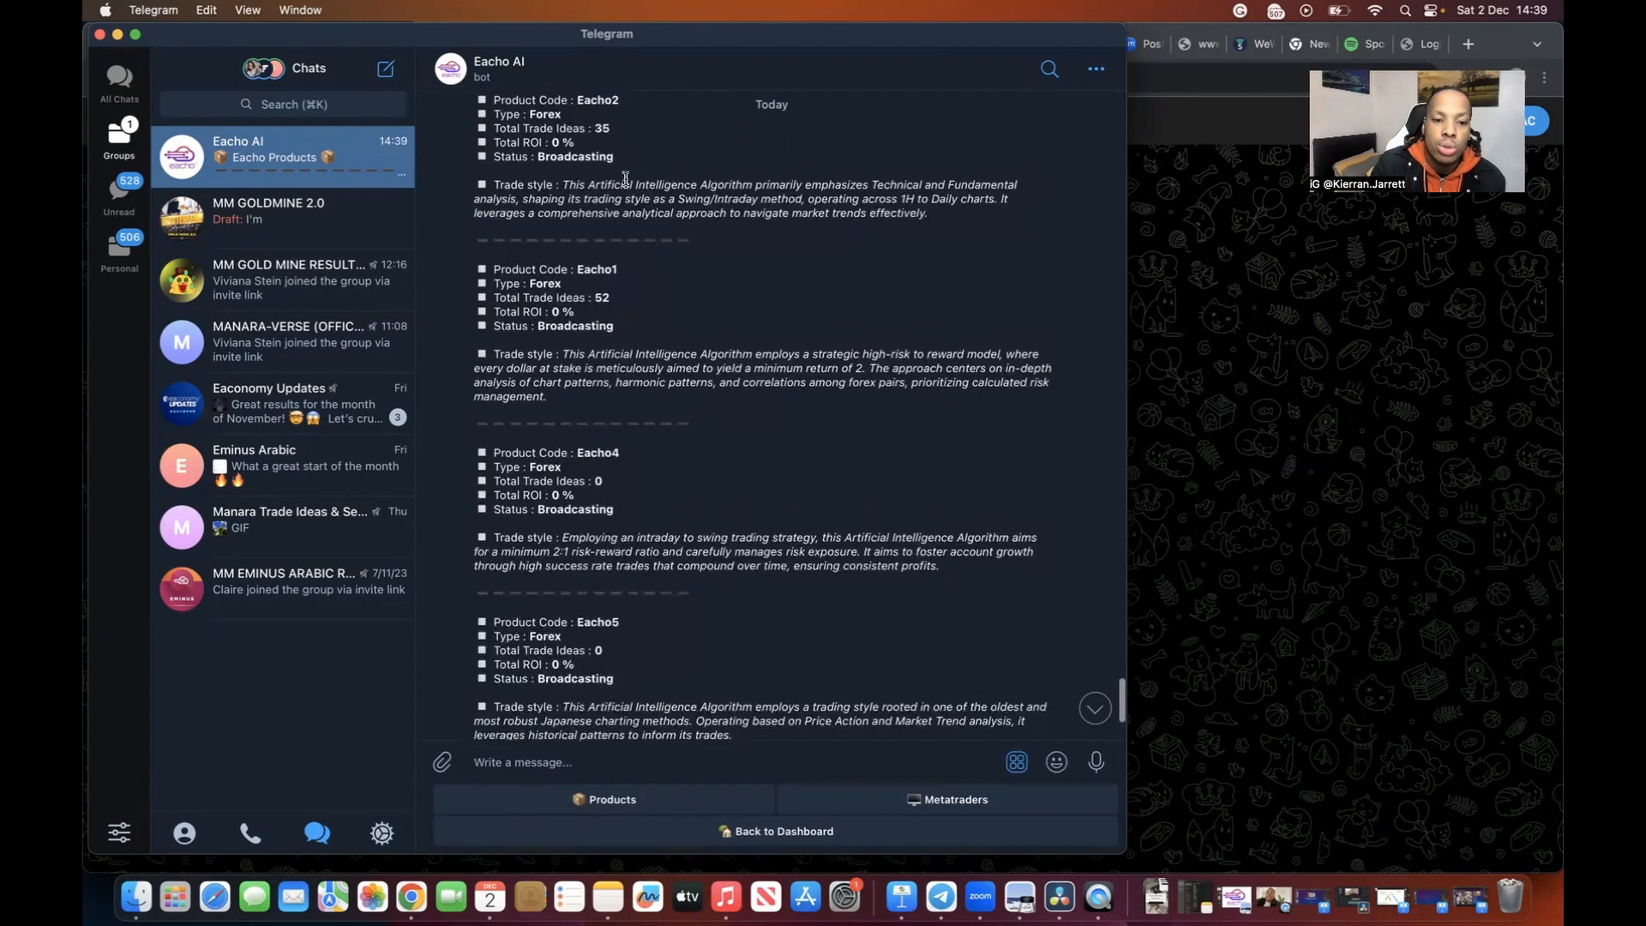
pyautogui.scroll(-3)
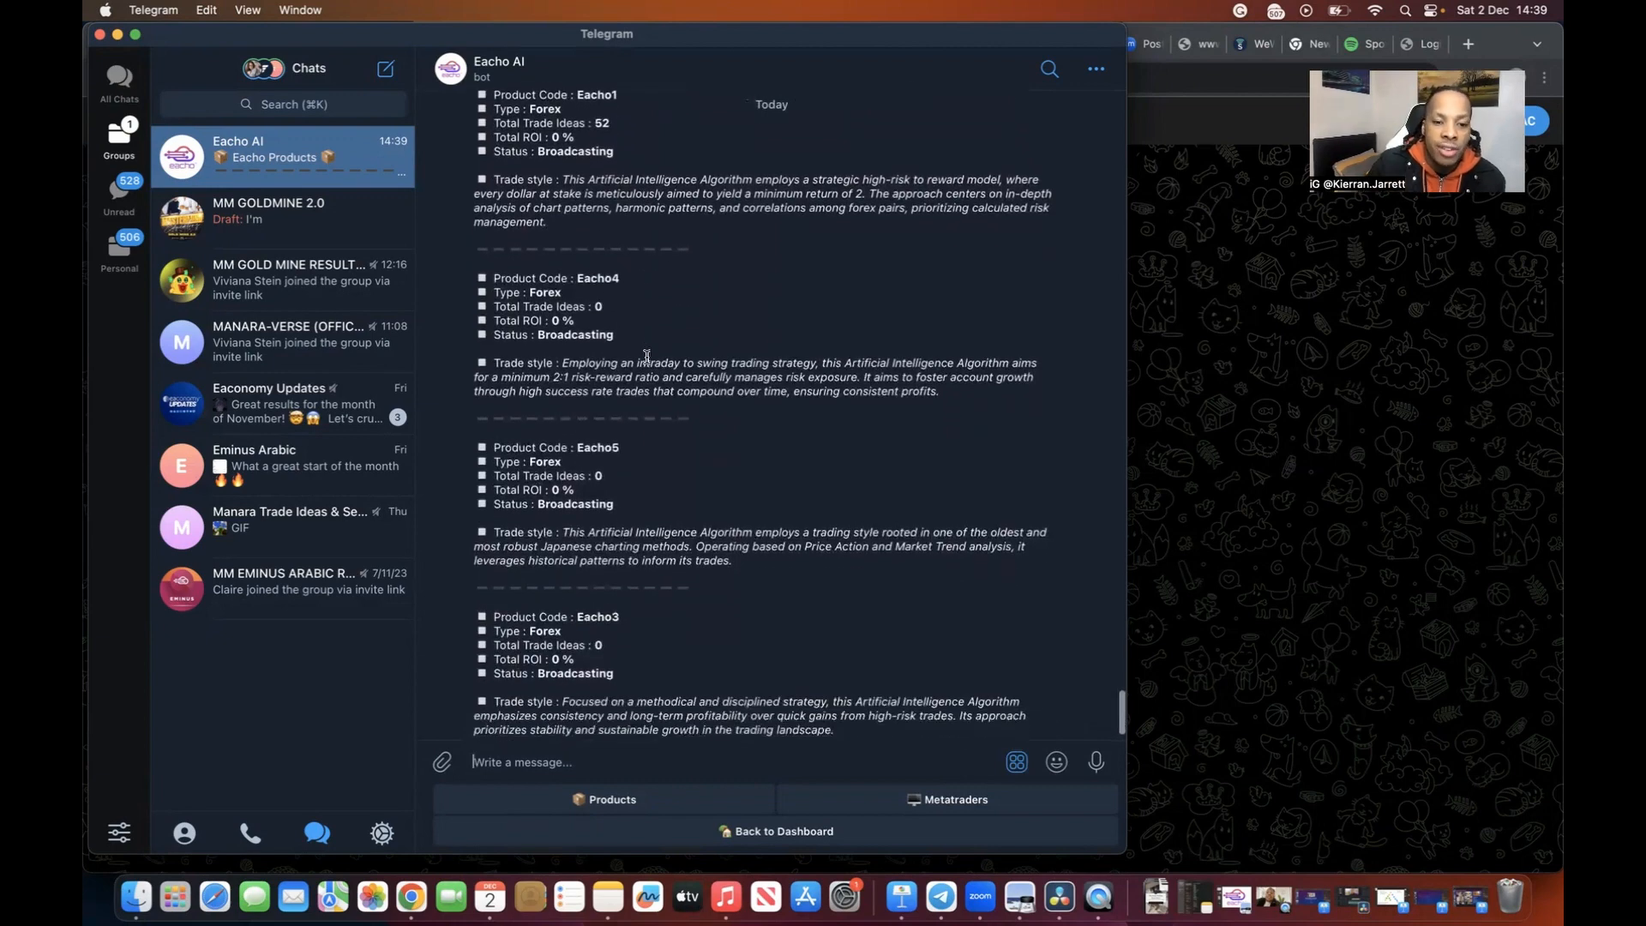
pyautogui.scroll(-3)
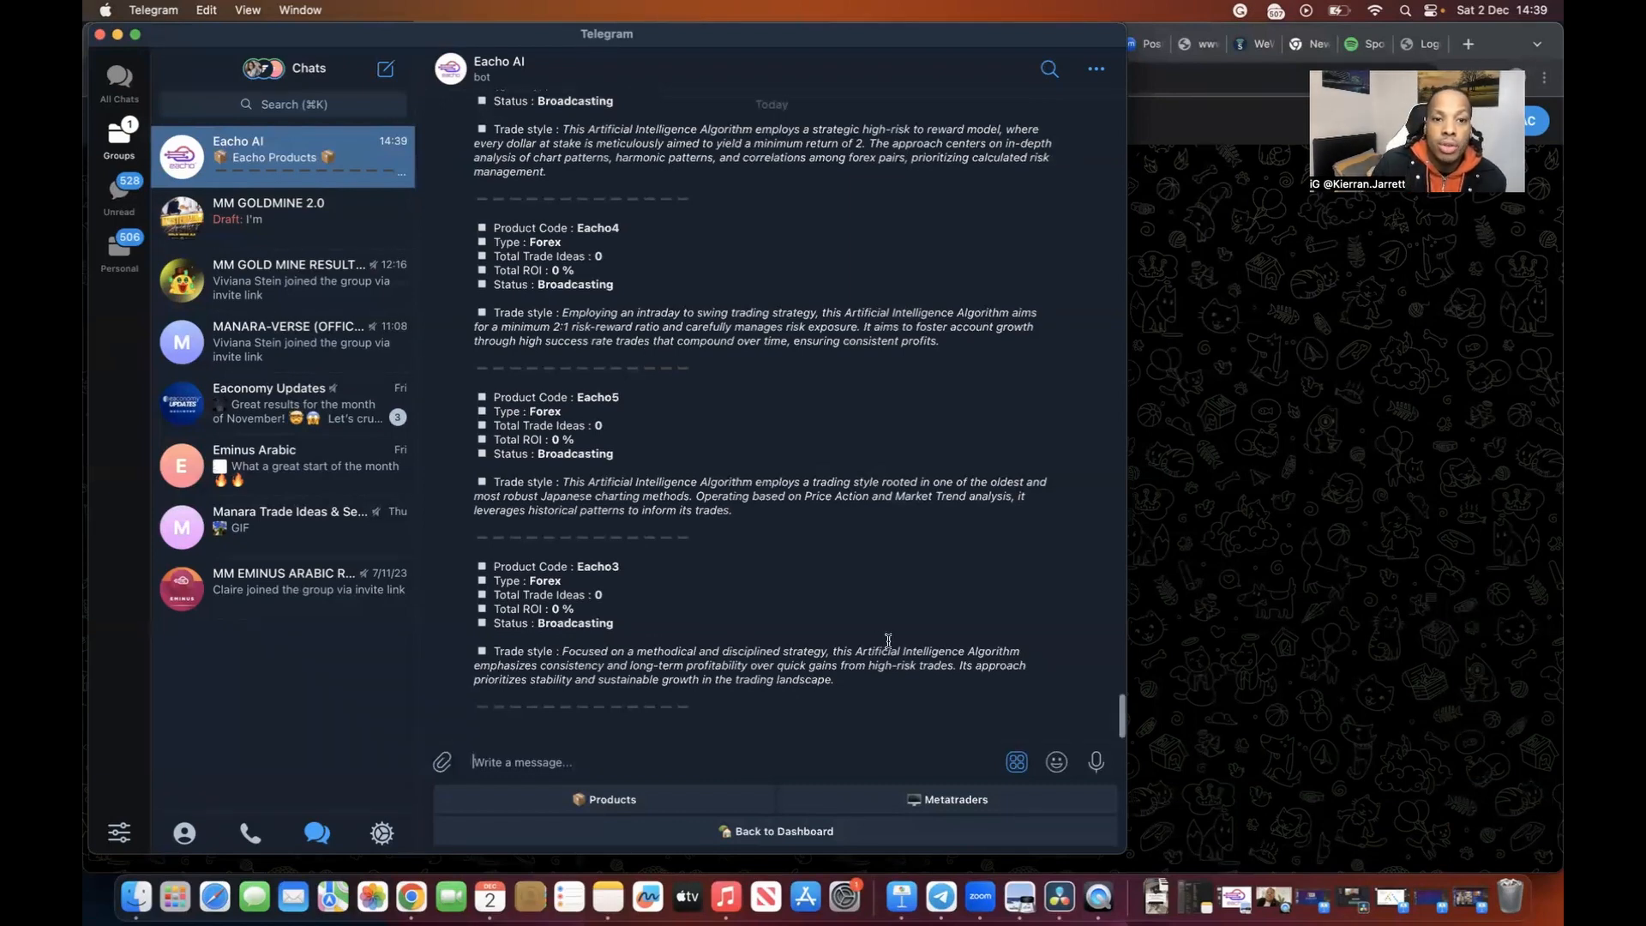
# - Request MetaTraders status: Eacho1 account, 995.91 USD, connected and running
pyautogui.click(954, 799)
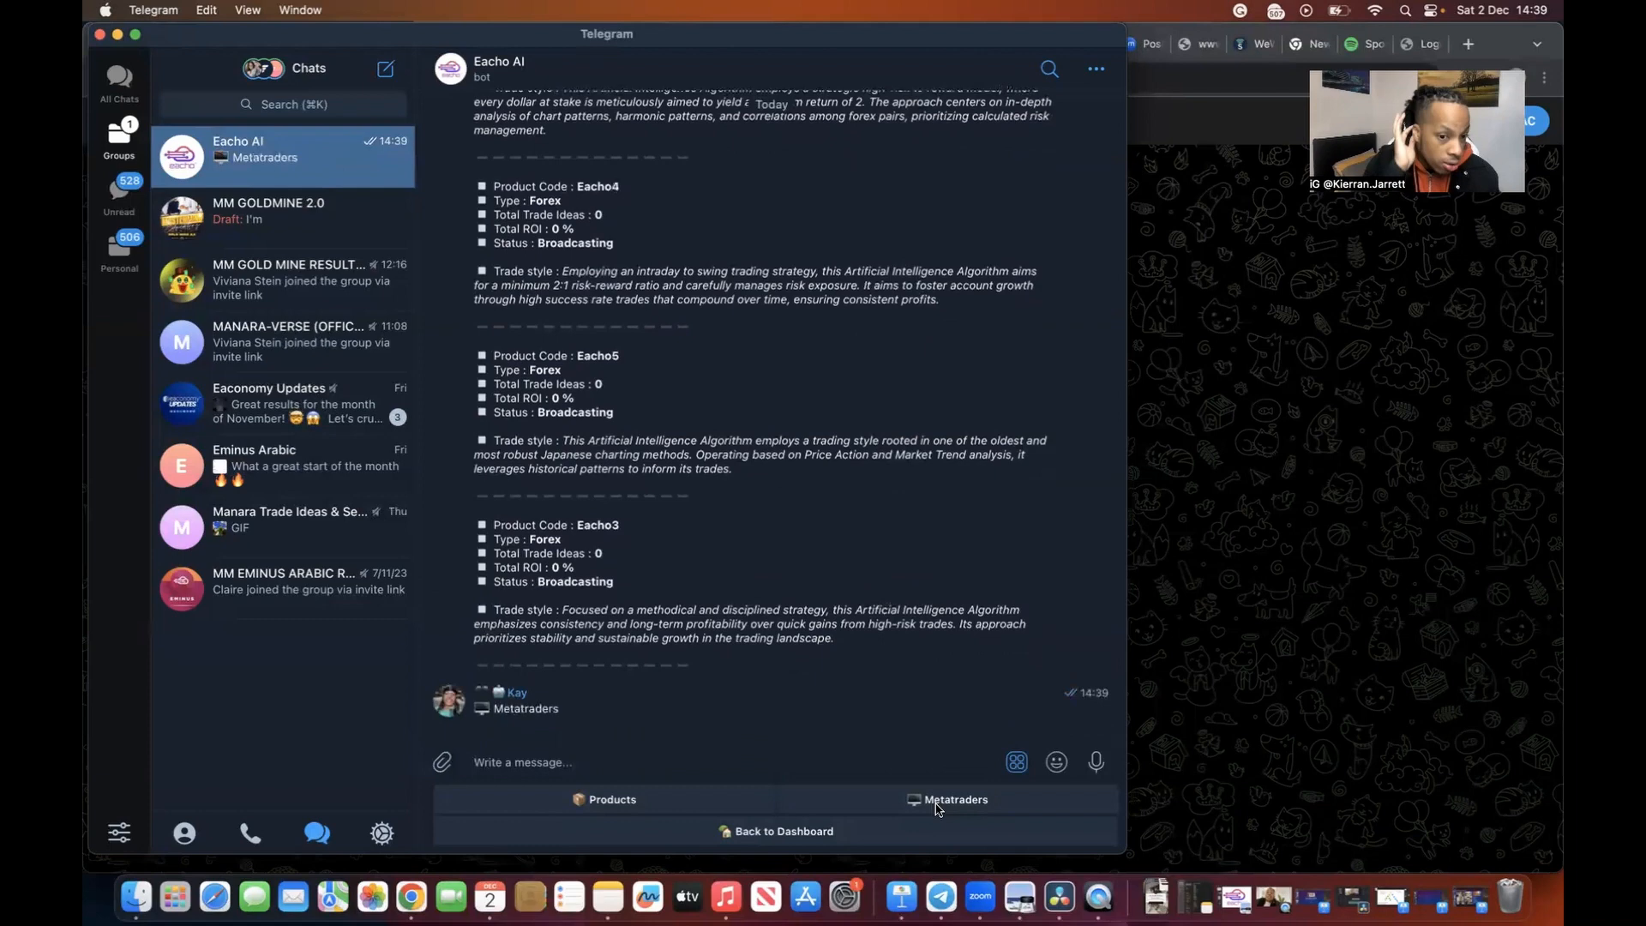
pyautogui.click(956, 800)
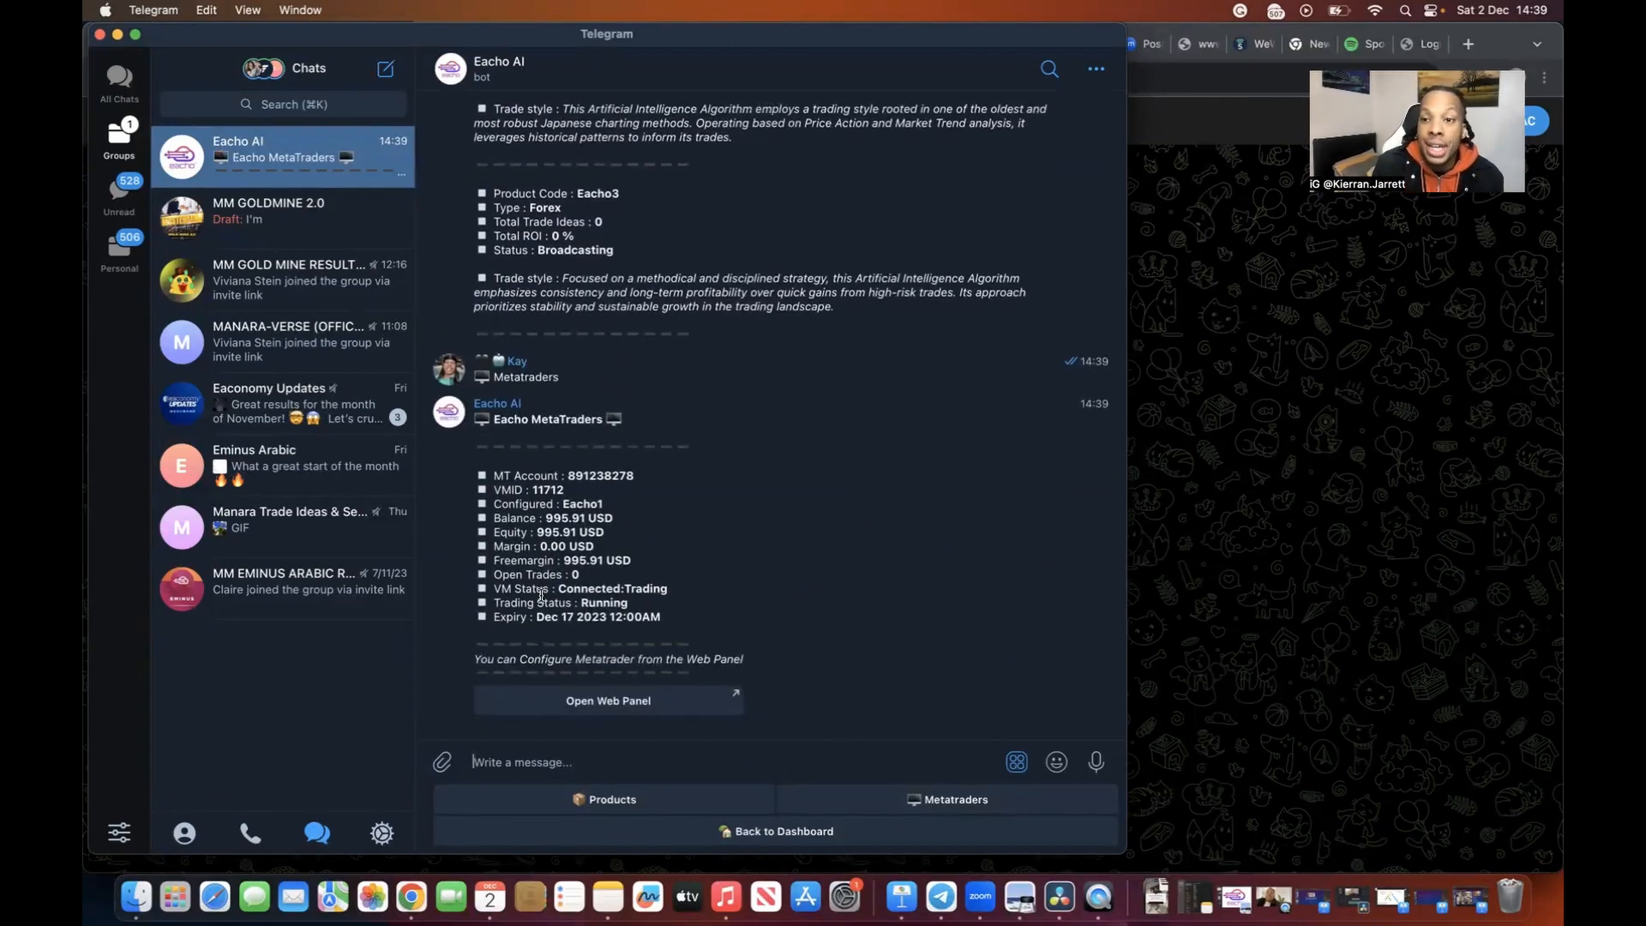
pyautogui.moveTo(632, 711)
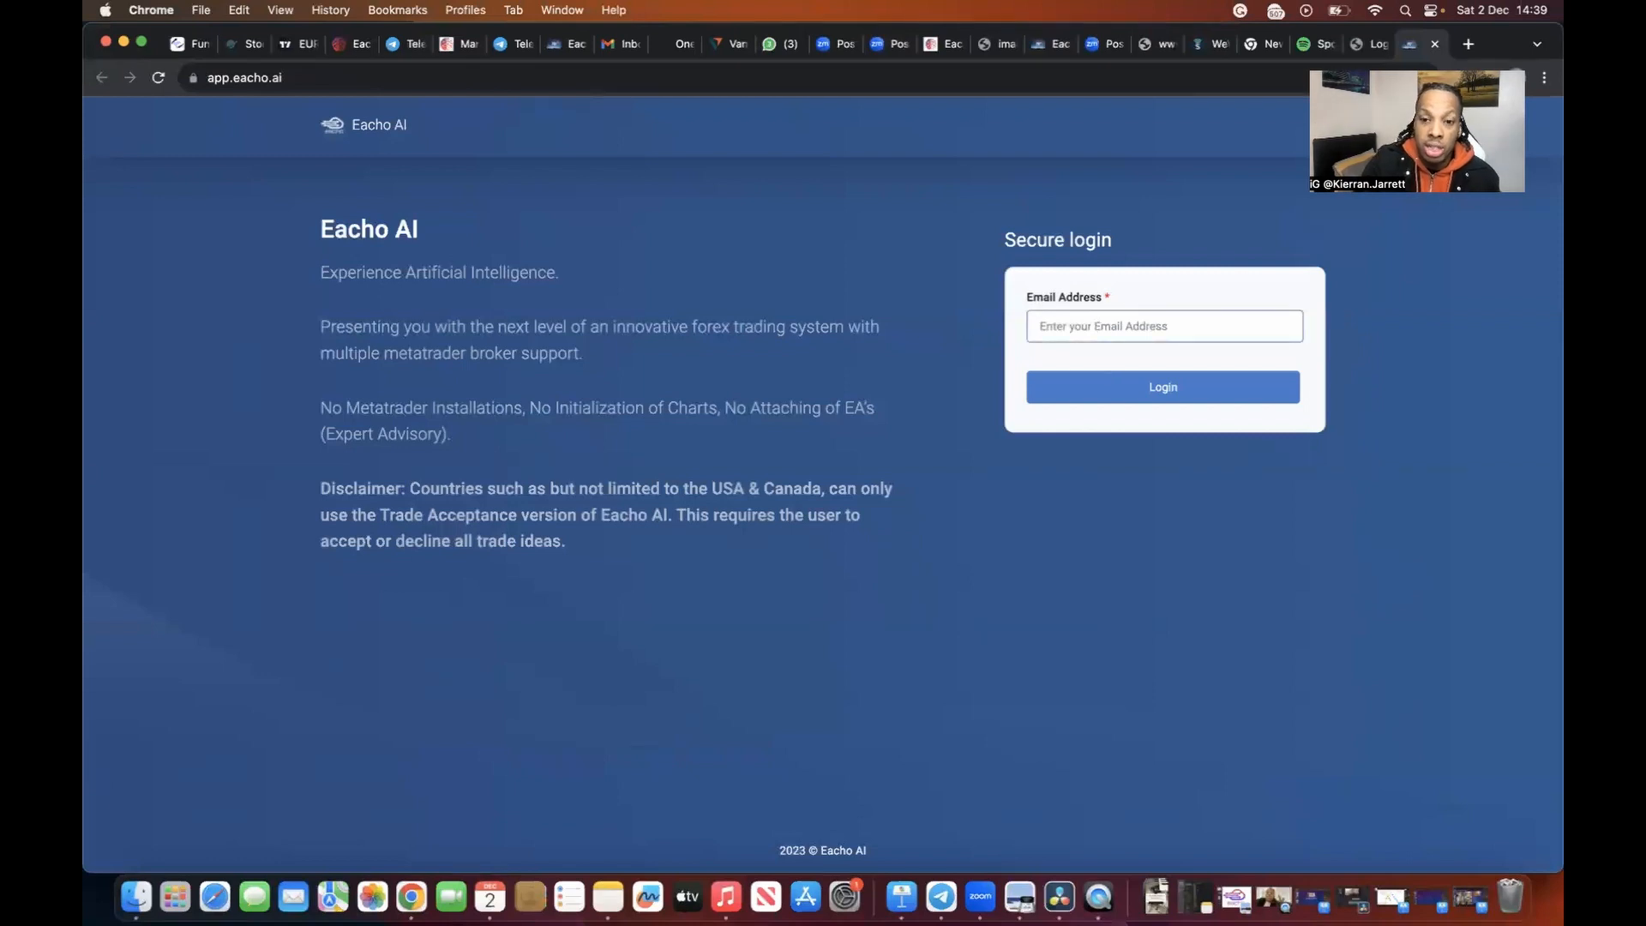
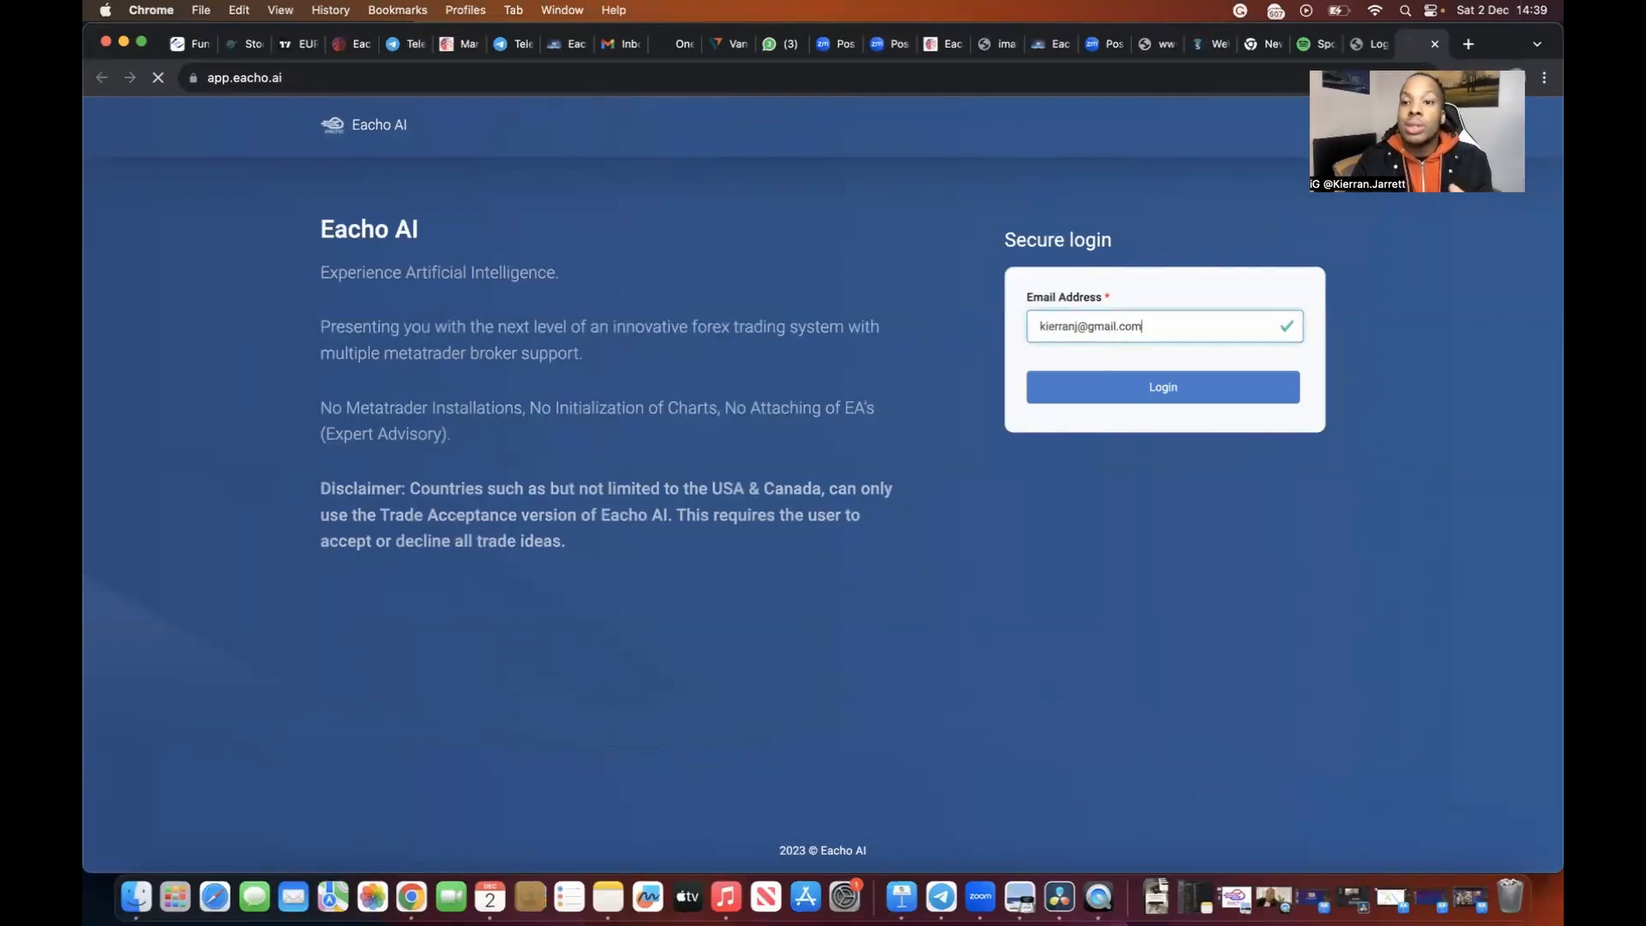
pyautogui.click(1163, 387)
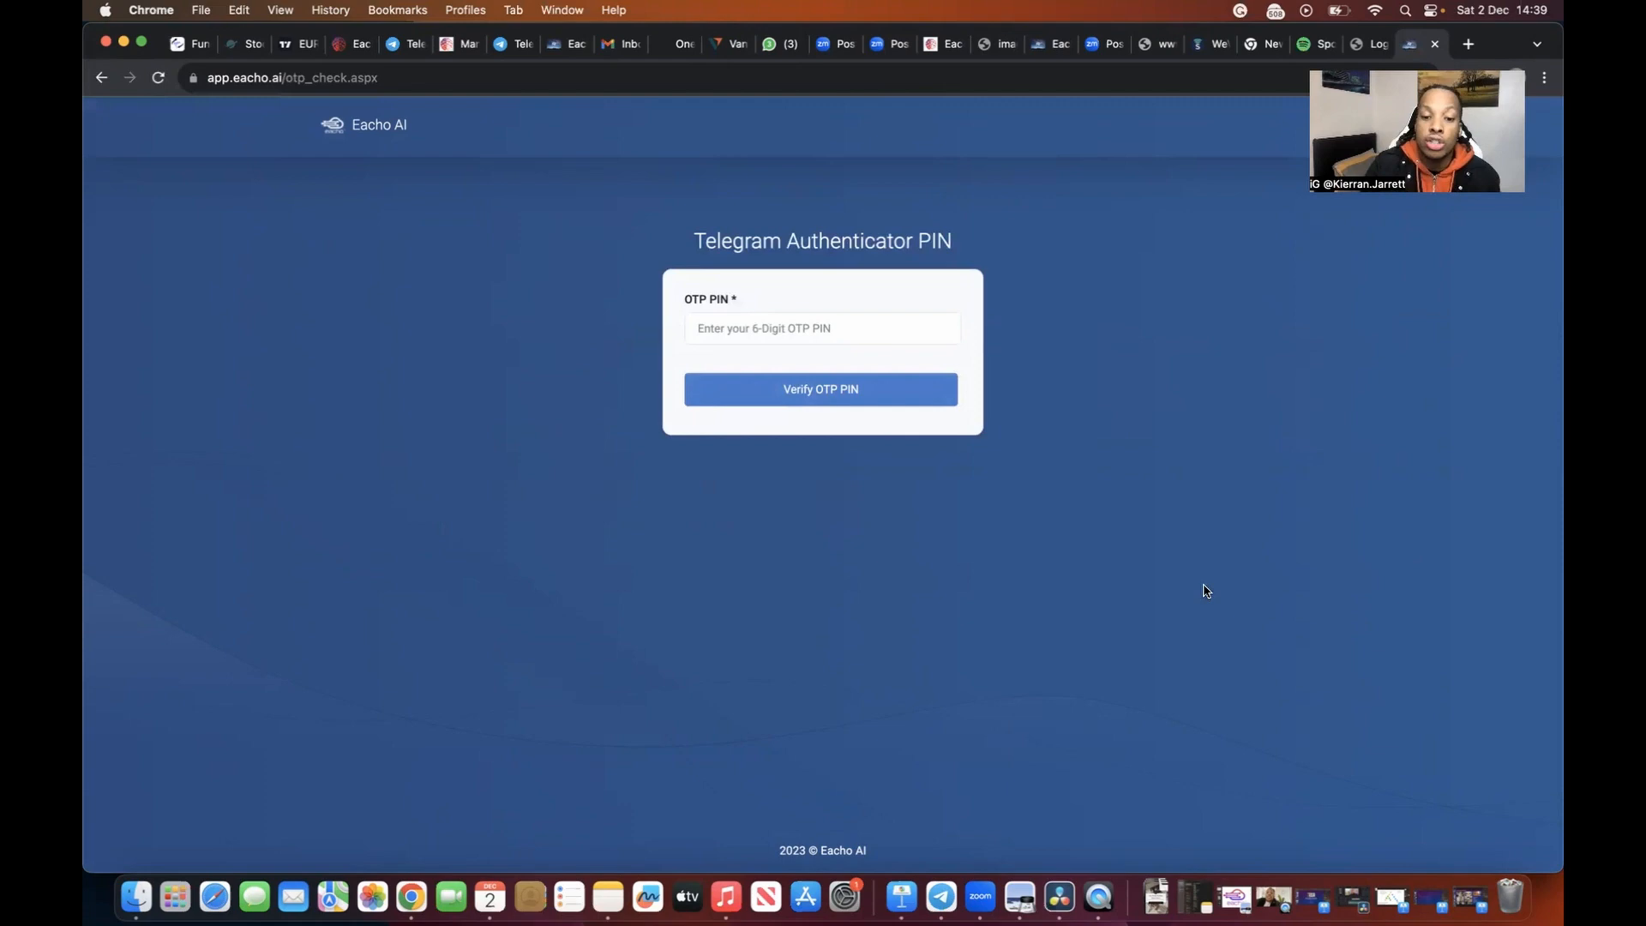
pyautogui.click(943, 899)
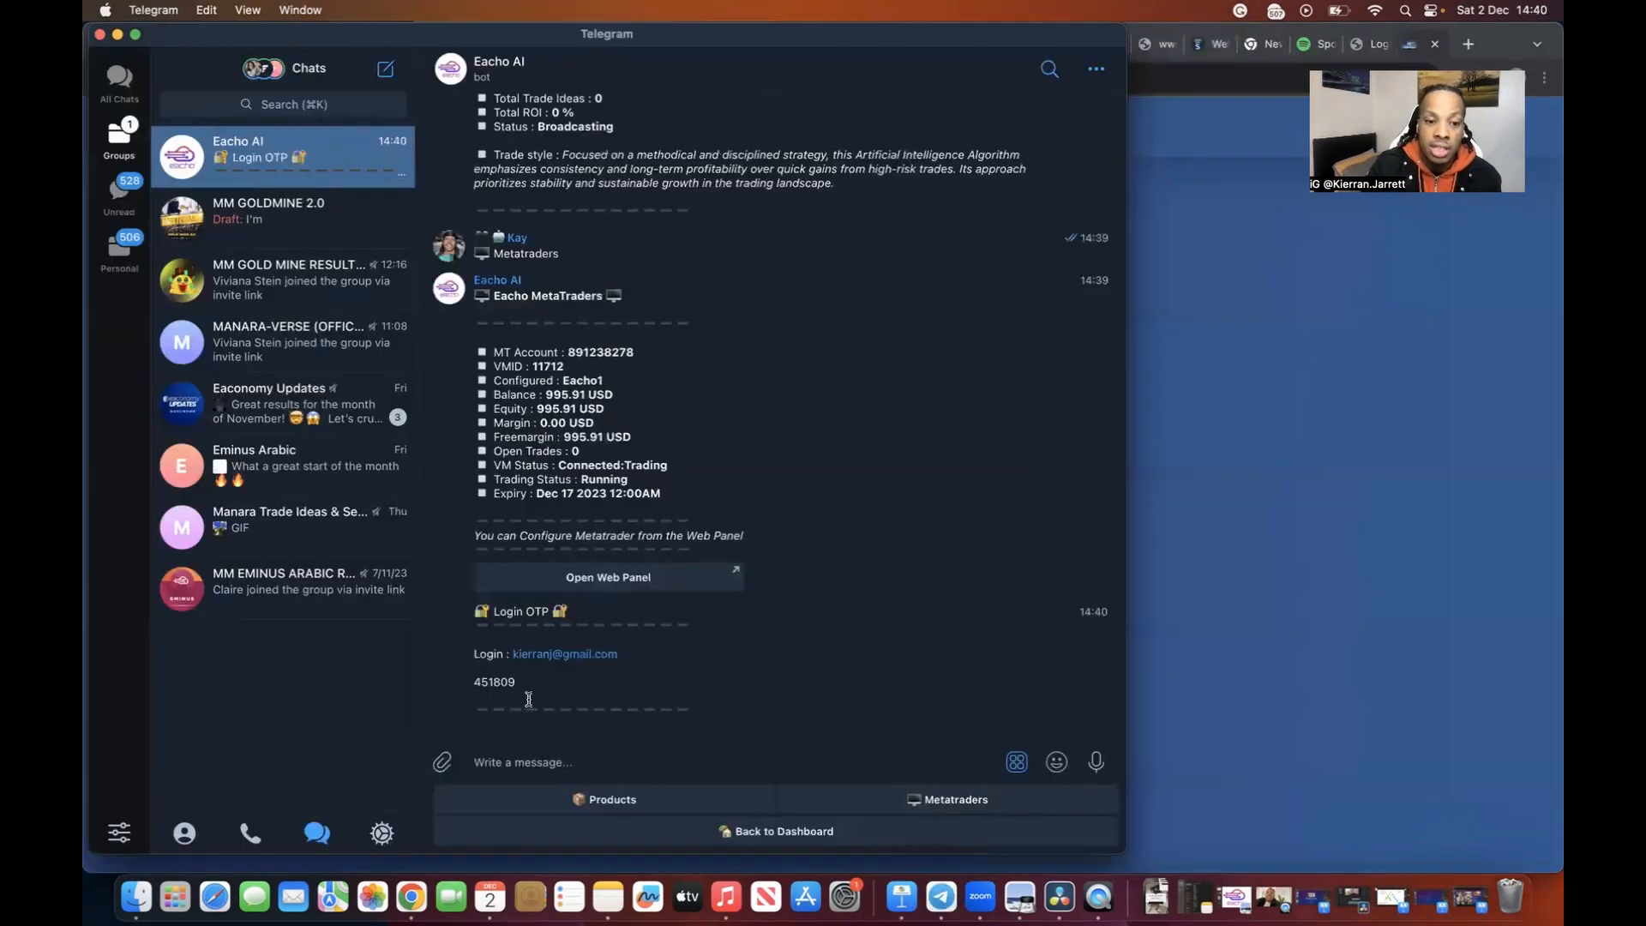
pyautogui.doubleClick(493, 682)
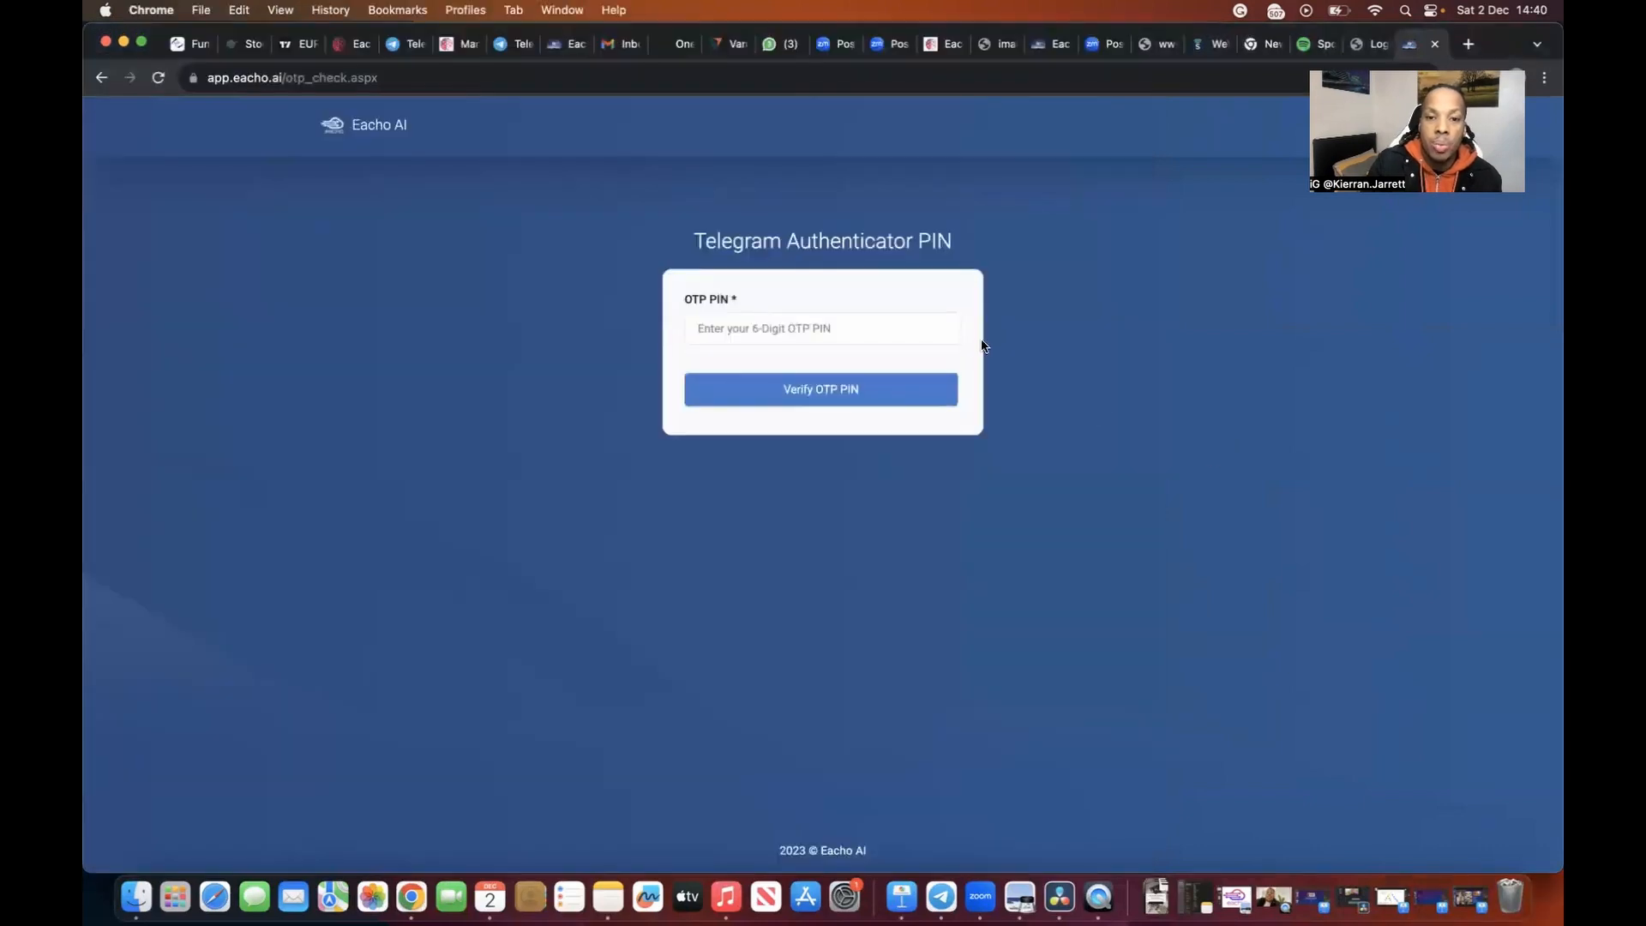
pyautogui.click(821, 328)
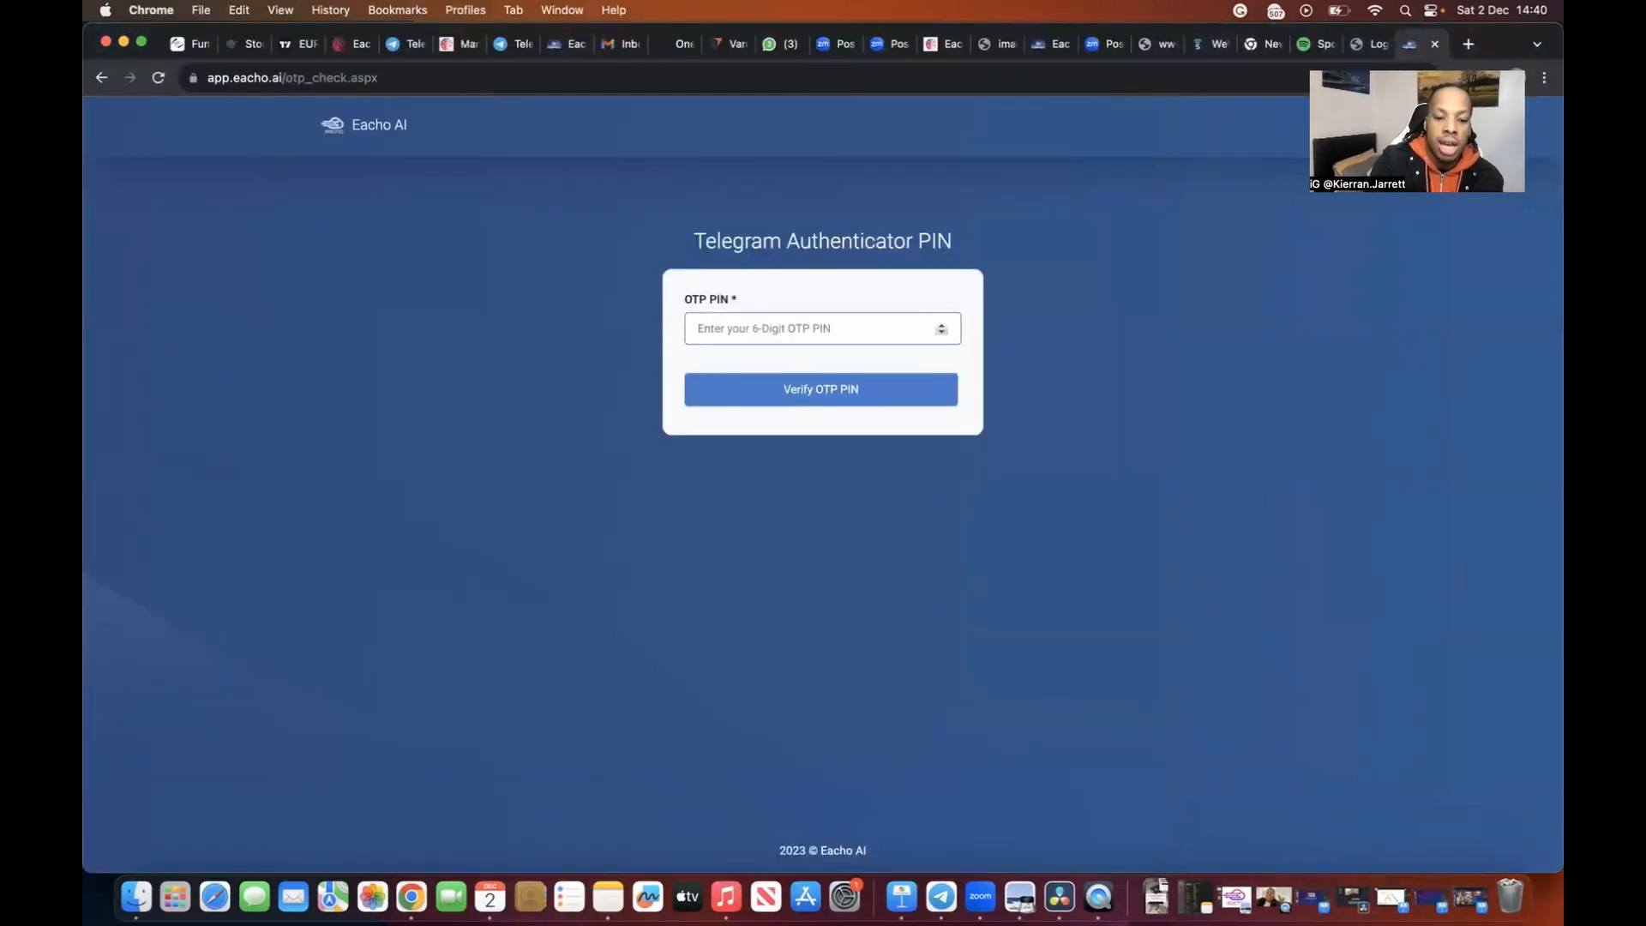
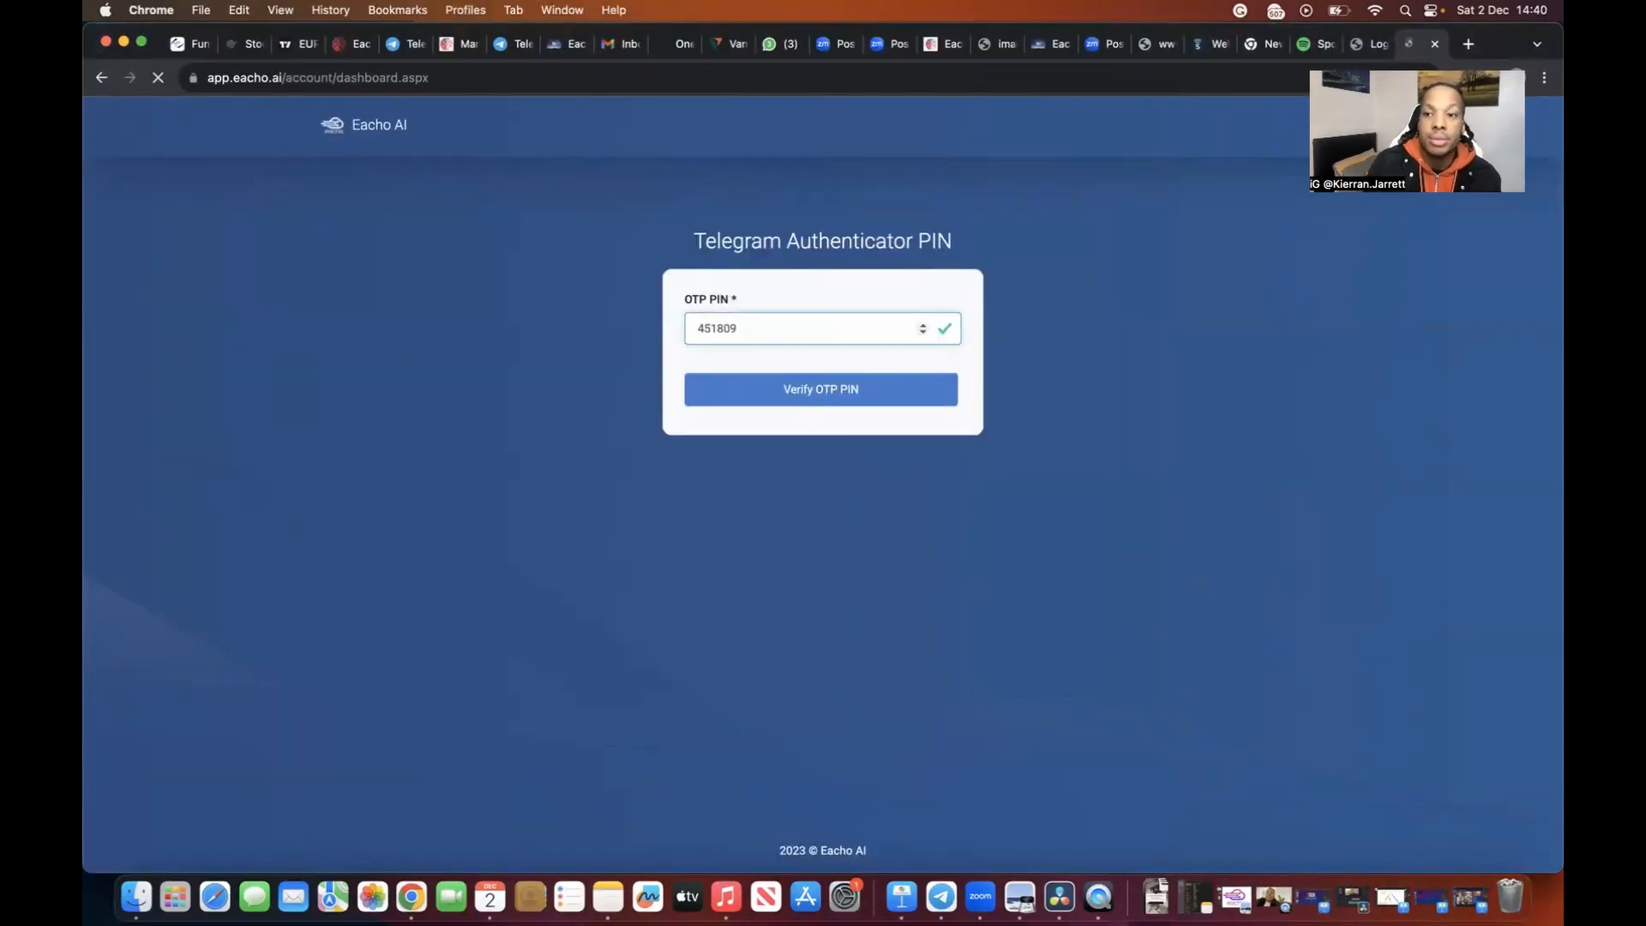
pyautogui.click(821, 389)
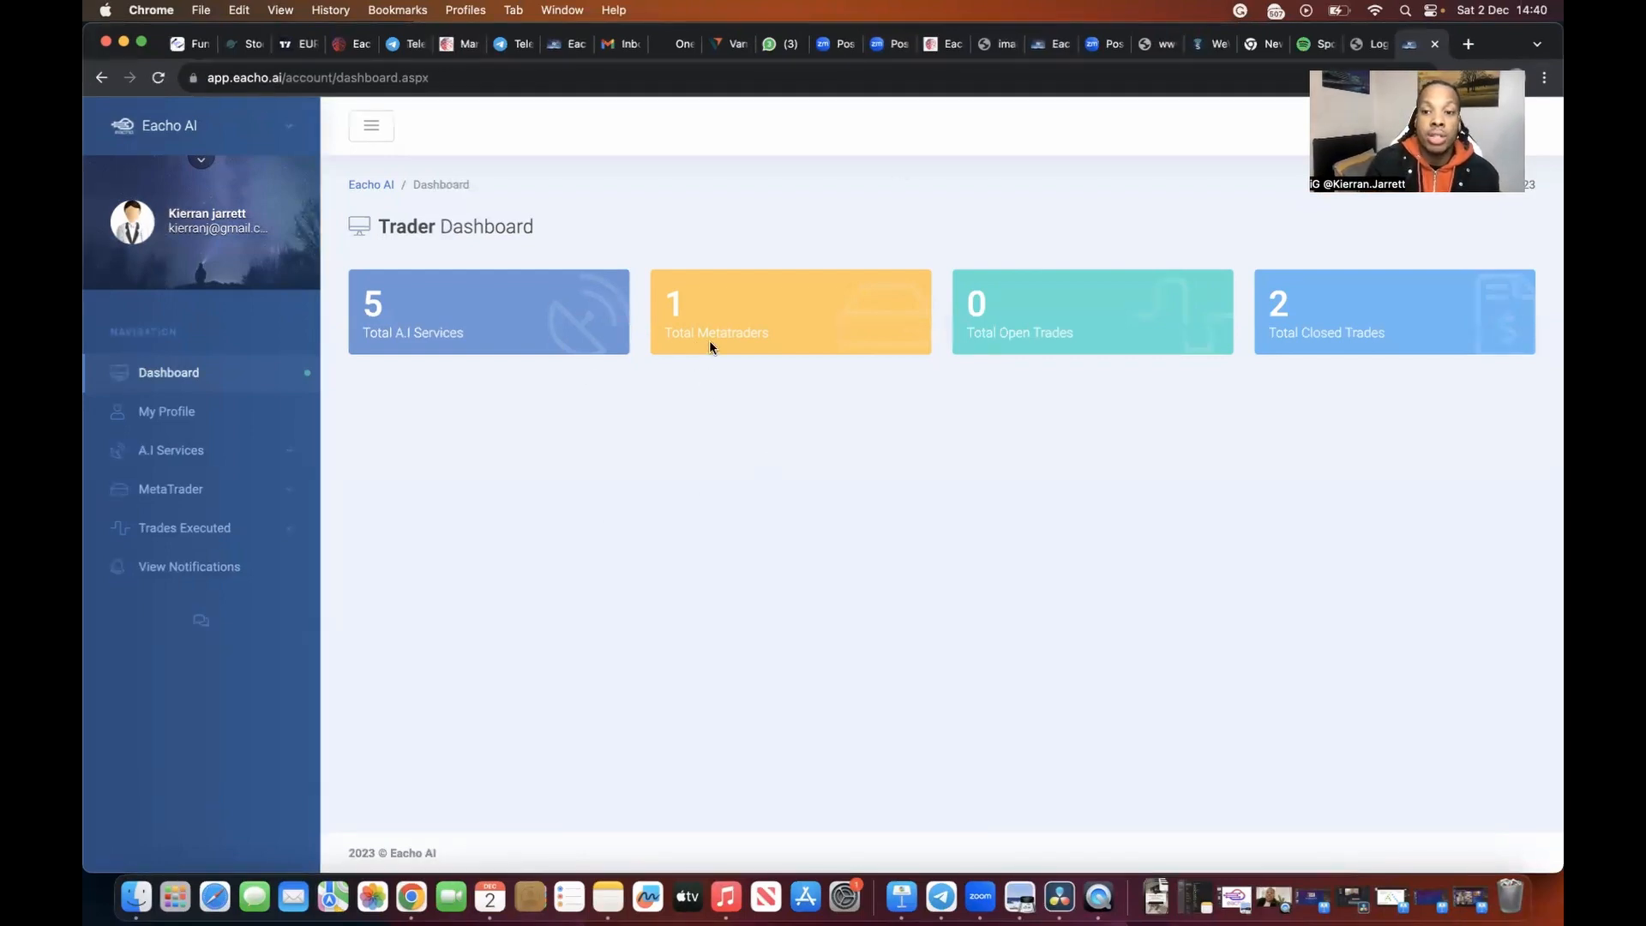
pyautogui.moveTo(1257, 390)
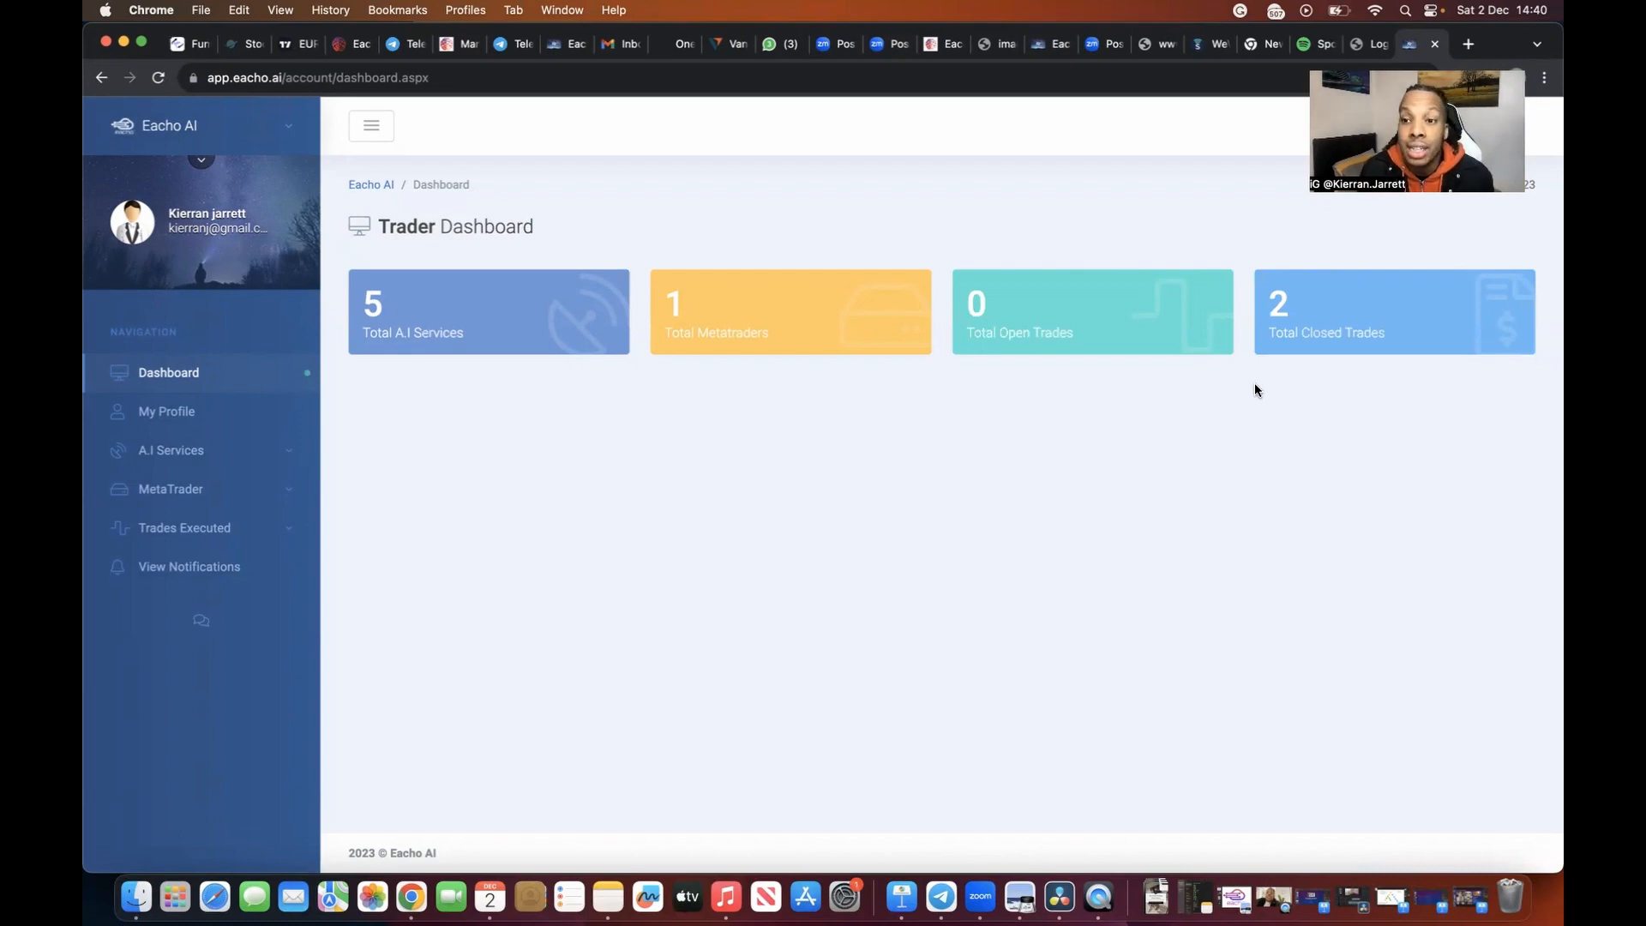
pyautogui.moveTo(687, 491)
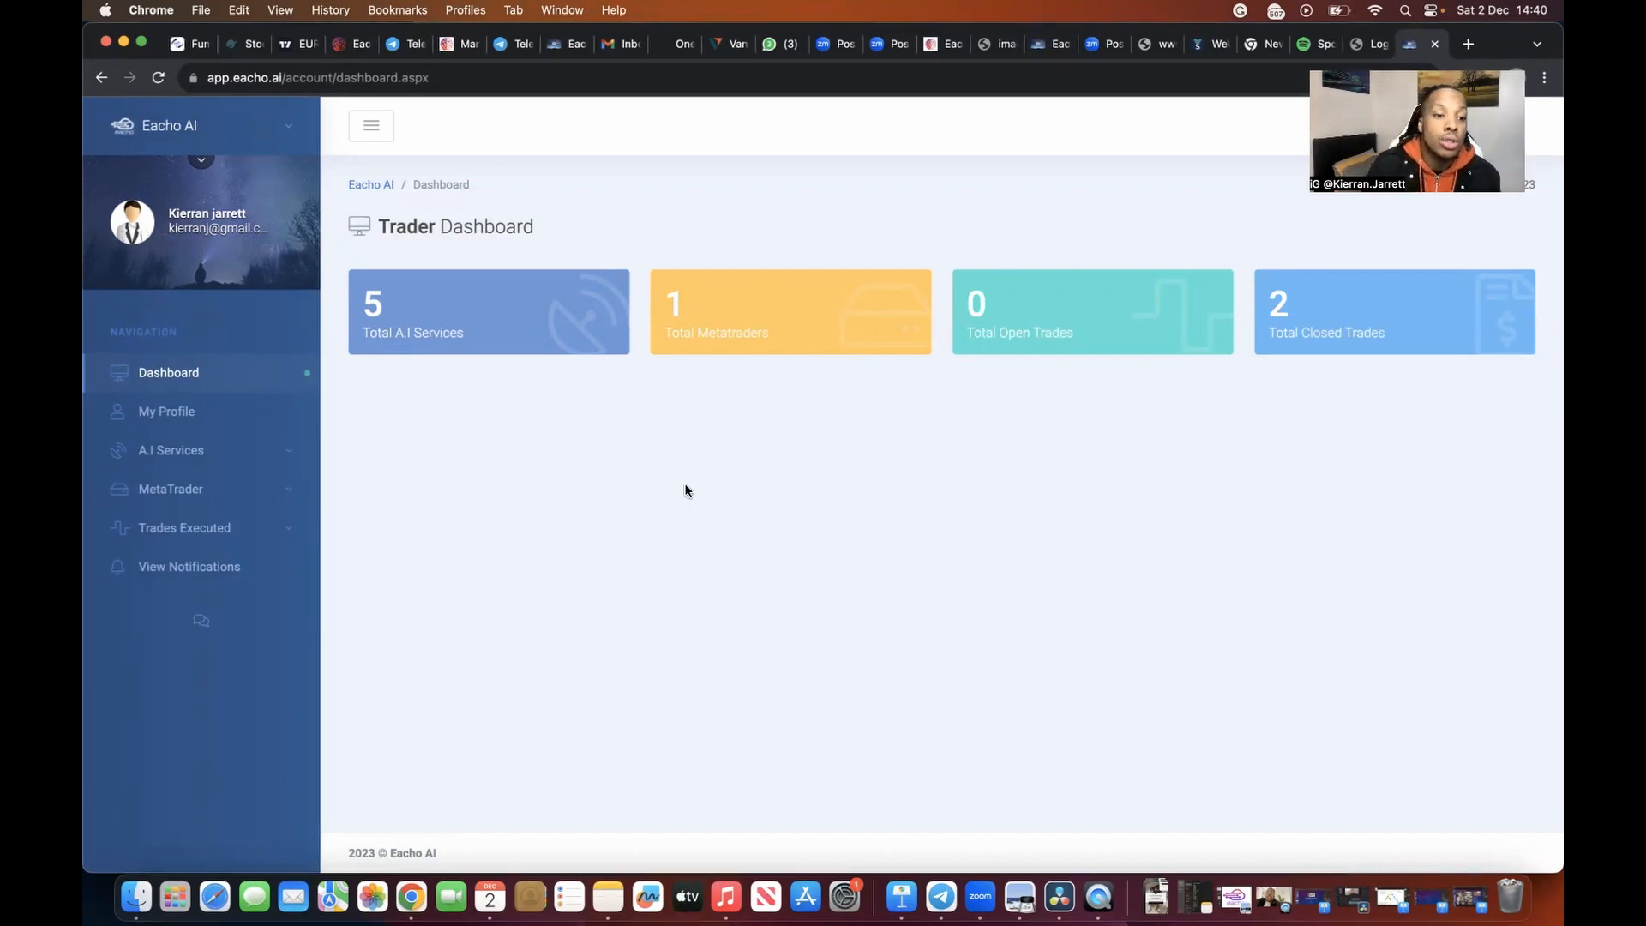
# - Open View MetaTraders from the sidebar to see the Eacho1 account
pyautogui.click(171, 450)
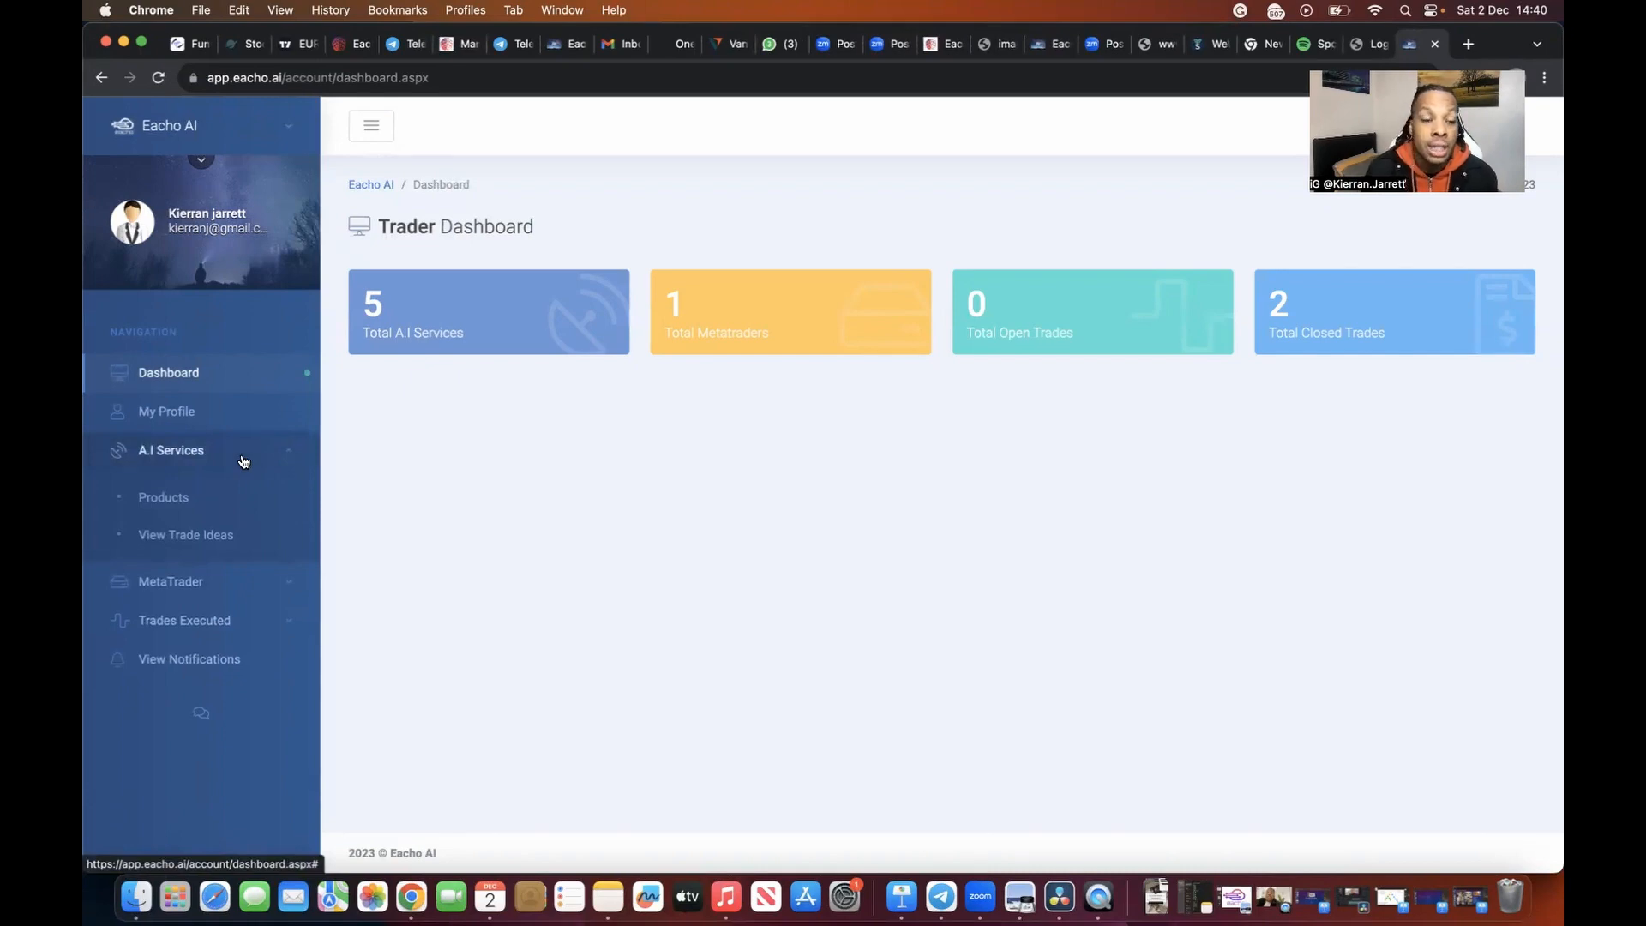
pyautogui.click(169, 581)
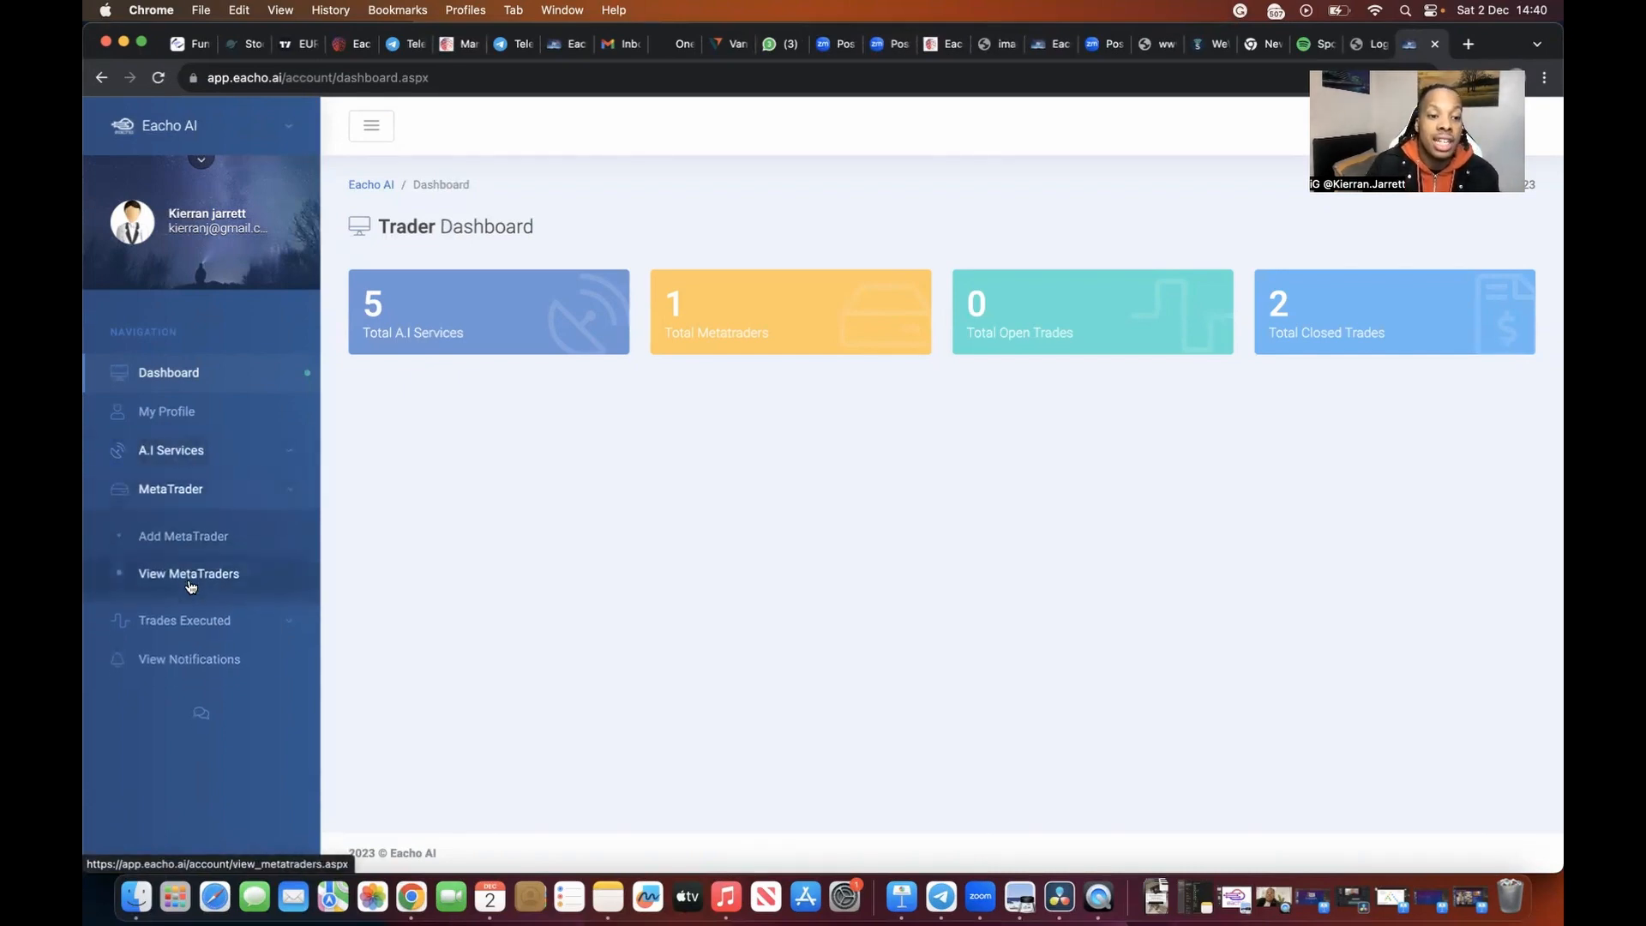
pyautogui.click(188, 573)
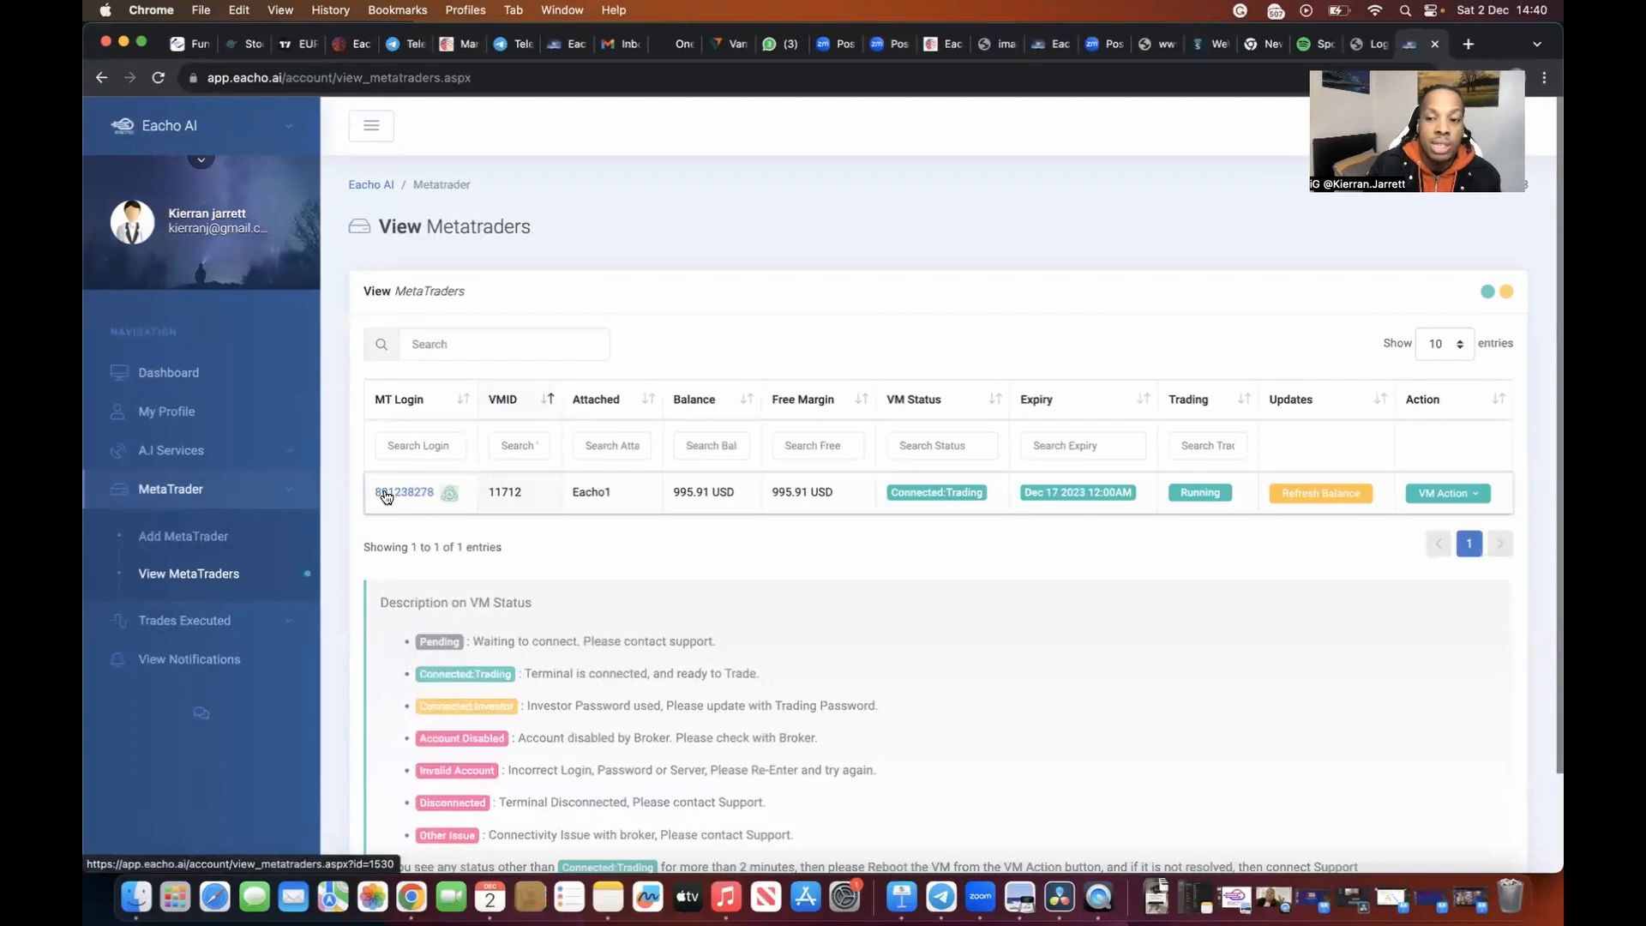
# - Delete the existing MetaTrader account and confirm the deletion
pyautogui.click(404, 492)
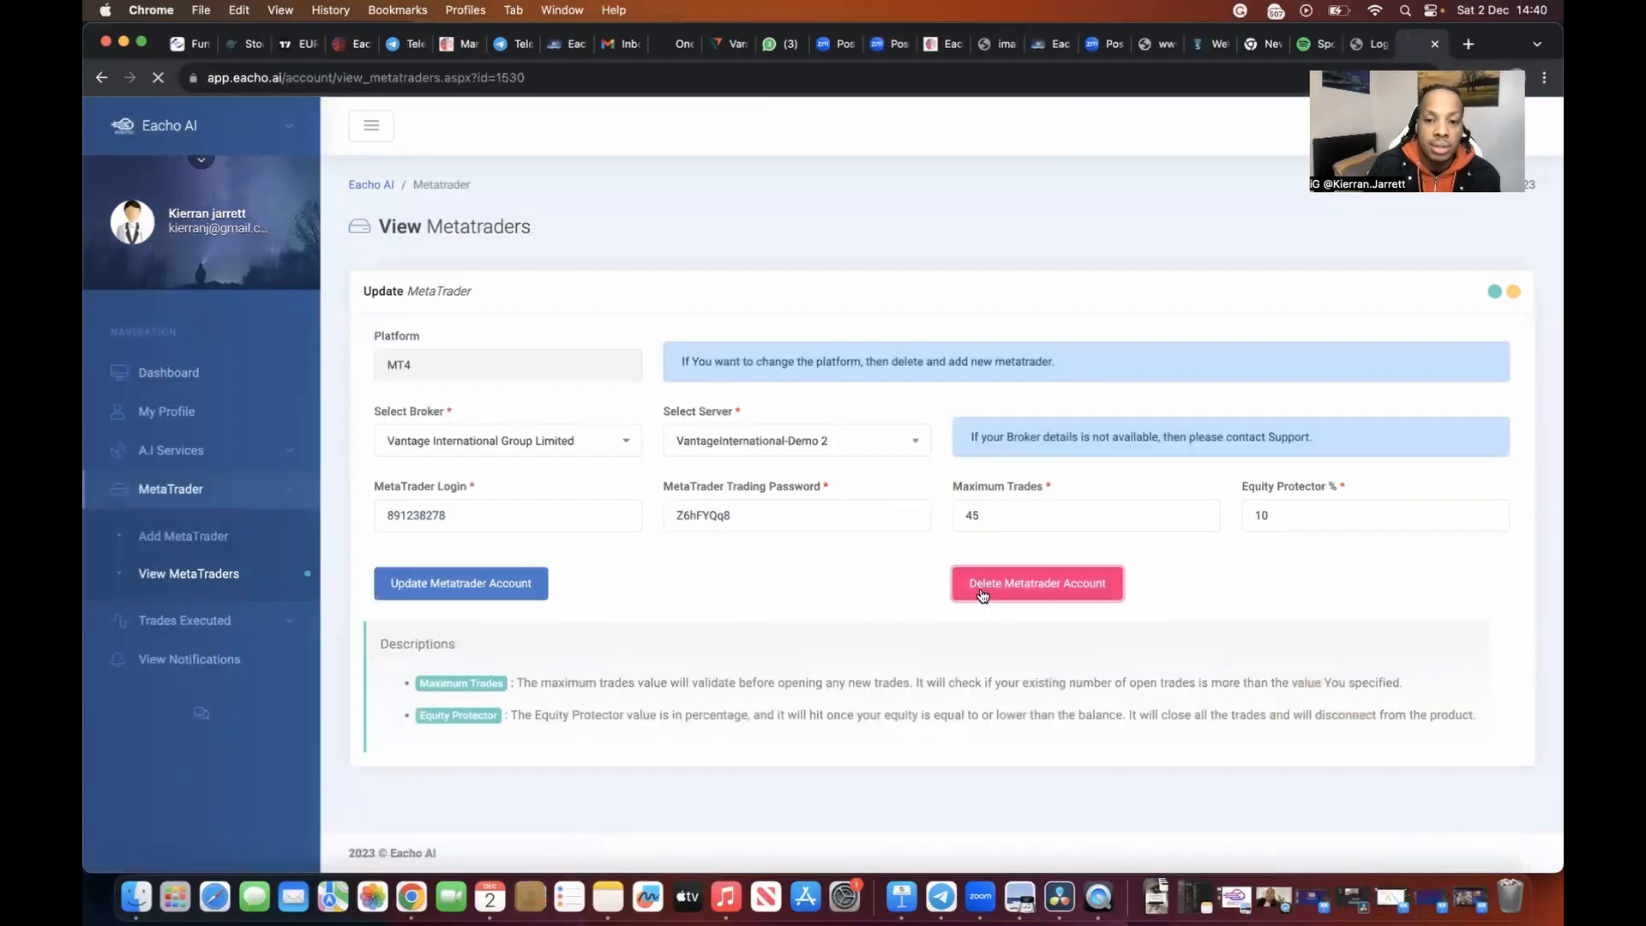
pyautogui.click(1037, 584)
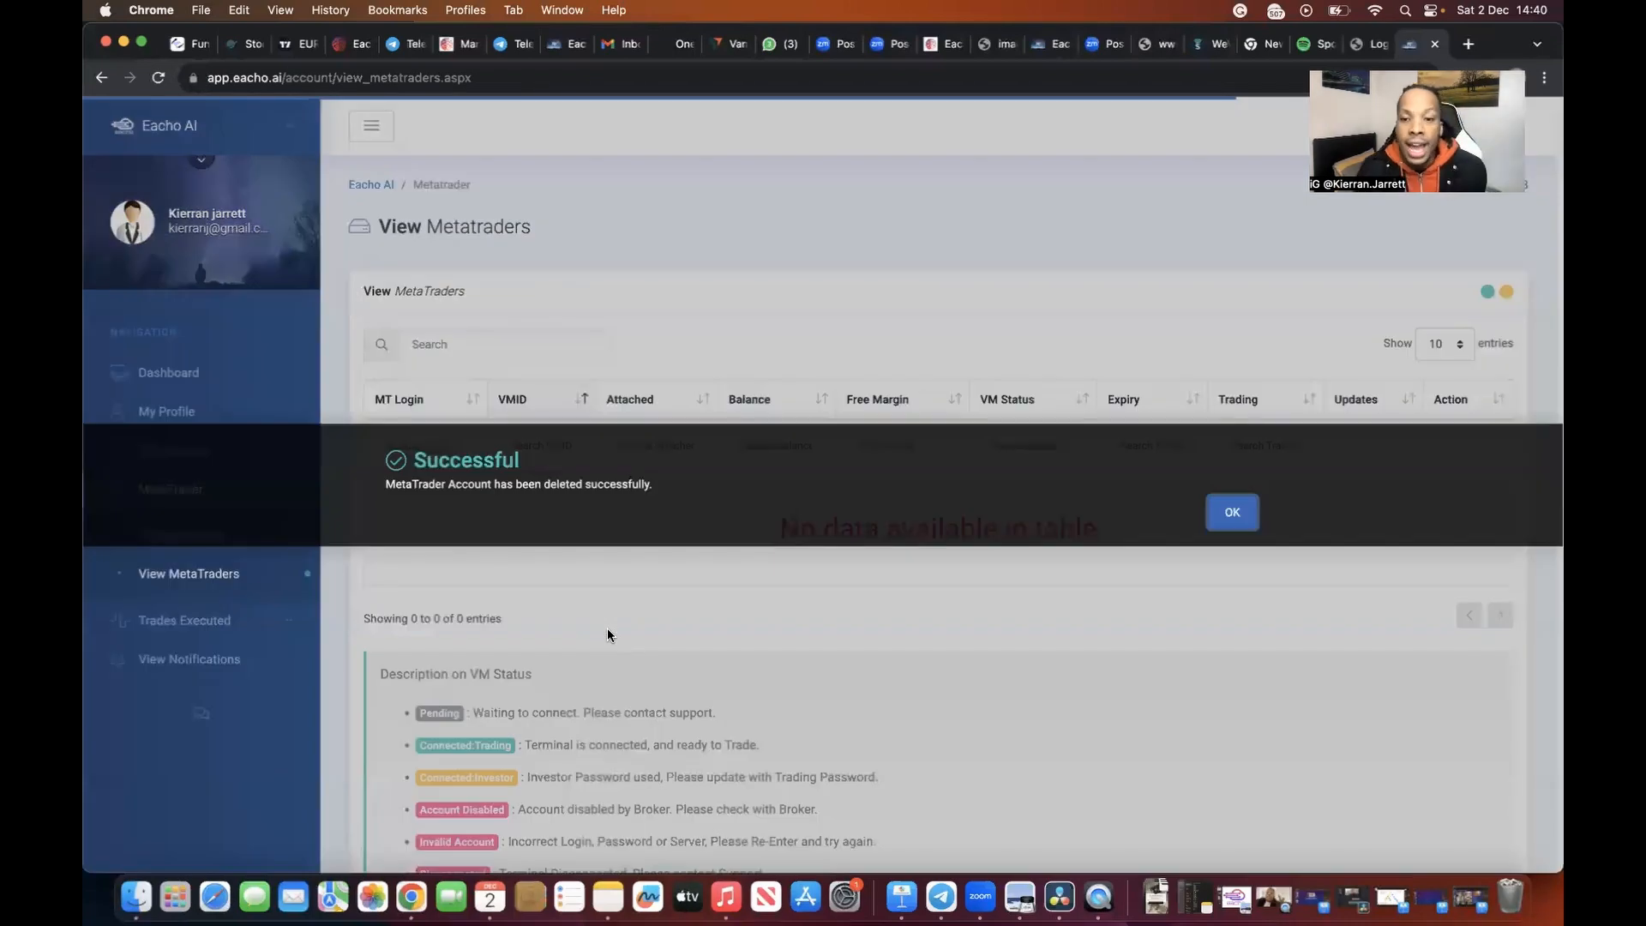
pyautogui.click(1232, 512)
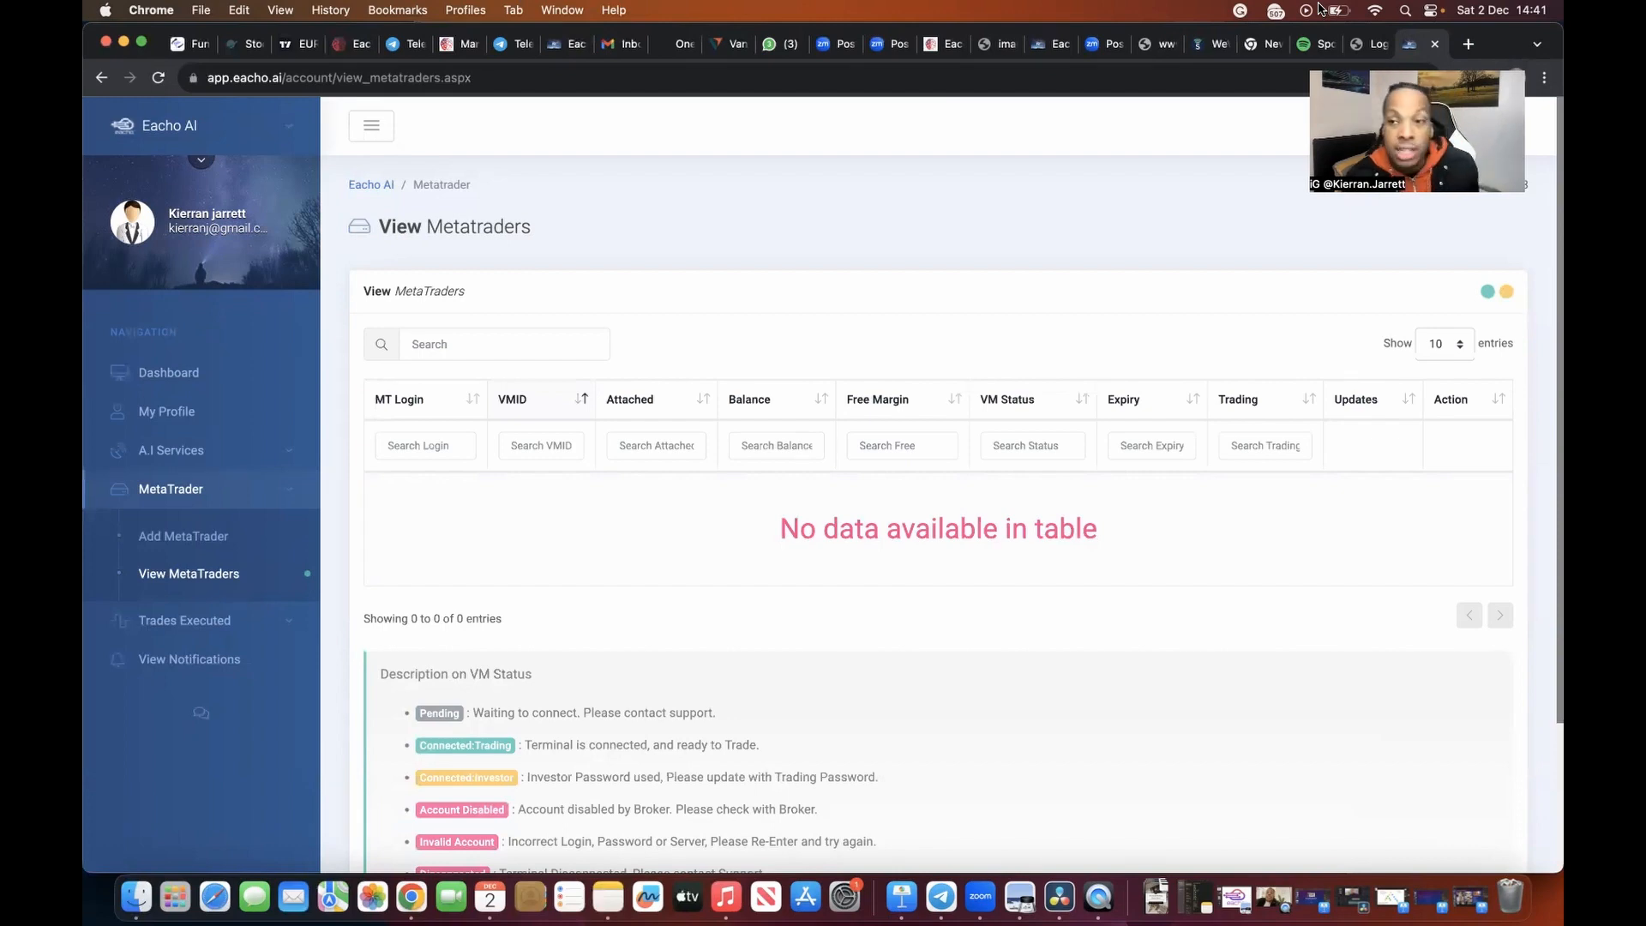
# - Copy the MT4 login number from the Vantage demo account email
pyautogui.click(609, 44)
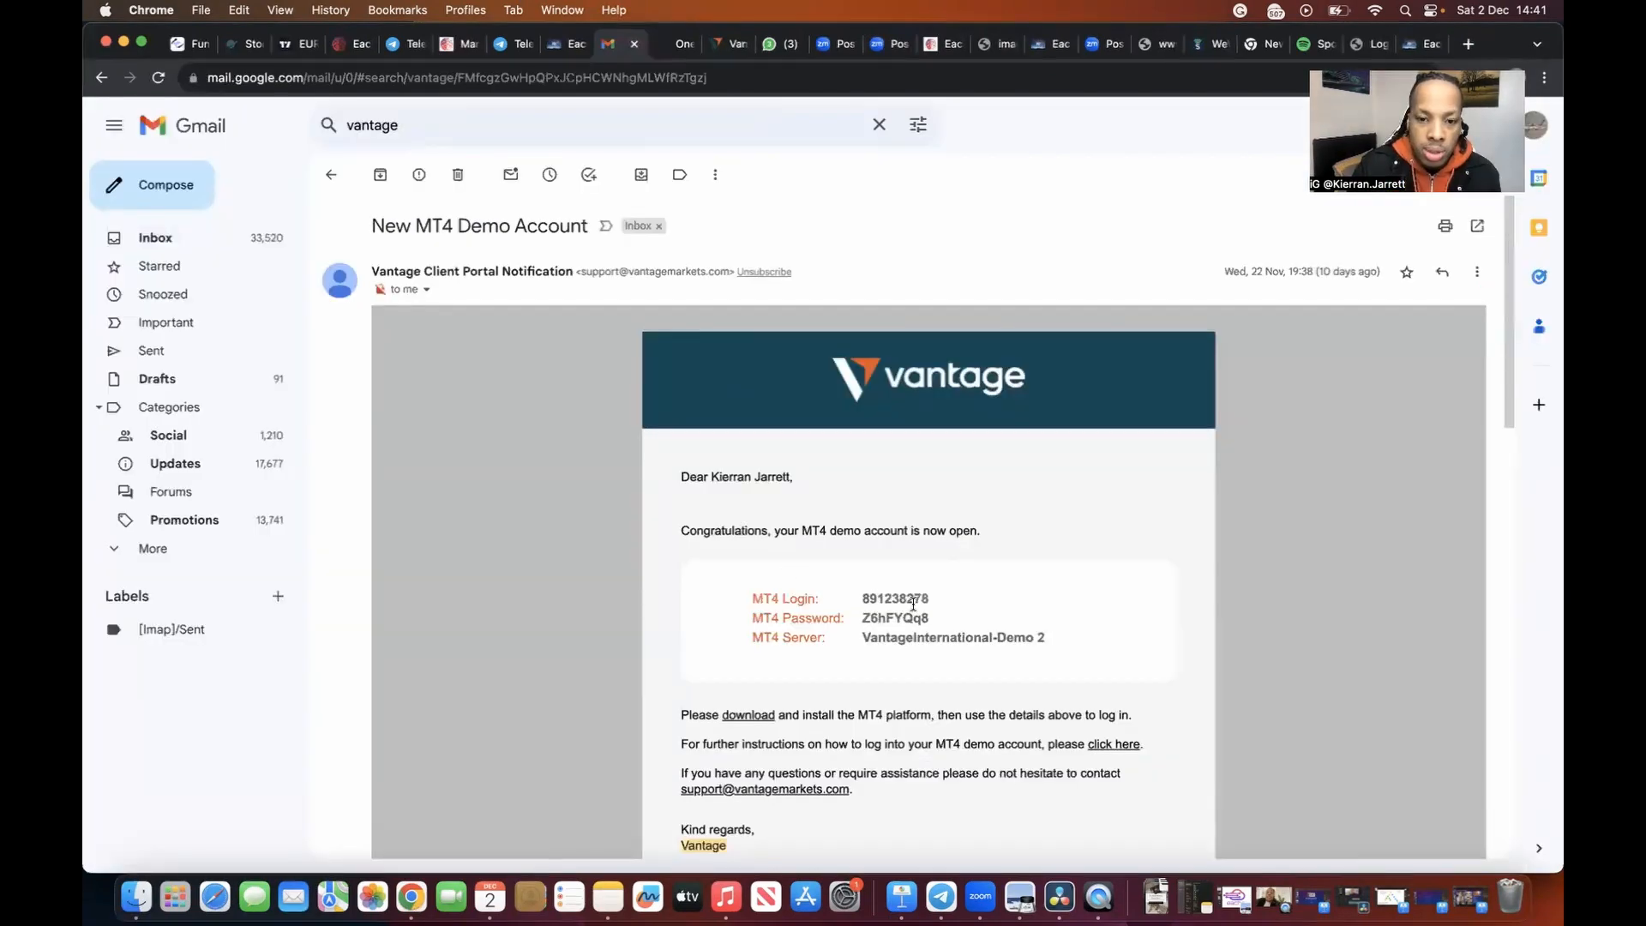
pyautogui.doubleClick(895, 598)
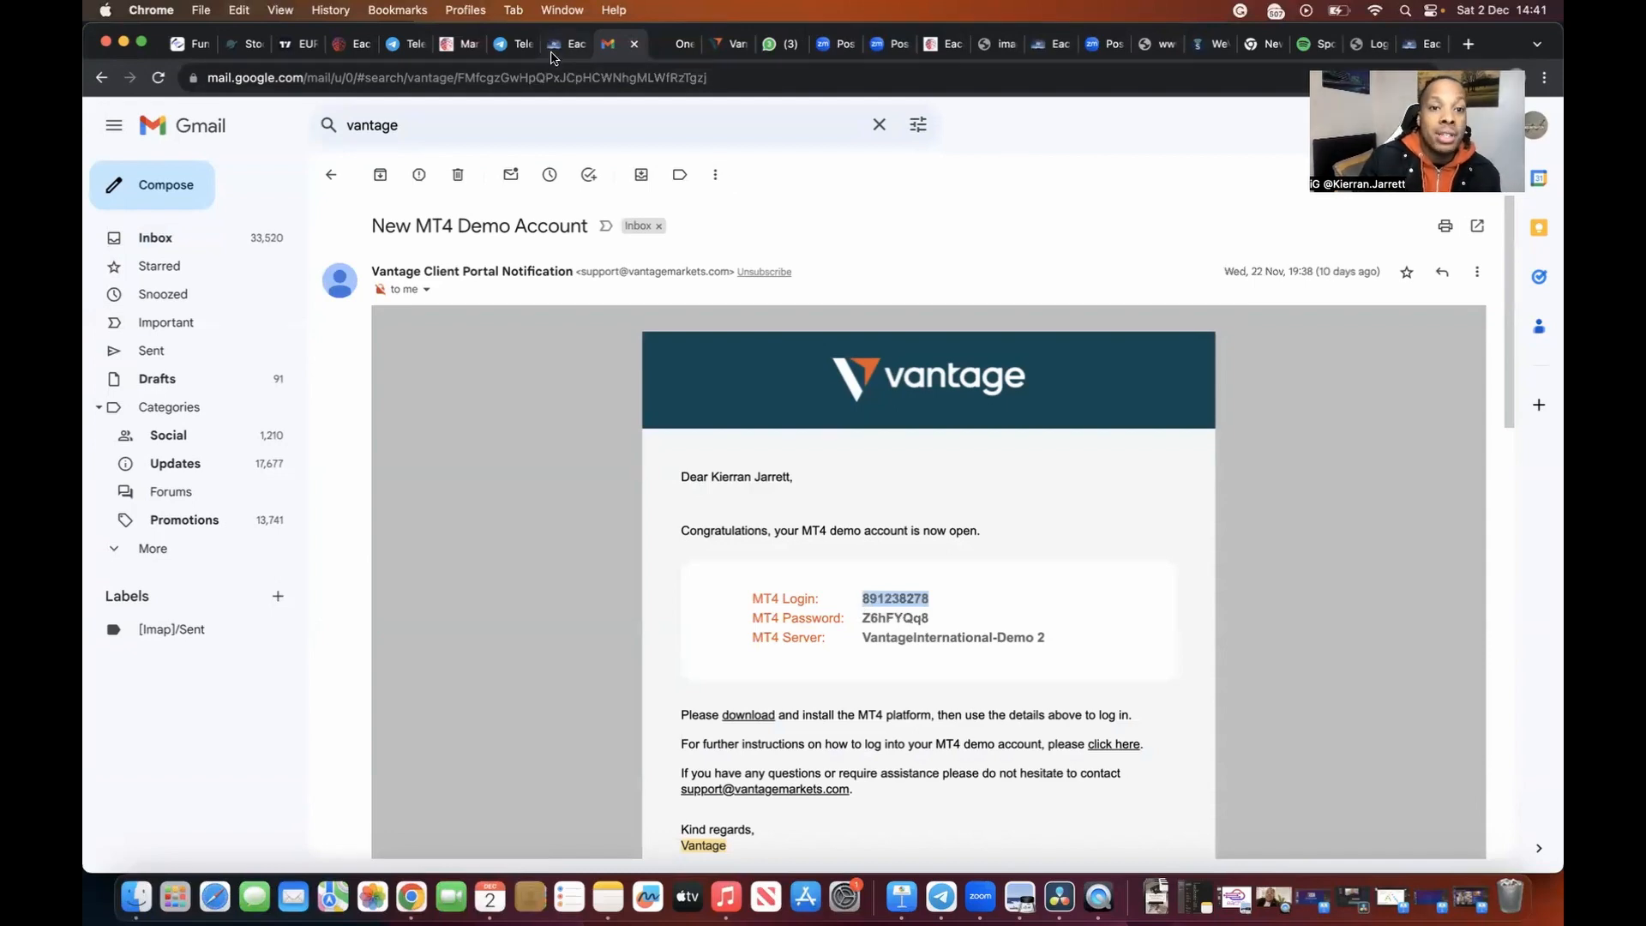
pyautogui.click(554, 44)
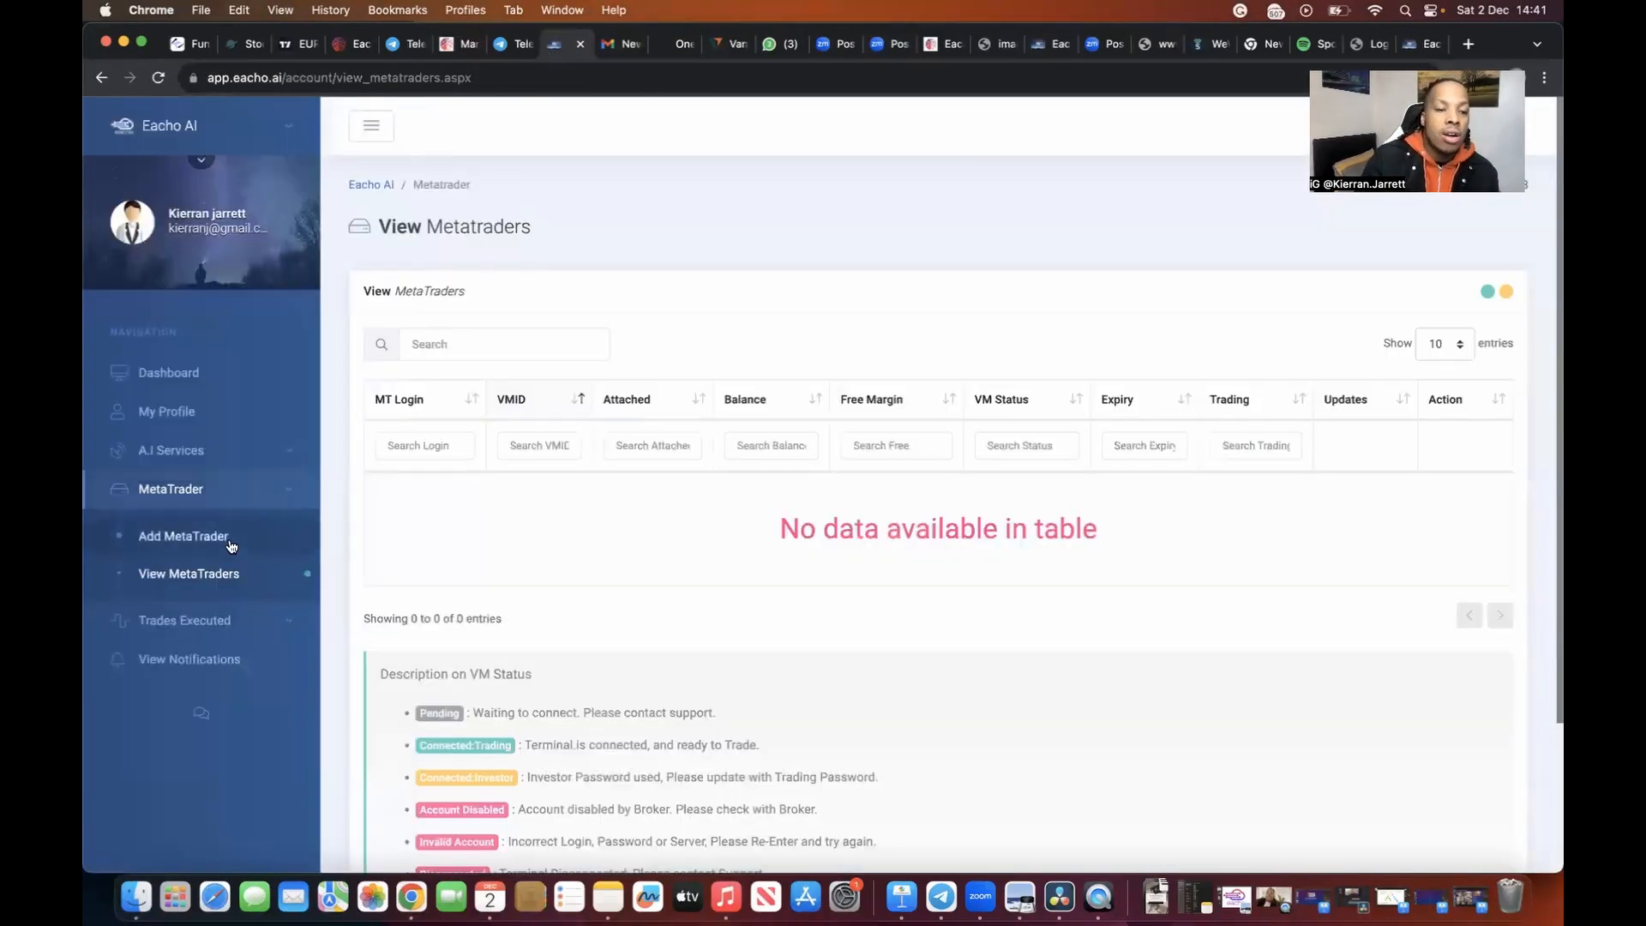
# - Start a MetaTrader 4 account with Vantage International Group Limited on VantageInternational-Demo 2
pyautogui.click(183, 536)
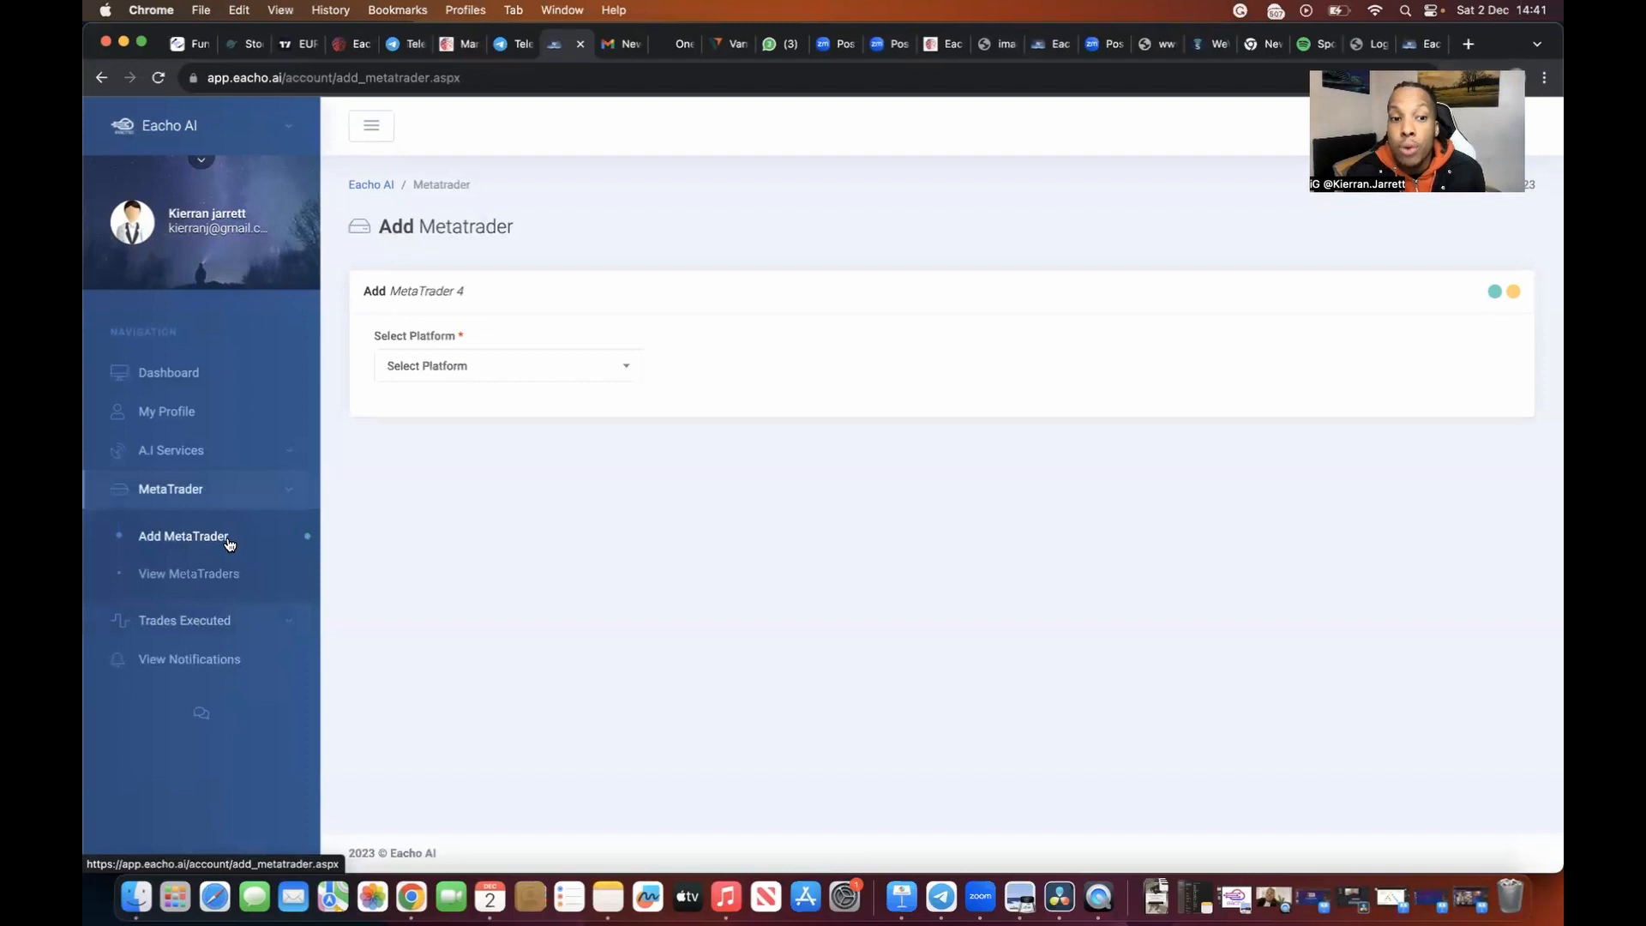
pyautogui.moveTo(535, 362)
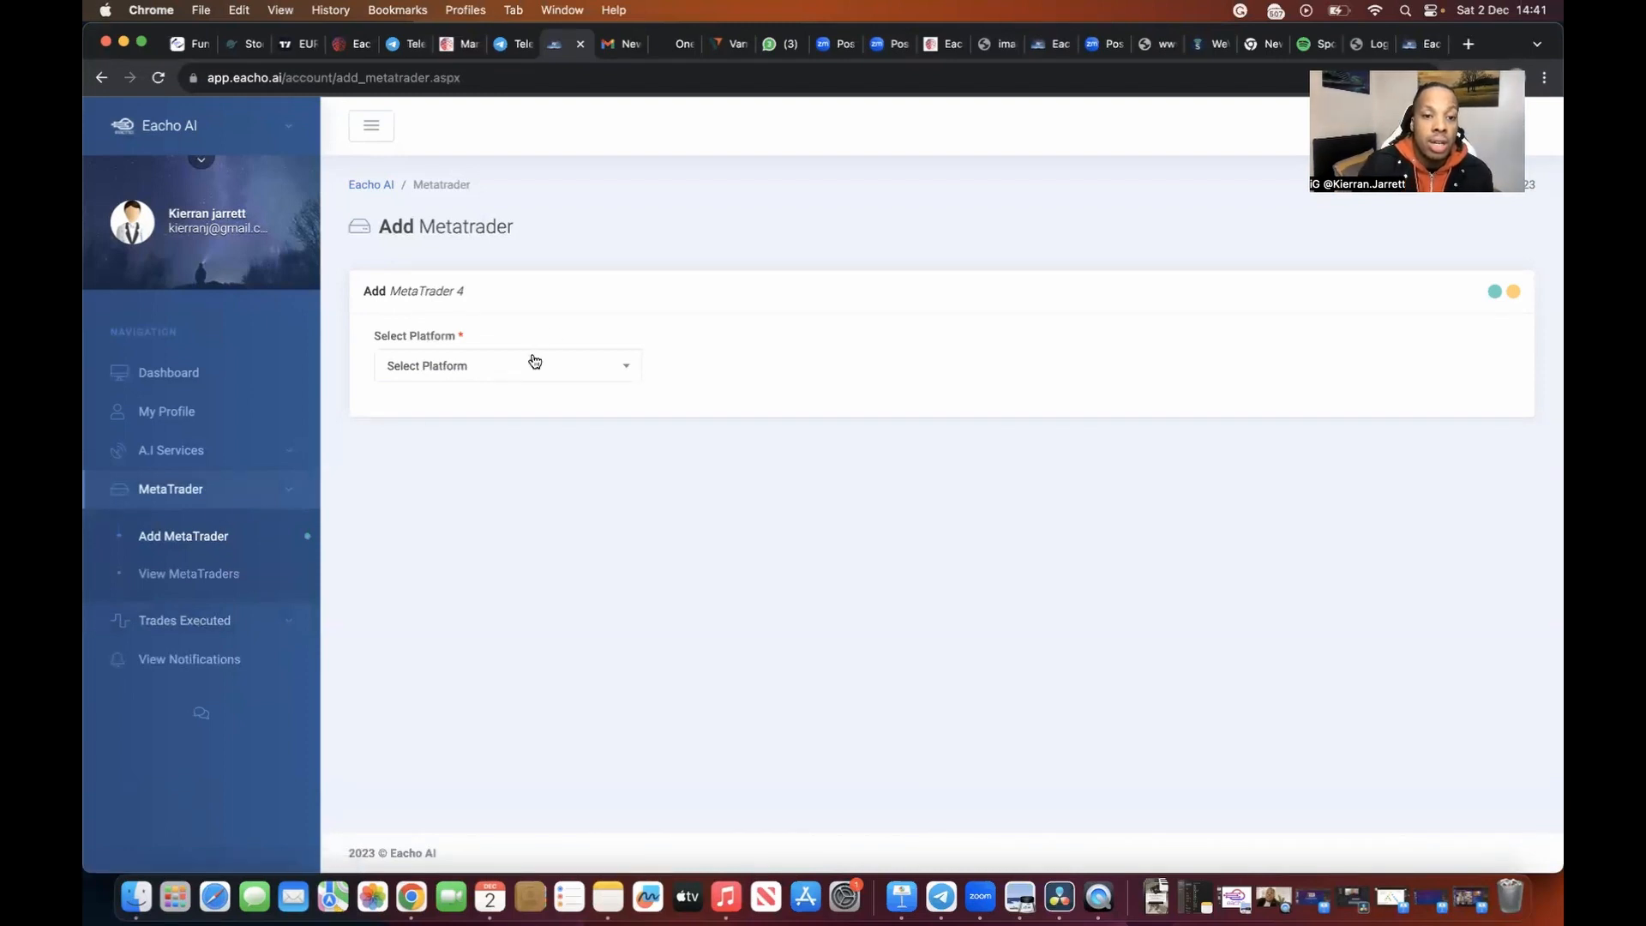
pyautogui.click(507, 365)
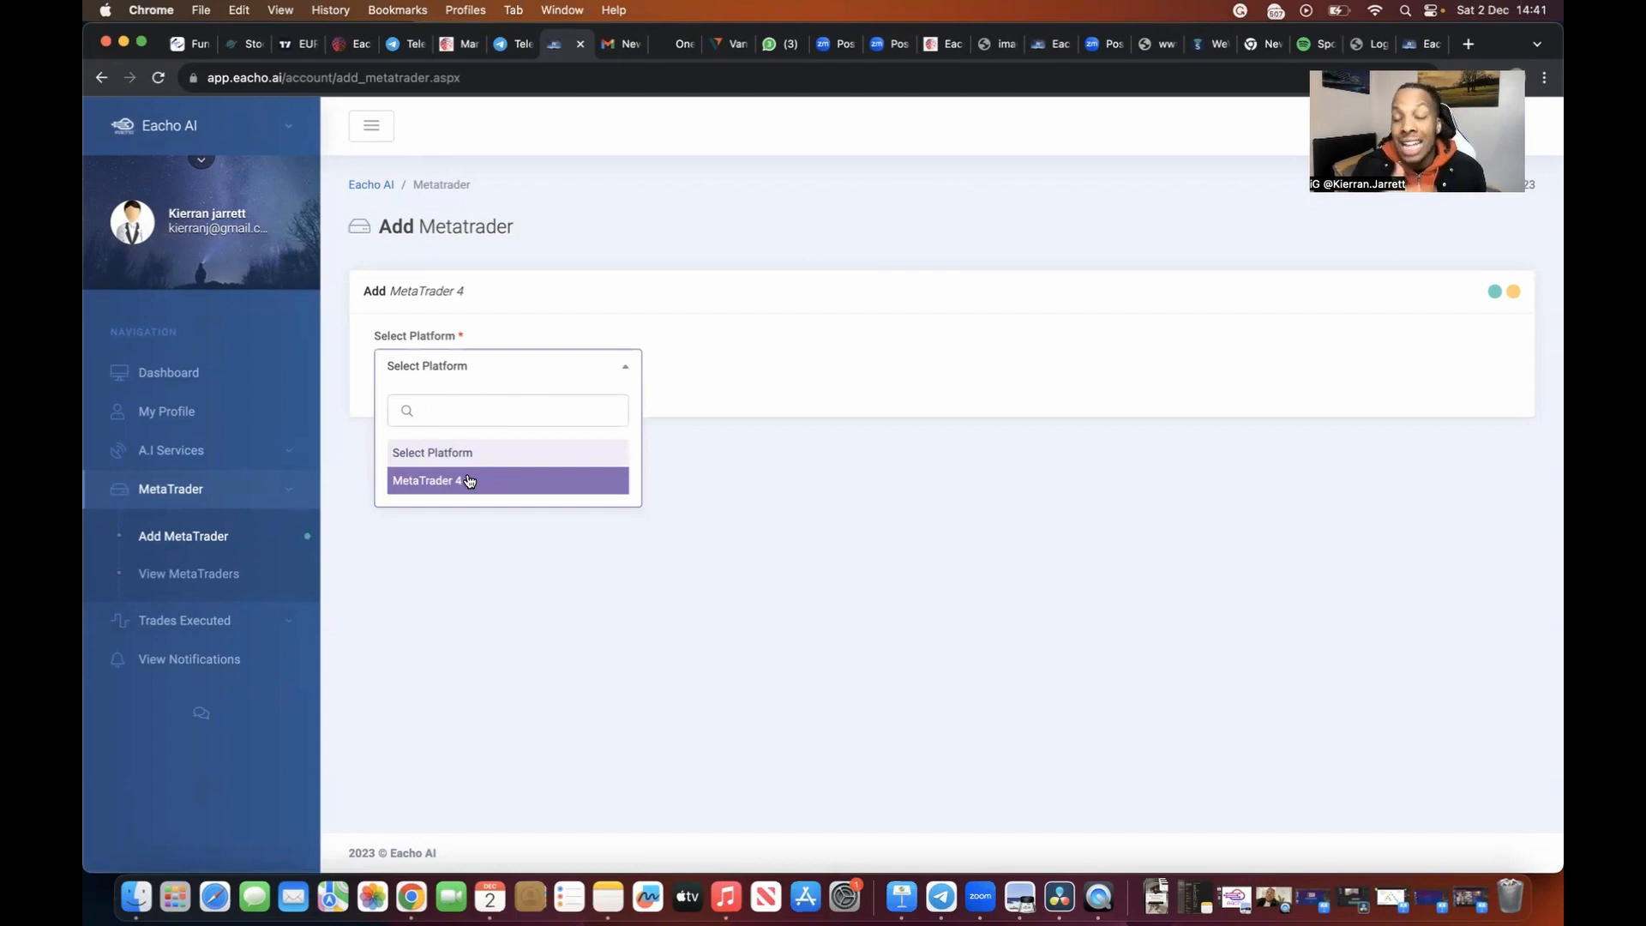
pyautogui.click(441, 480)
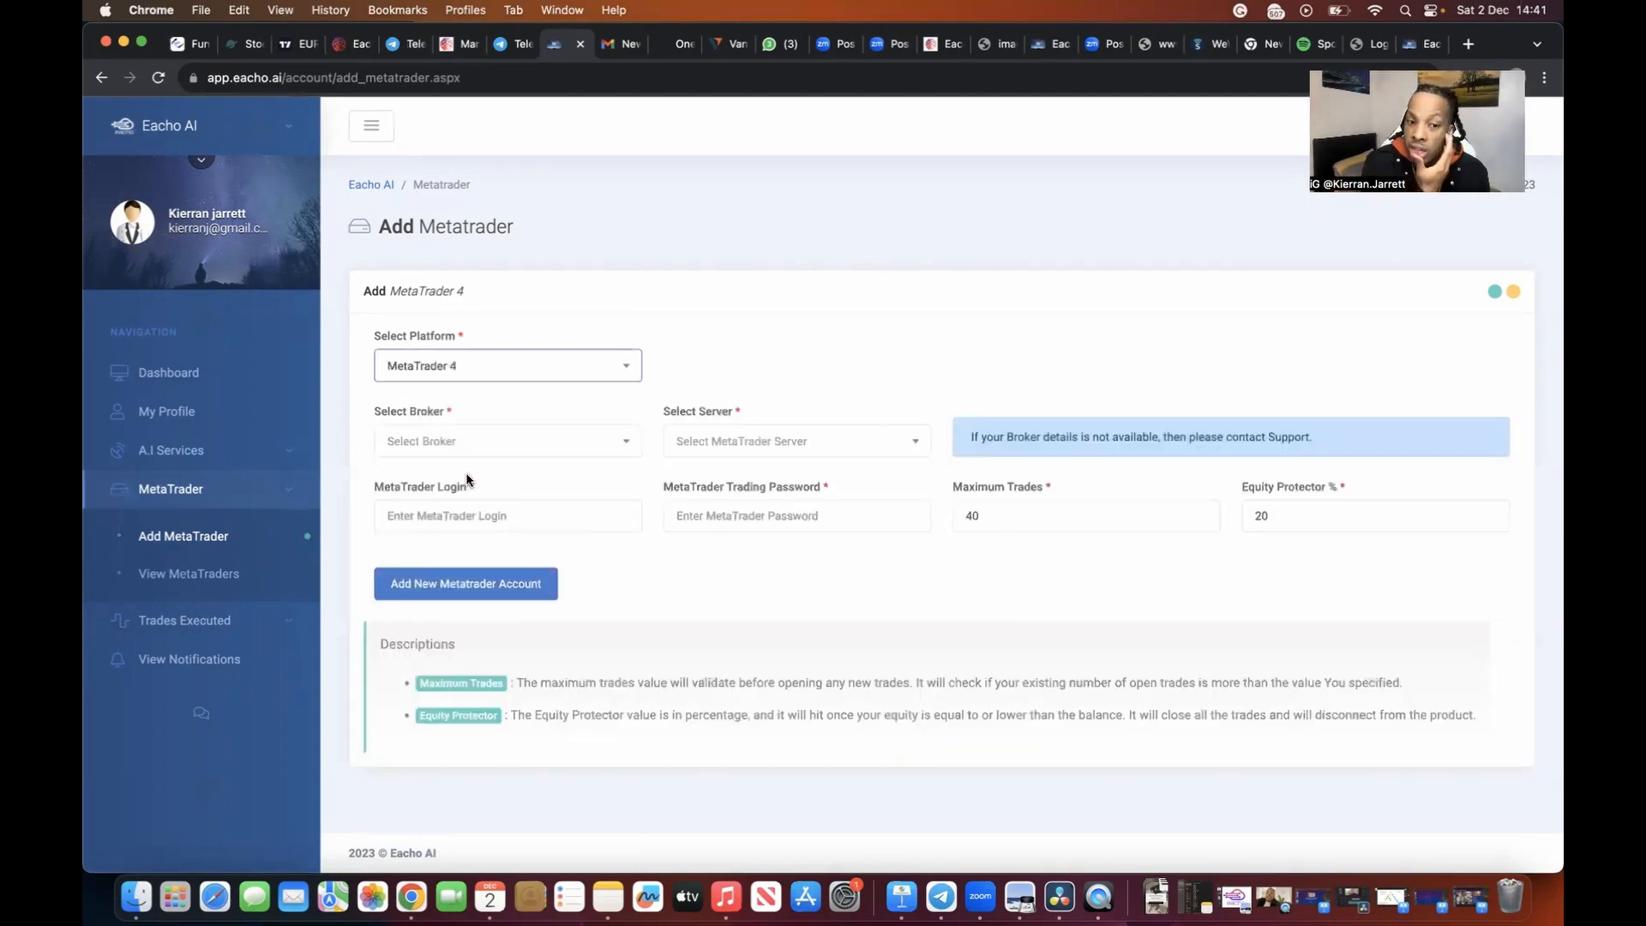
pyautogui.click(508, 441)
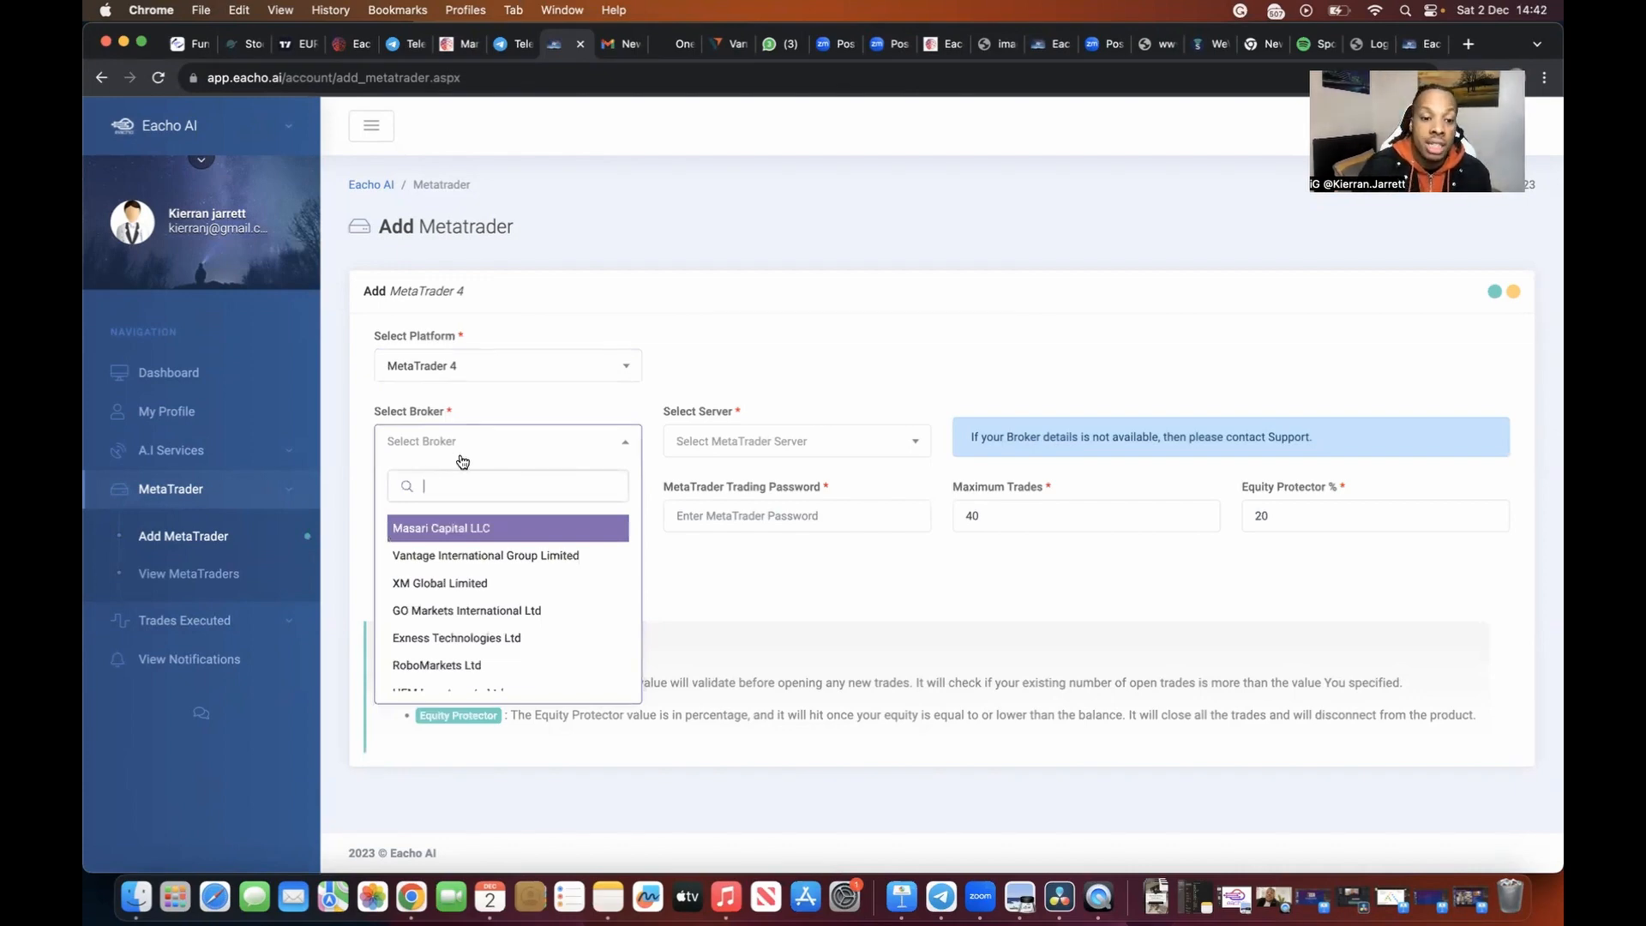
pyautogui.click(484, 556)
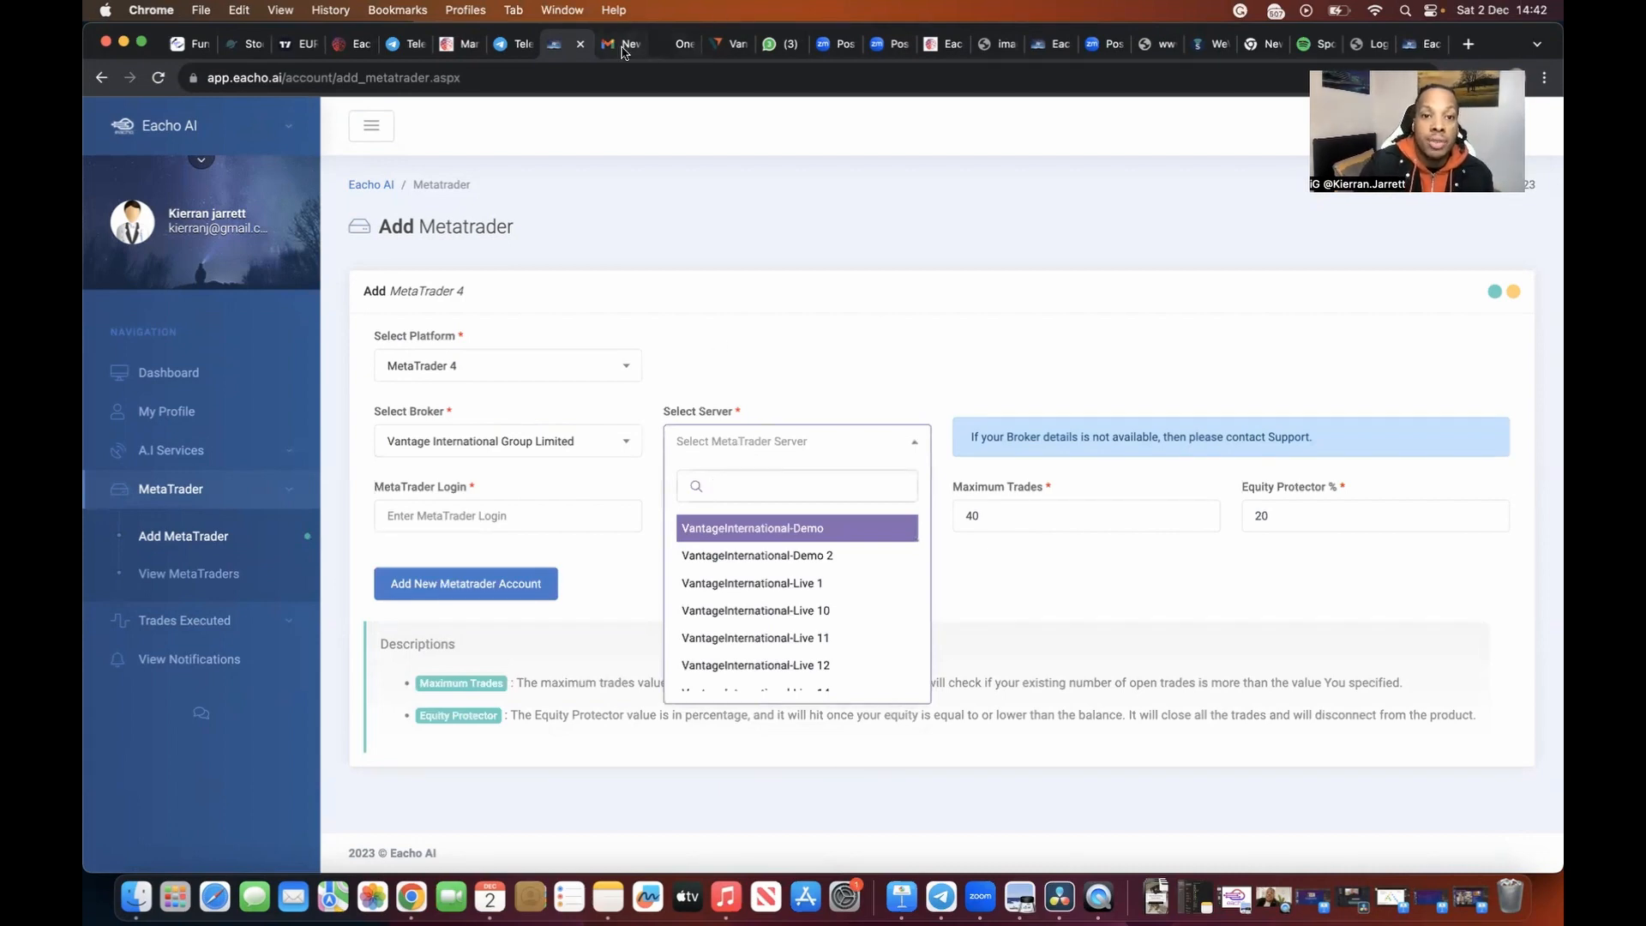
pyautogui.click(615, 44)
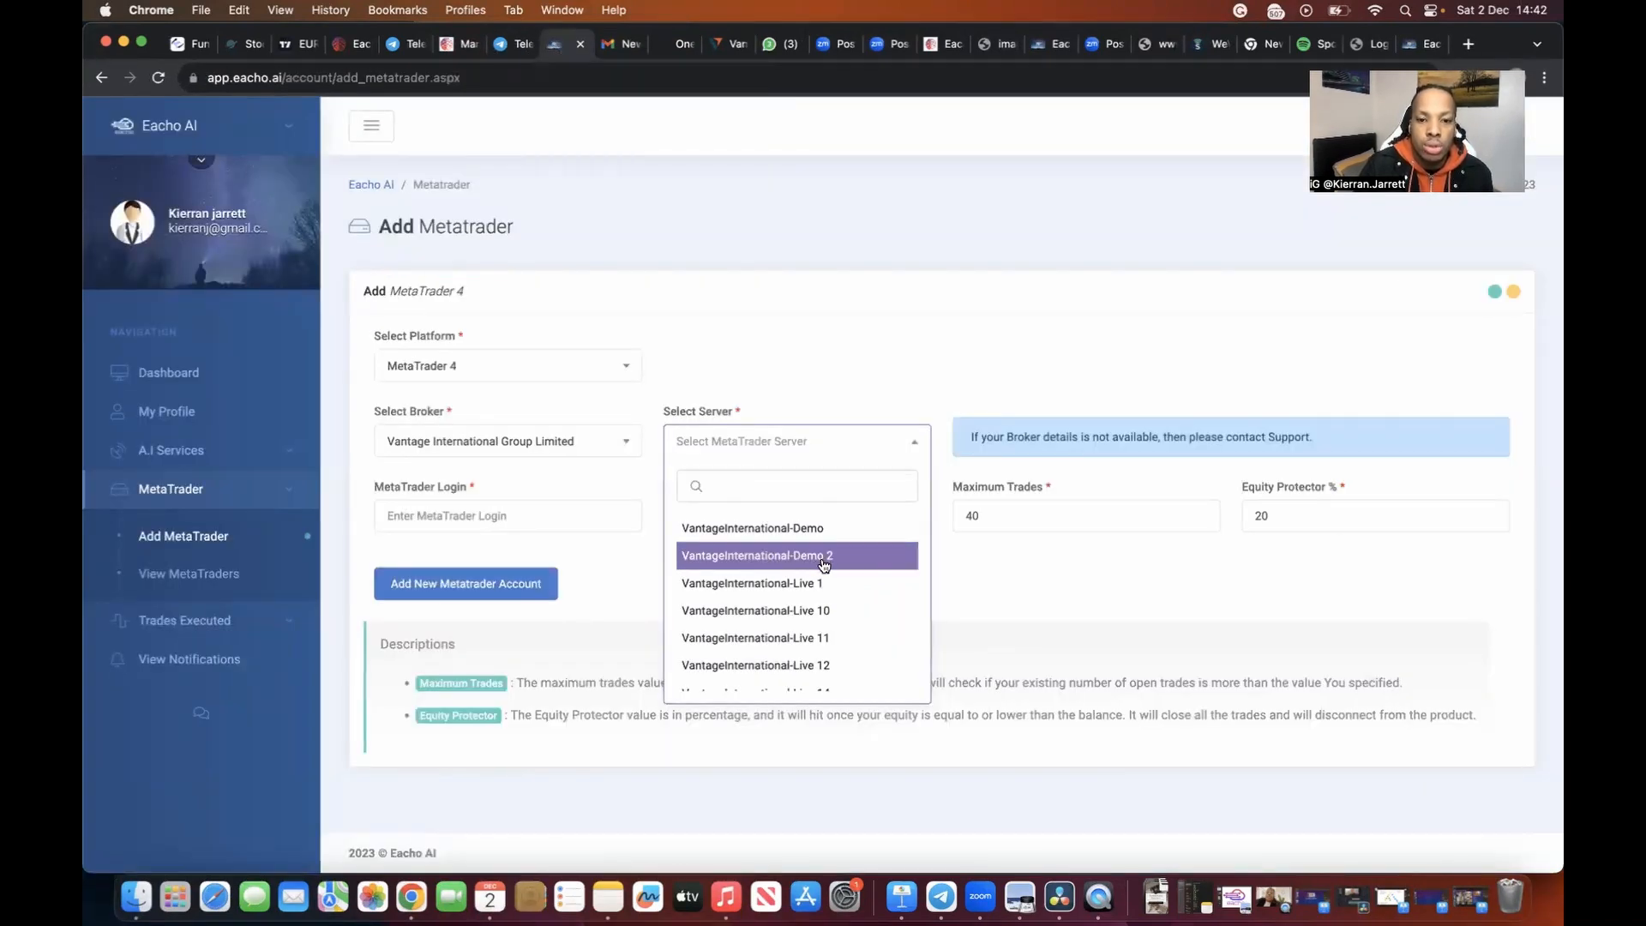
pyautogui.click(798, 556)
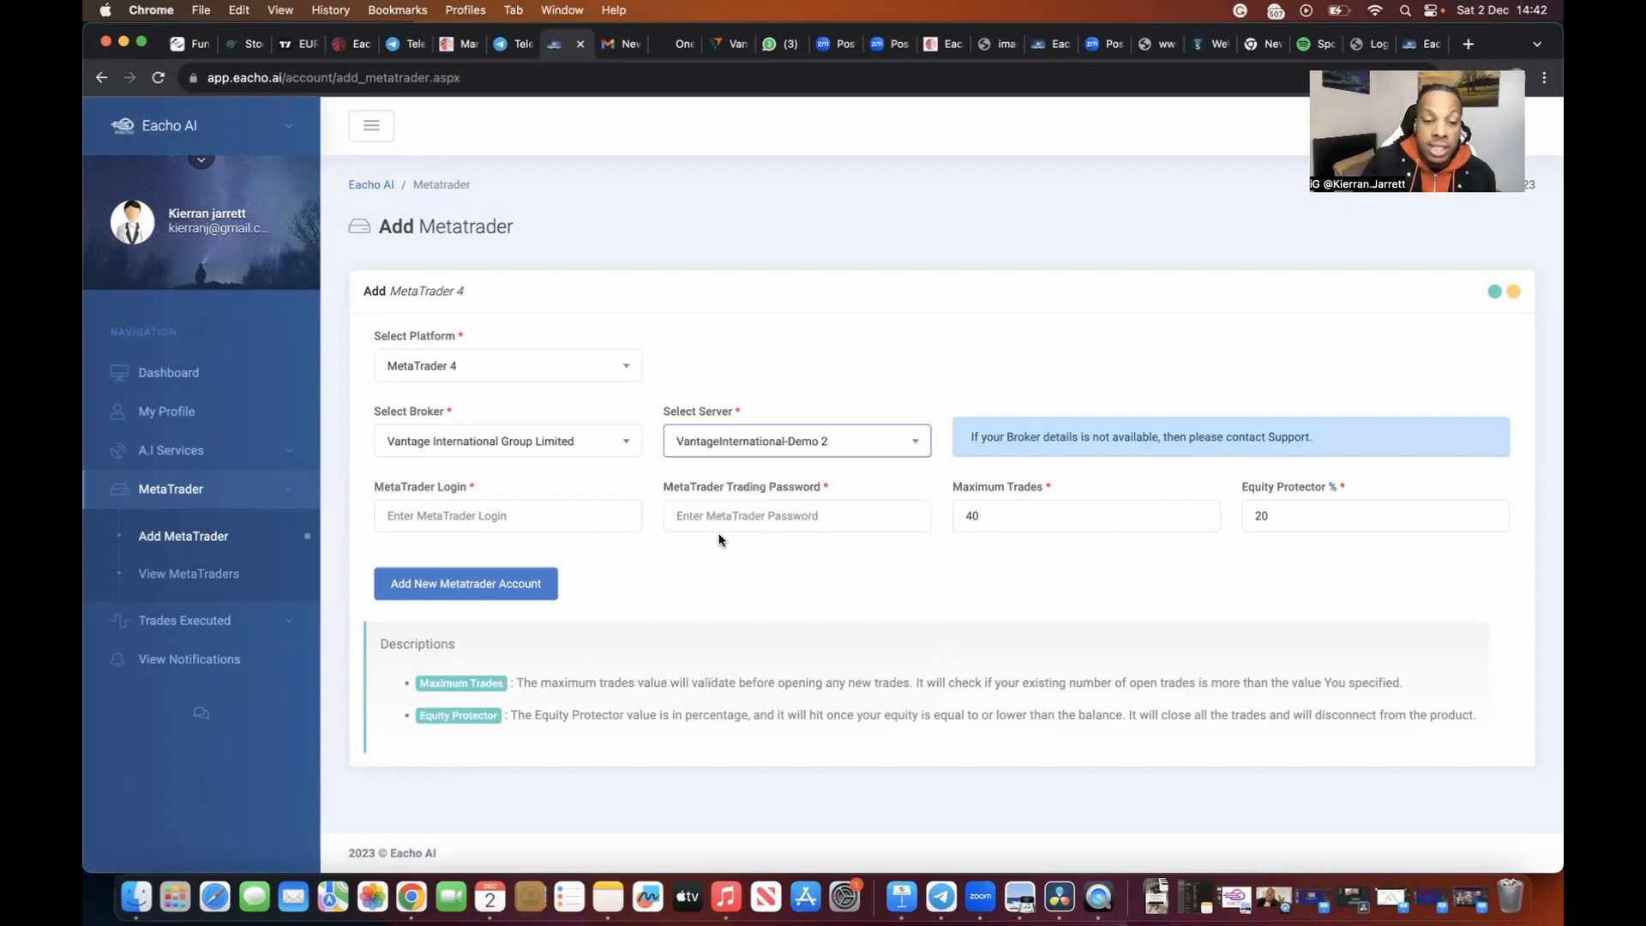
pyautogui.click(618, 43)
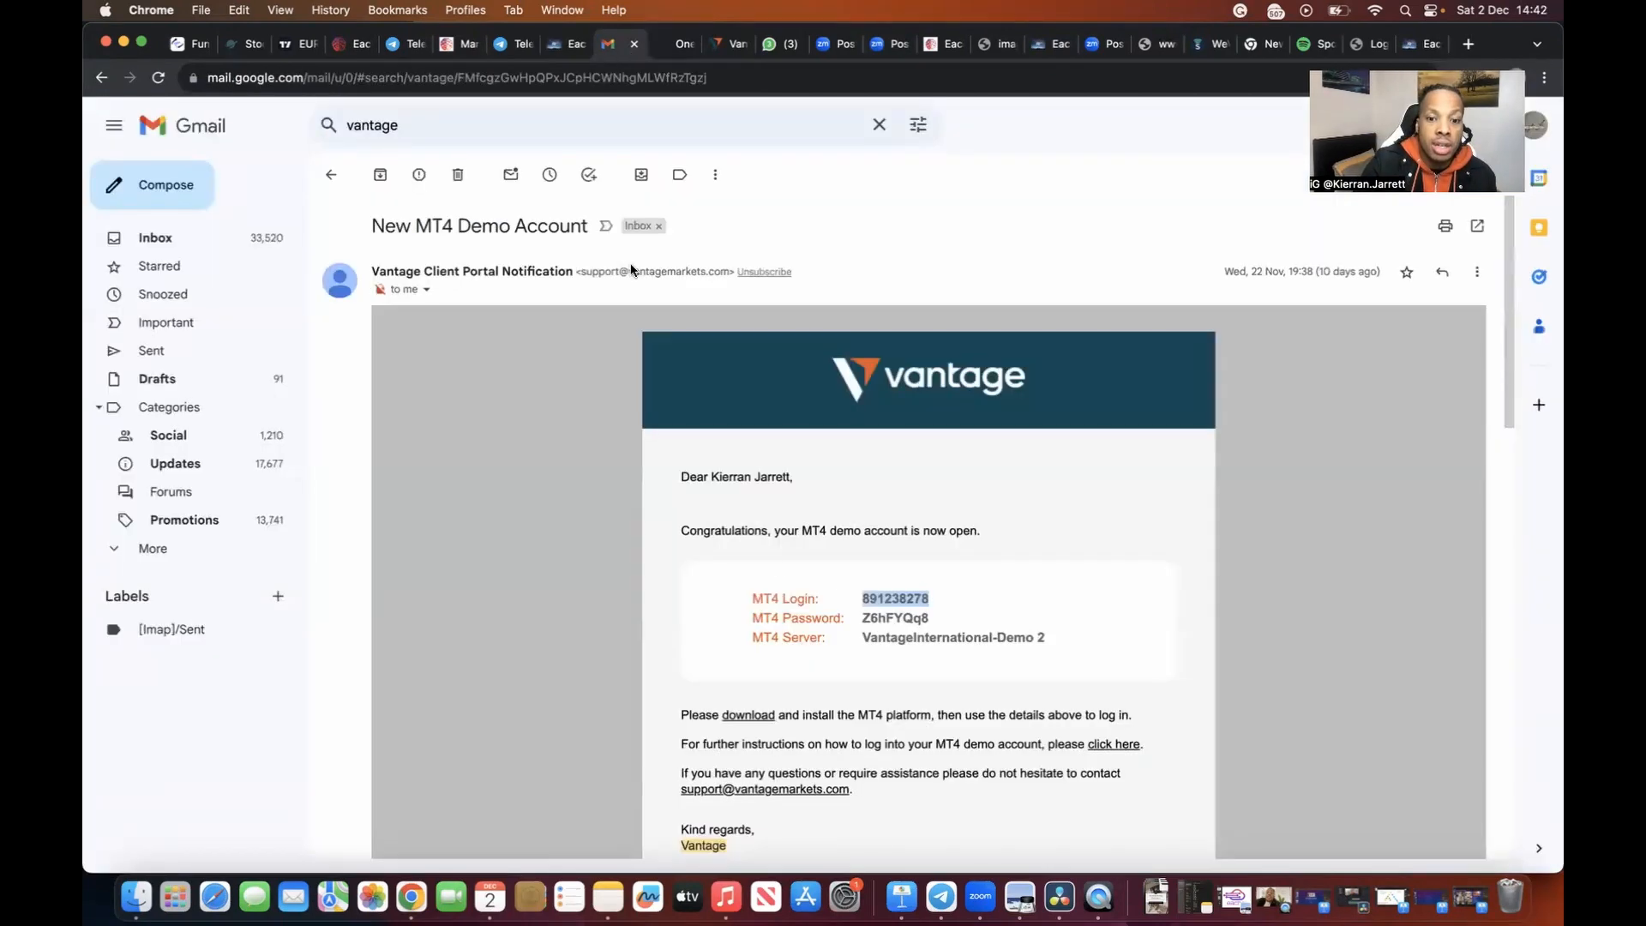
pyautogui.moveTo(787, 112)
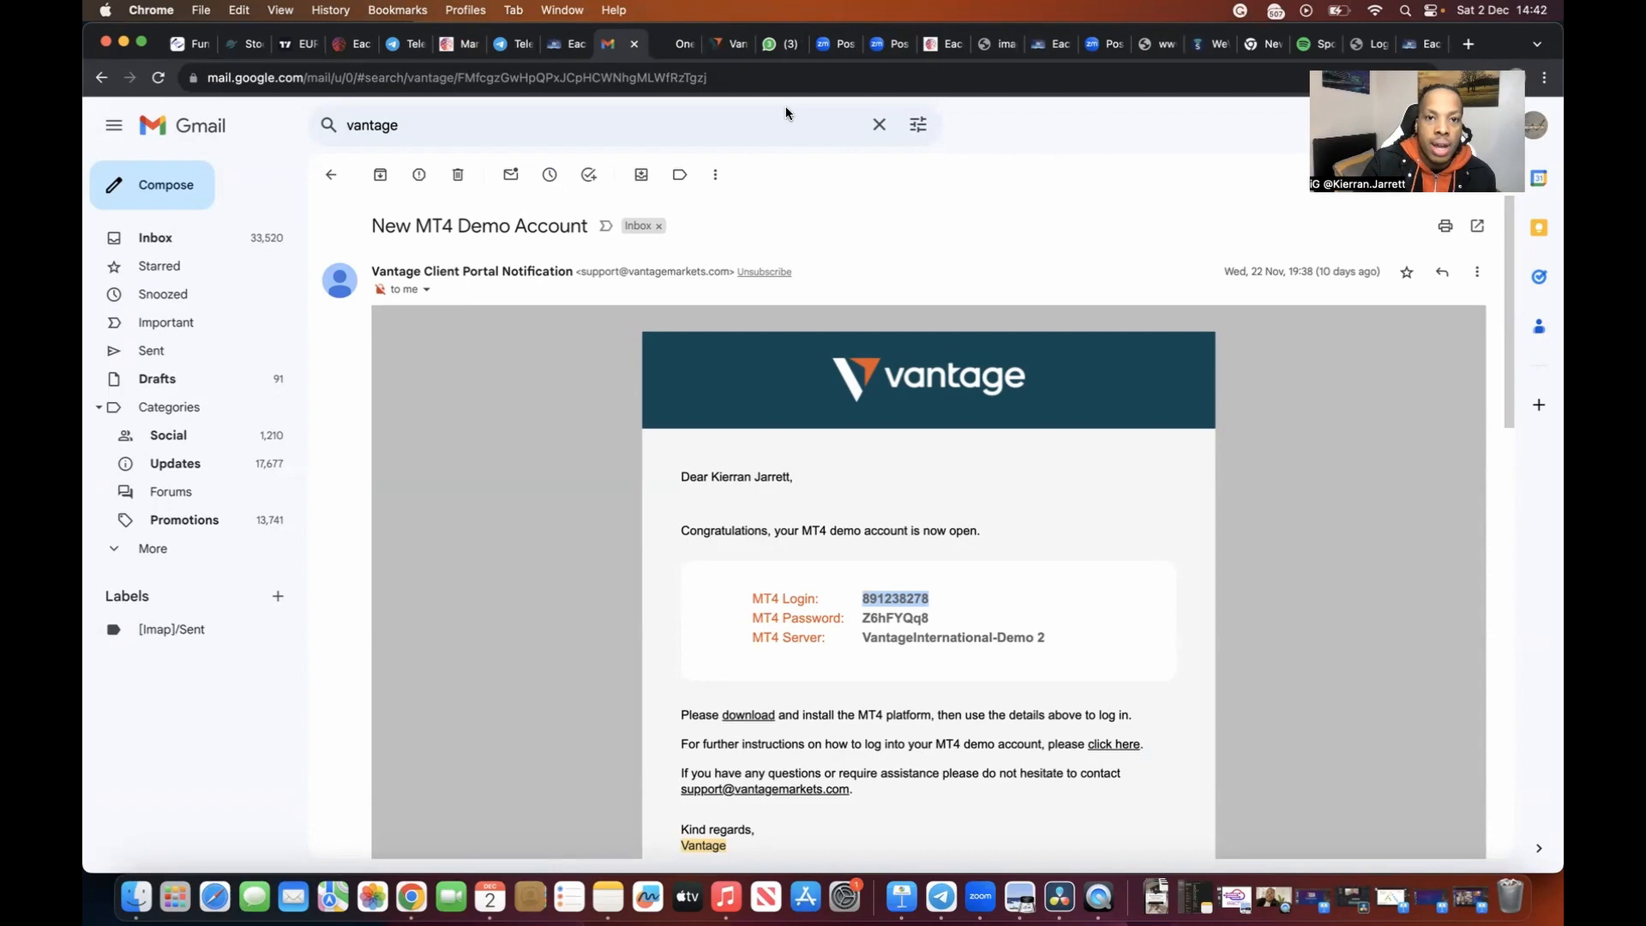
pyautogui.click(559, 44)
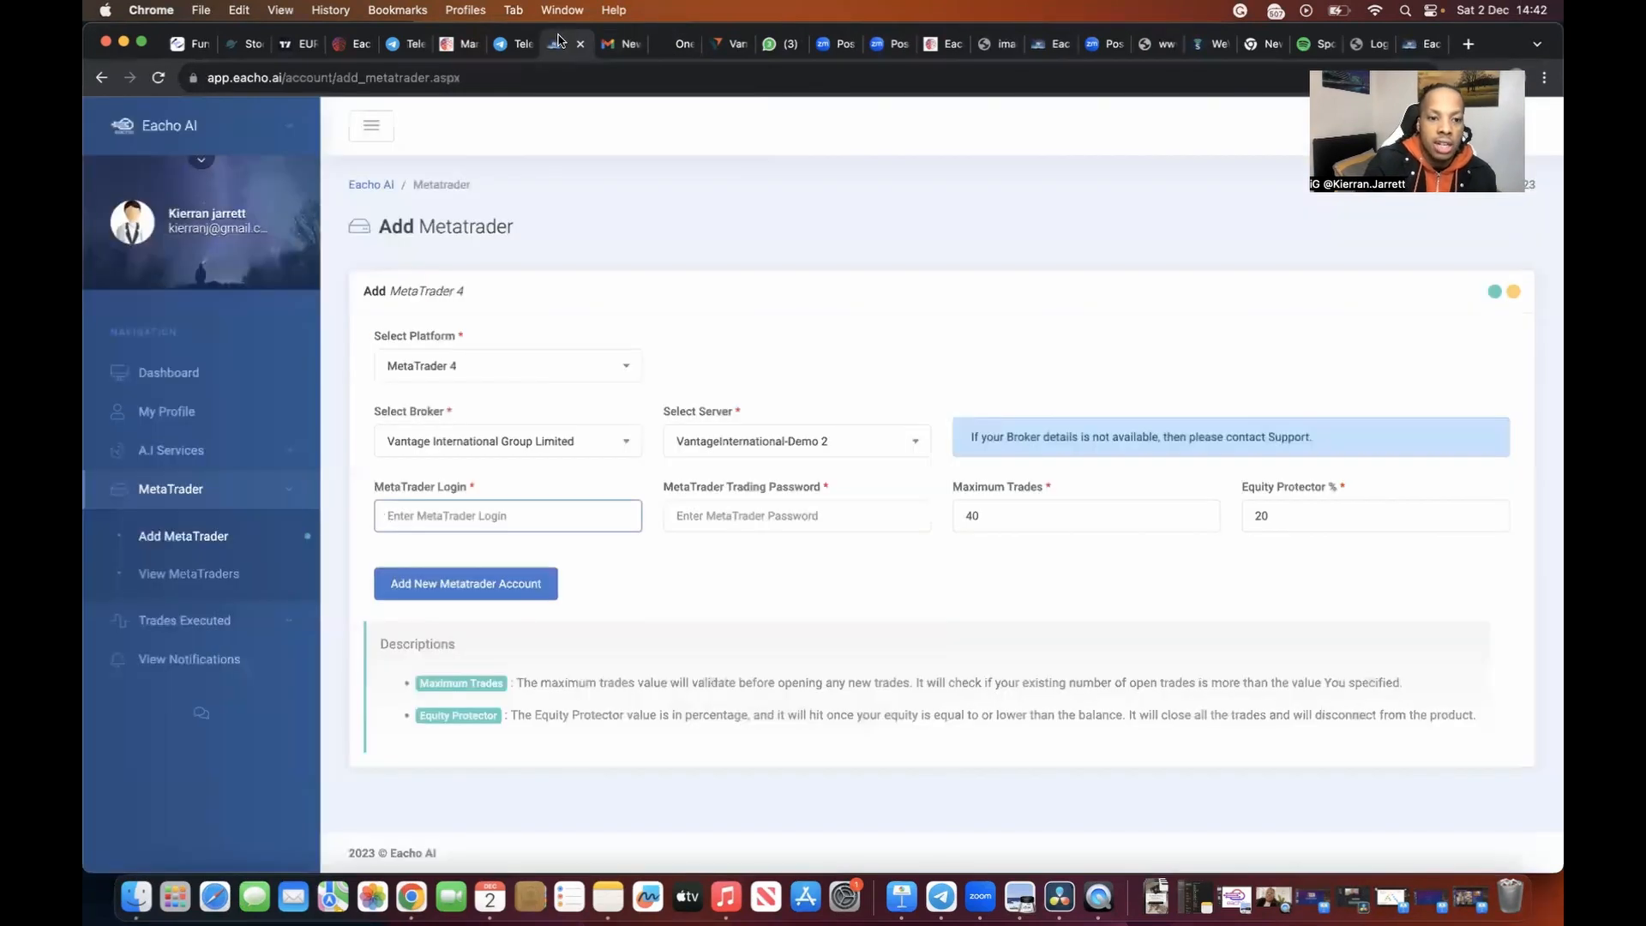
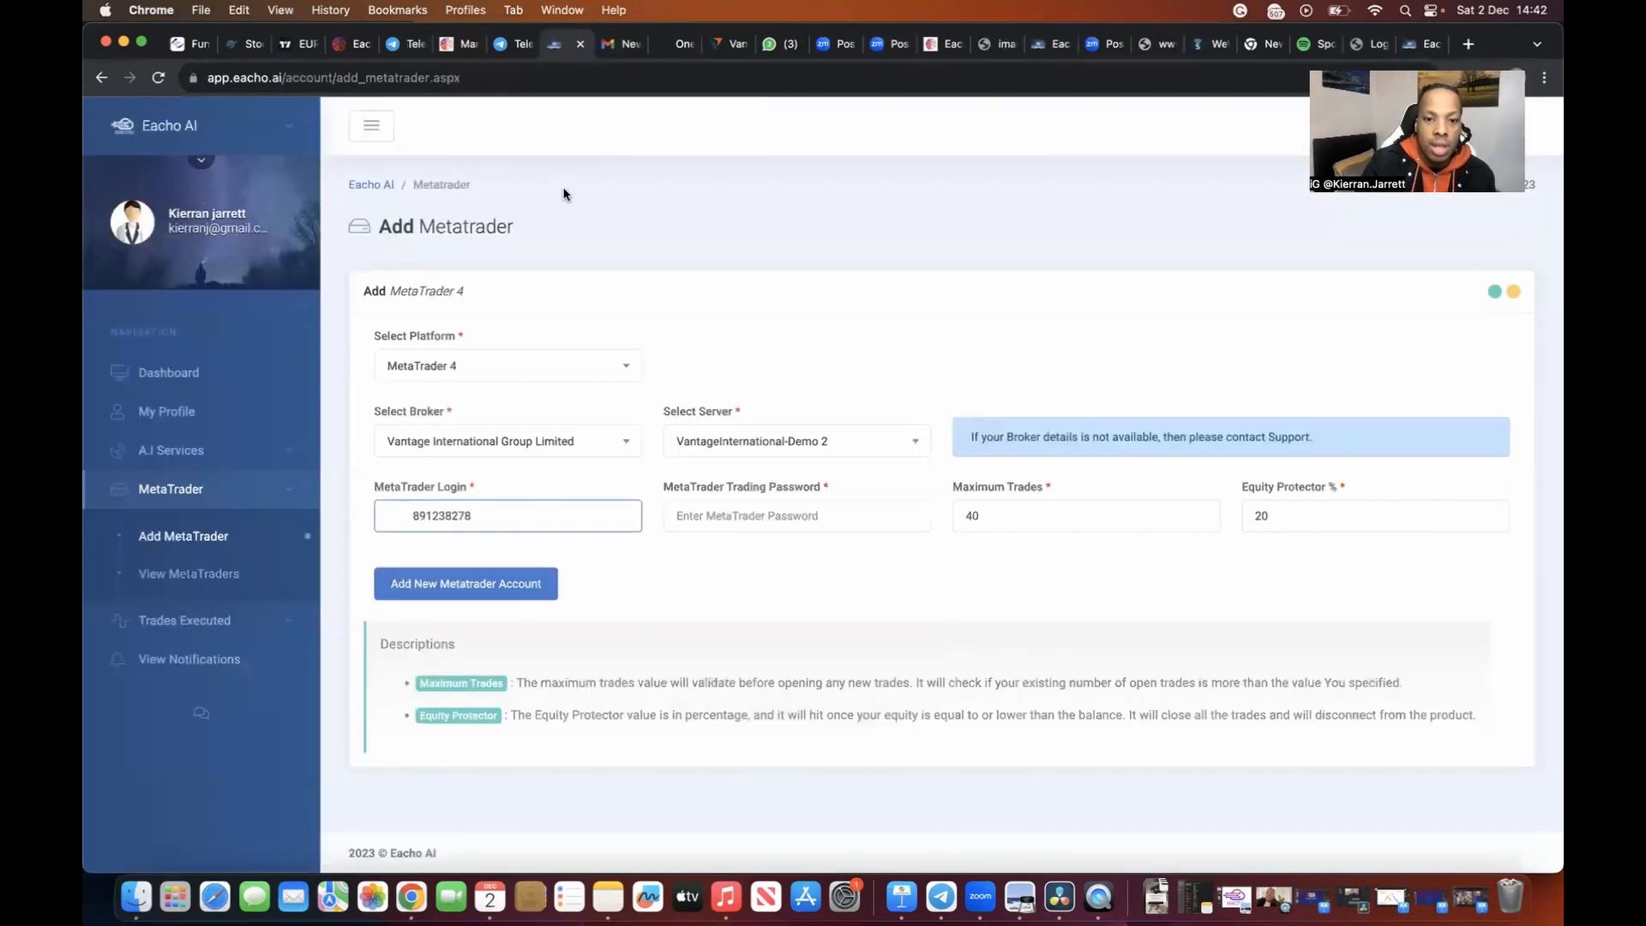
pyautogui.click(610, 43)
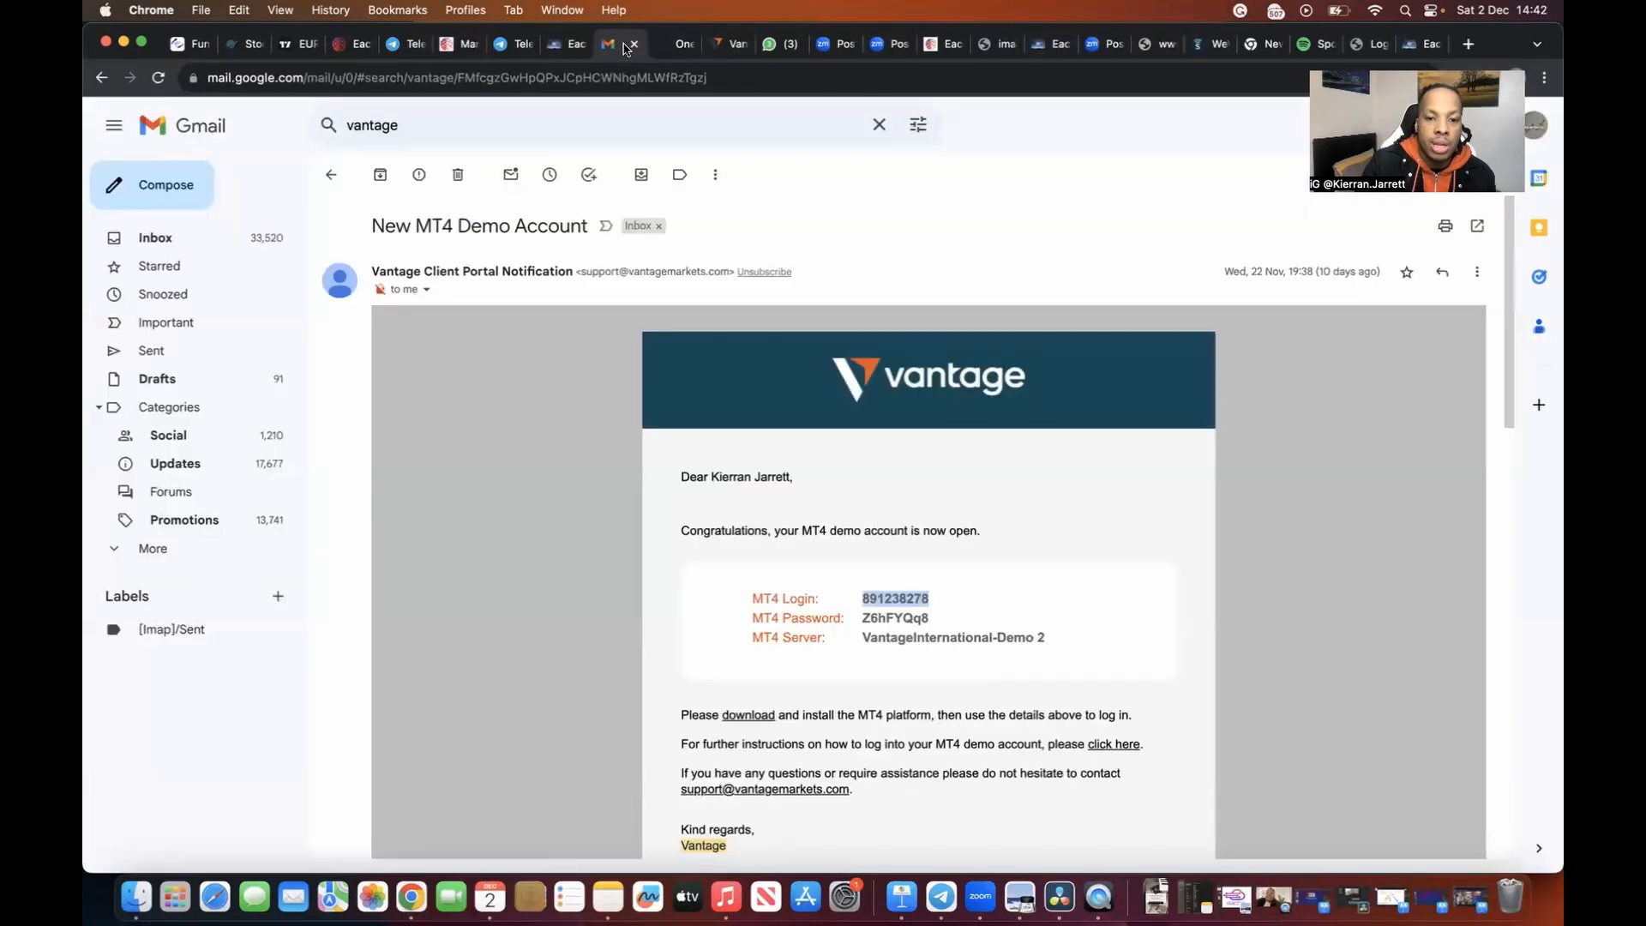
pyautogui.doubleClick(894, 618)
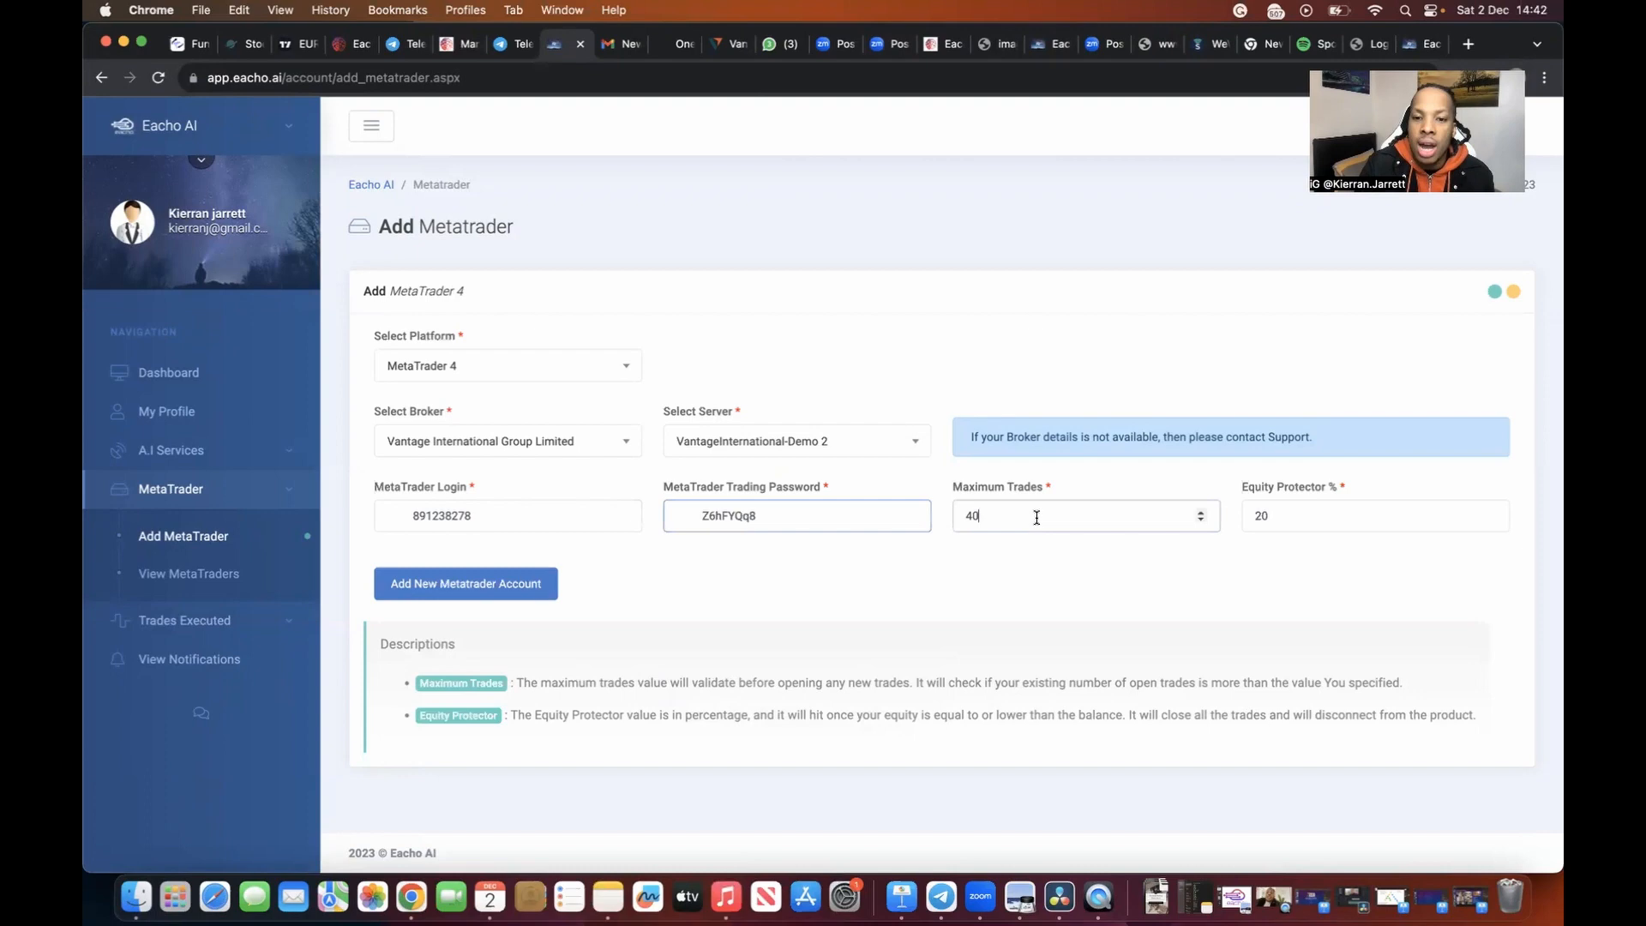
# - Set equity protector to 10% and submit the new account
pyautogui.click(1375, 516)
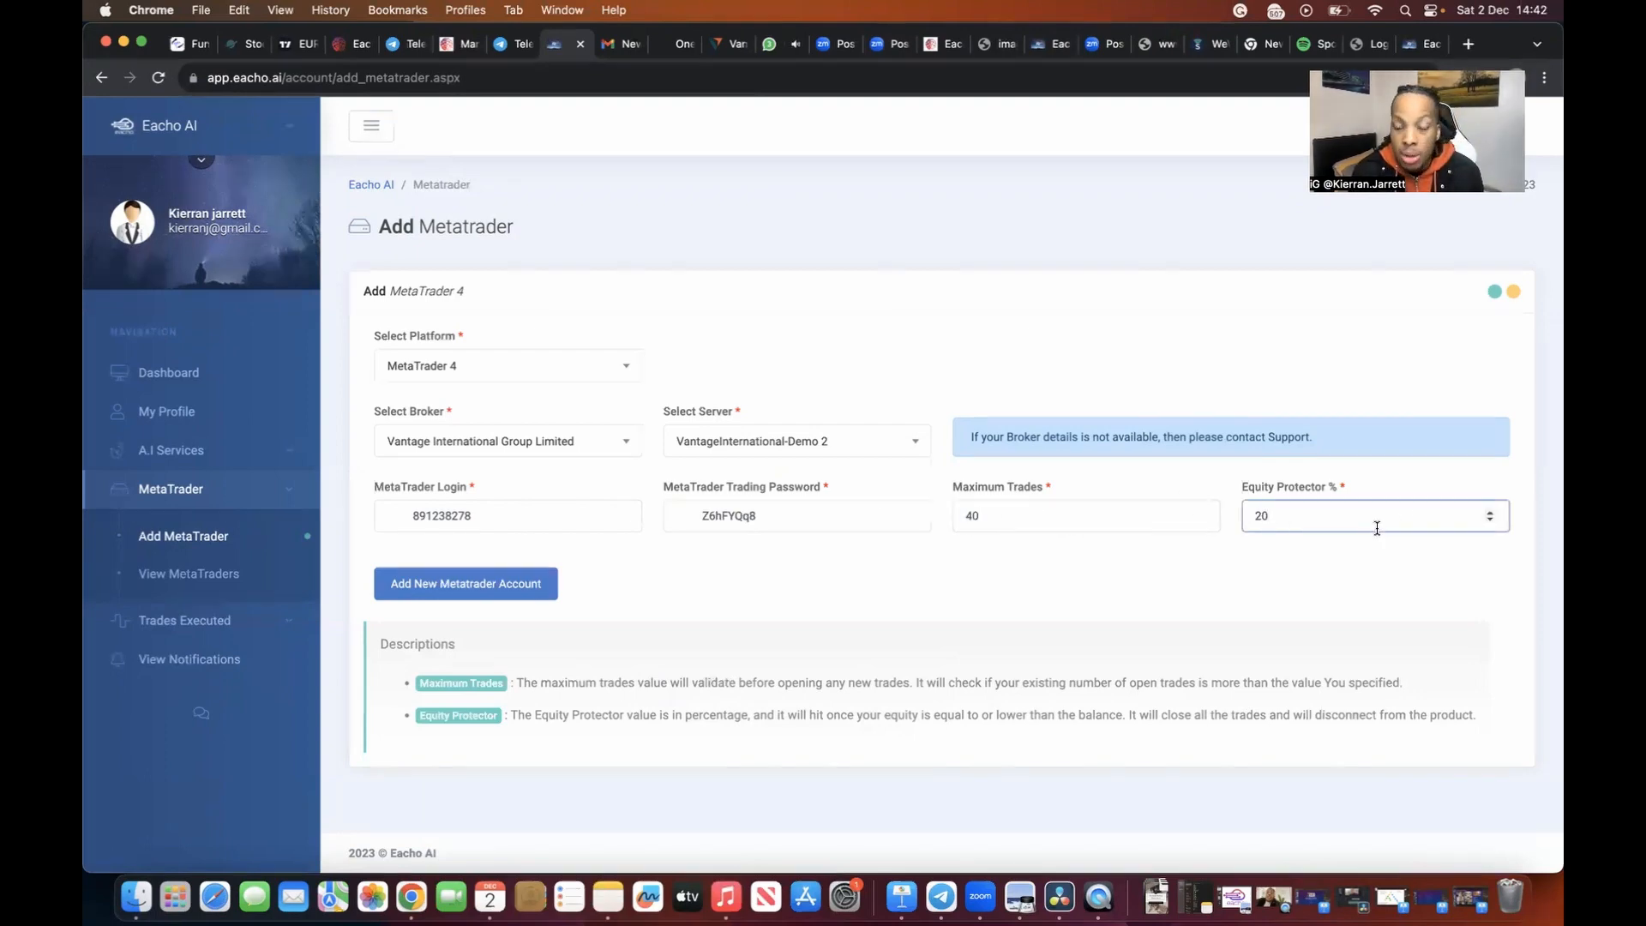
pyautogui.write('1')
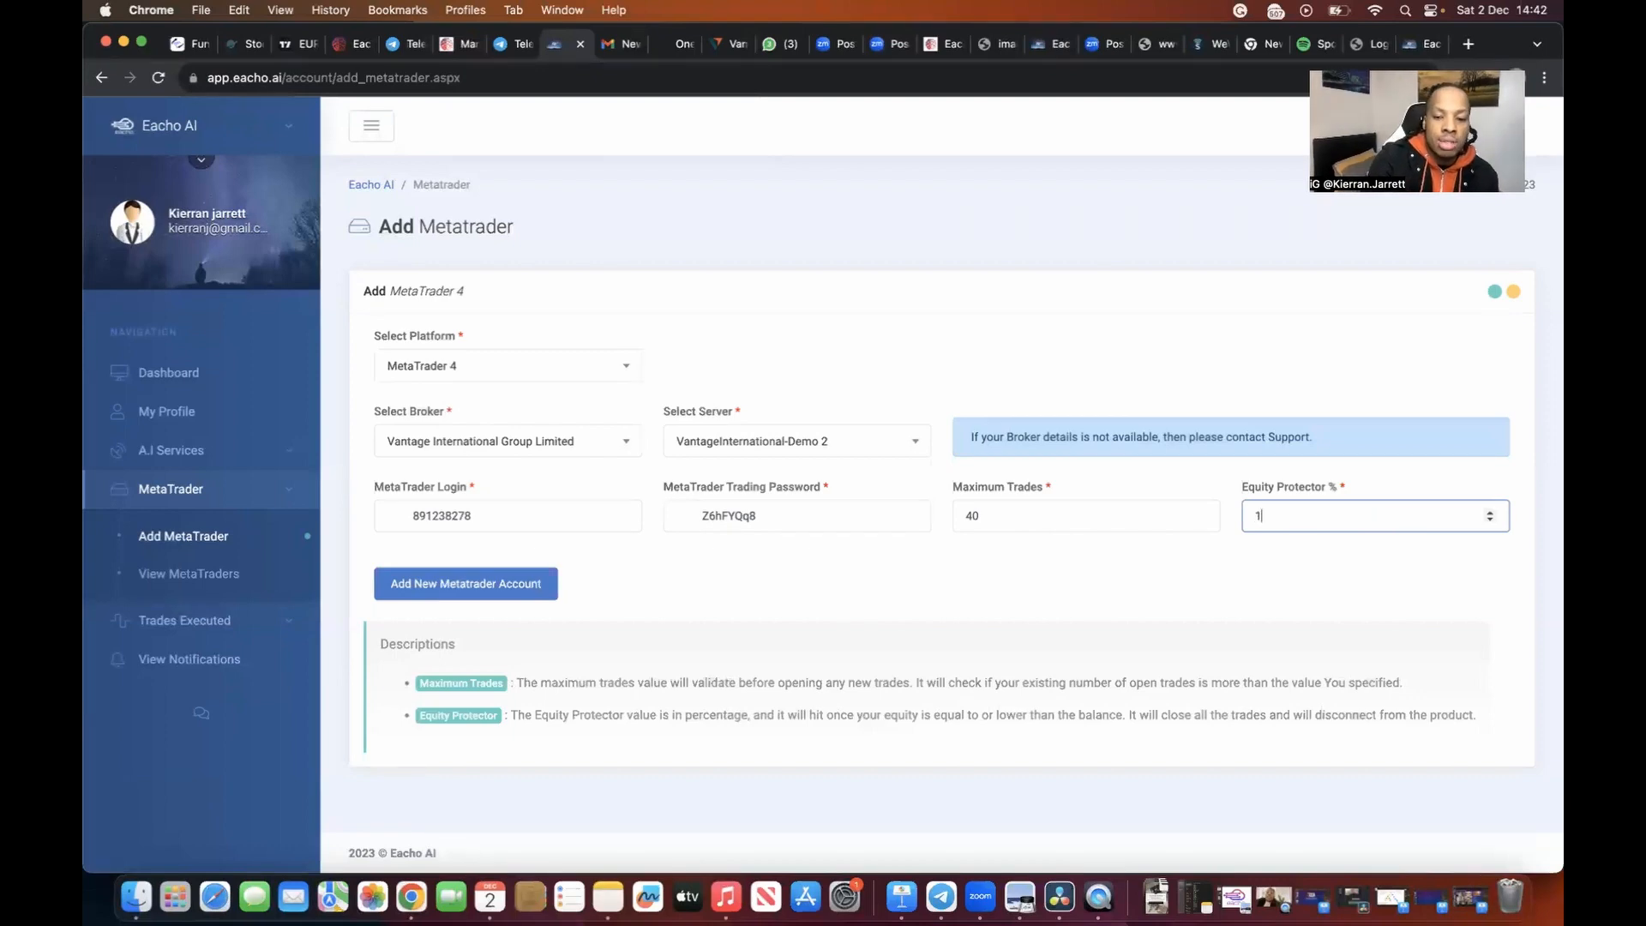
pyautogui.write('0')
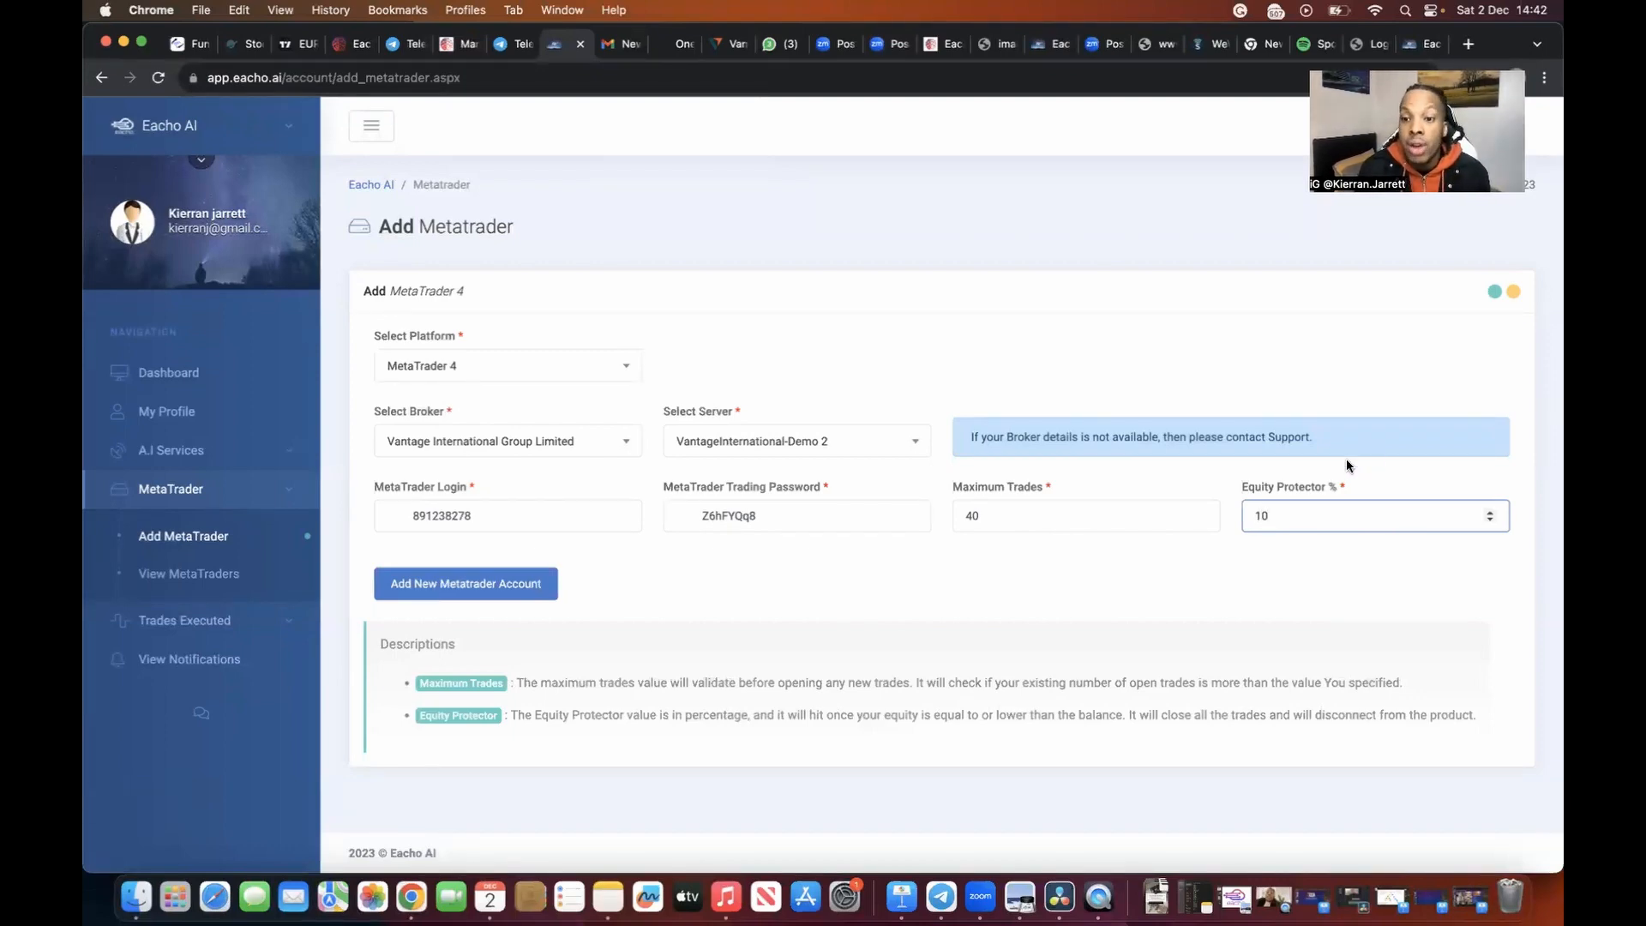
pyautogui.click(465, 583)
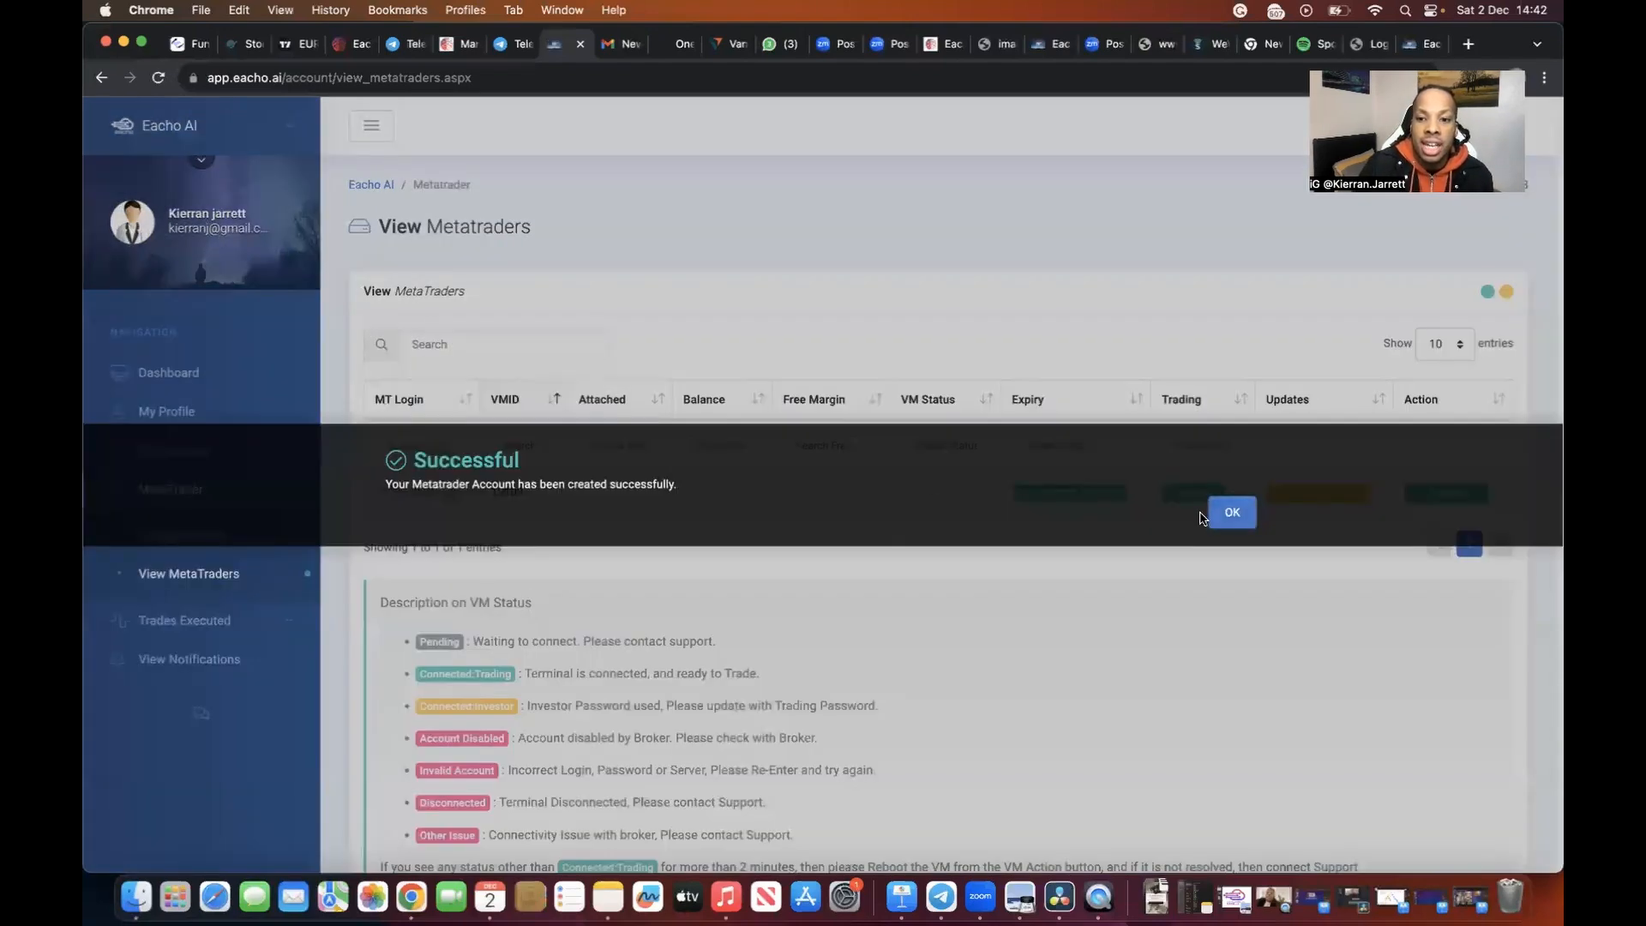
pyautogui.click(1232, 512)
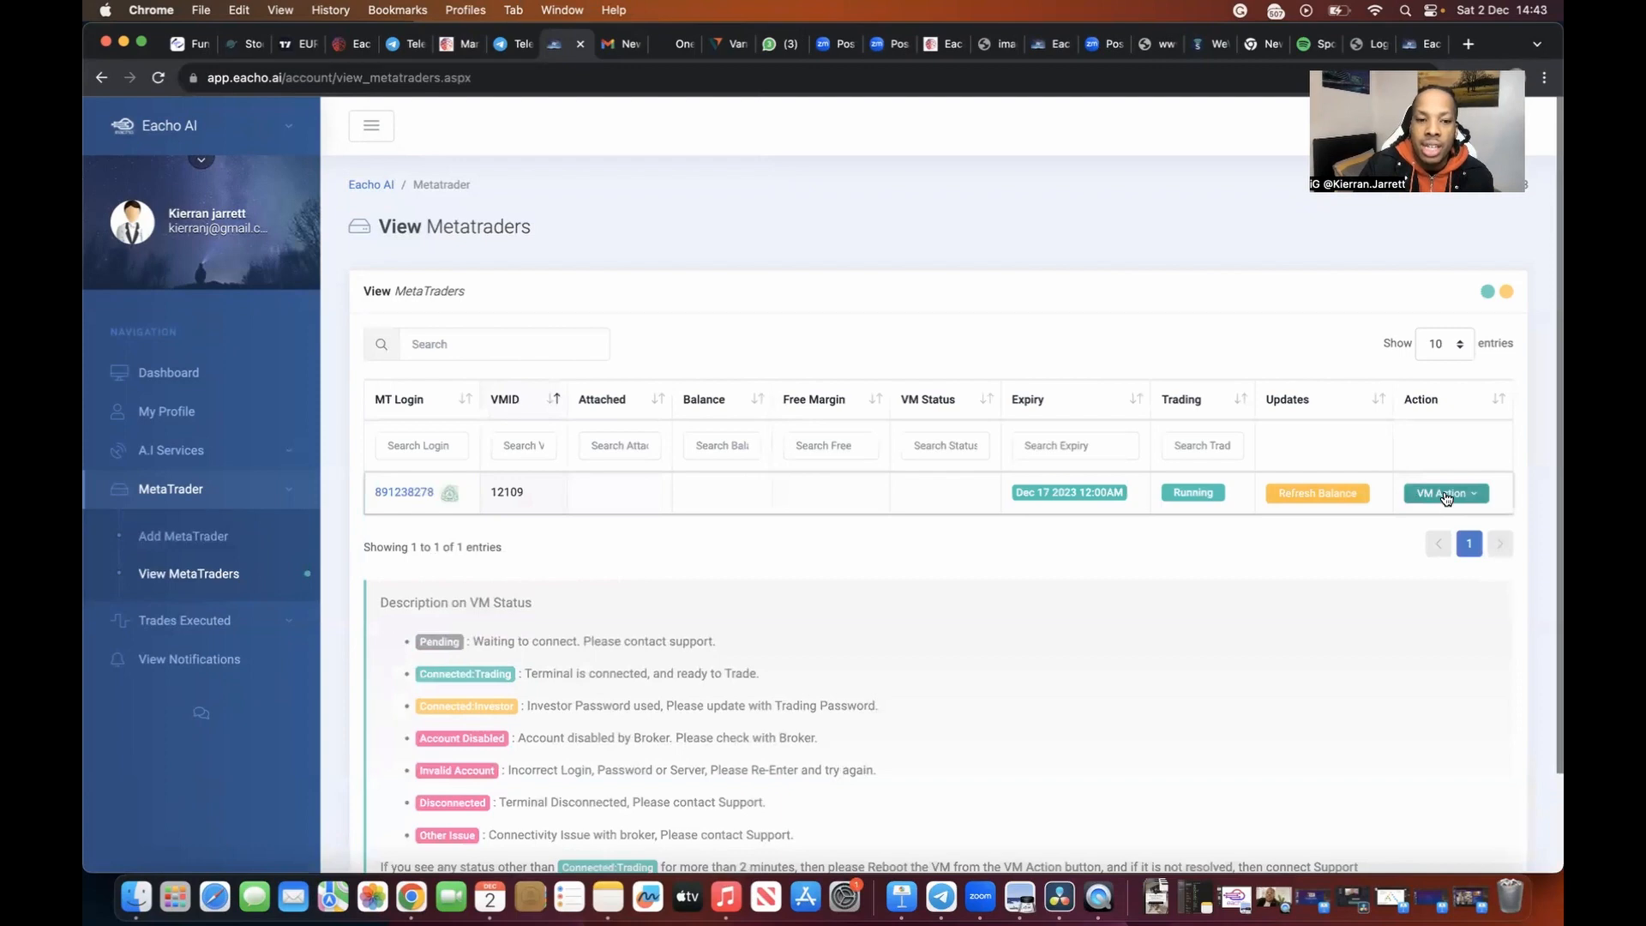
pyautogui.moveTo(921, 616)
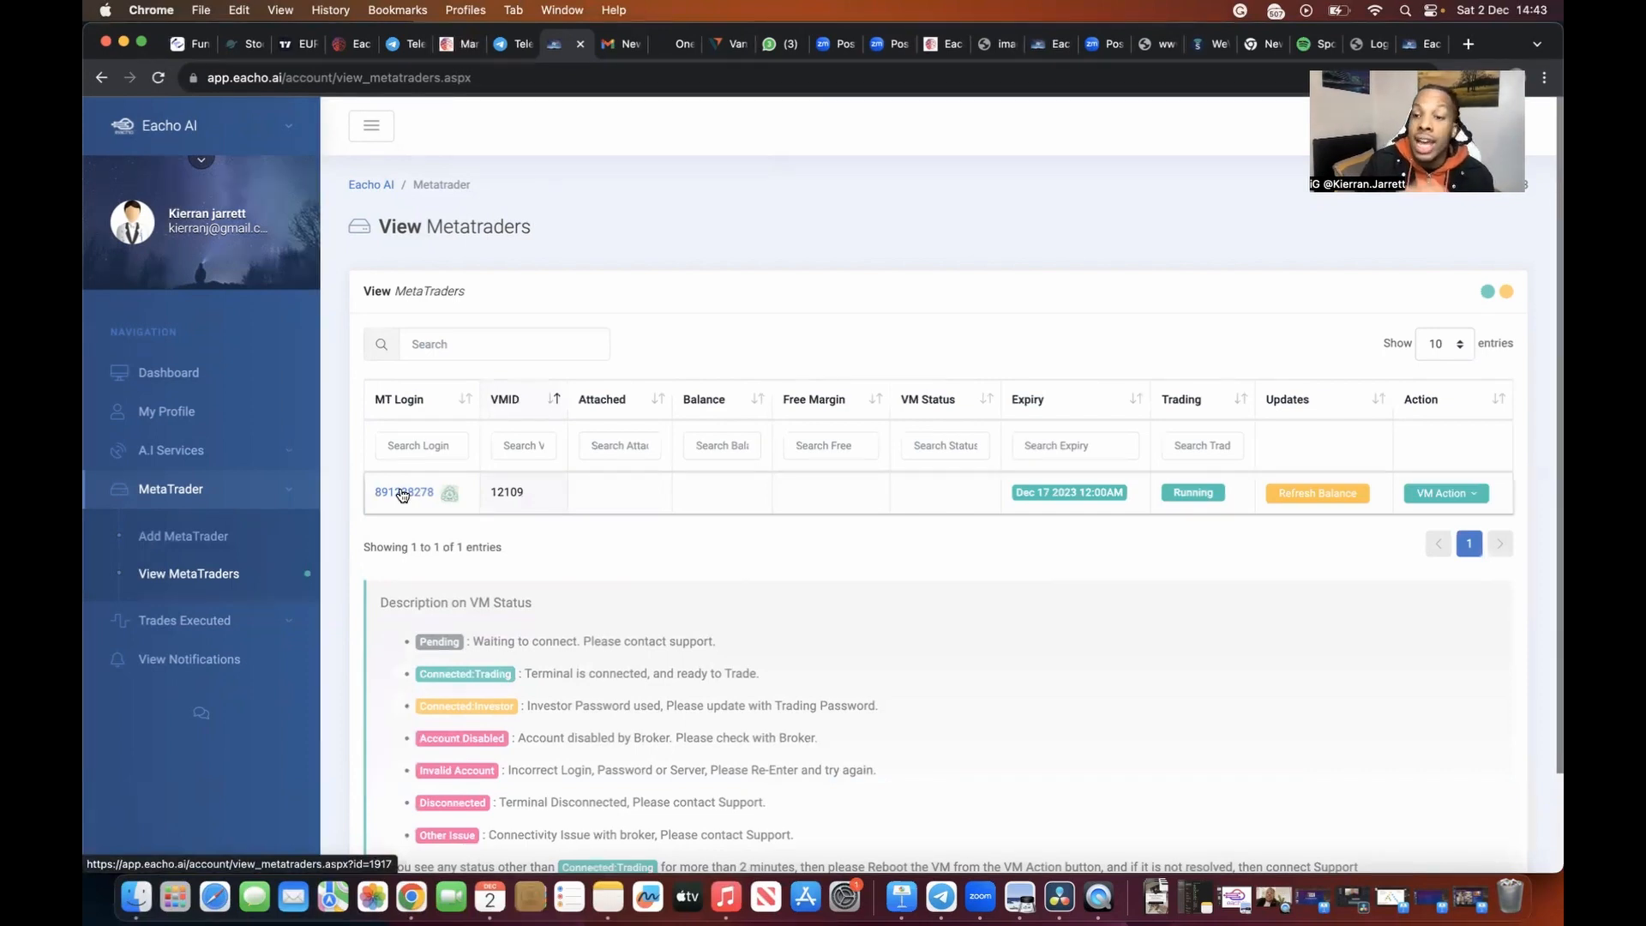
pyautogui.moveTo(481, 490)
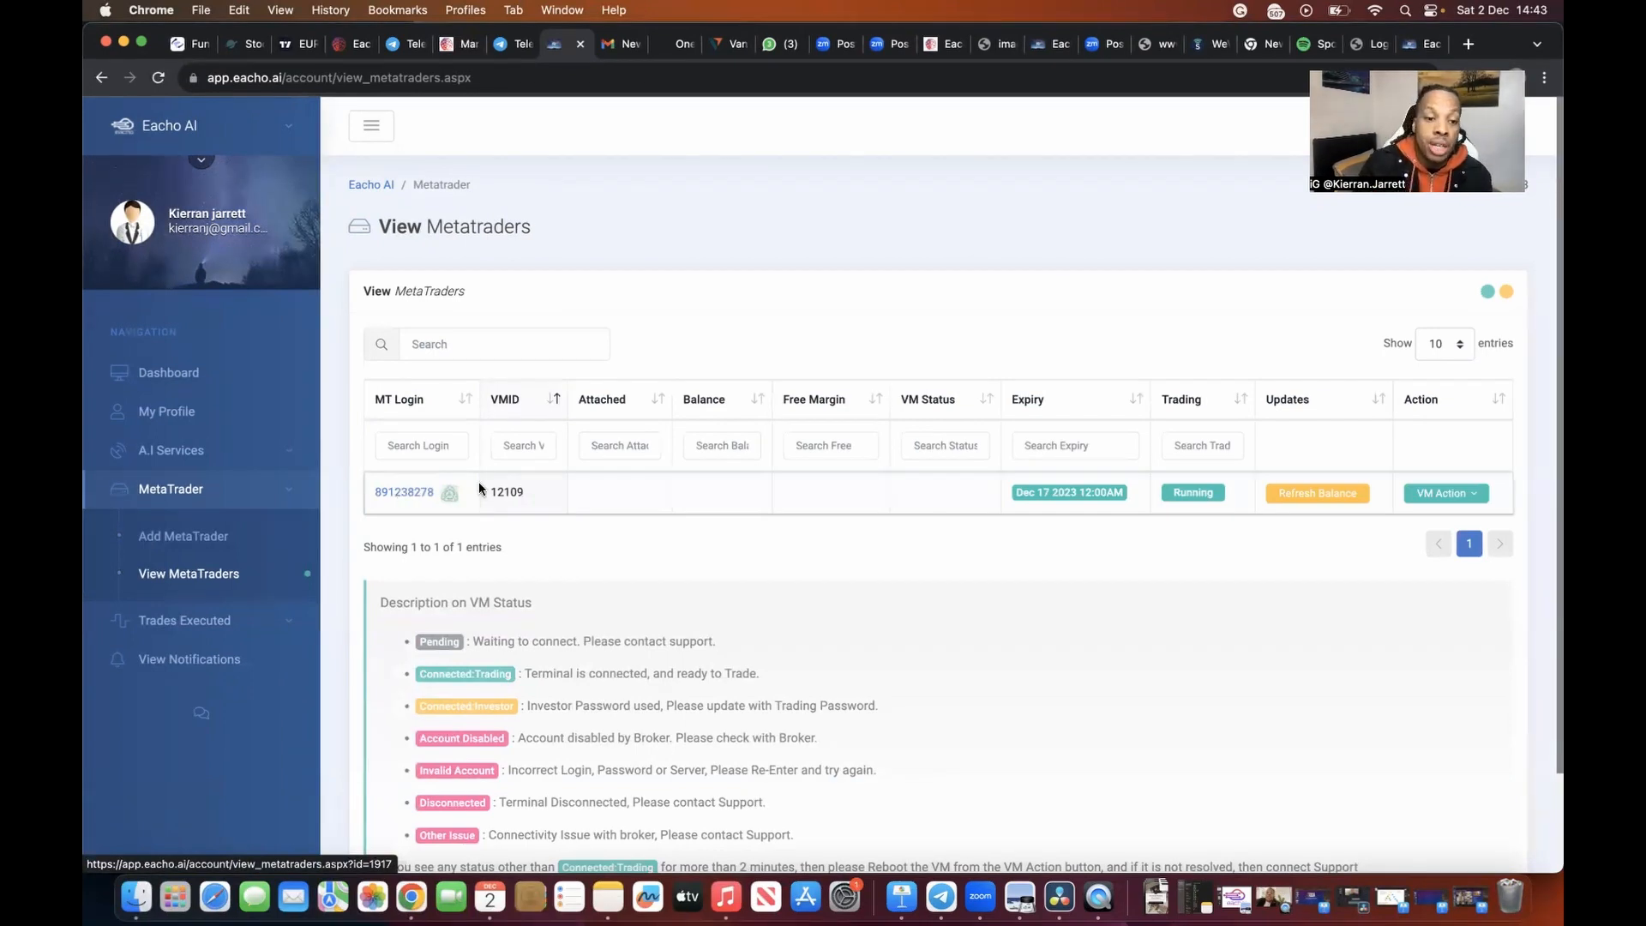
pyautogui.moveTo(365, 508)
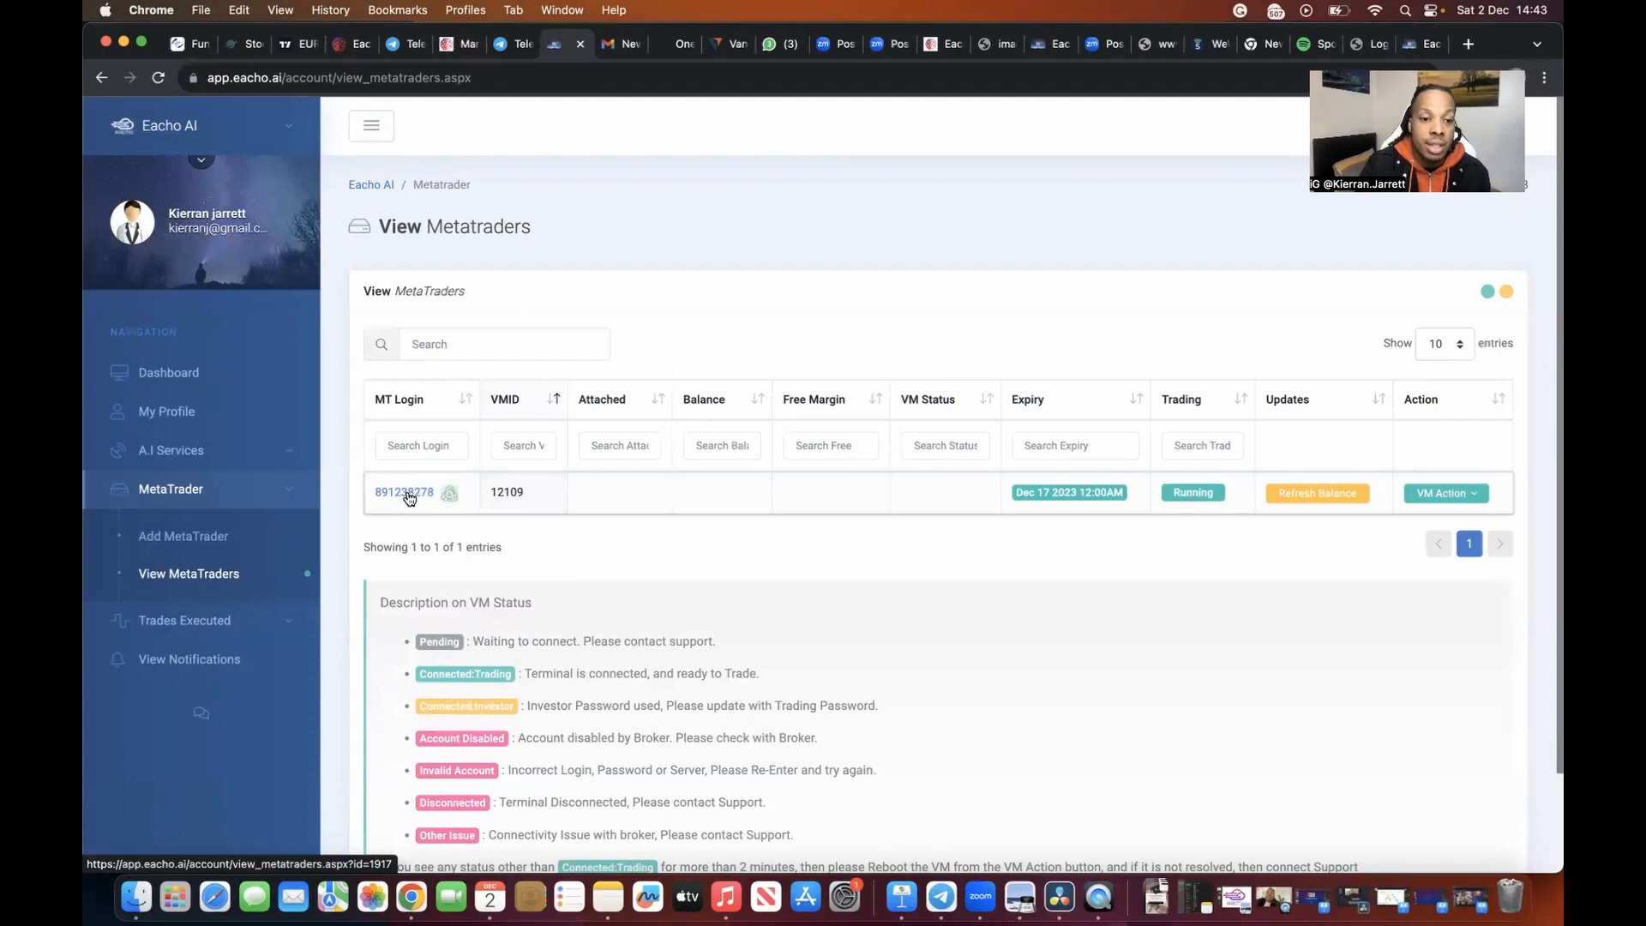
pyautogui.click(403, 492)
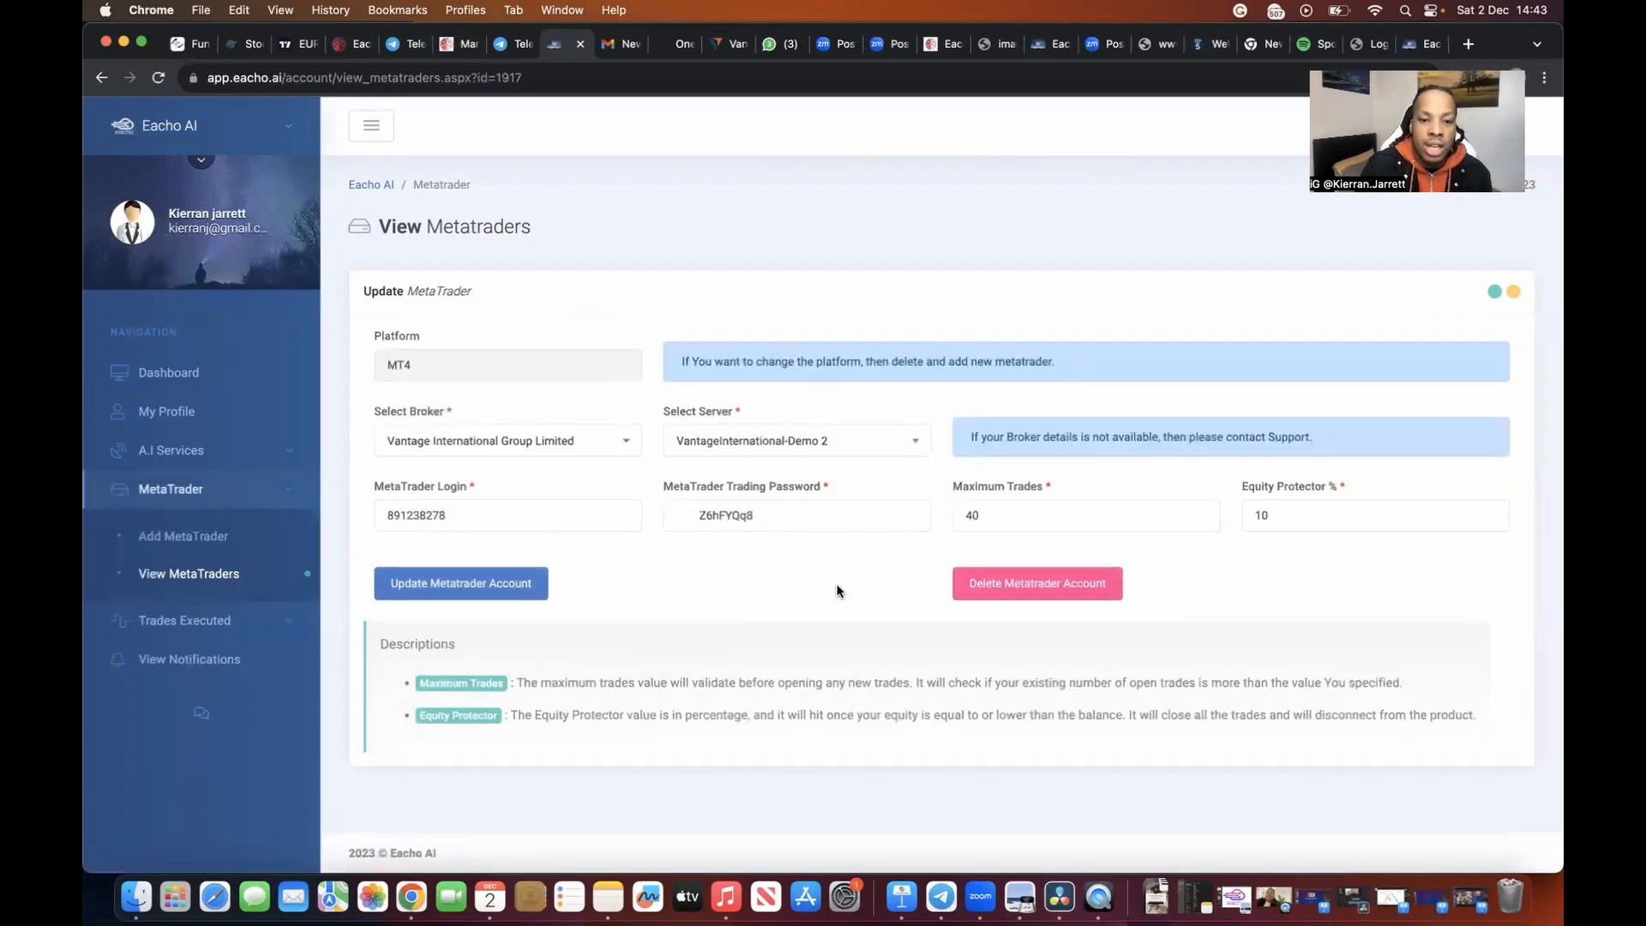
pyautogui.moveTo(332, 549)
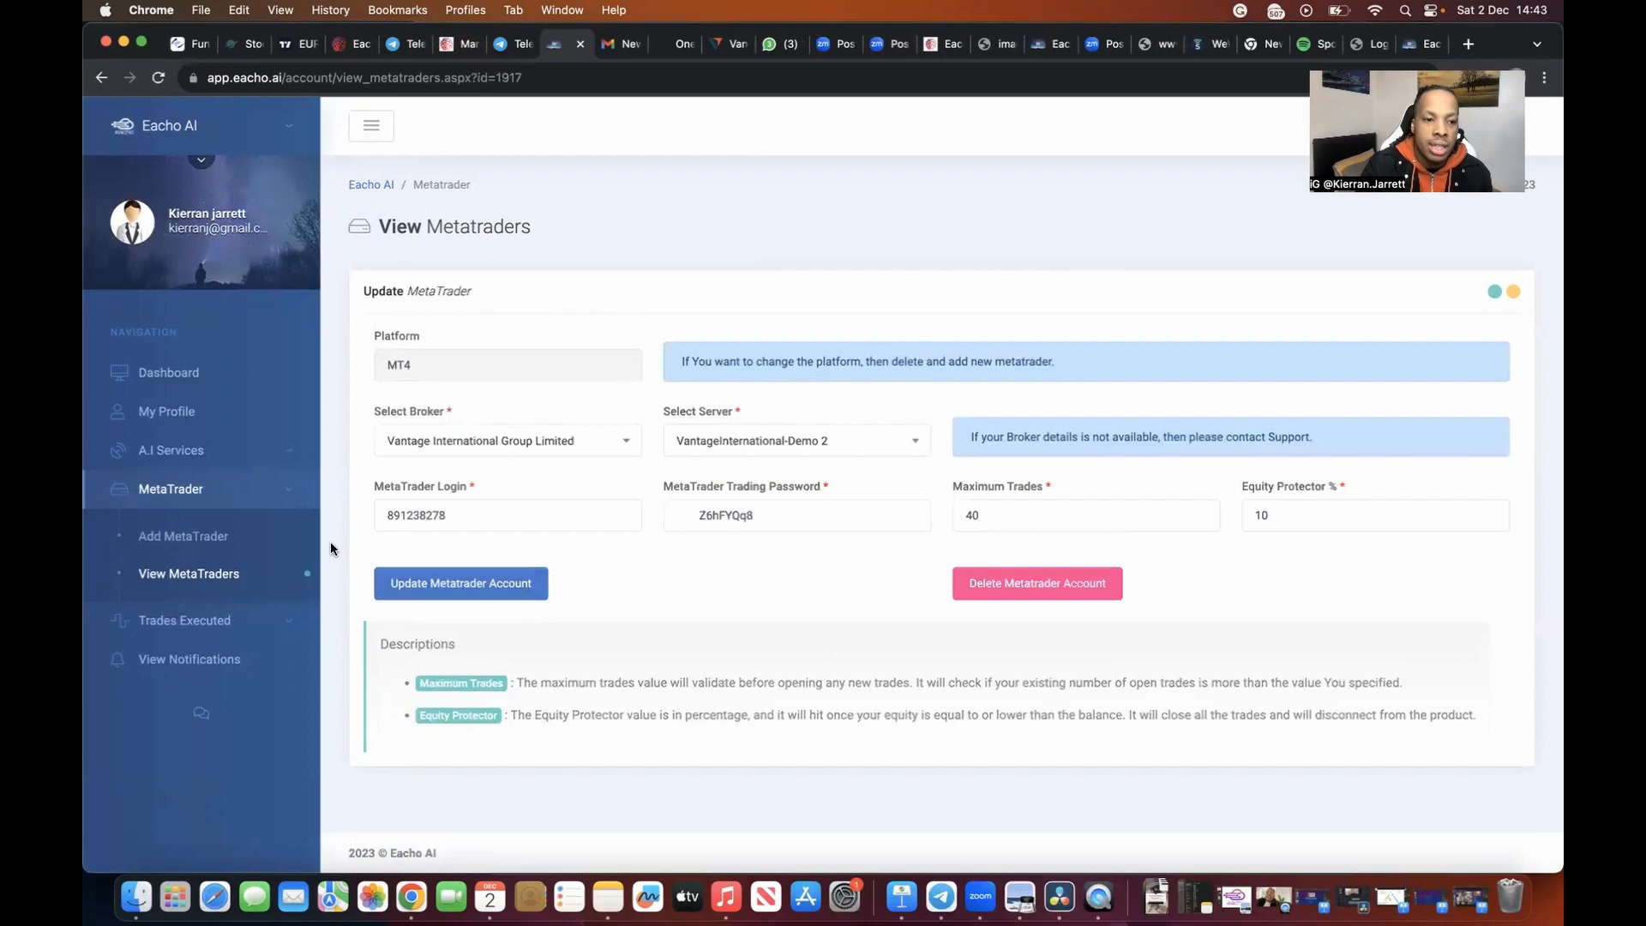
pyautogui.click(187, 574)
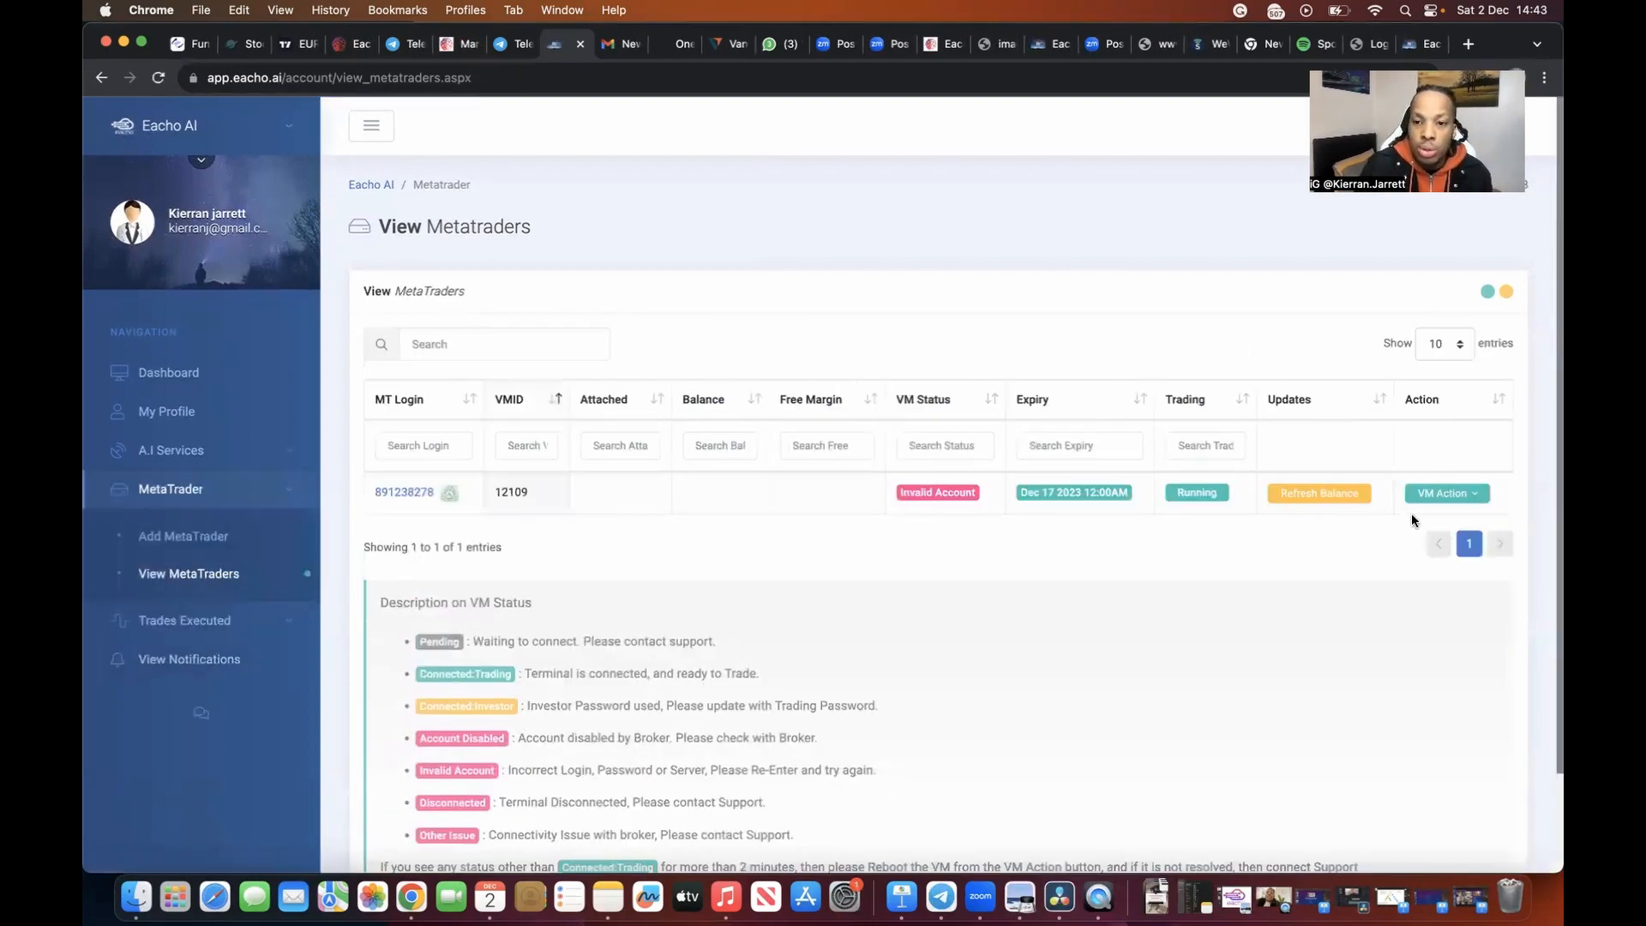
pyautogui.moveTo(935, 507)
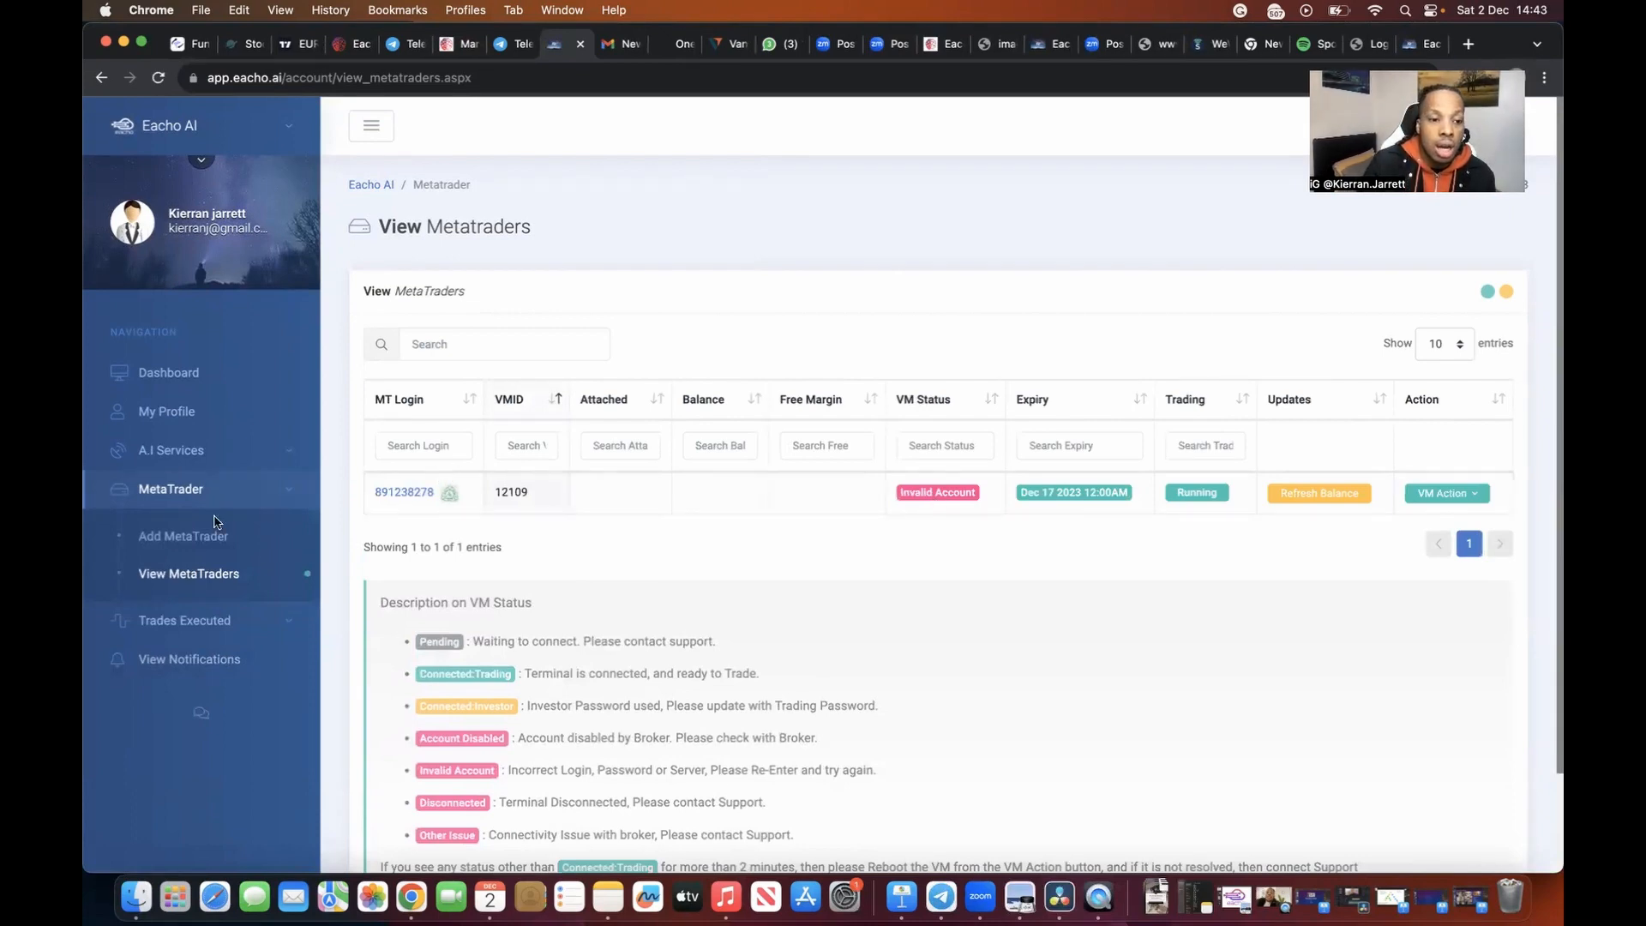
pyautogui.click(414, 492)
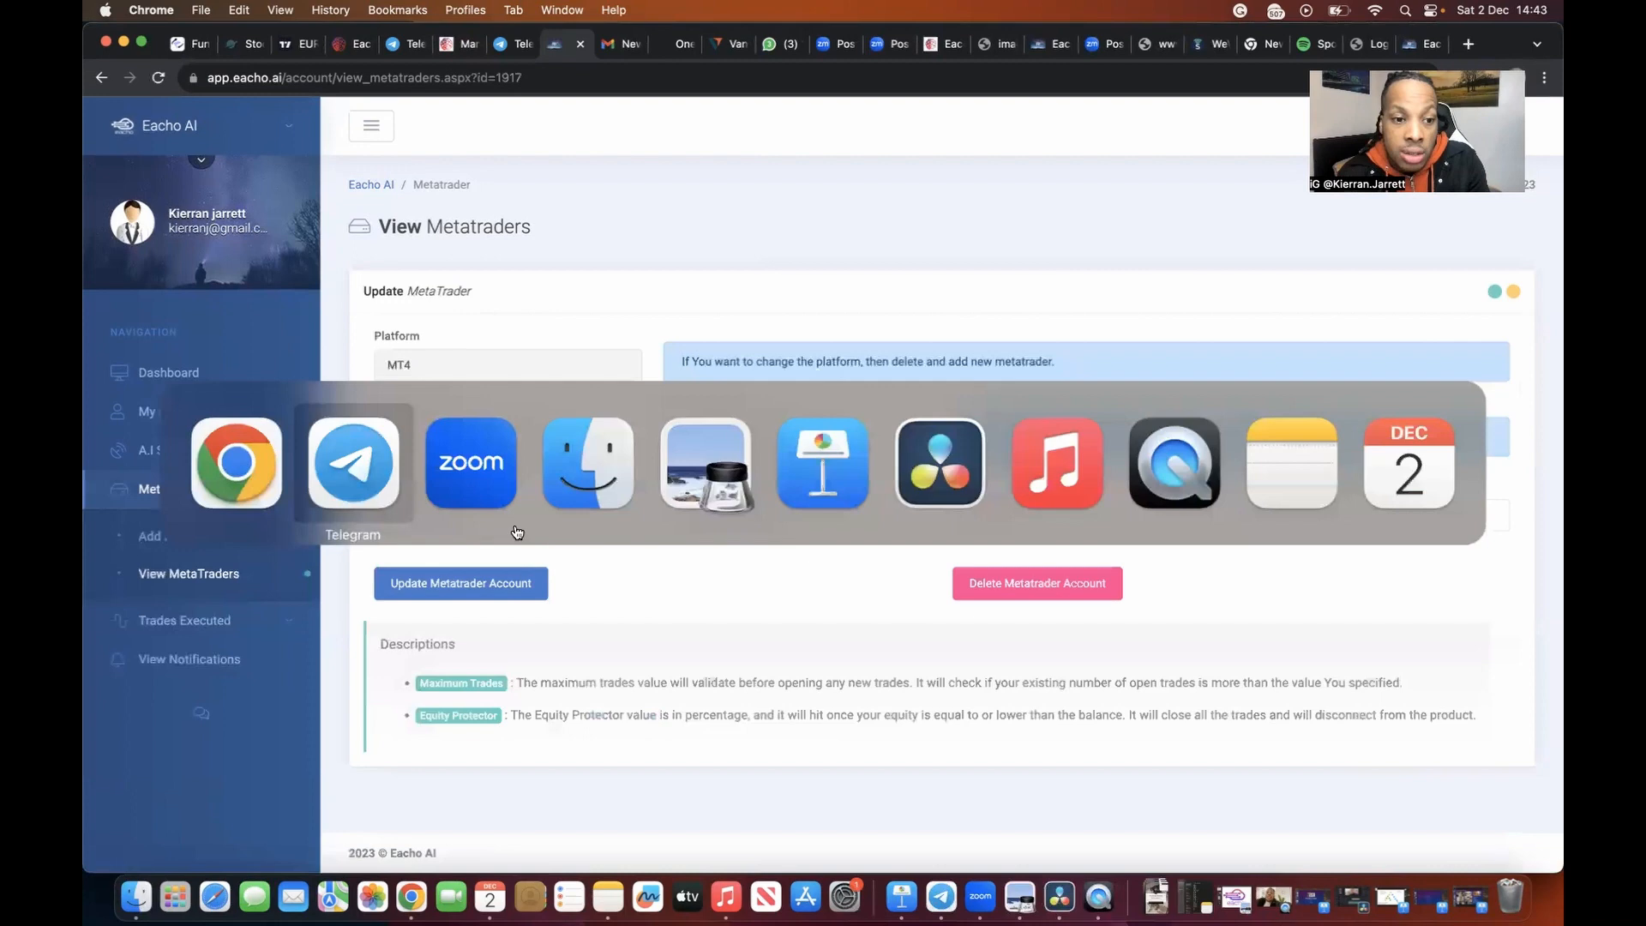
pyautogui.click(353, 461)
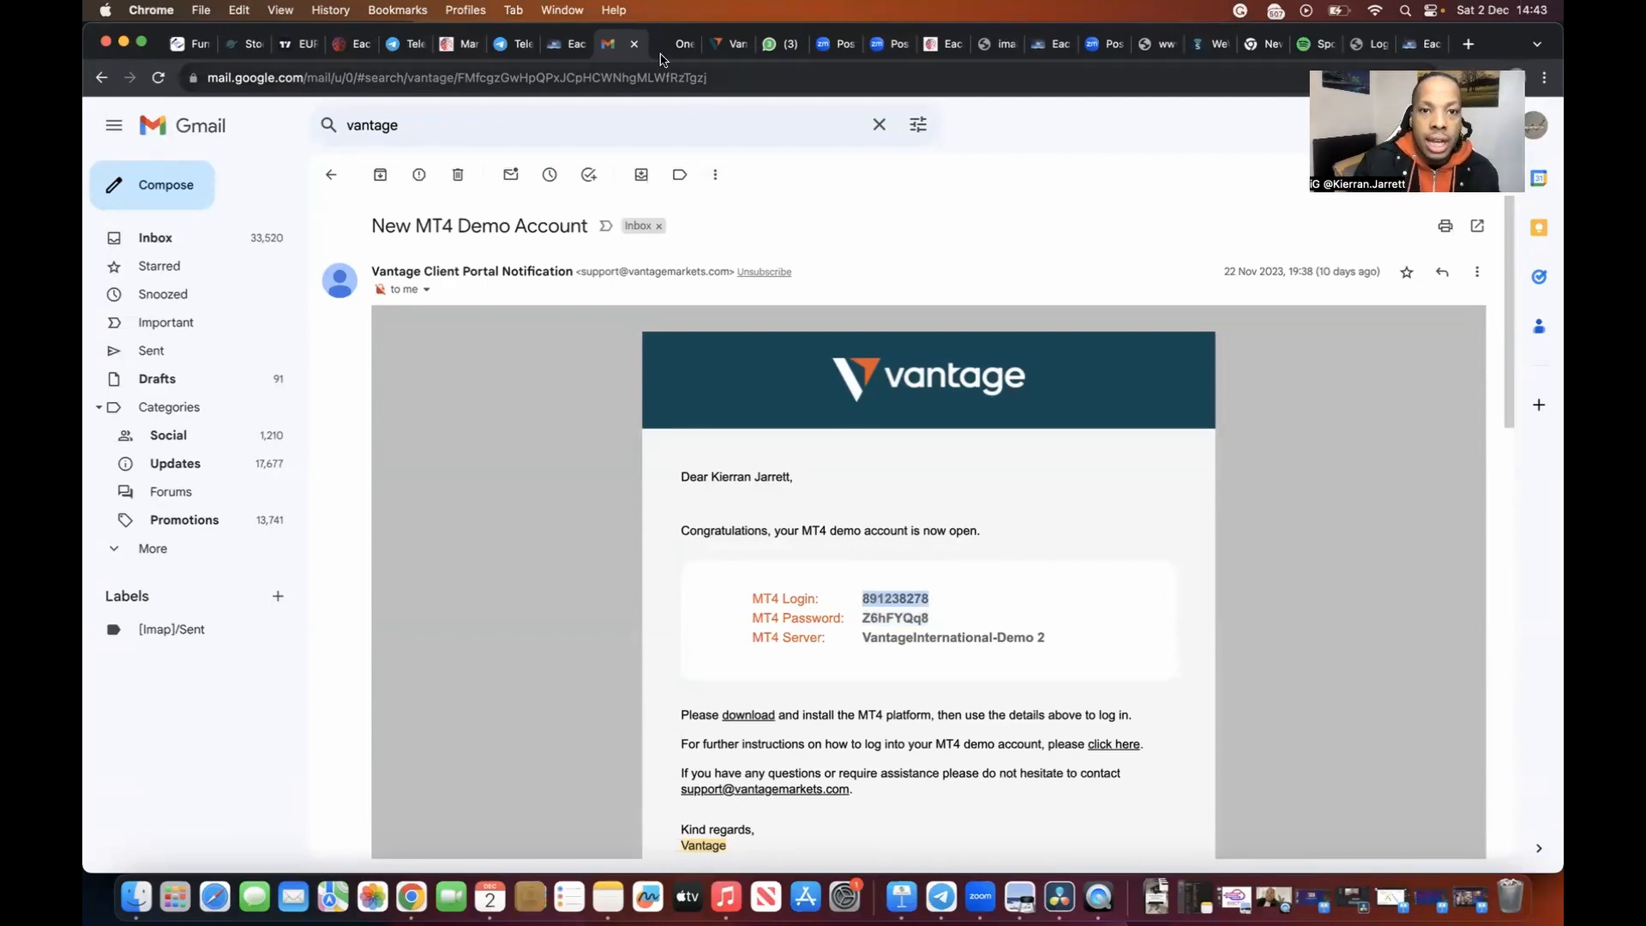
pyautogui.click(552, 44)
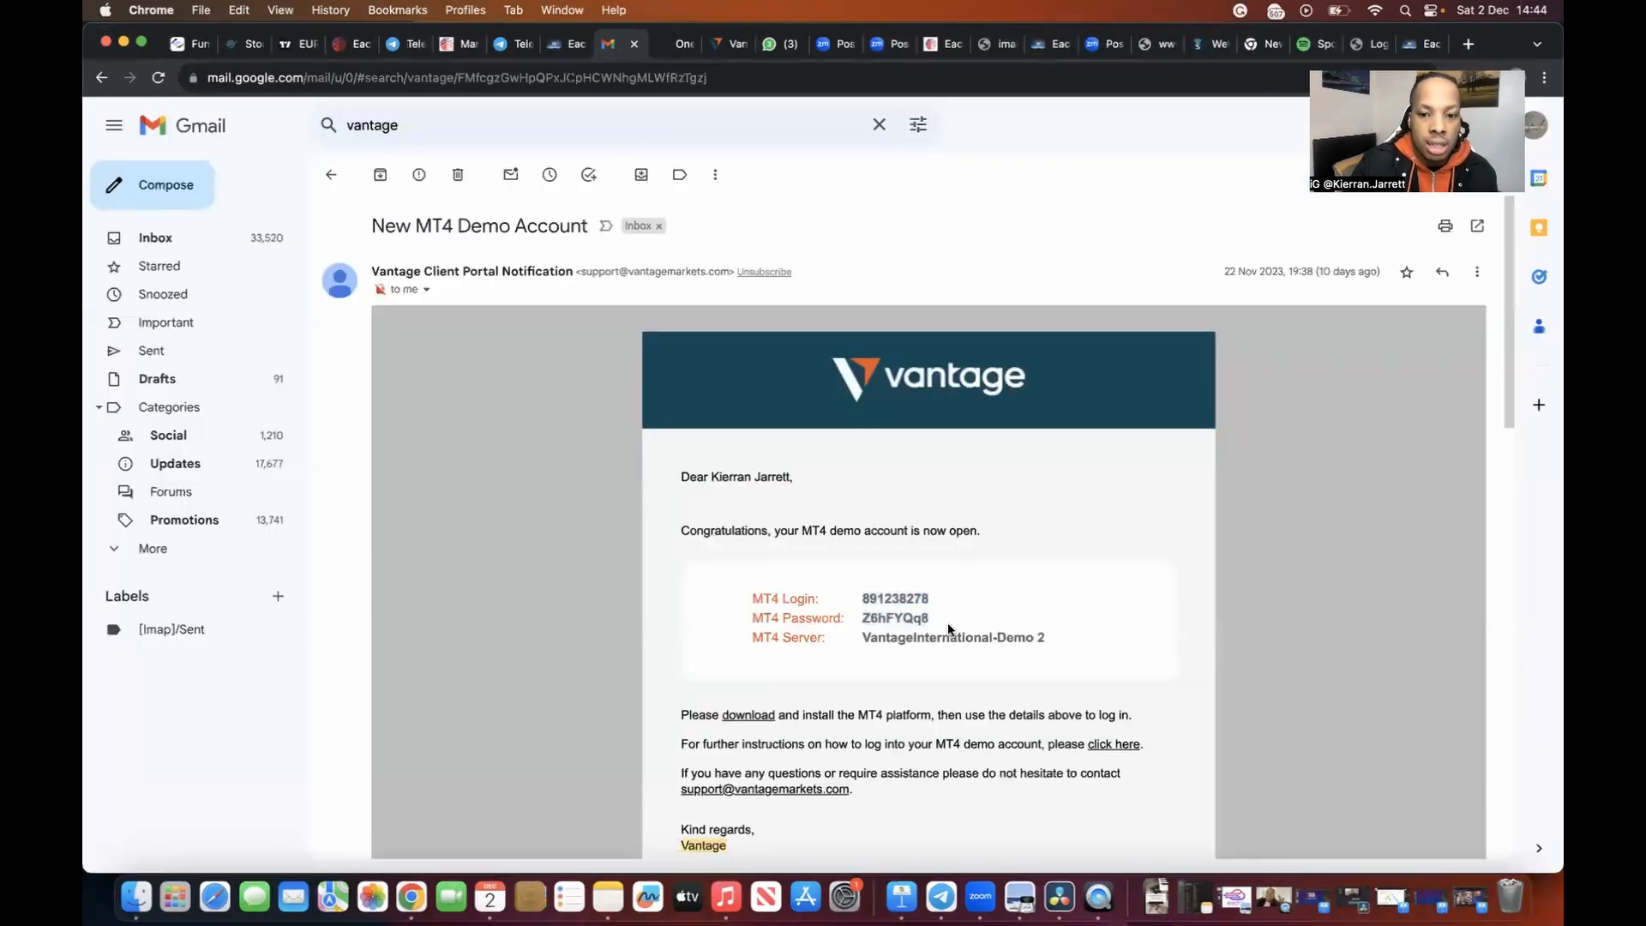
pyautogui.doubleClick(895, 618)
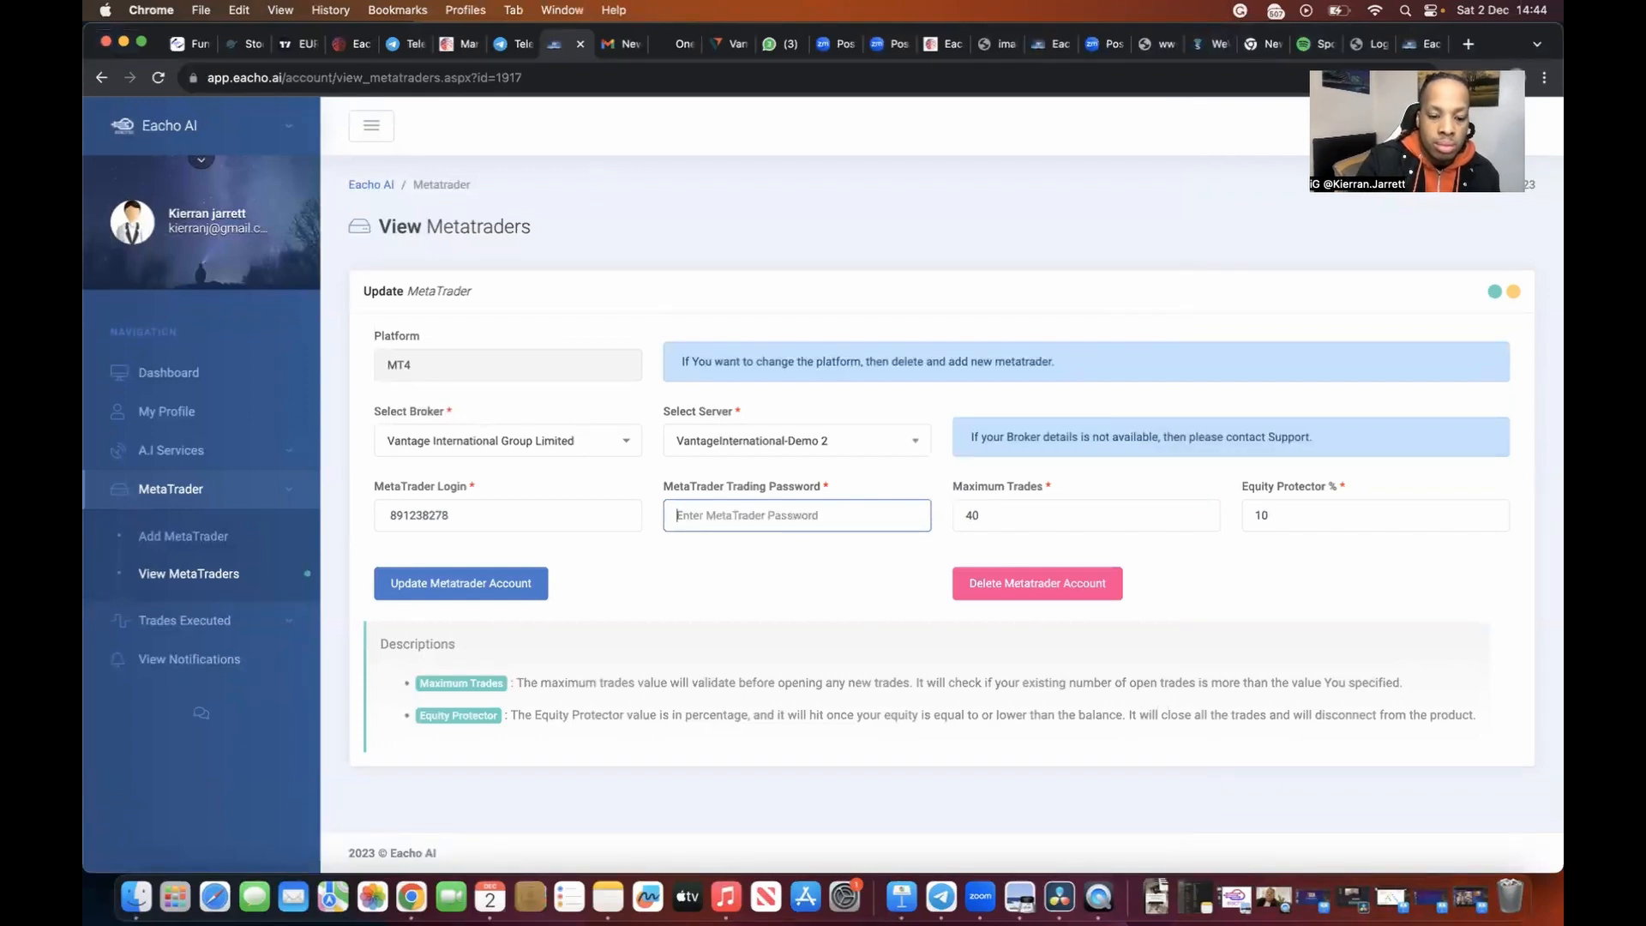
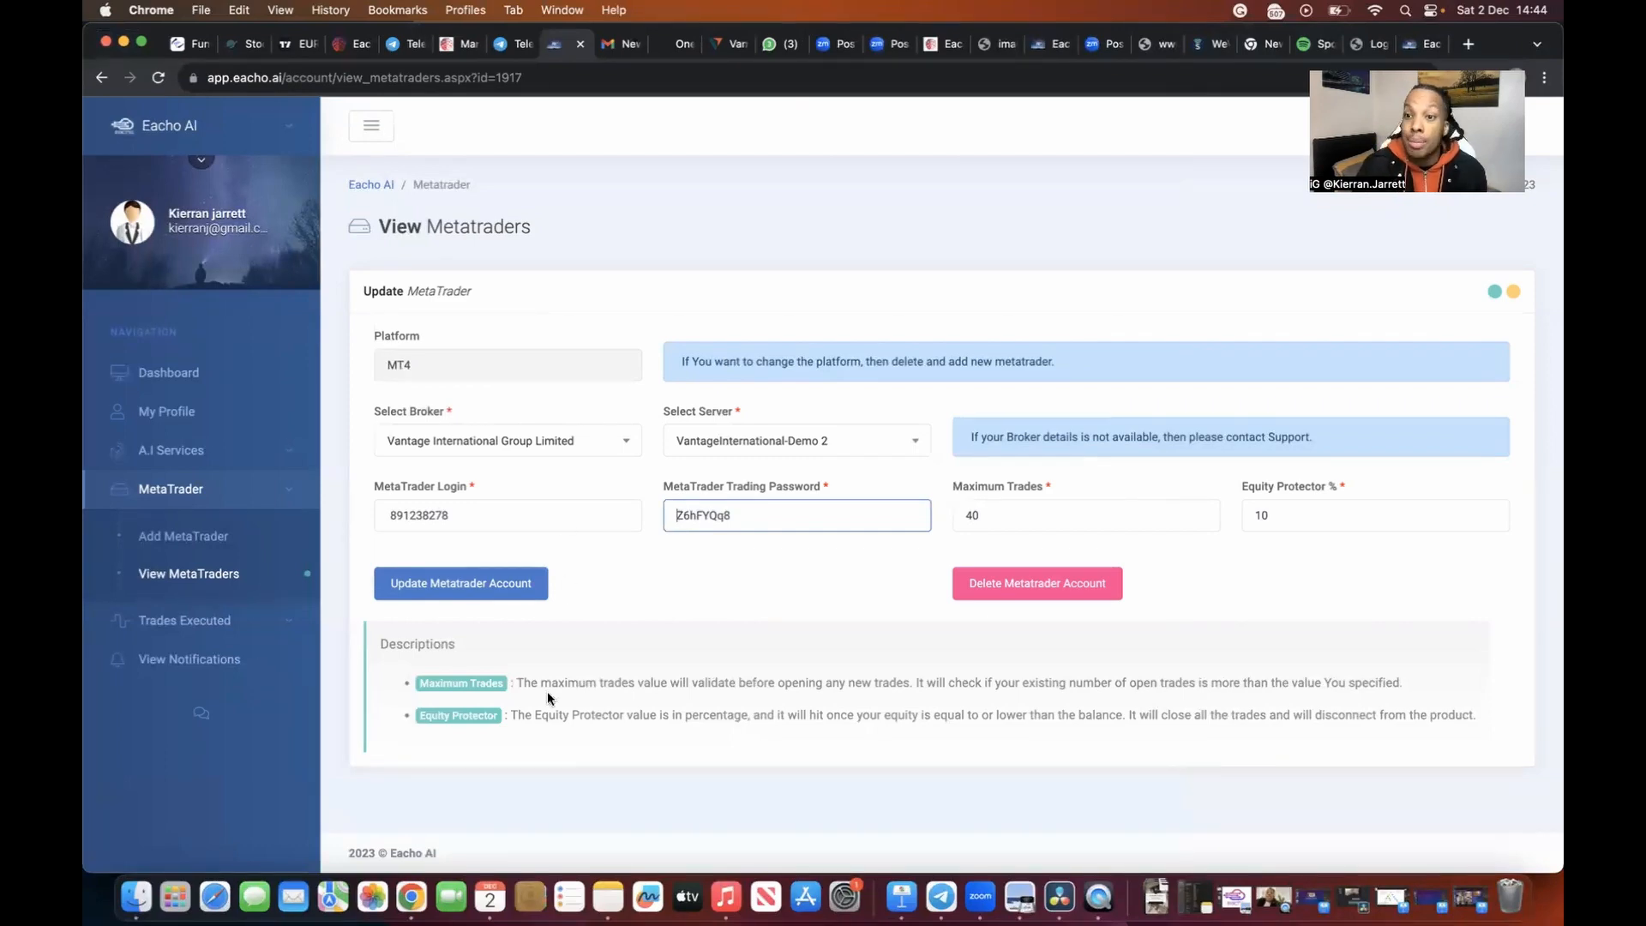
pyautogui.click(461, 583)
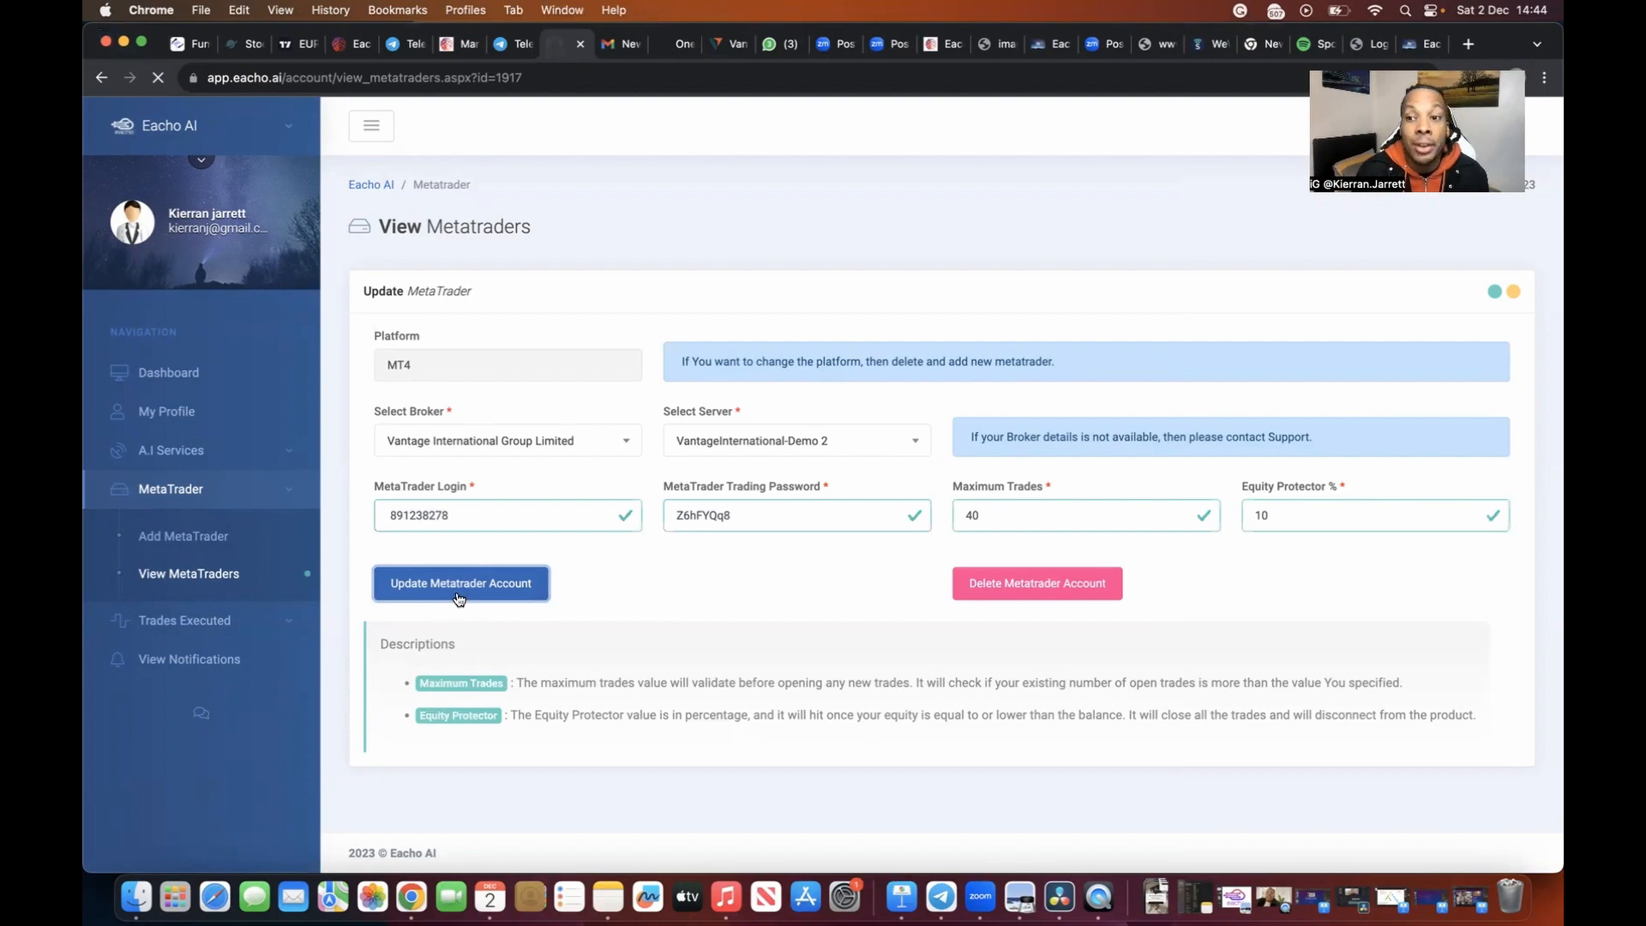
pyautogui.click(461, 583)
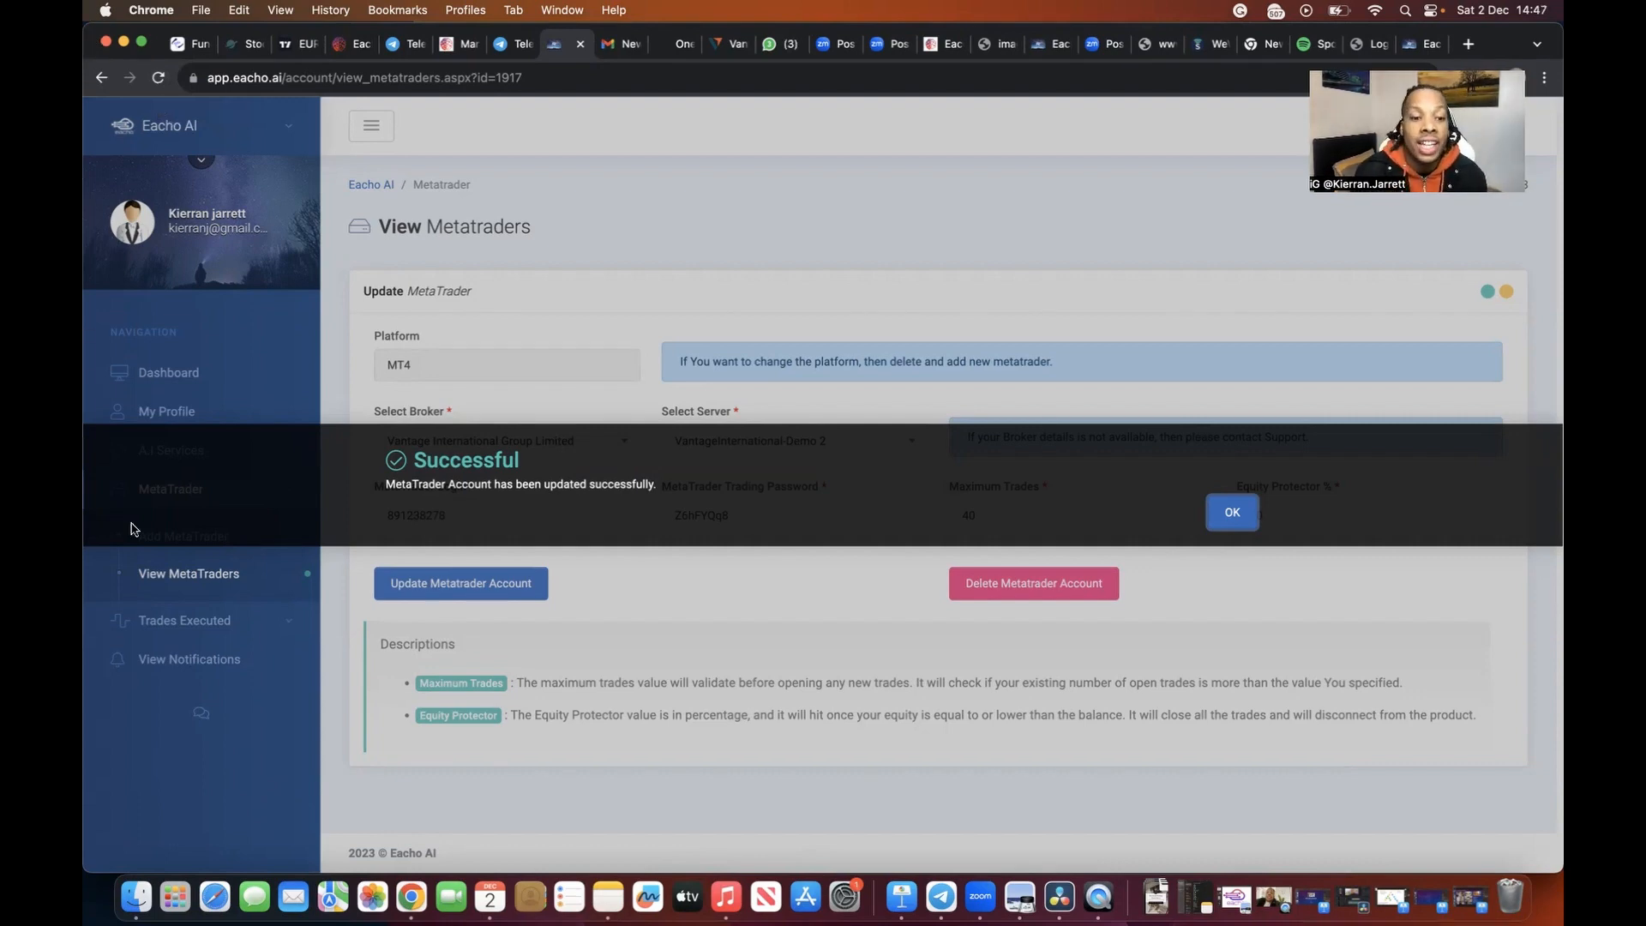
pyautogui.moveTo(277, 495)
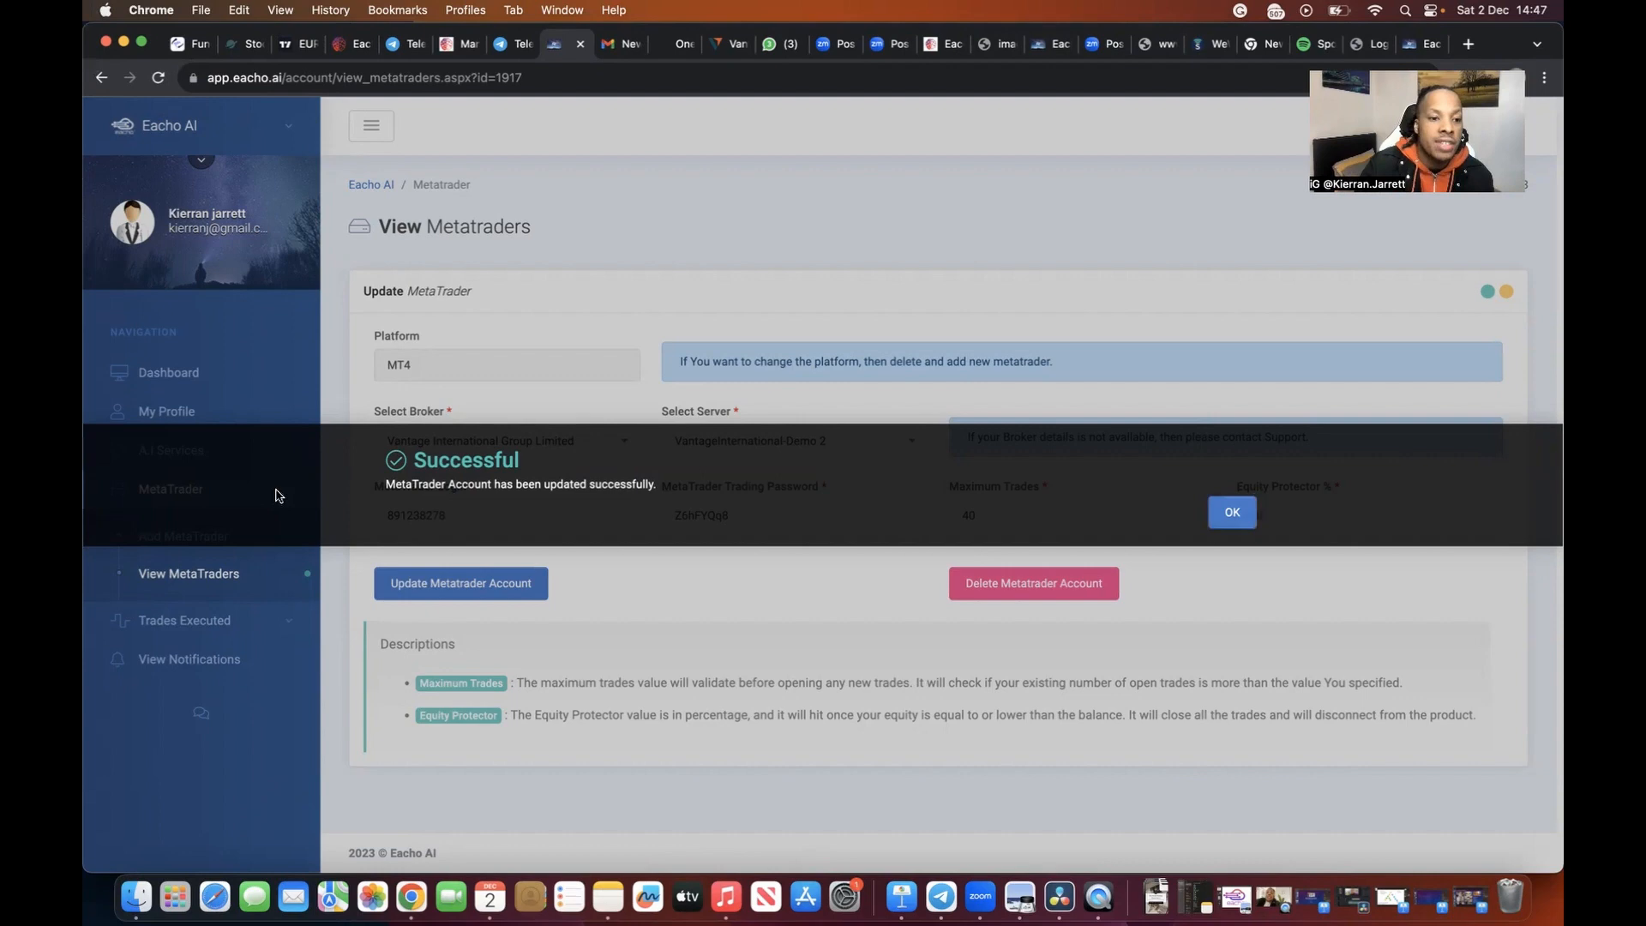
pyautogui.click(1232, 512)
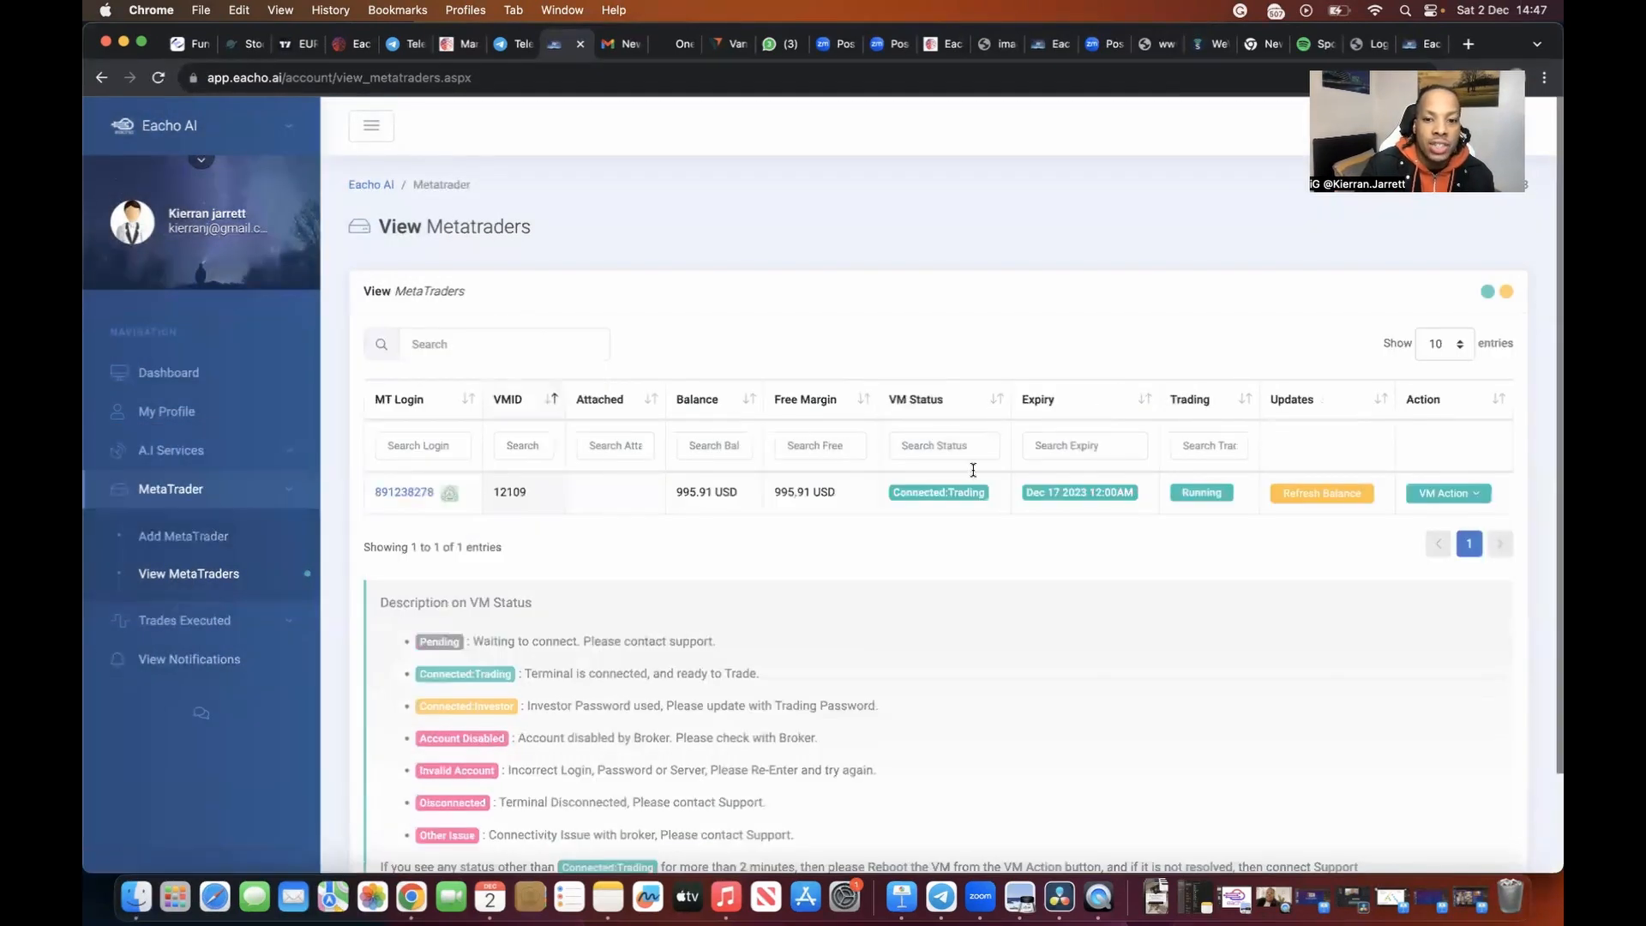
pyautogui.moveTo(958, 490)
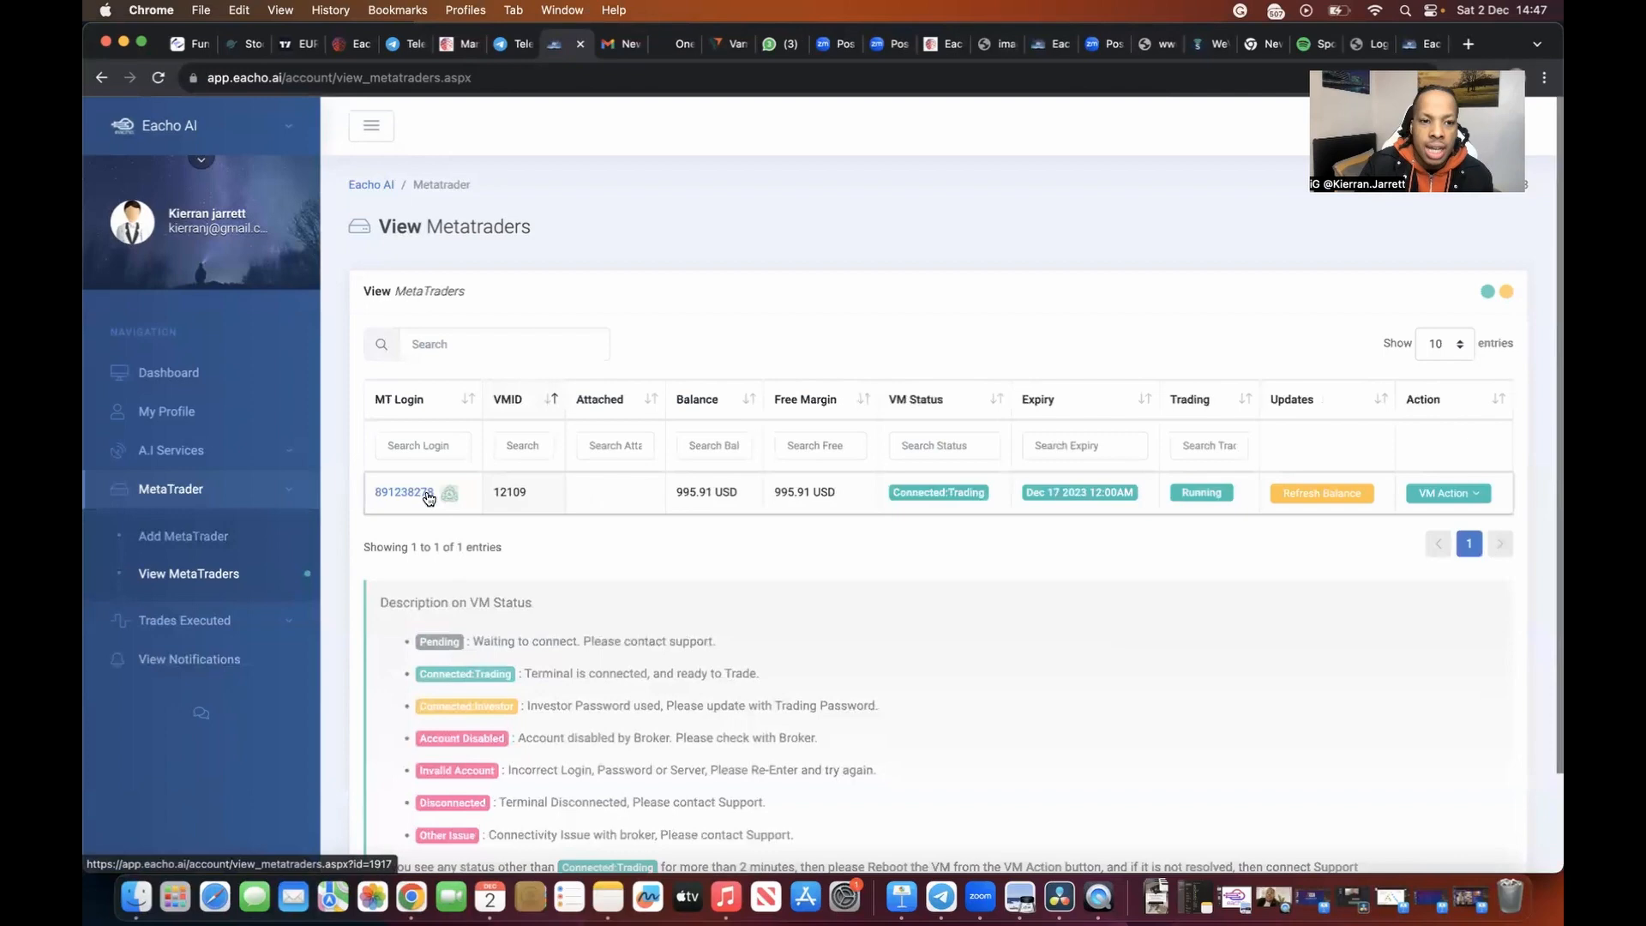
pyautogui.click(1448, 493)
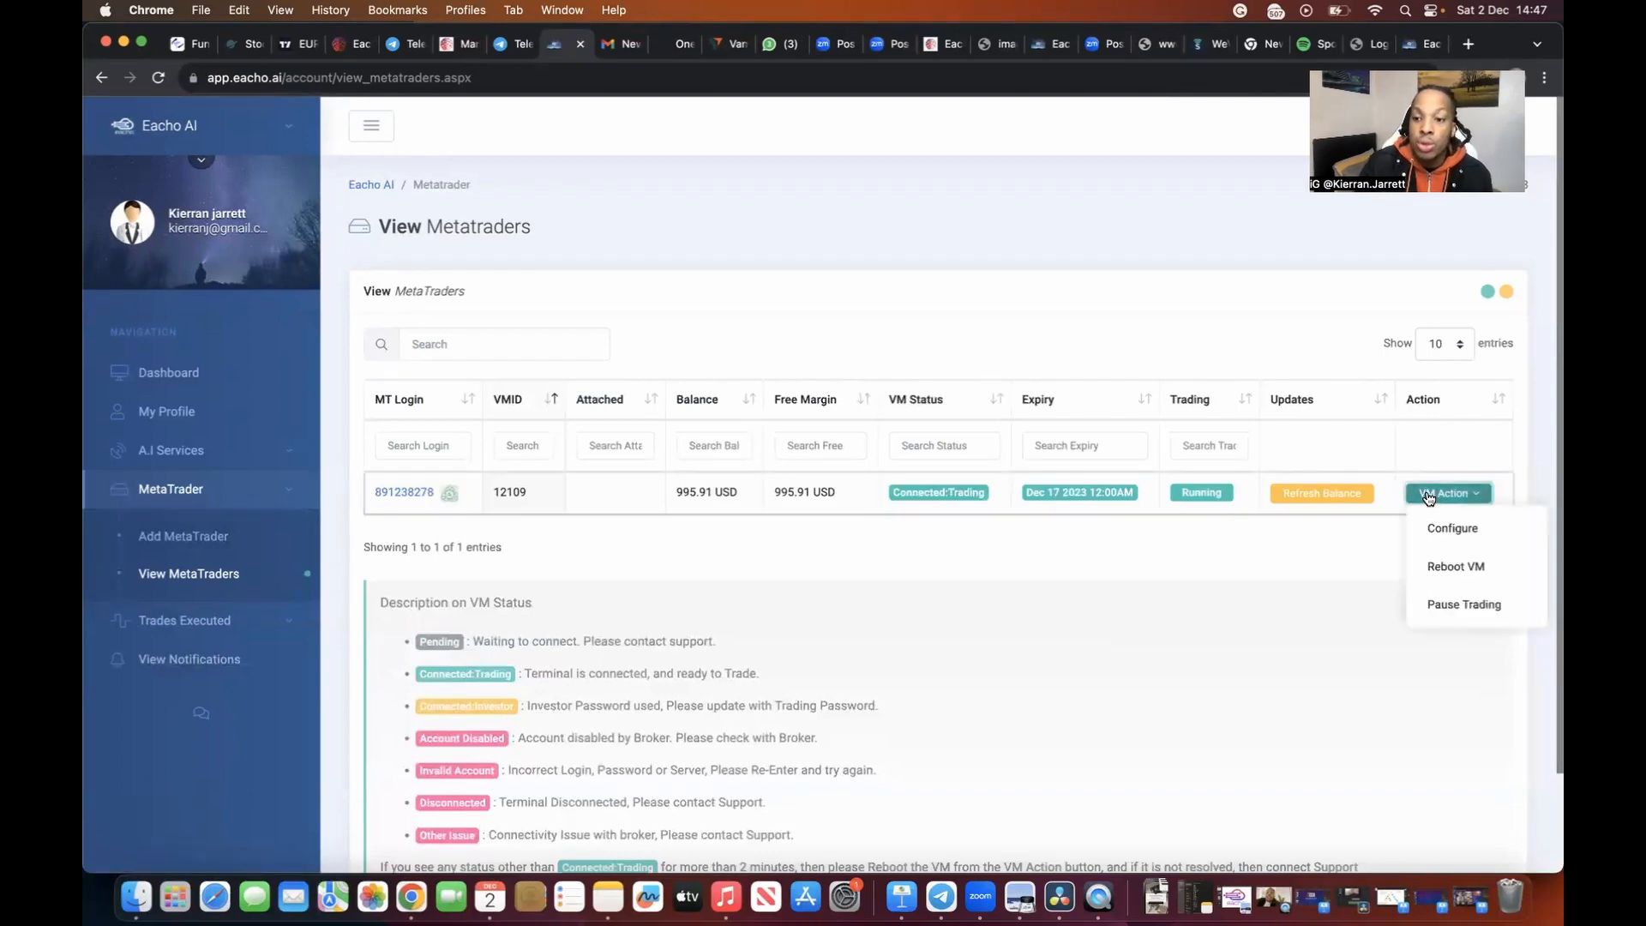
pyautogui.moveTo(1439, 528)
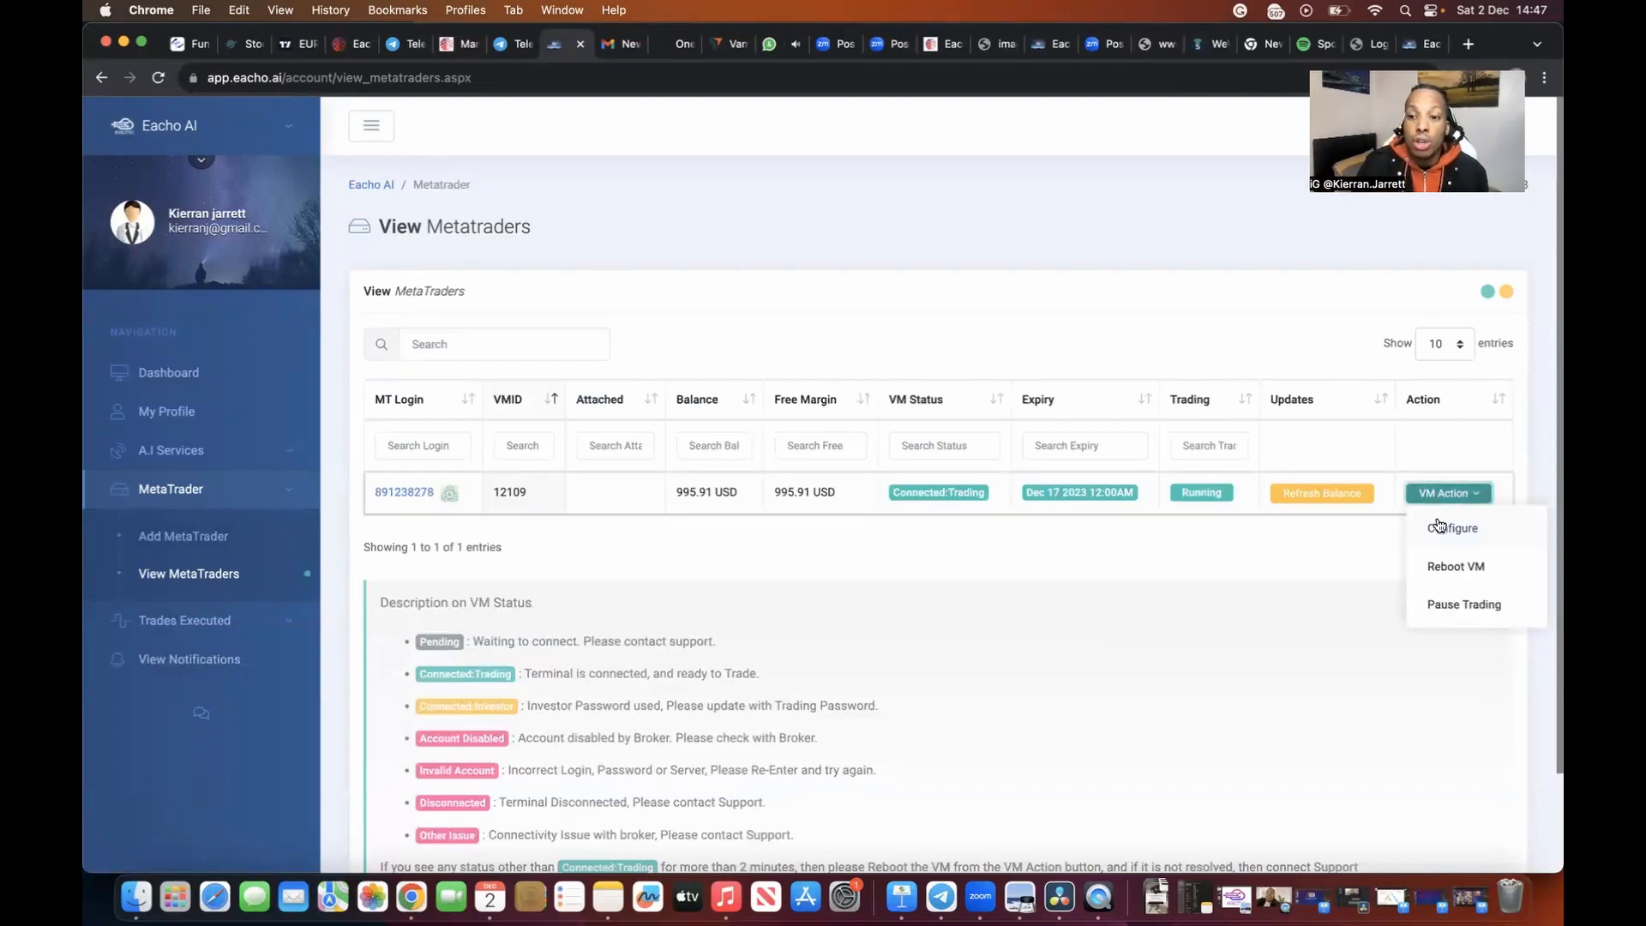
# - Open the Configure MetaTrader form and try Eacho1, then Eacho5, as the product
pyautogui.click(1454, 528)
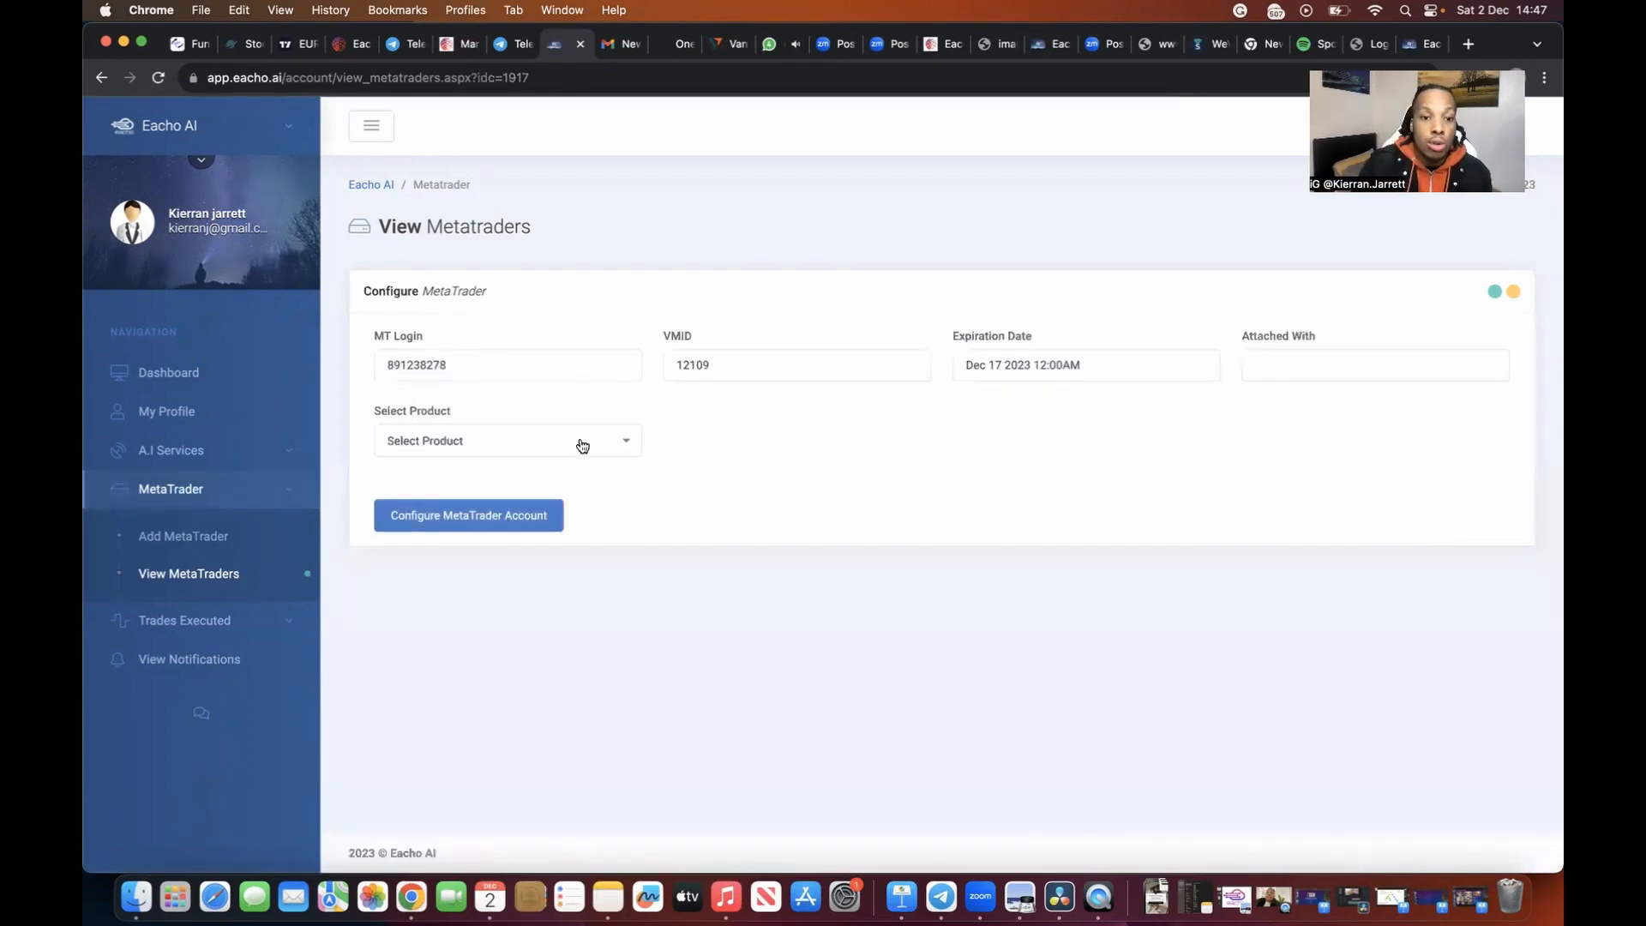
pyautogui.click(506, 441)
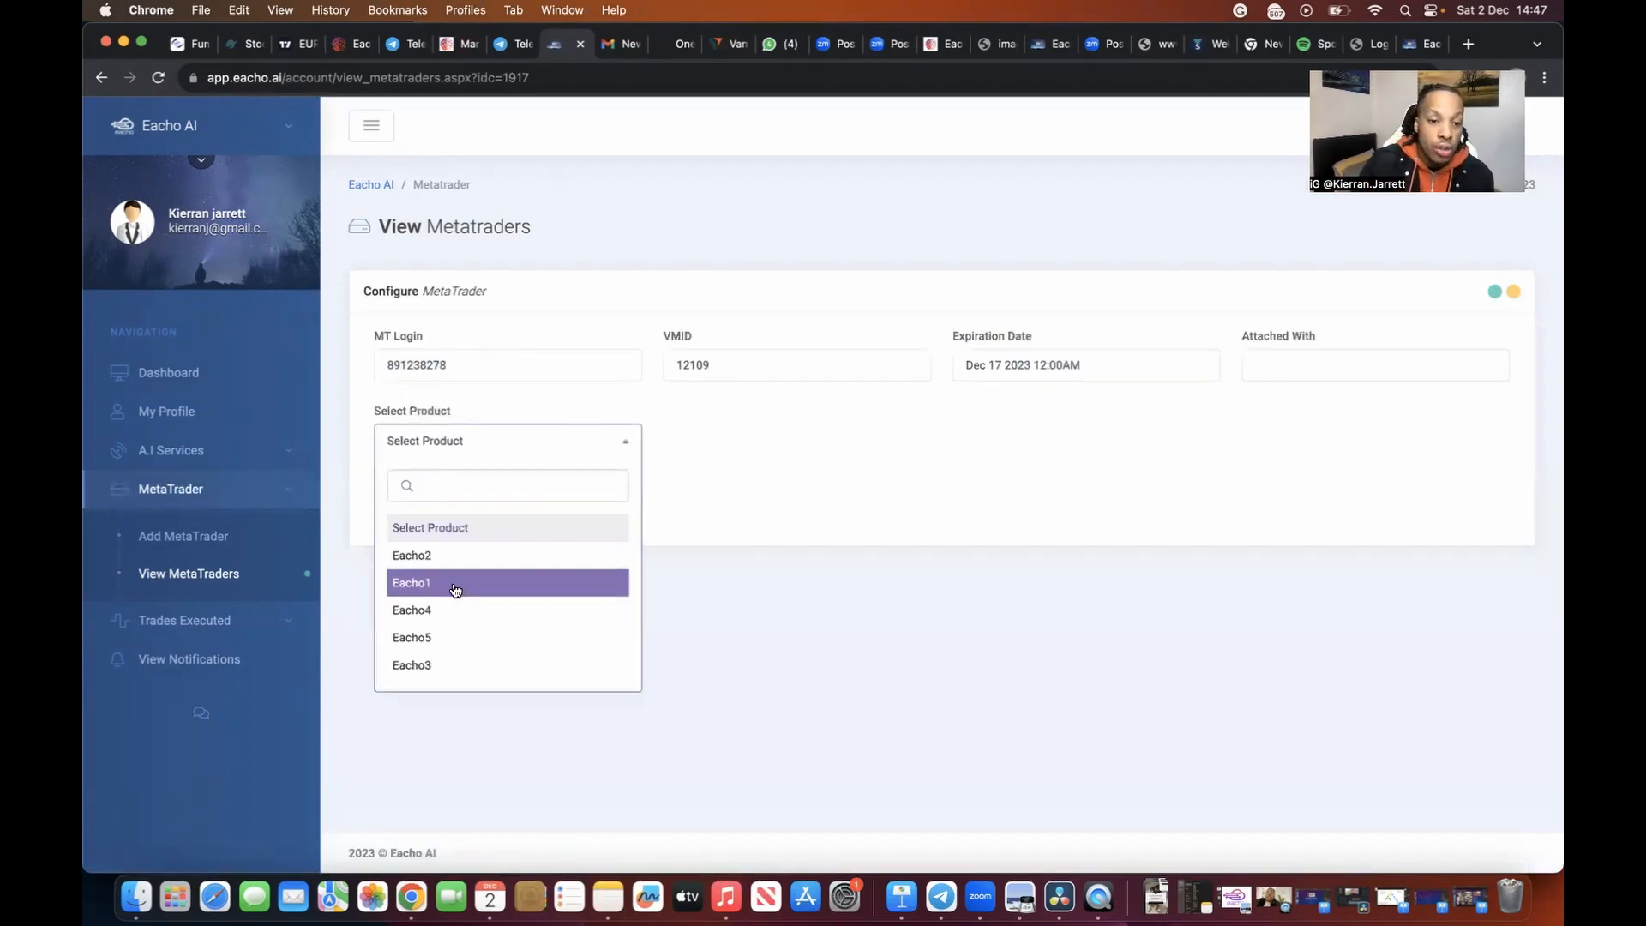
pyautogui.click(411, 583)
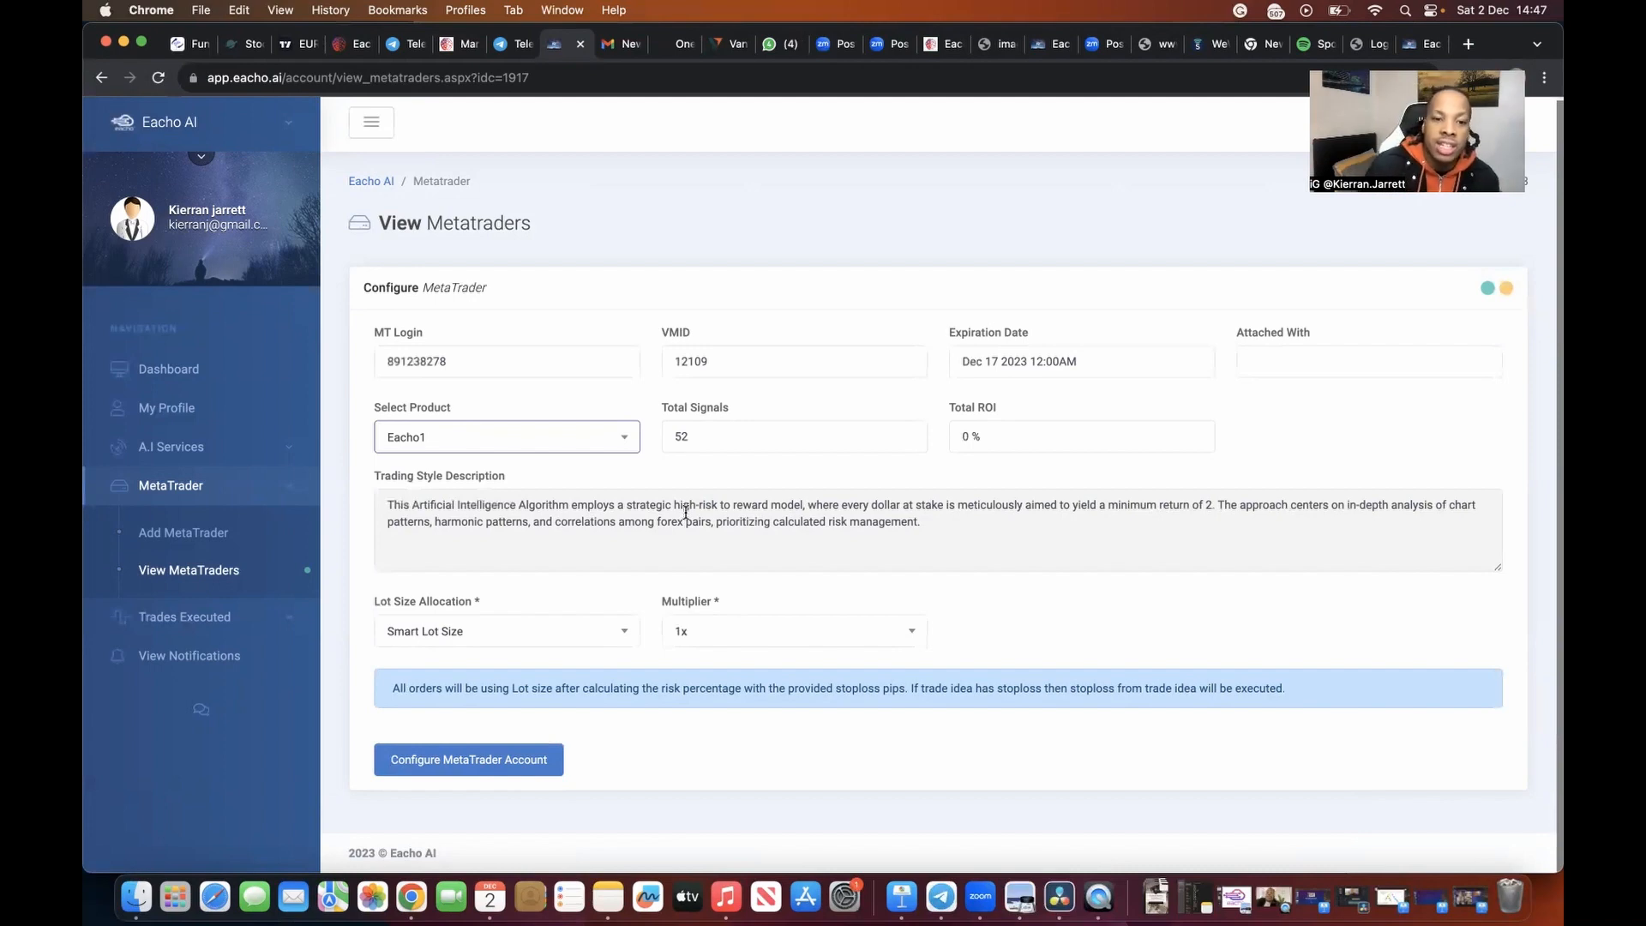
pyautogui.click(507, 436)
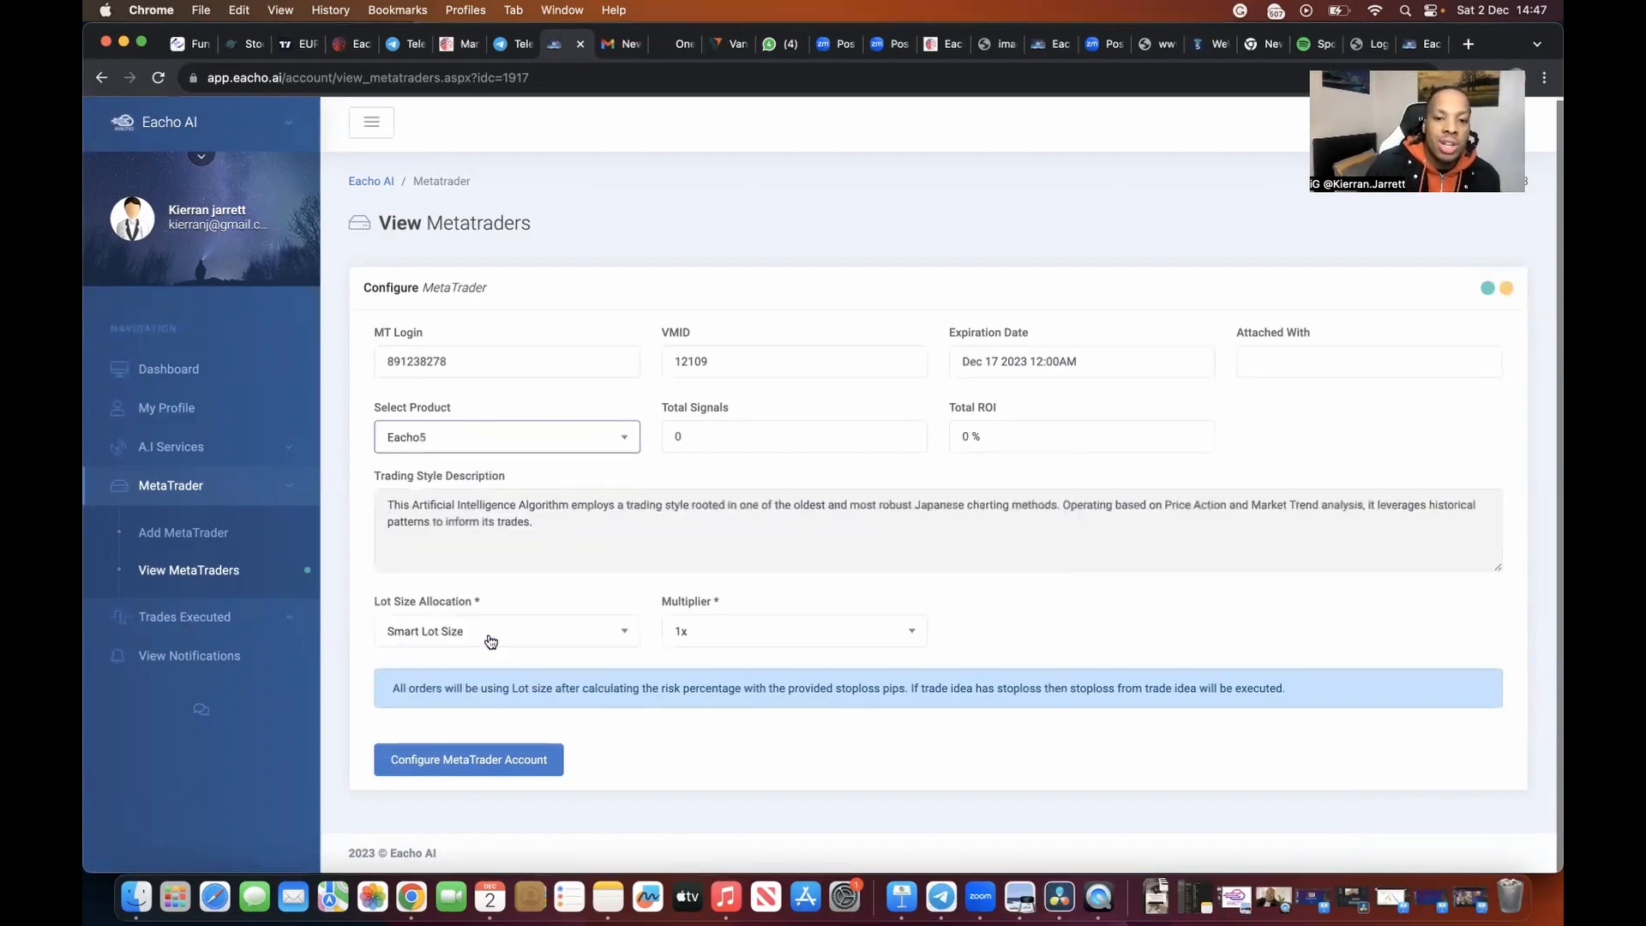
pyautogui.moveTo(491, 641)
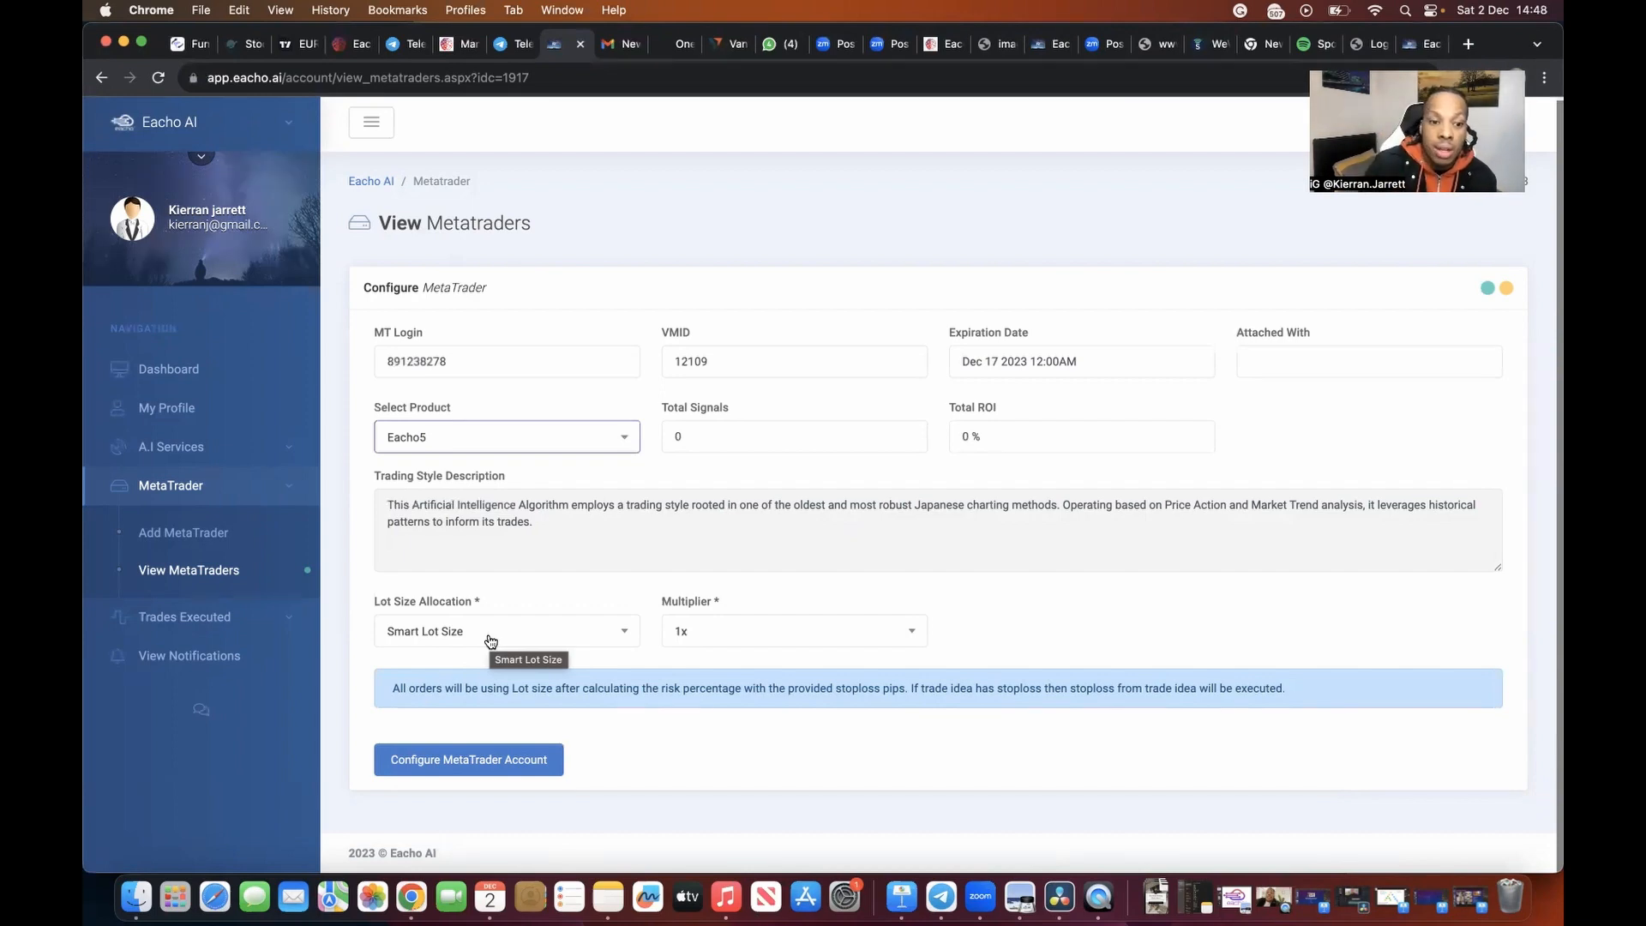
# - Preview the Eacho3, Eacho4 and Eacho5 products before settling on Eacho1
pyautogui.click(507, 436)
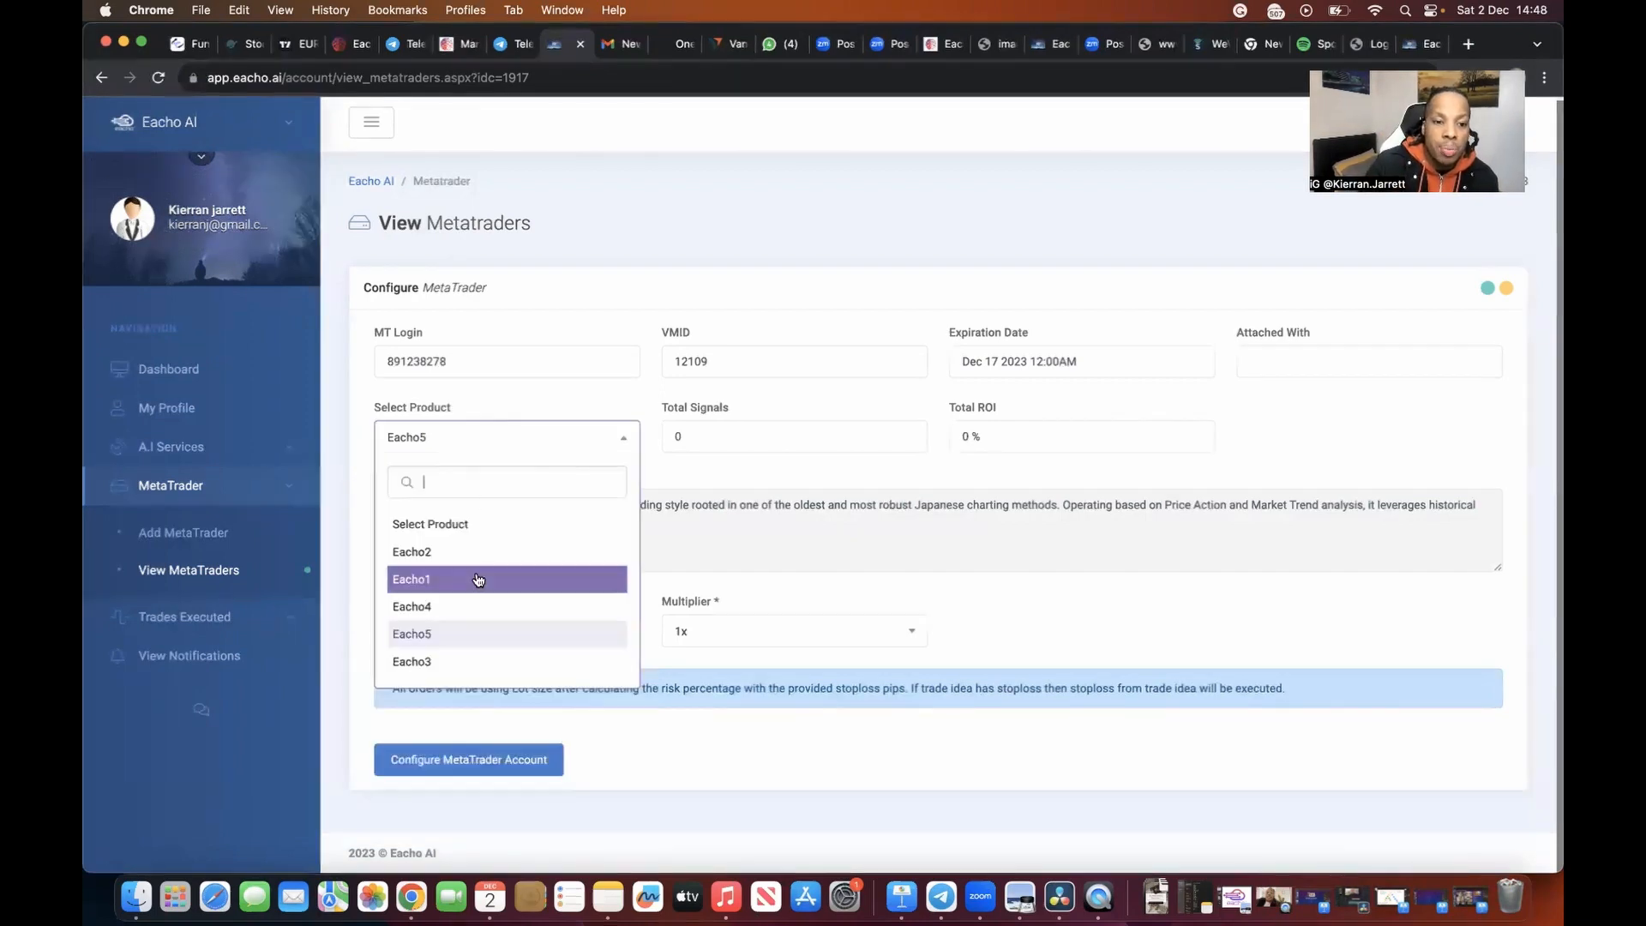
pyautogui.click(412, 662)
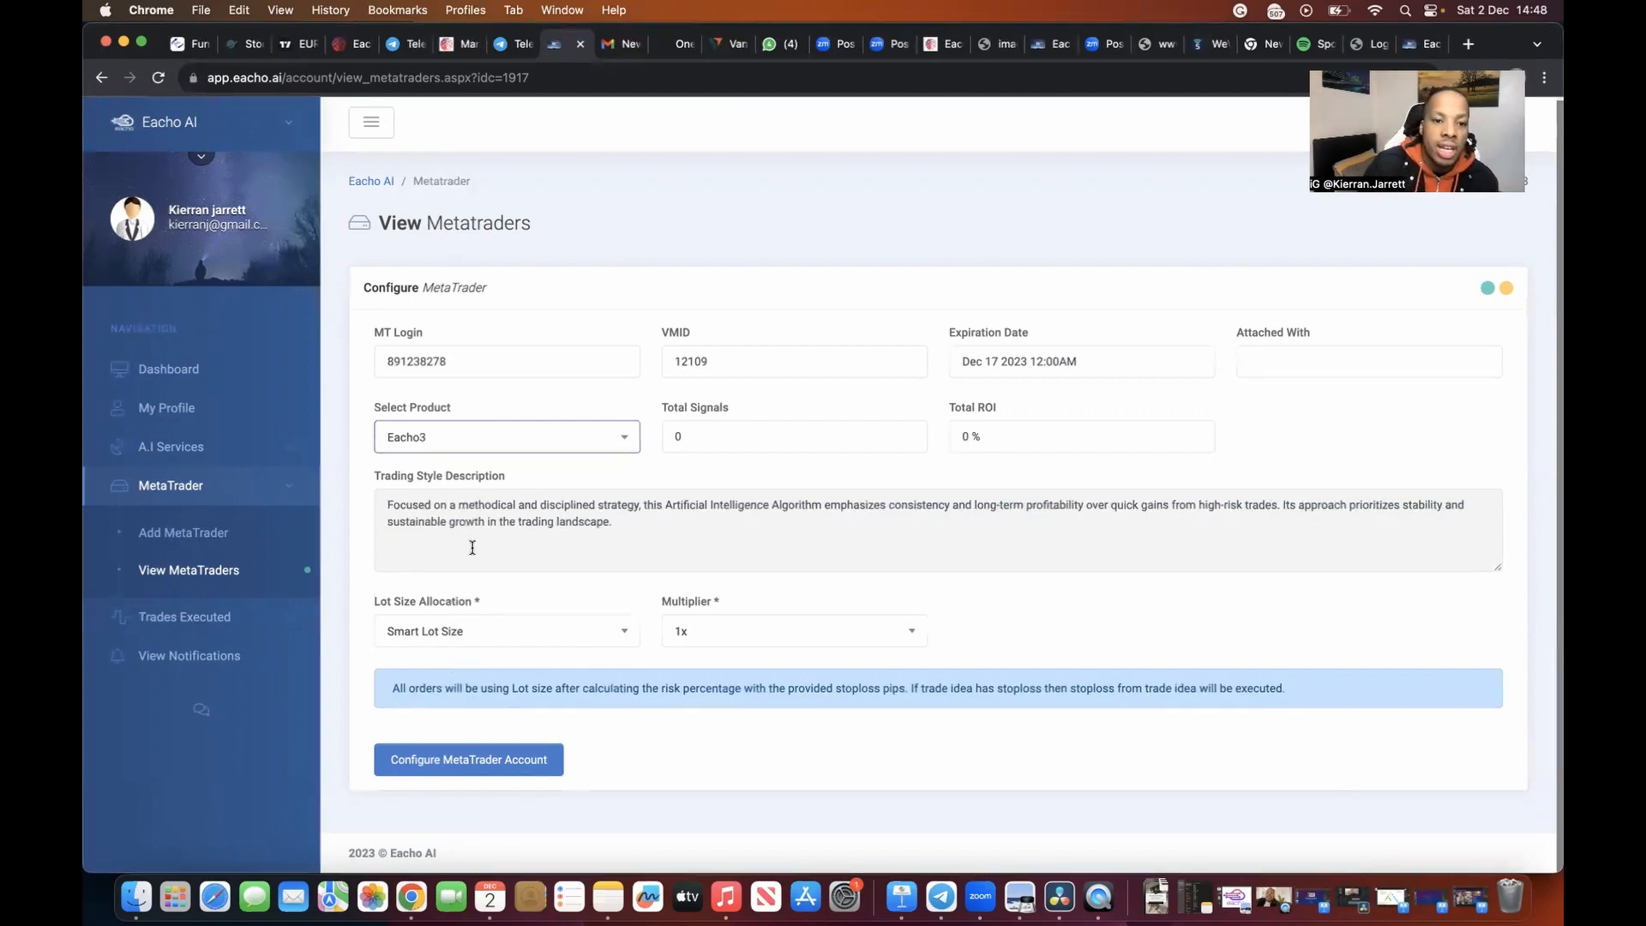
pyautogui.click(507, 437)
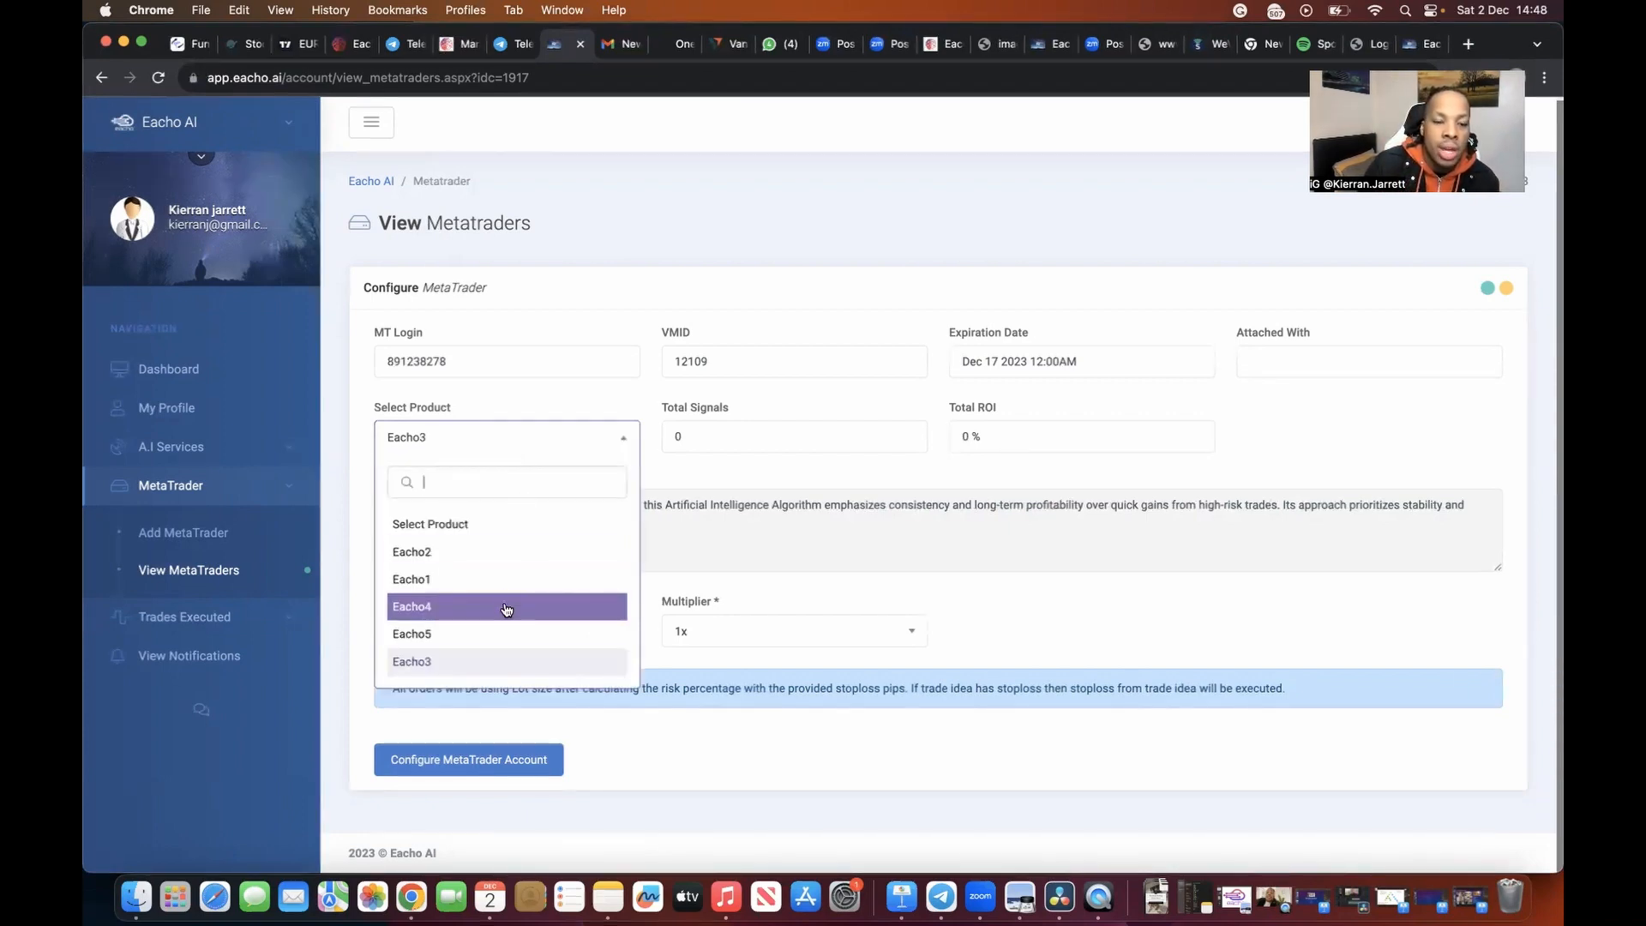
pyautogui.click(507, 606)
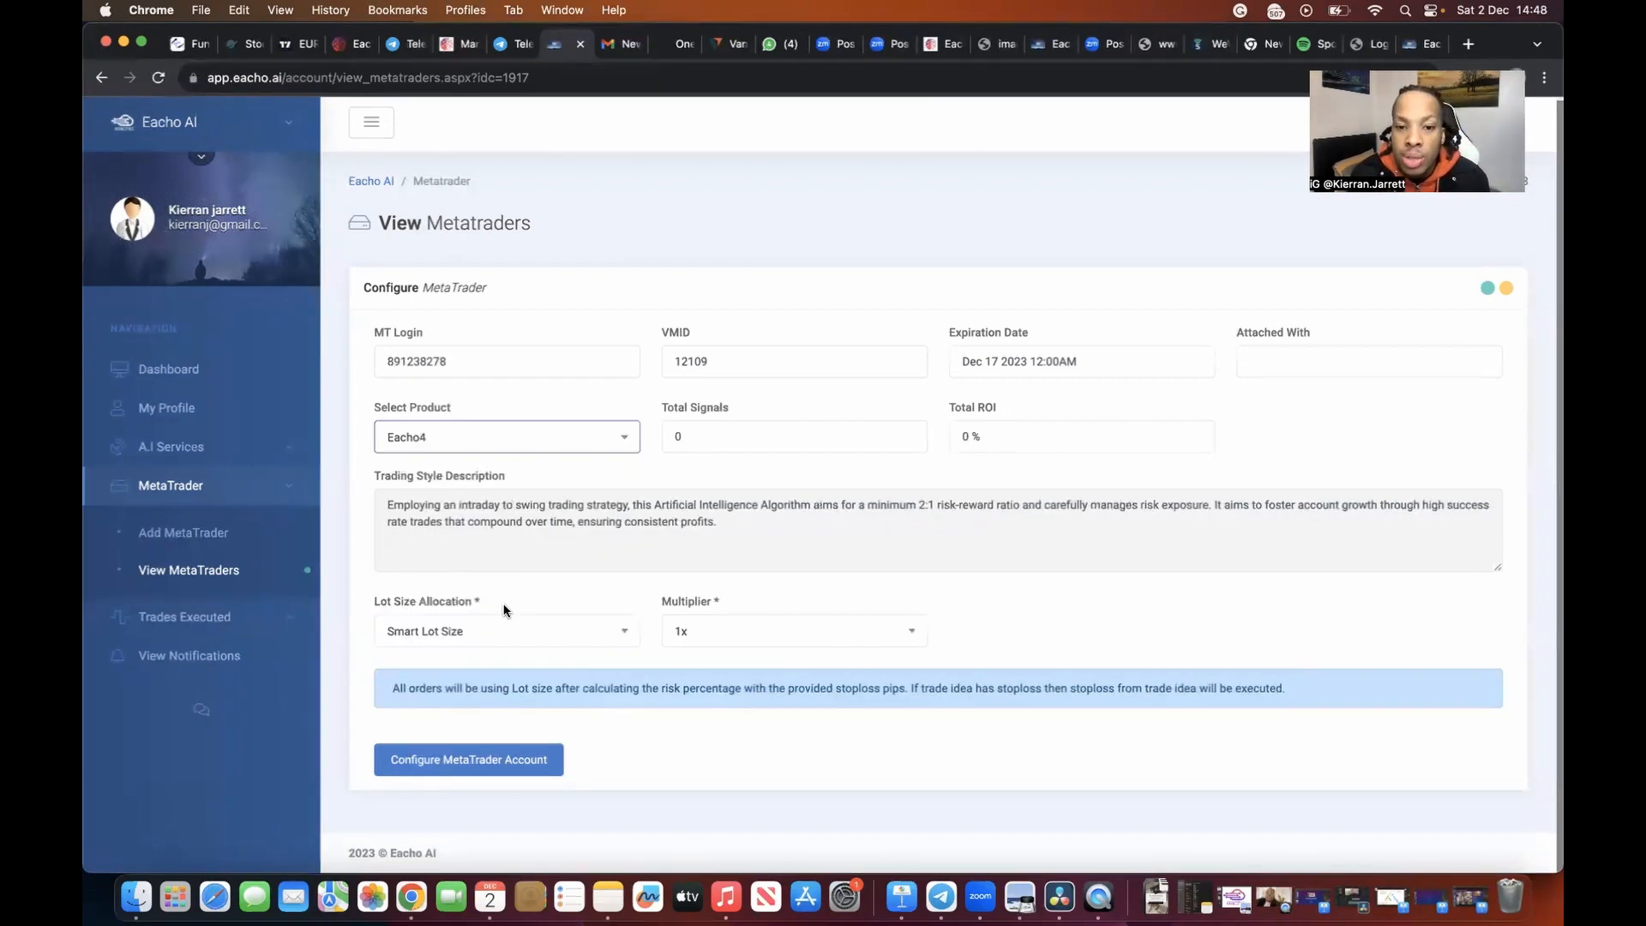
pyautogui.click(506, 436)
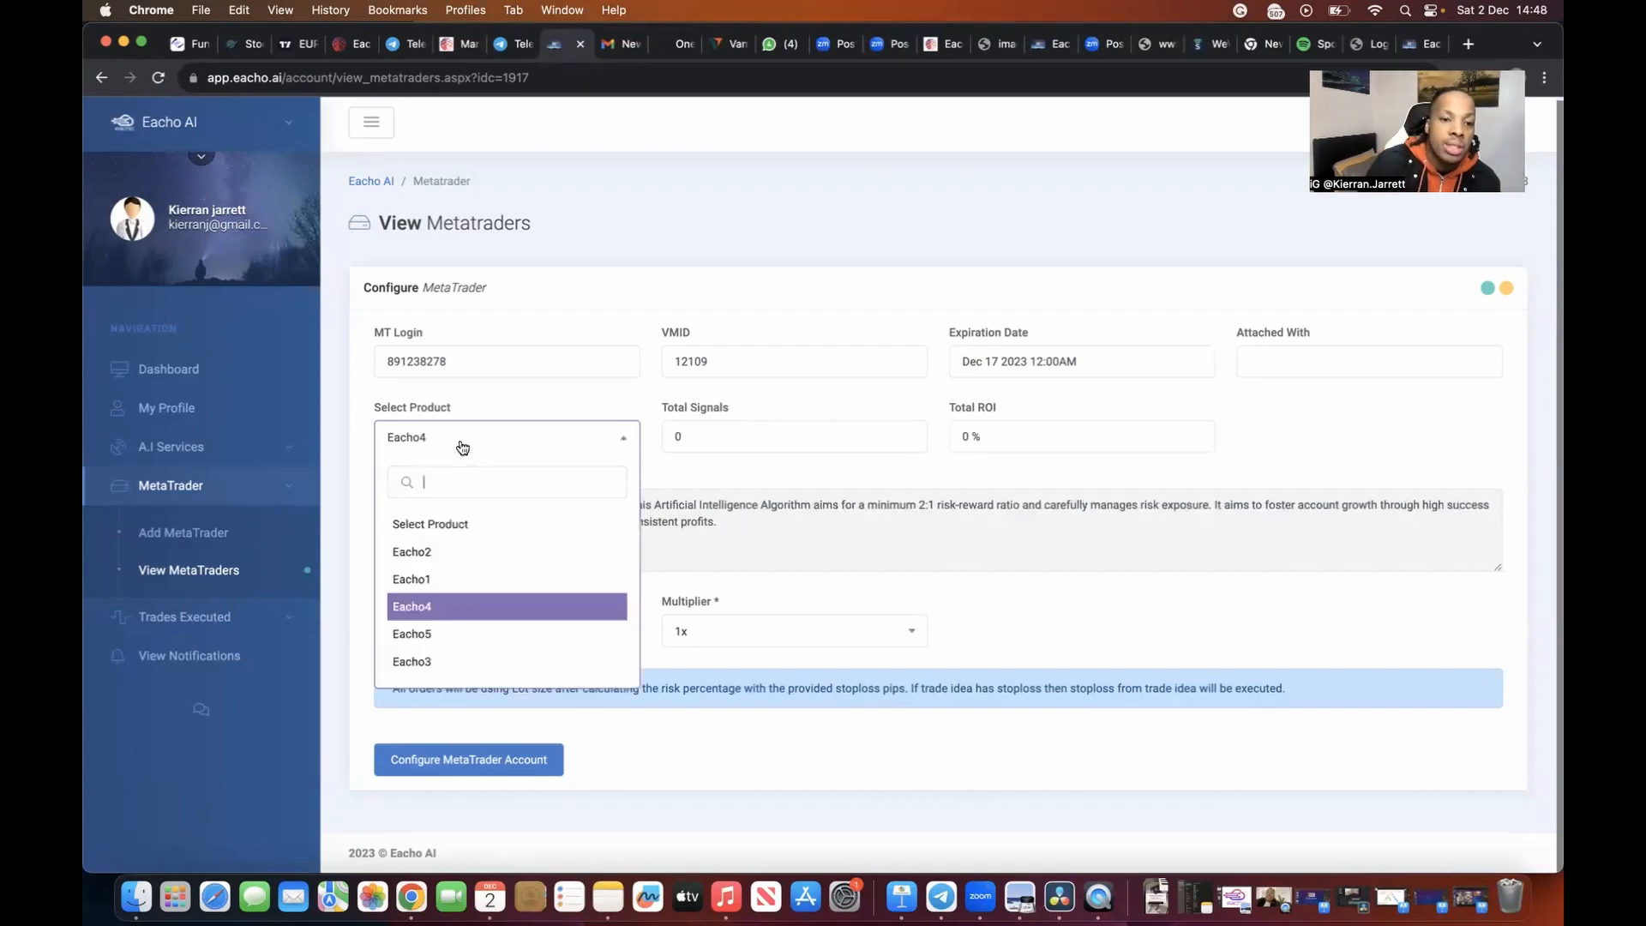
pyautogui.moveTo(454, 565)
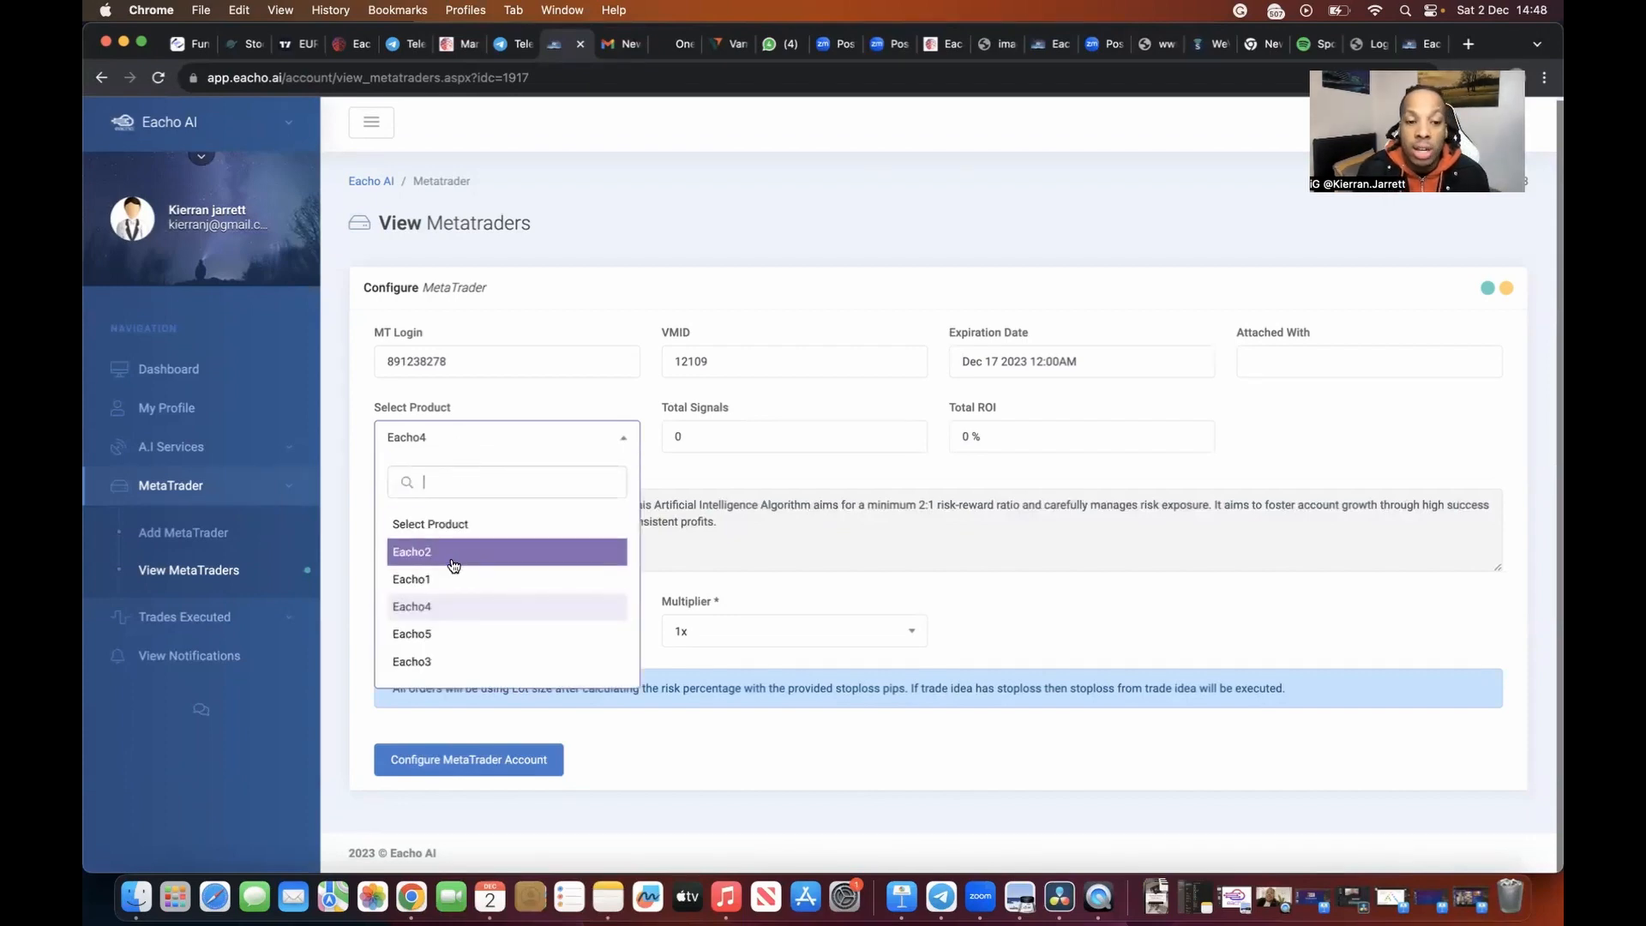
pyautogui.moveTo(428, 640)
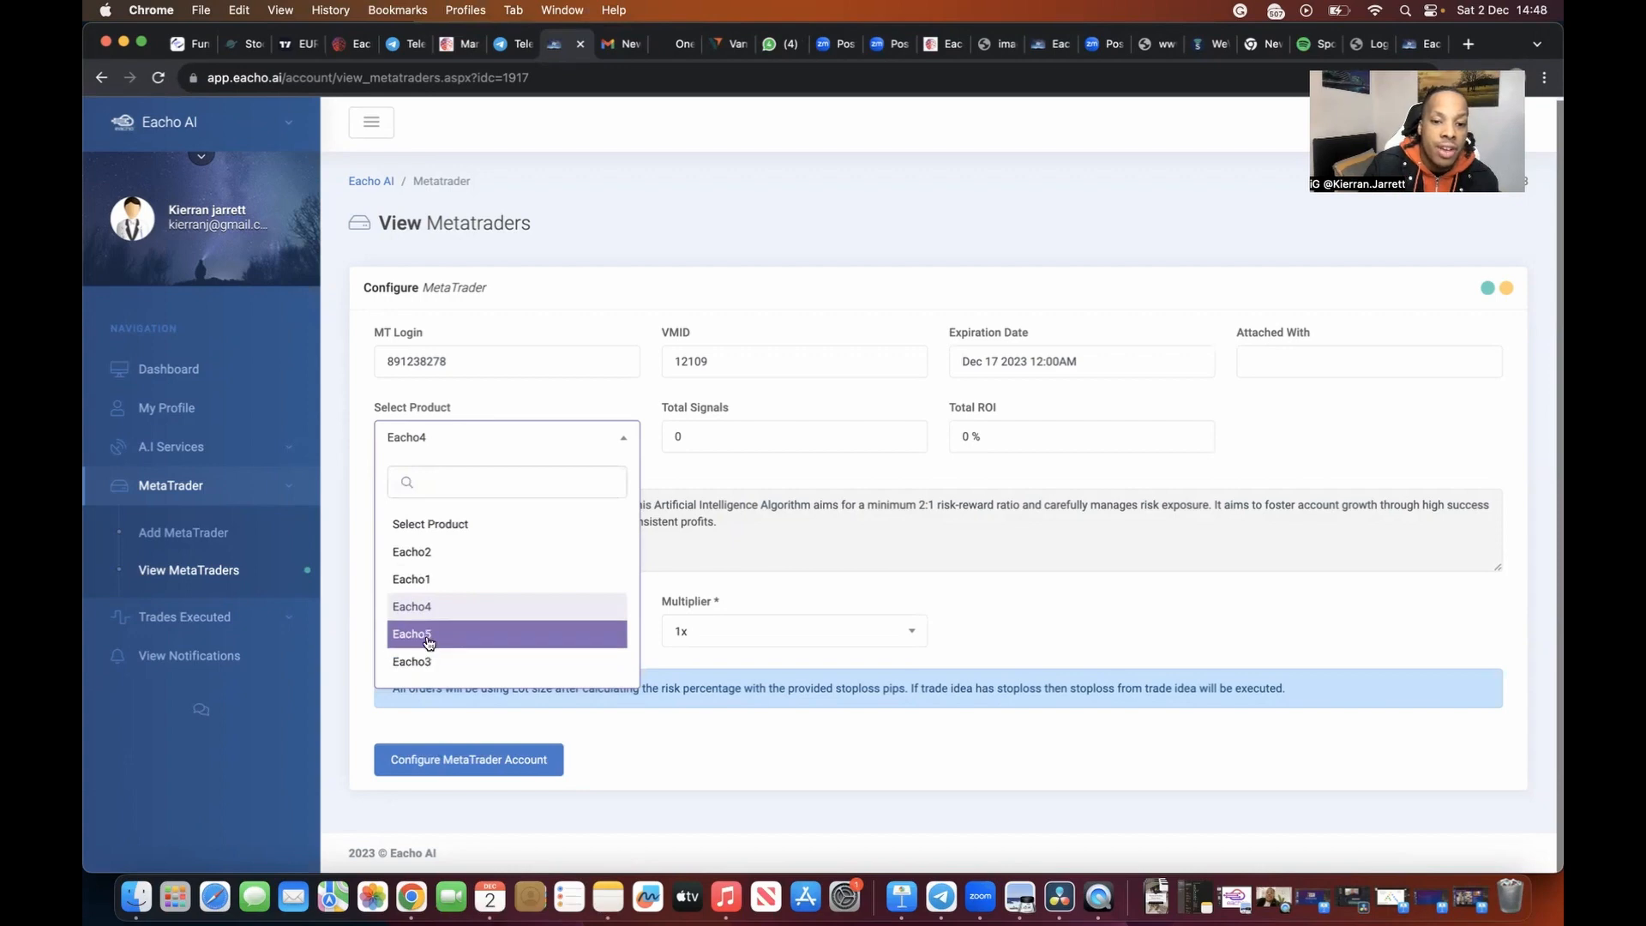
pyautogui.click(423, 633)
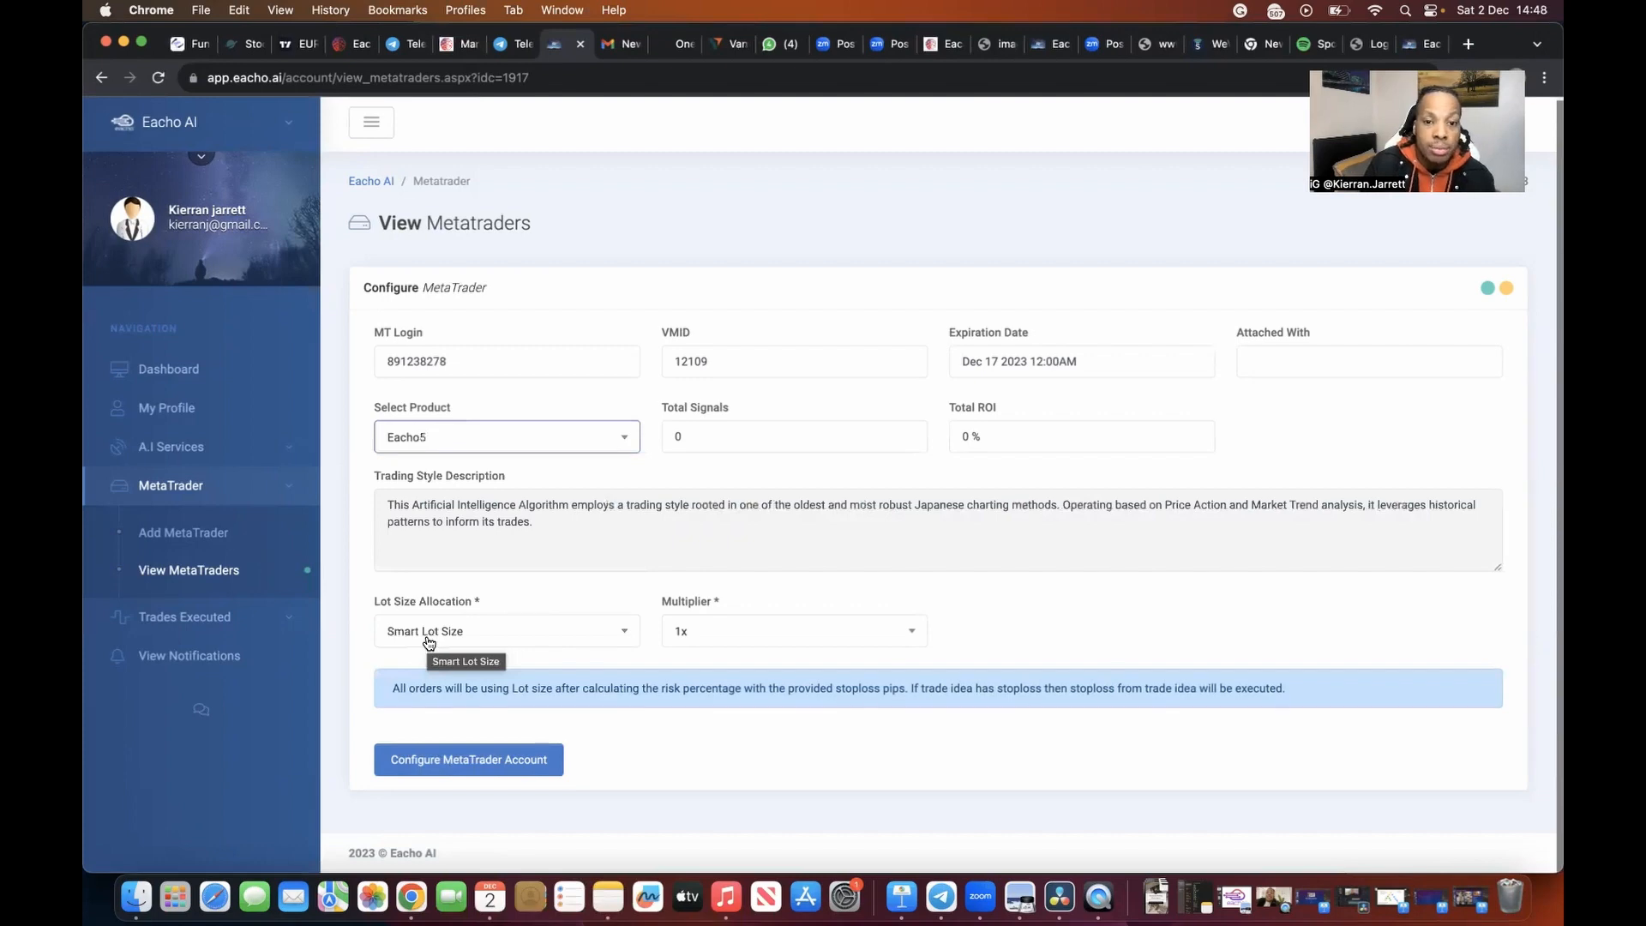
pyautogui.click(507, 436)
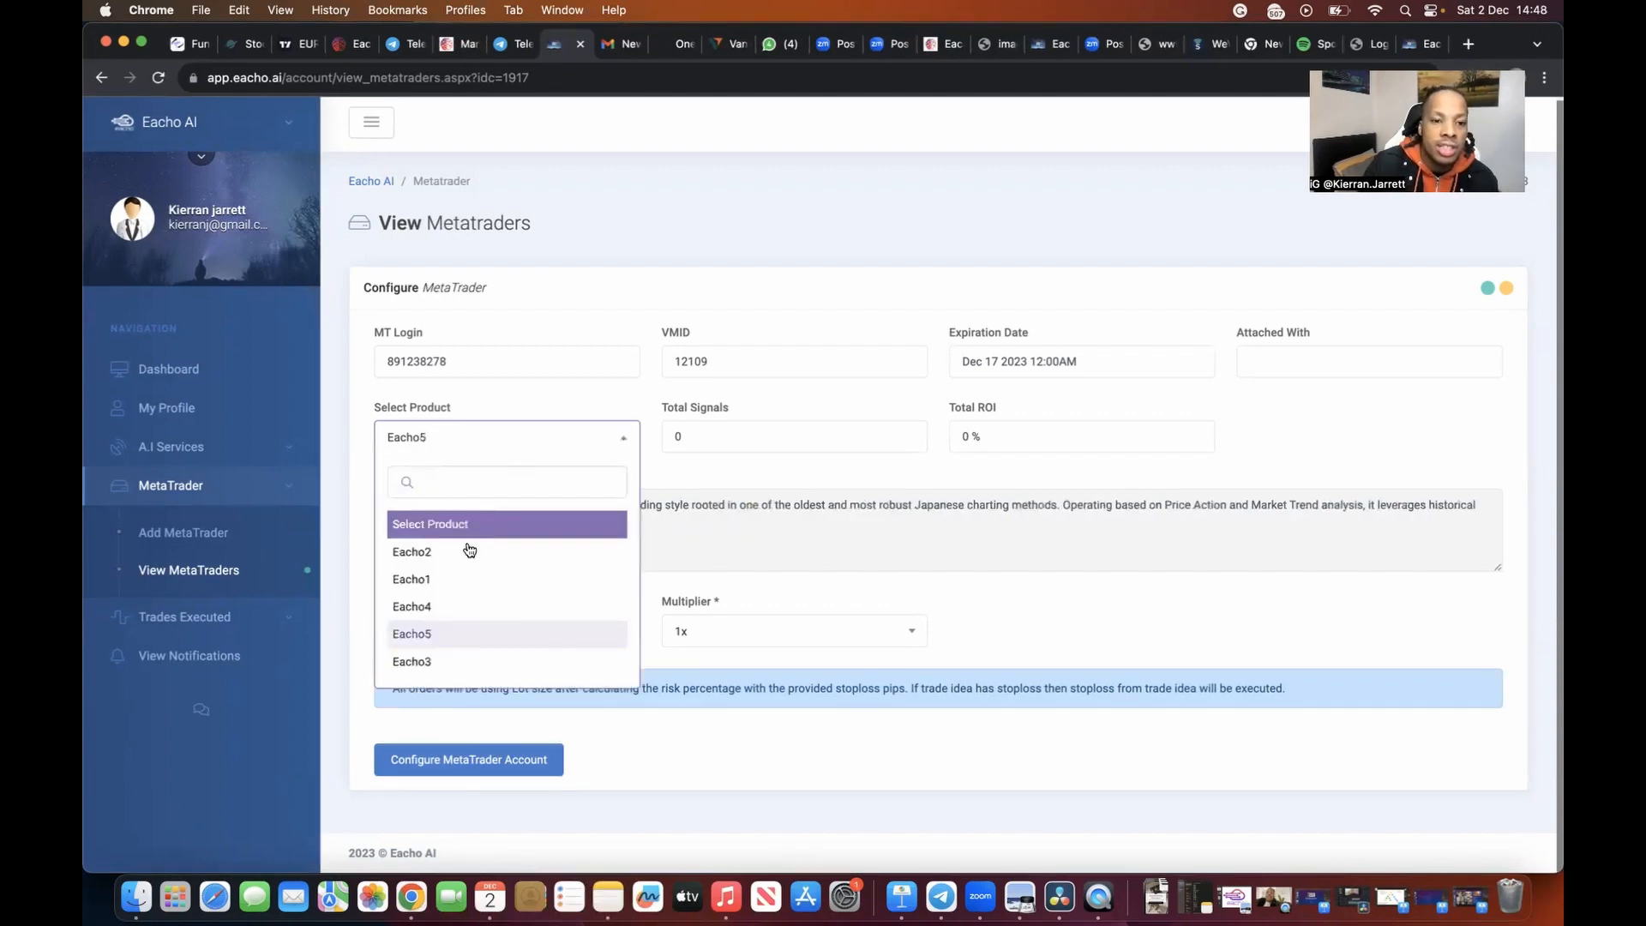
pyautogui.click(411, 579)
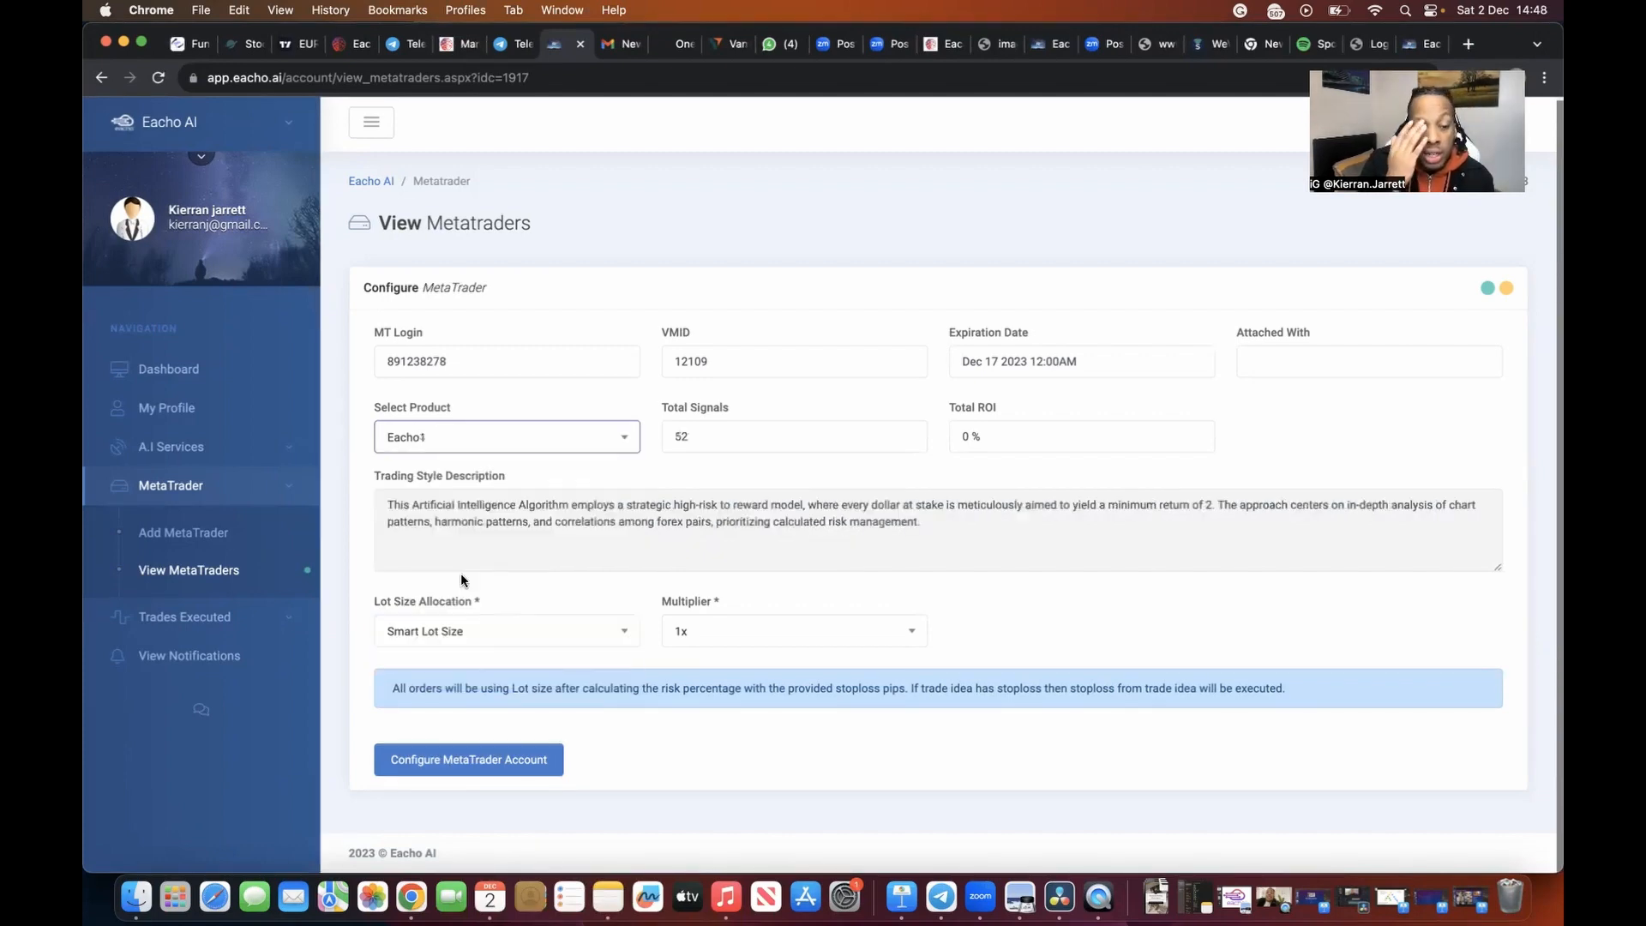
# - Browse the lot size allocation options, briefly switching to Fixed Lot Size
pyautogui.click(507, 631)
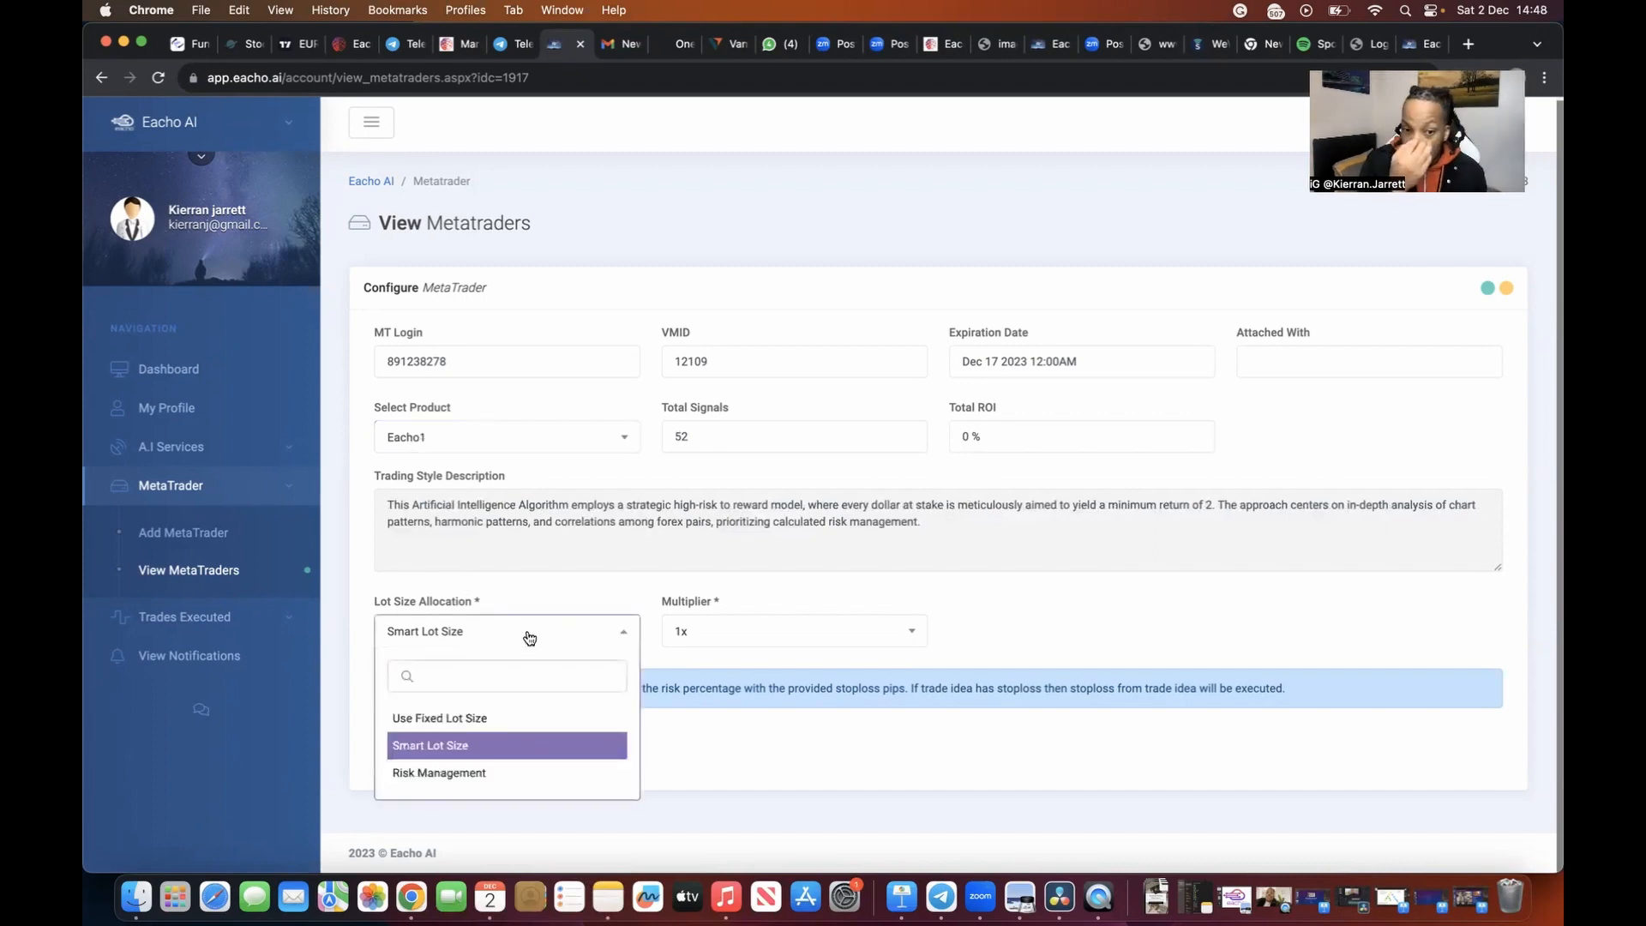
pyautogui.click(431, 745)
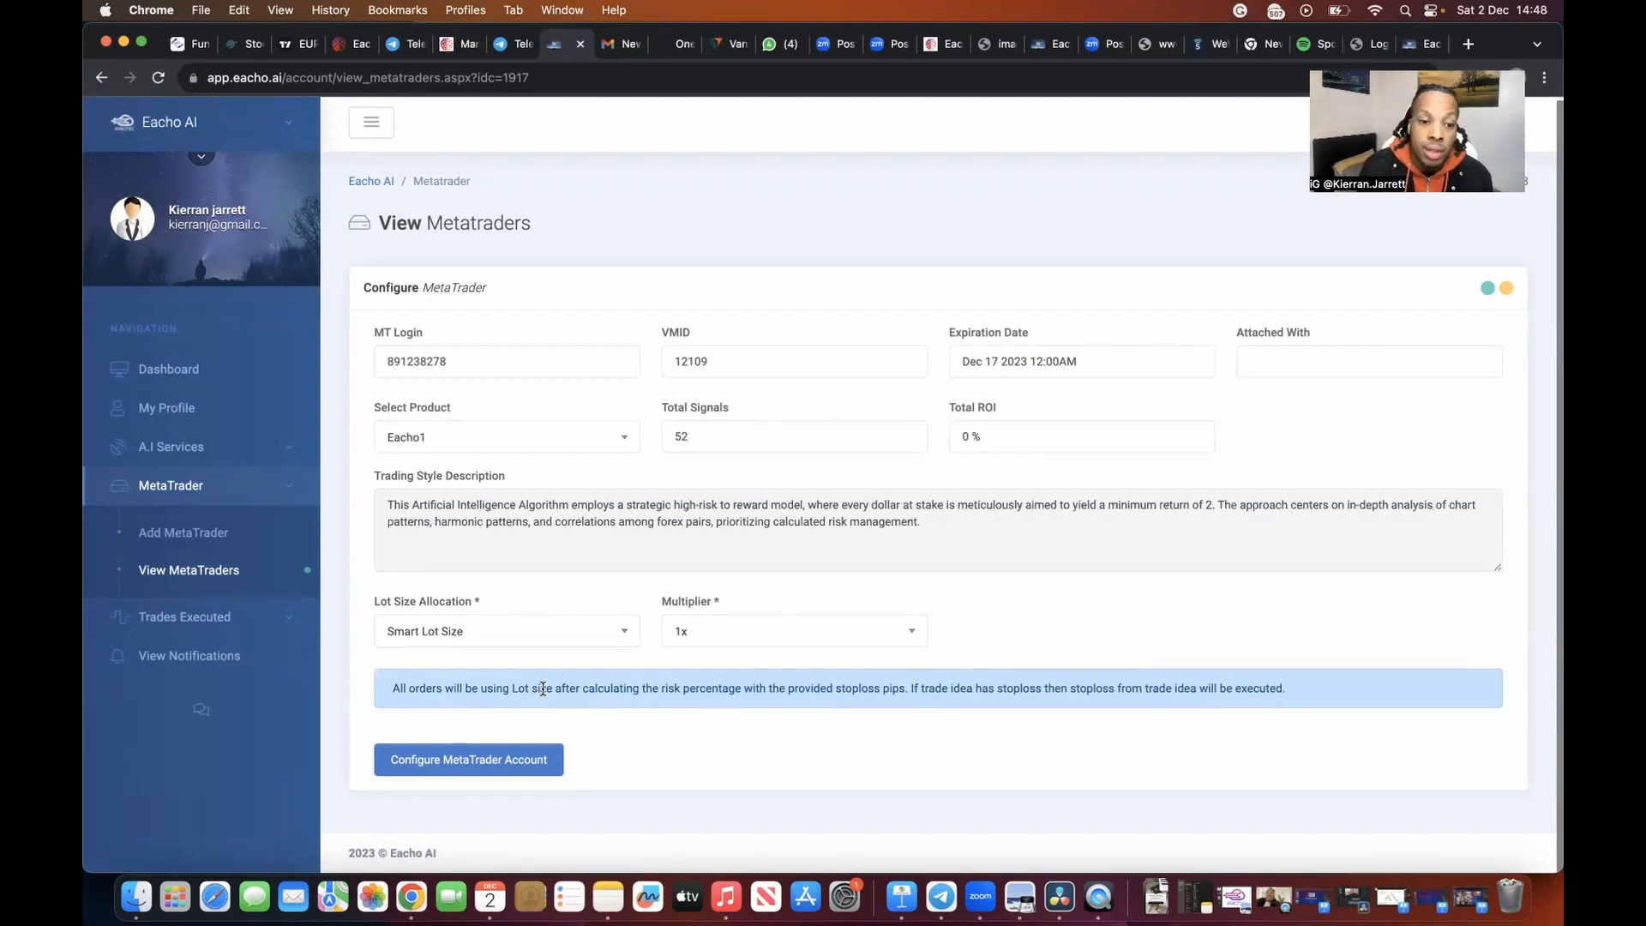
pyautogui.click(506, 631)
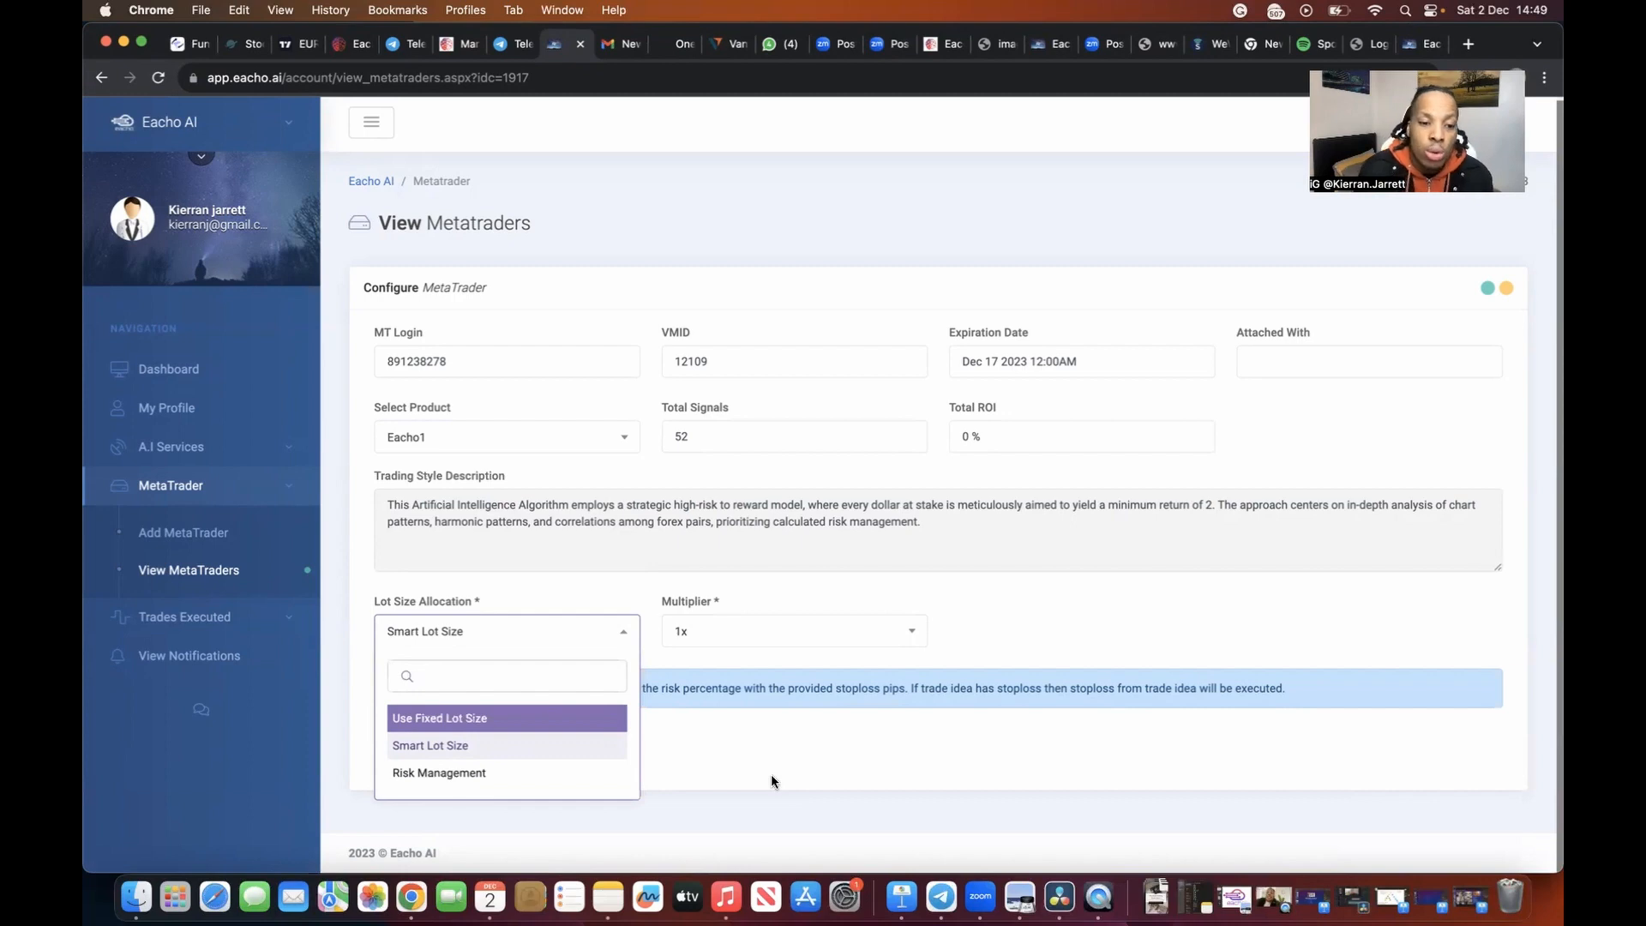
pyautogui.moveTo(688, 781)
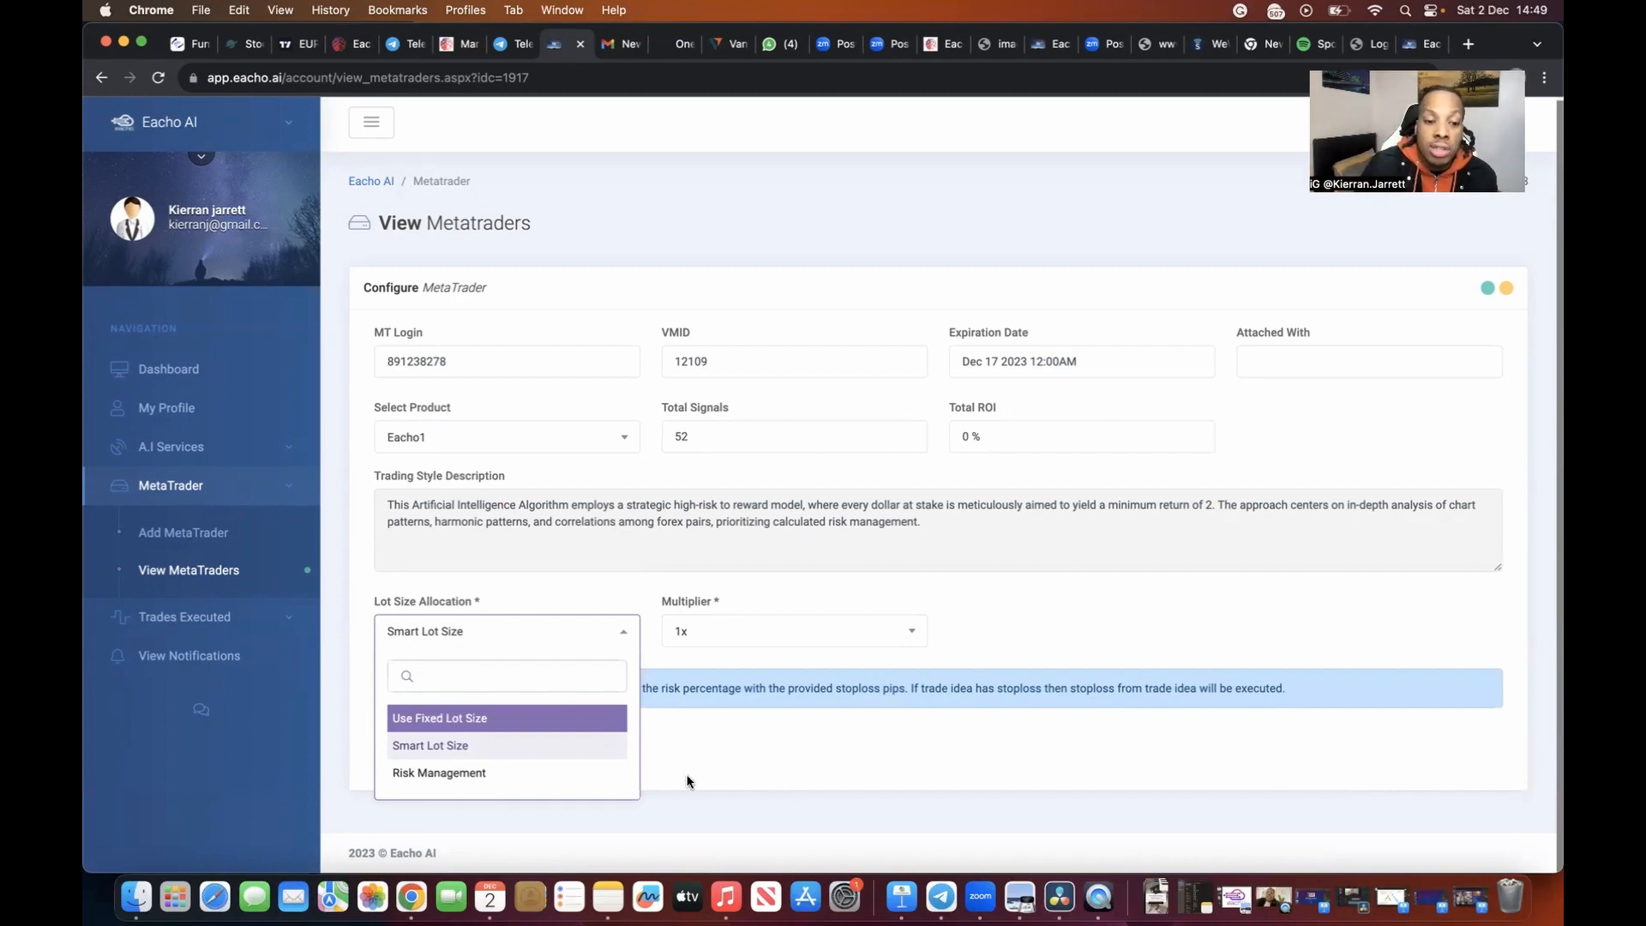
pyautogui.click(438, 772)
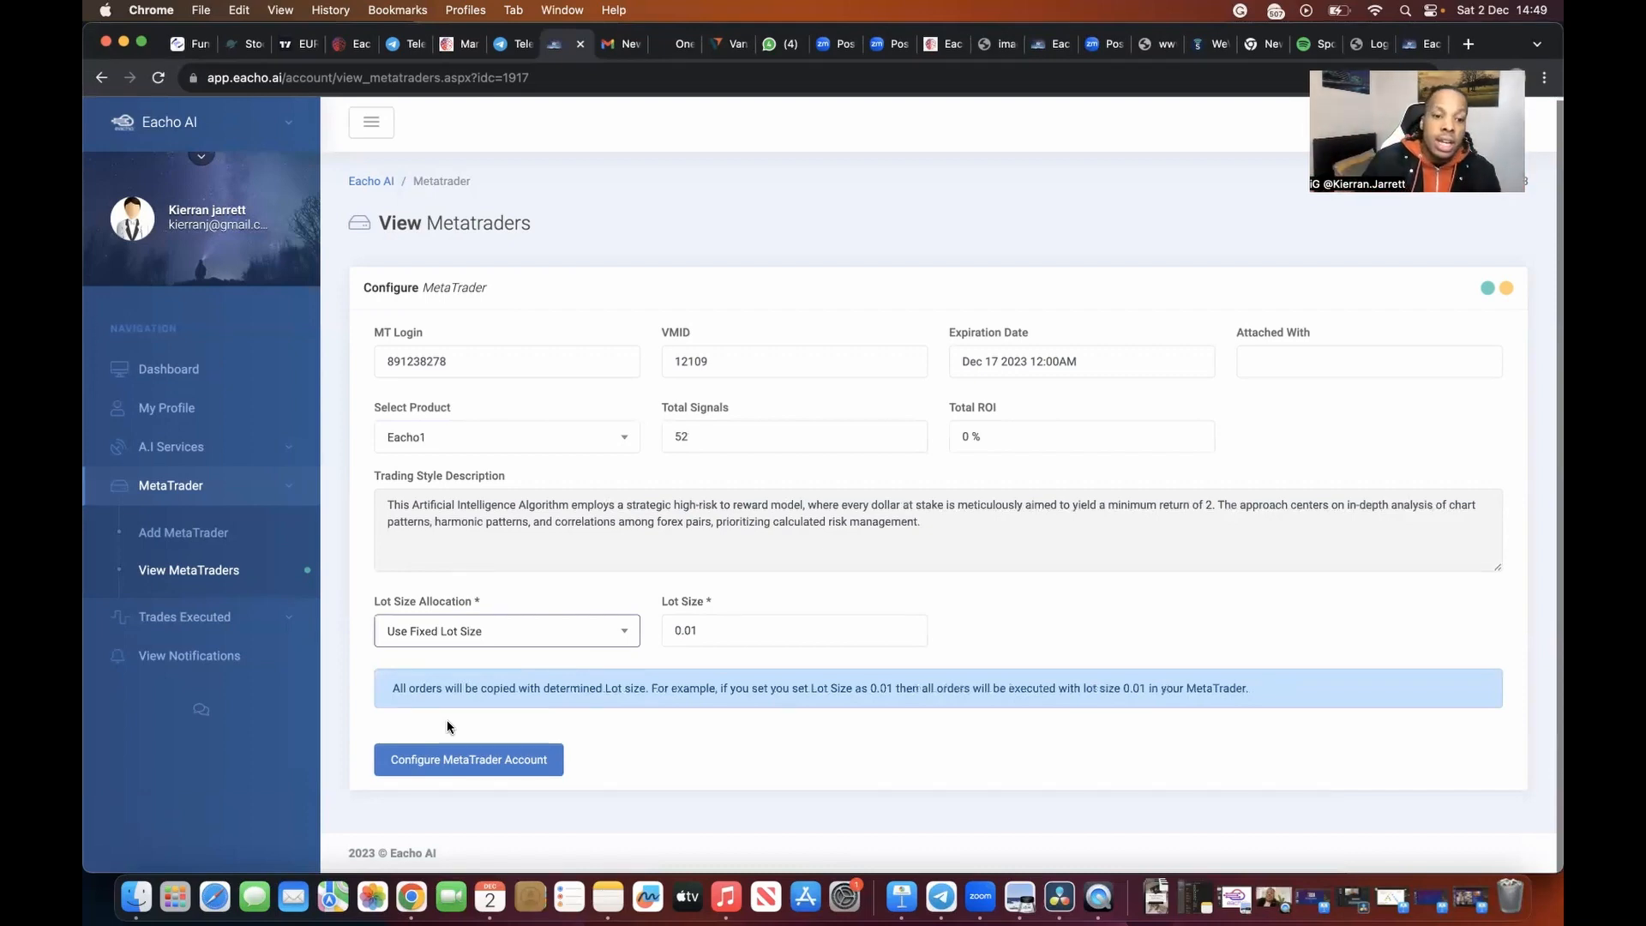
# - Set lot sizing to Risk Management with 3% risk and 30 stoploss pips
pyautogui.click(506, 631)
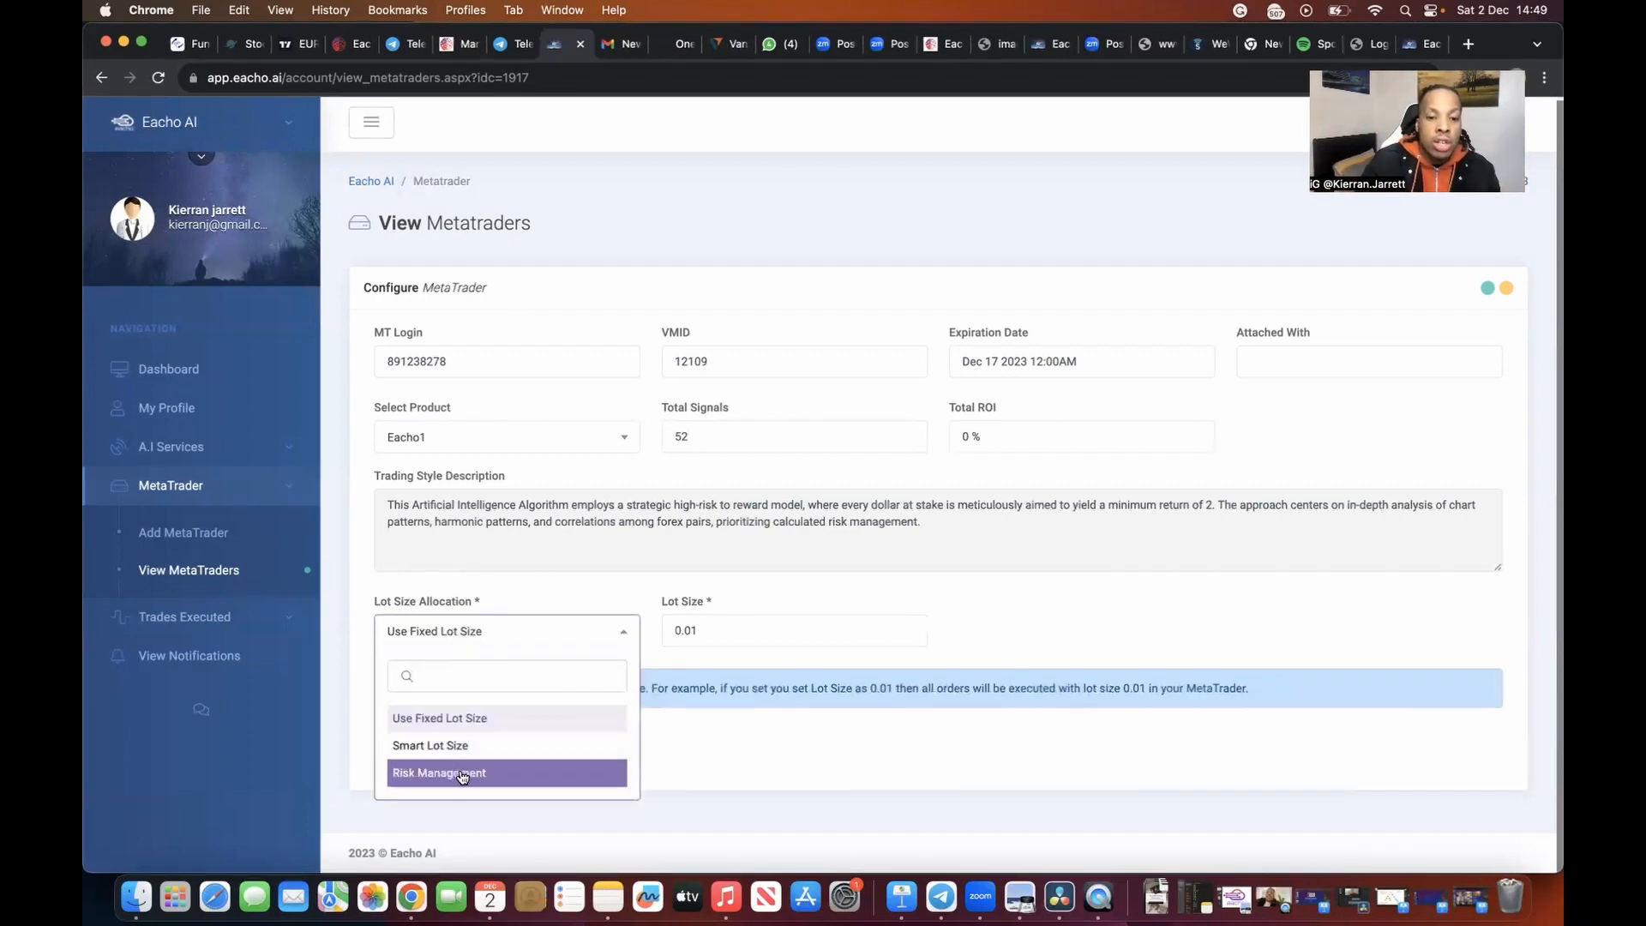
pyautogui.click(463, 773)
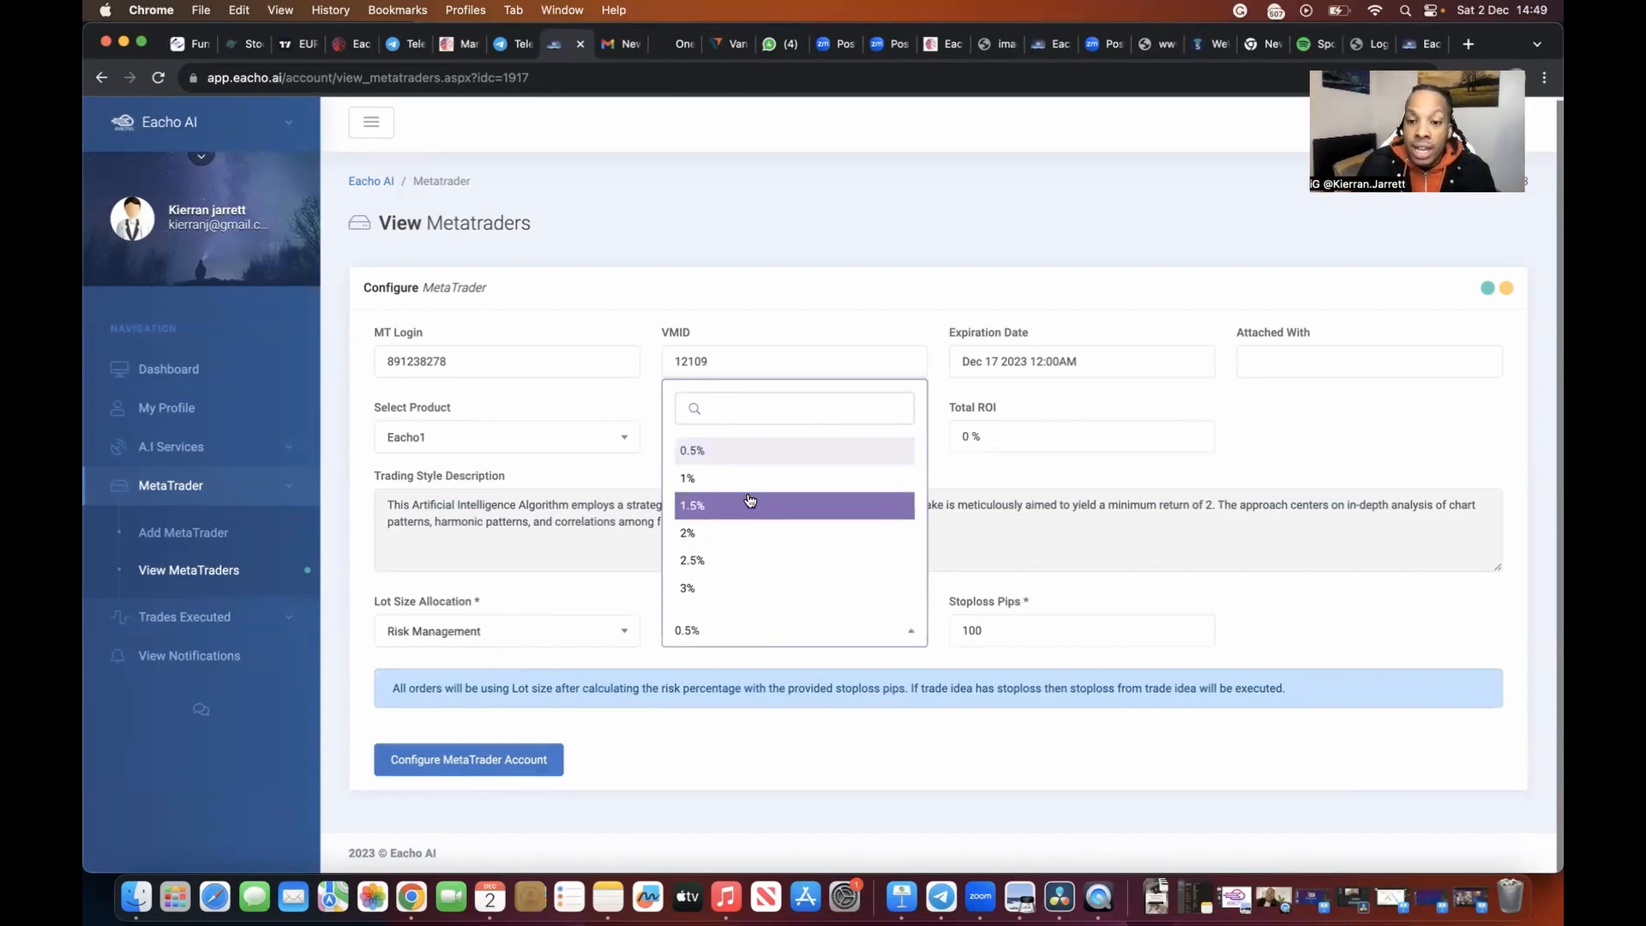
pyautogui.moveTo(739, 517)
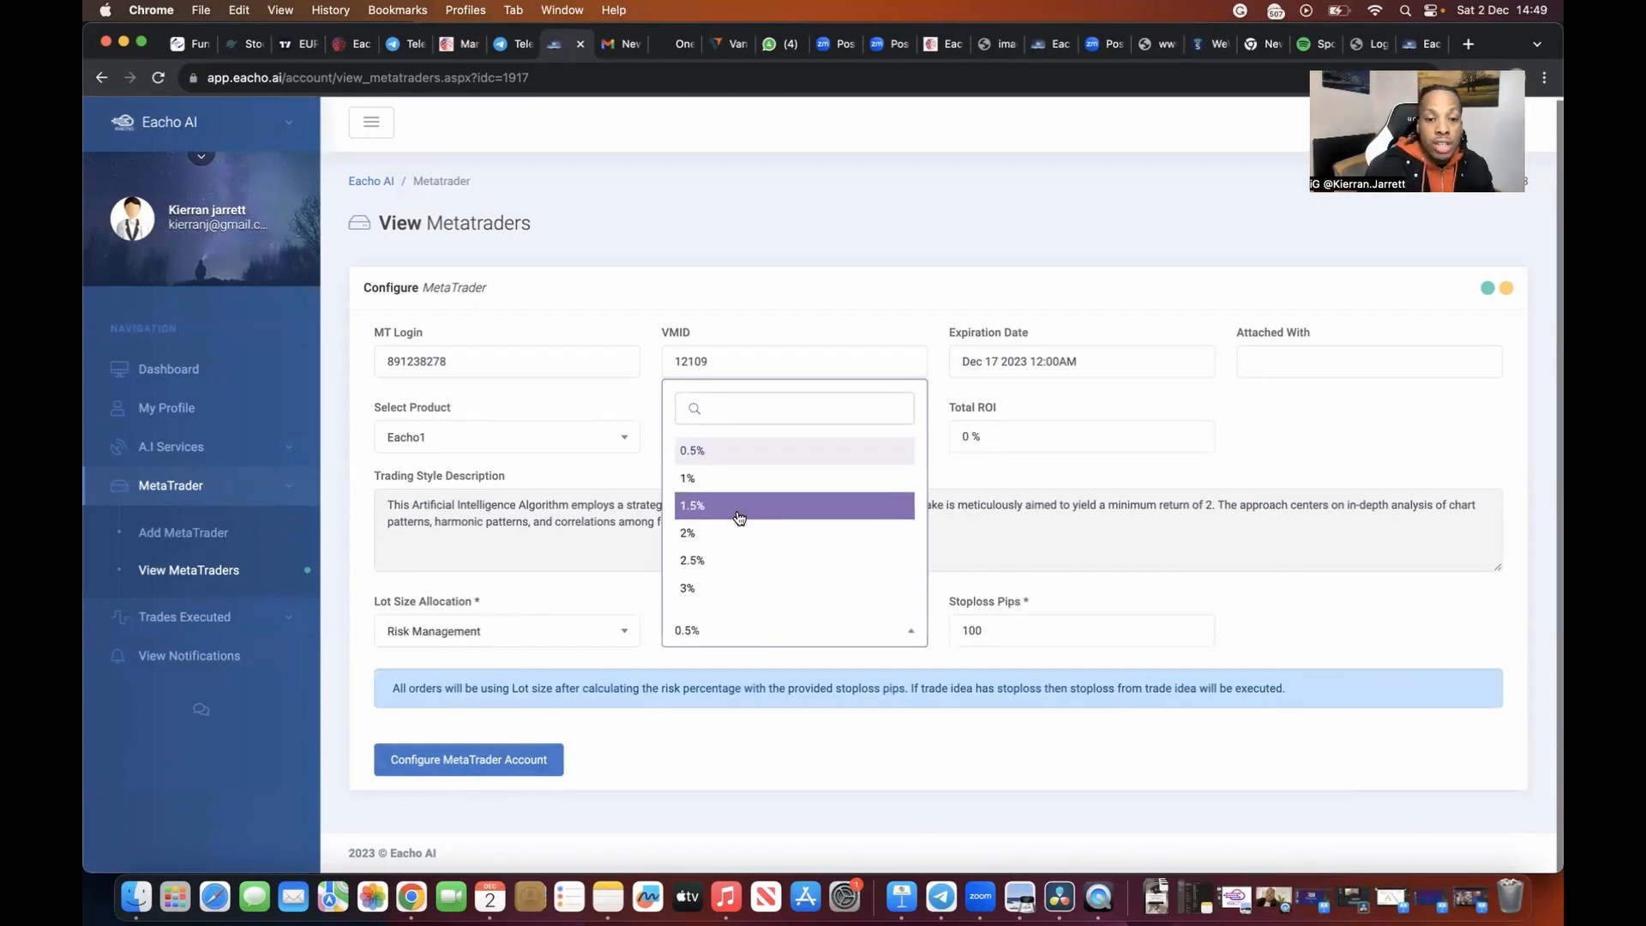
pyautogui.click(688, 588)
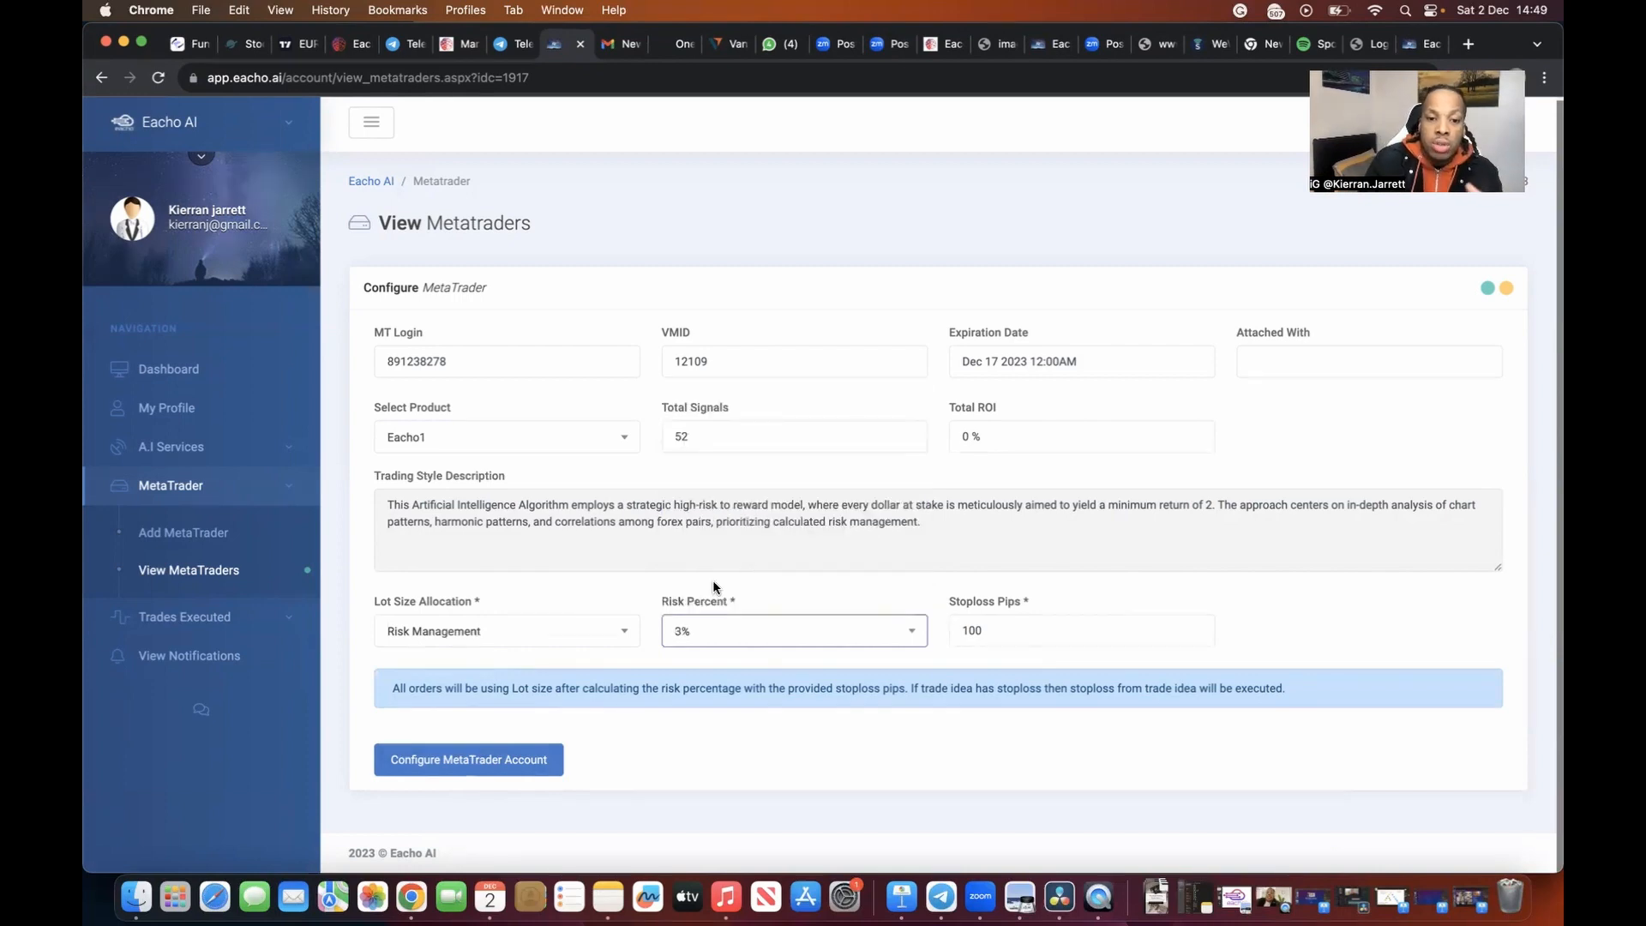
pyautogui.click(1082, 631)
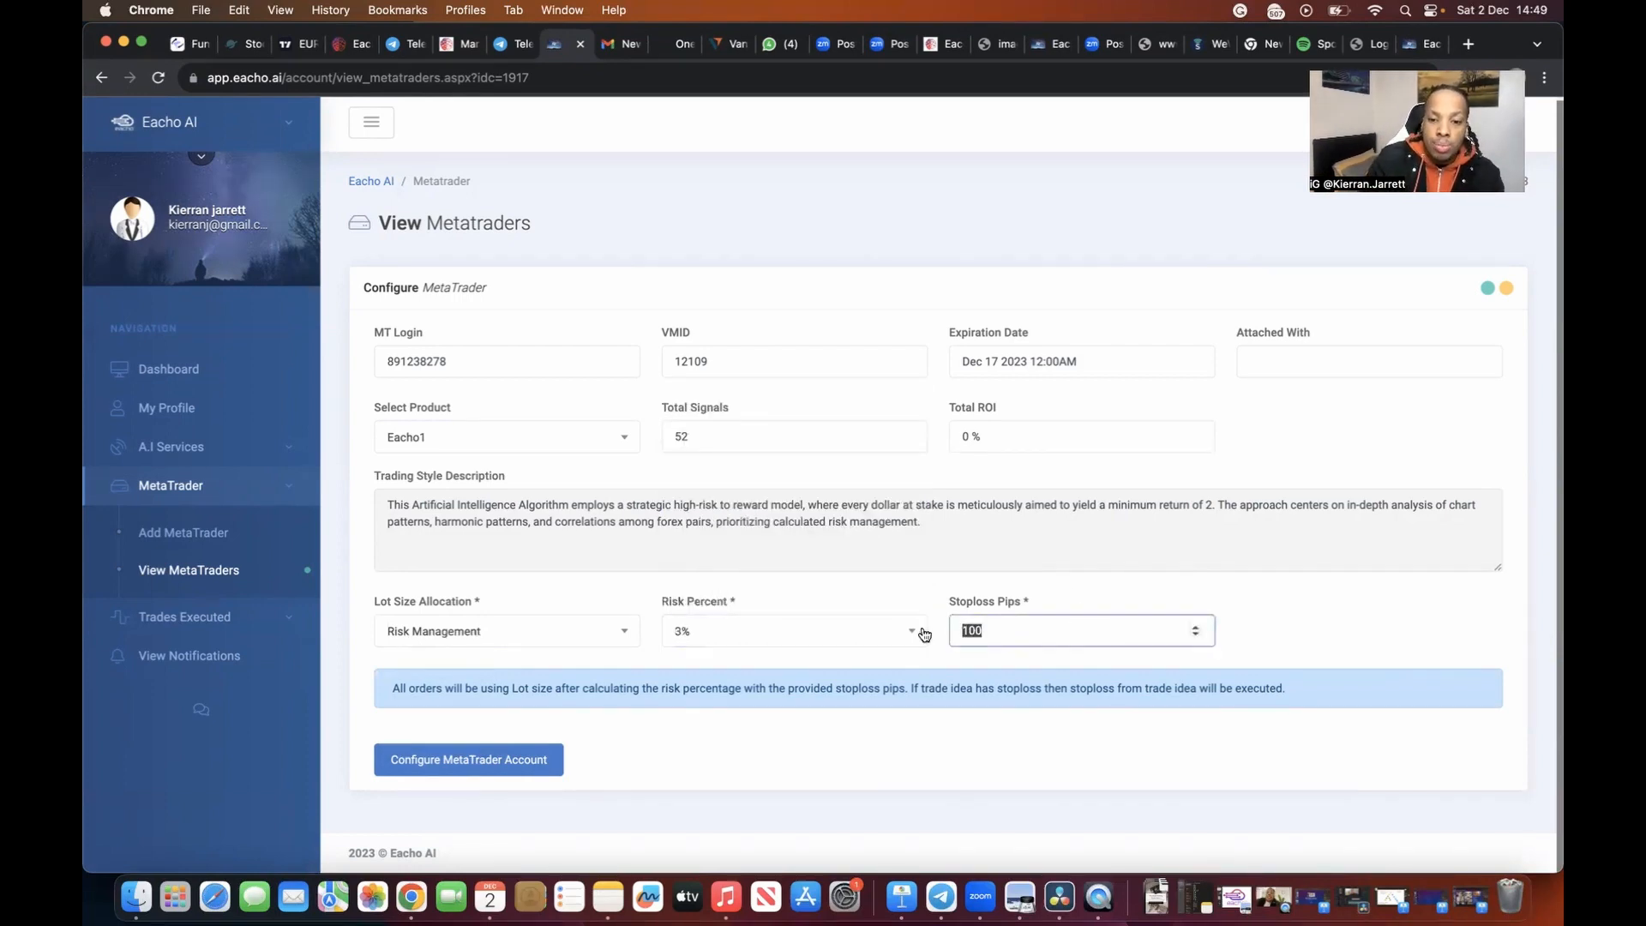
pyautogui.write('3')
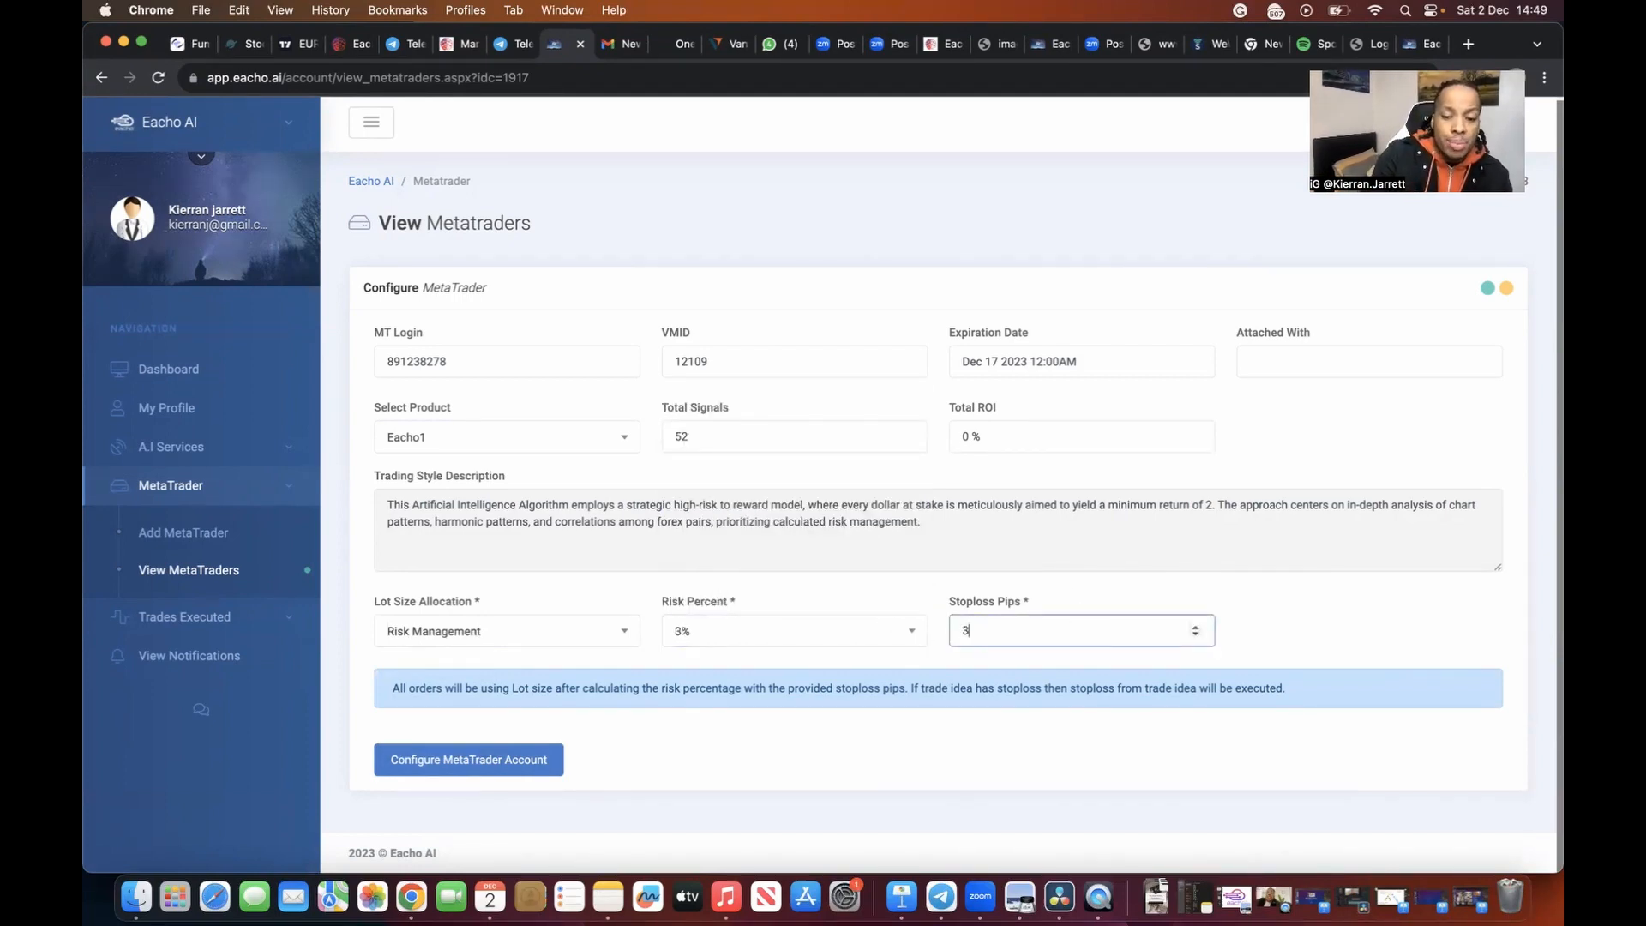
pyautogui.write('0')
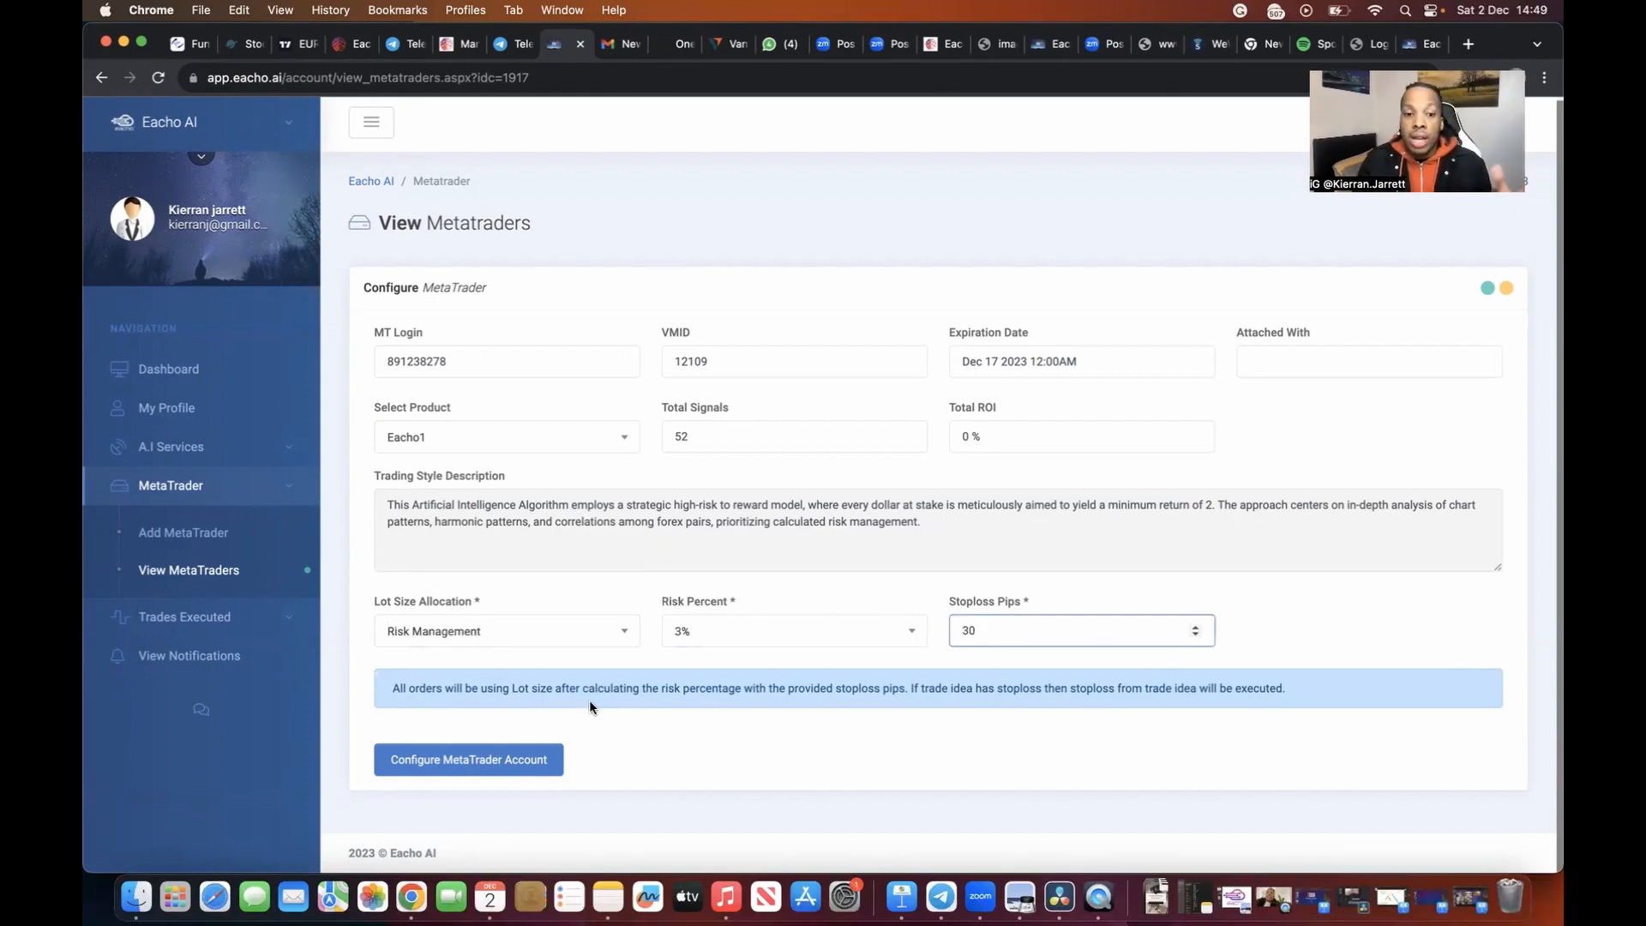
# - Save the Eacho1 account configuration and dismiss the success confirmation
pyautogui.click(468, 760)
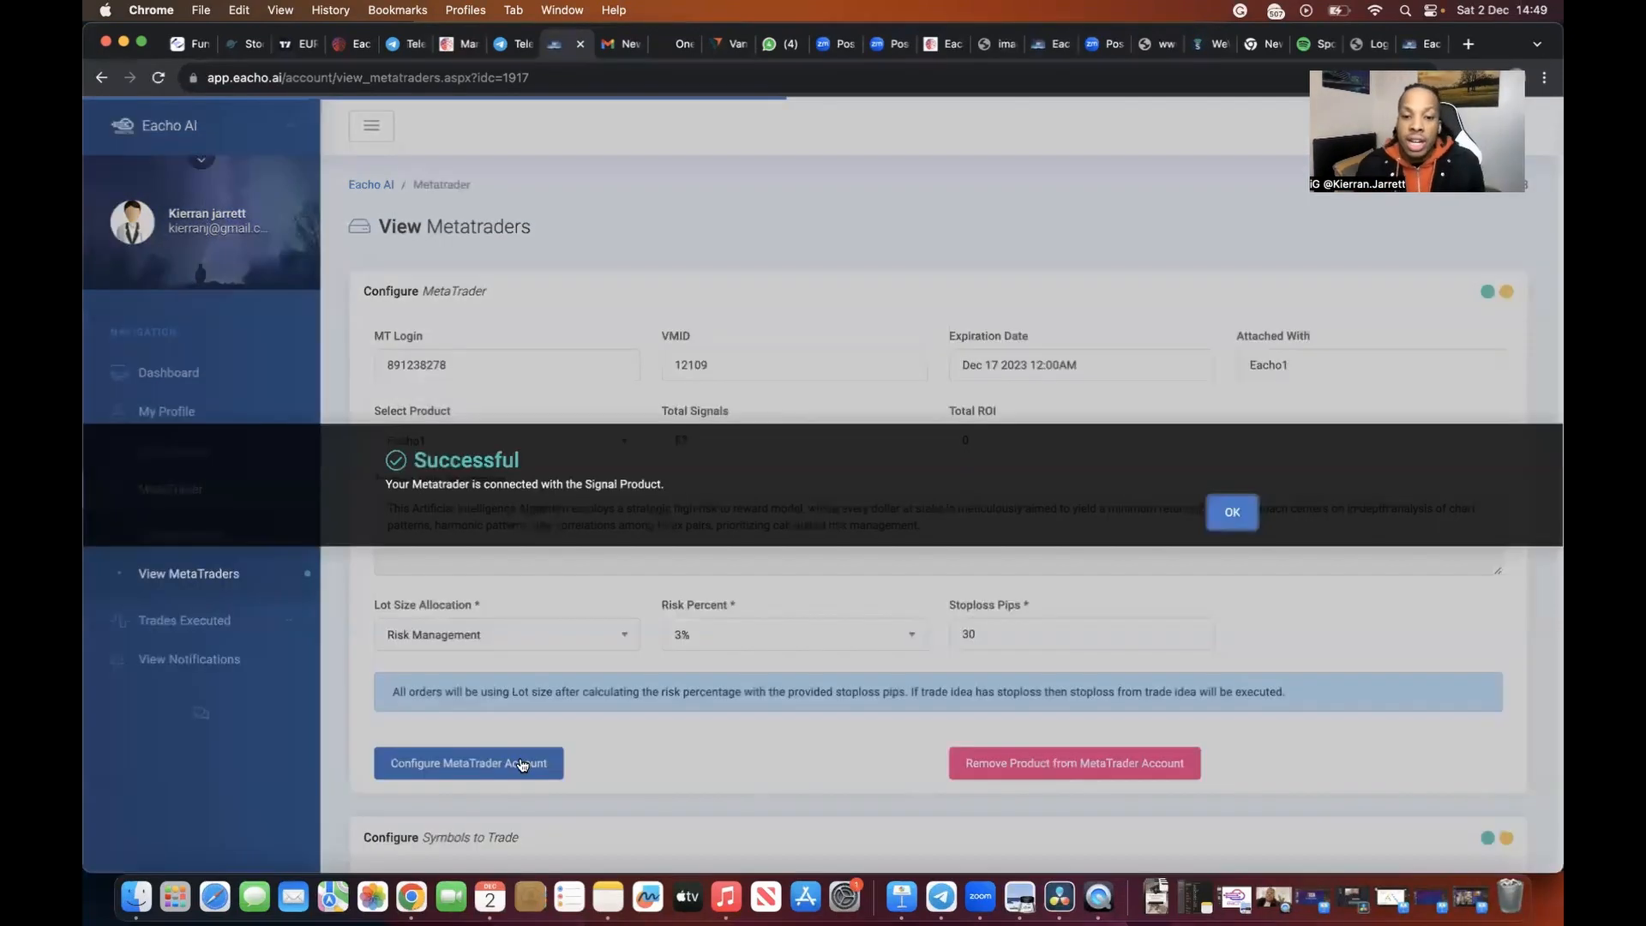
pyautogui.click(1233, 512)
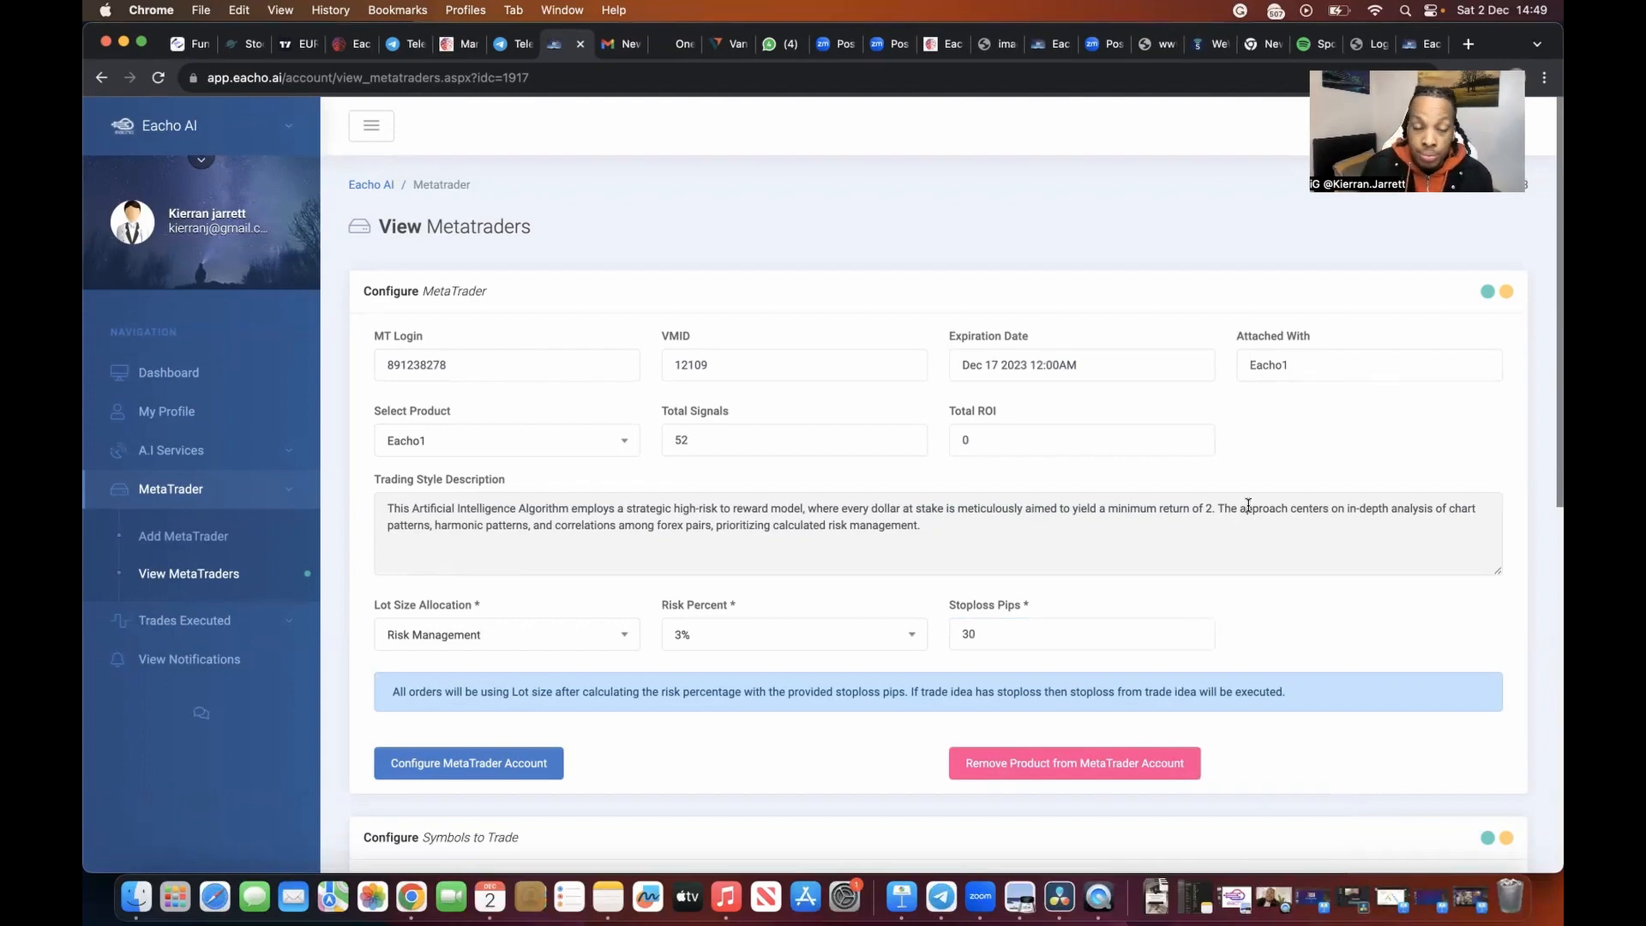
pyautogui.moveTo(192, 549)
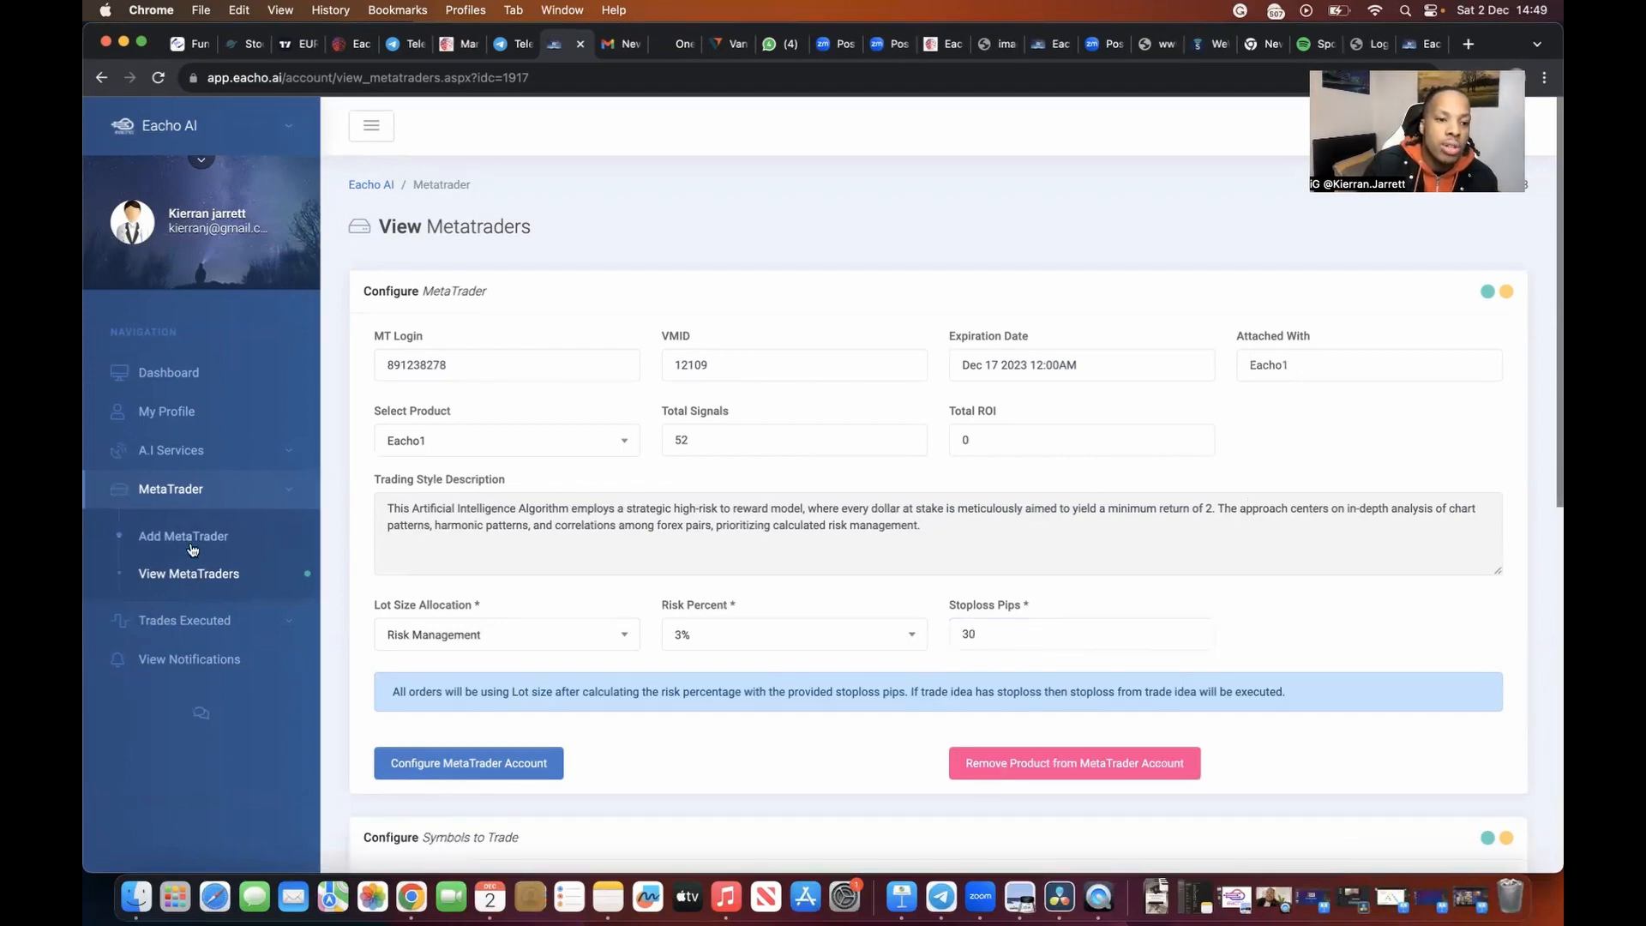
# - Go to the Trader Dashboard and expand the MetaTrader menu
pyautogui.click(168, 372)
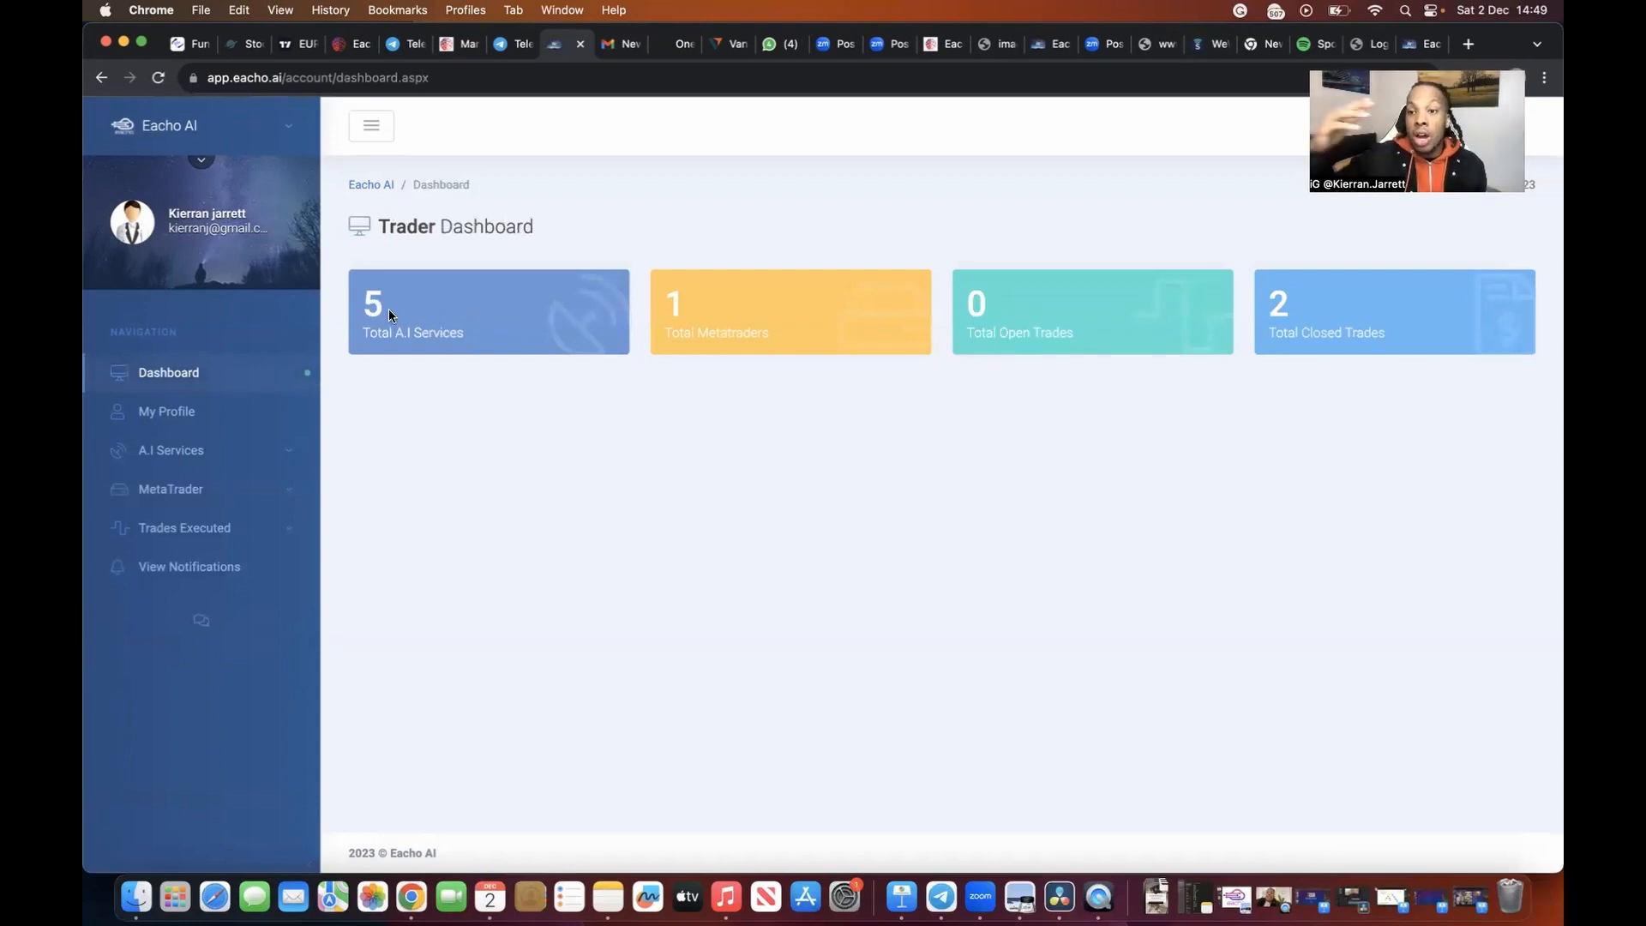
pyautogui.moveTo(738, 306)
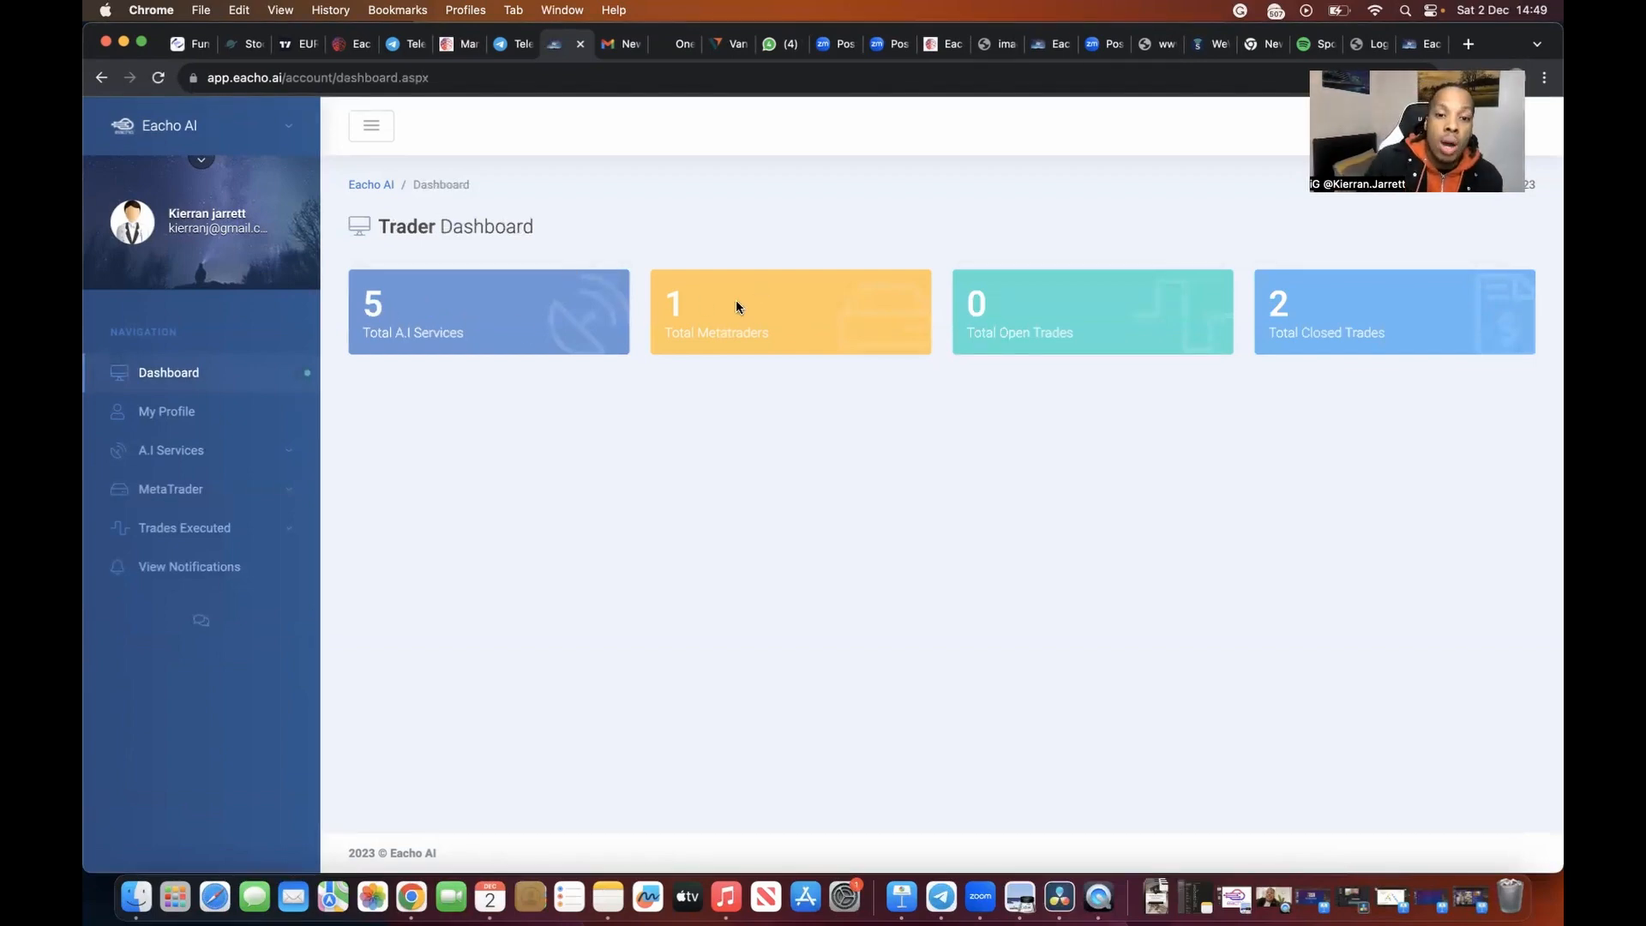
pyautogui.click(169, 489)
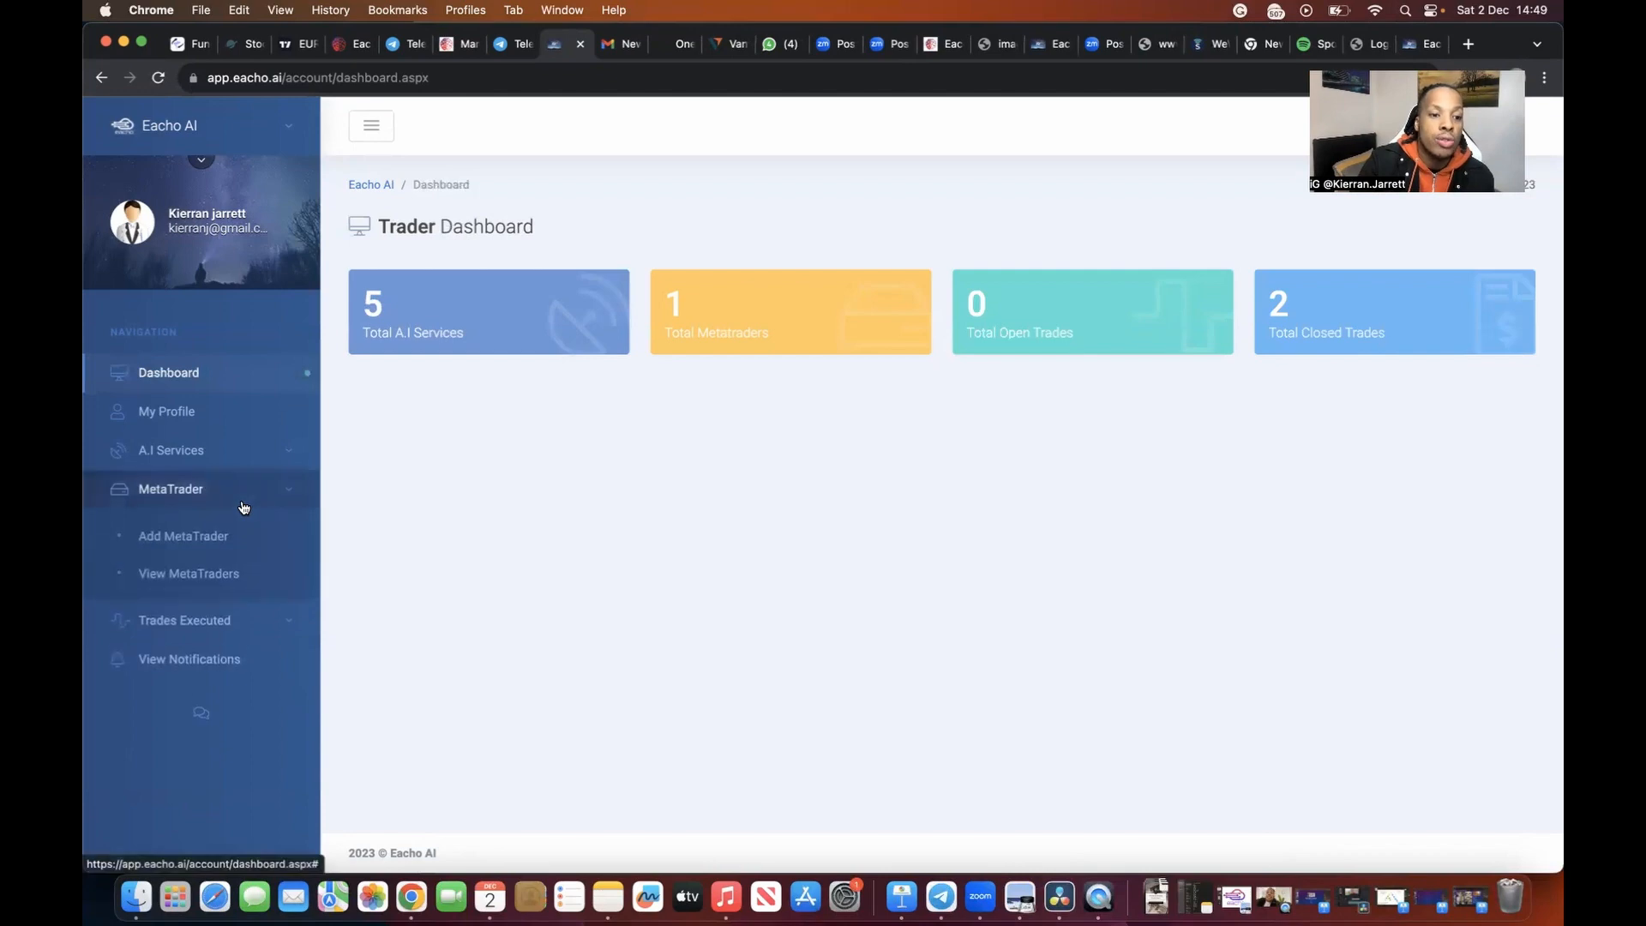
pyautogui.click(188, 573)
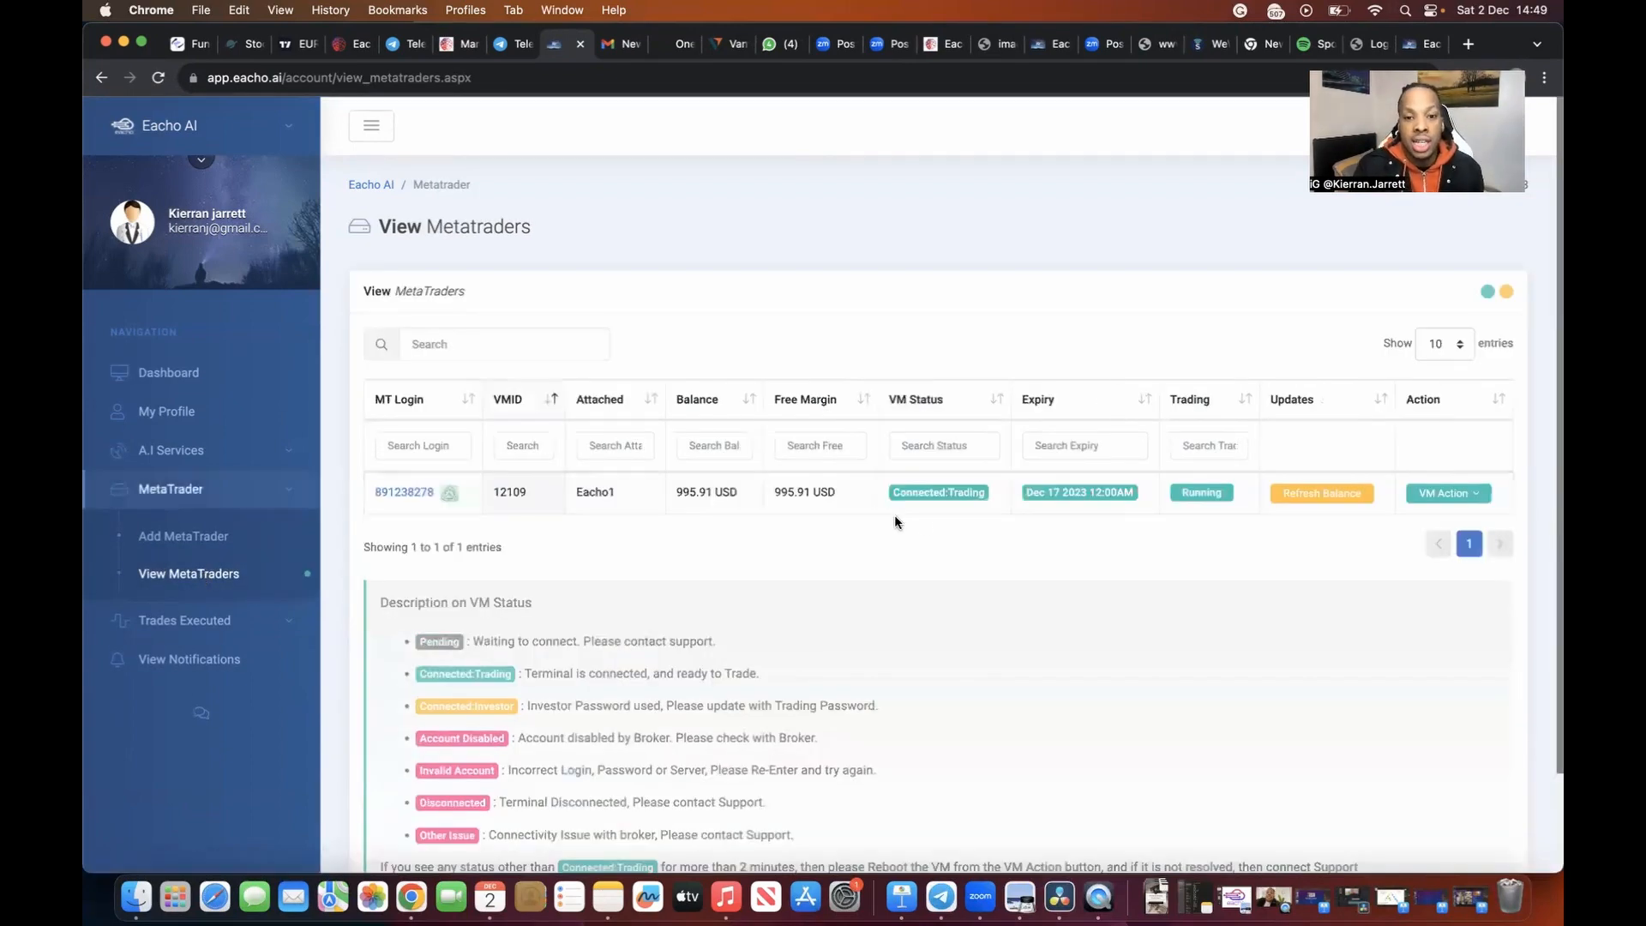
pyautogui.moveTo(1113, 510)
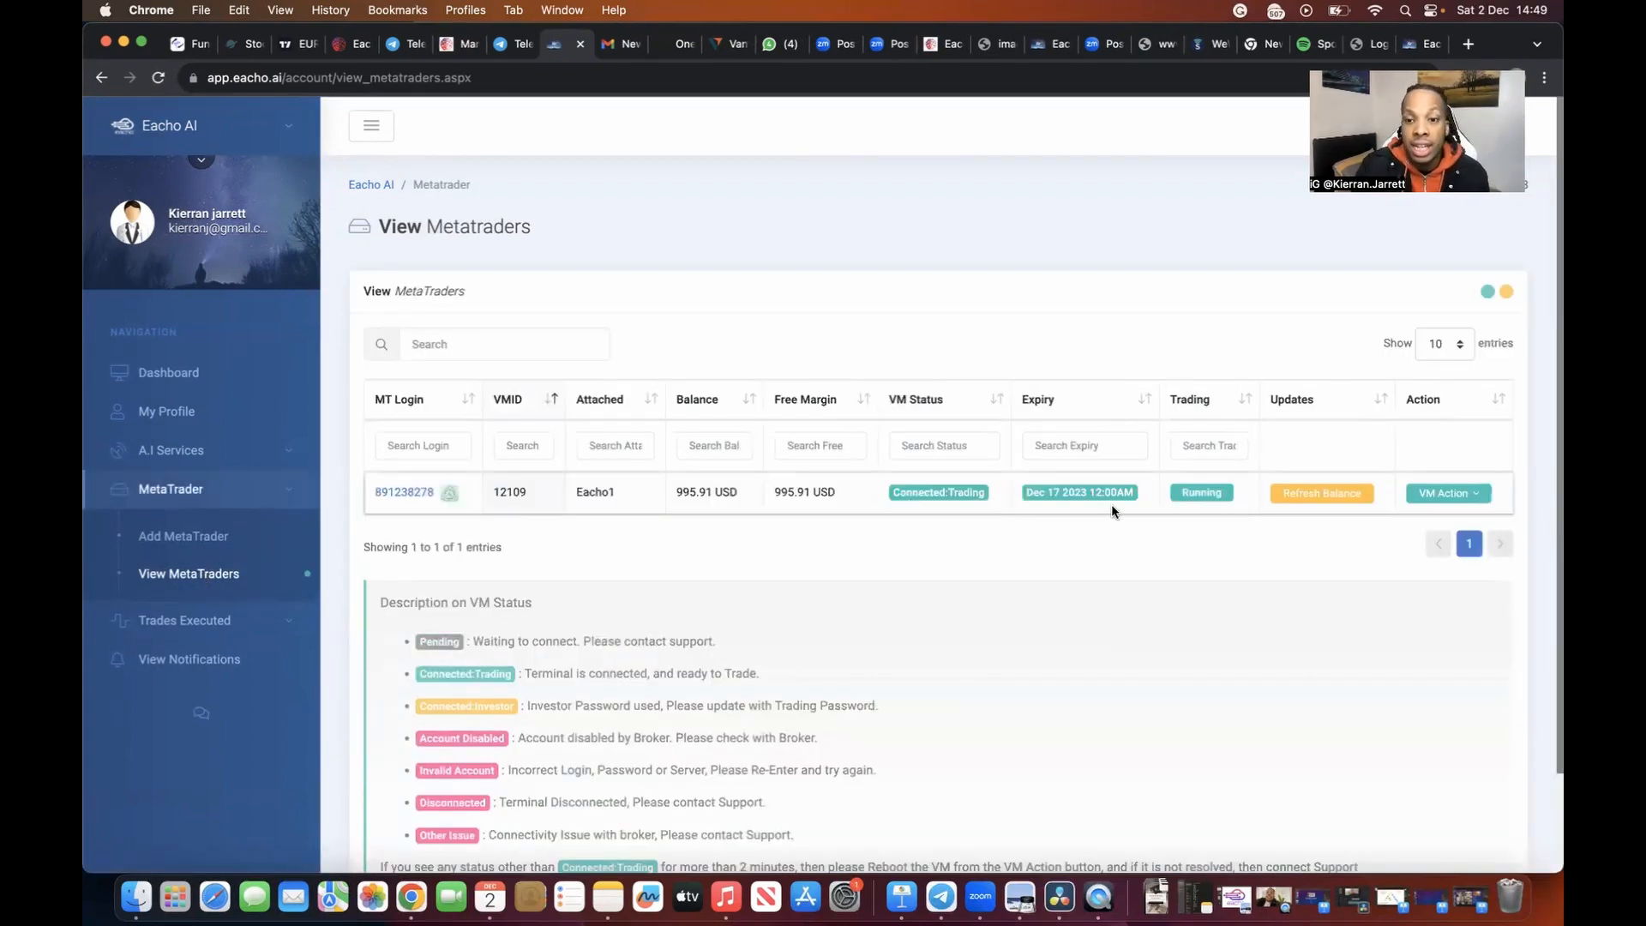
pyautogui.click(1322, 493)
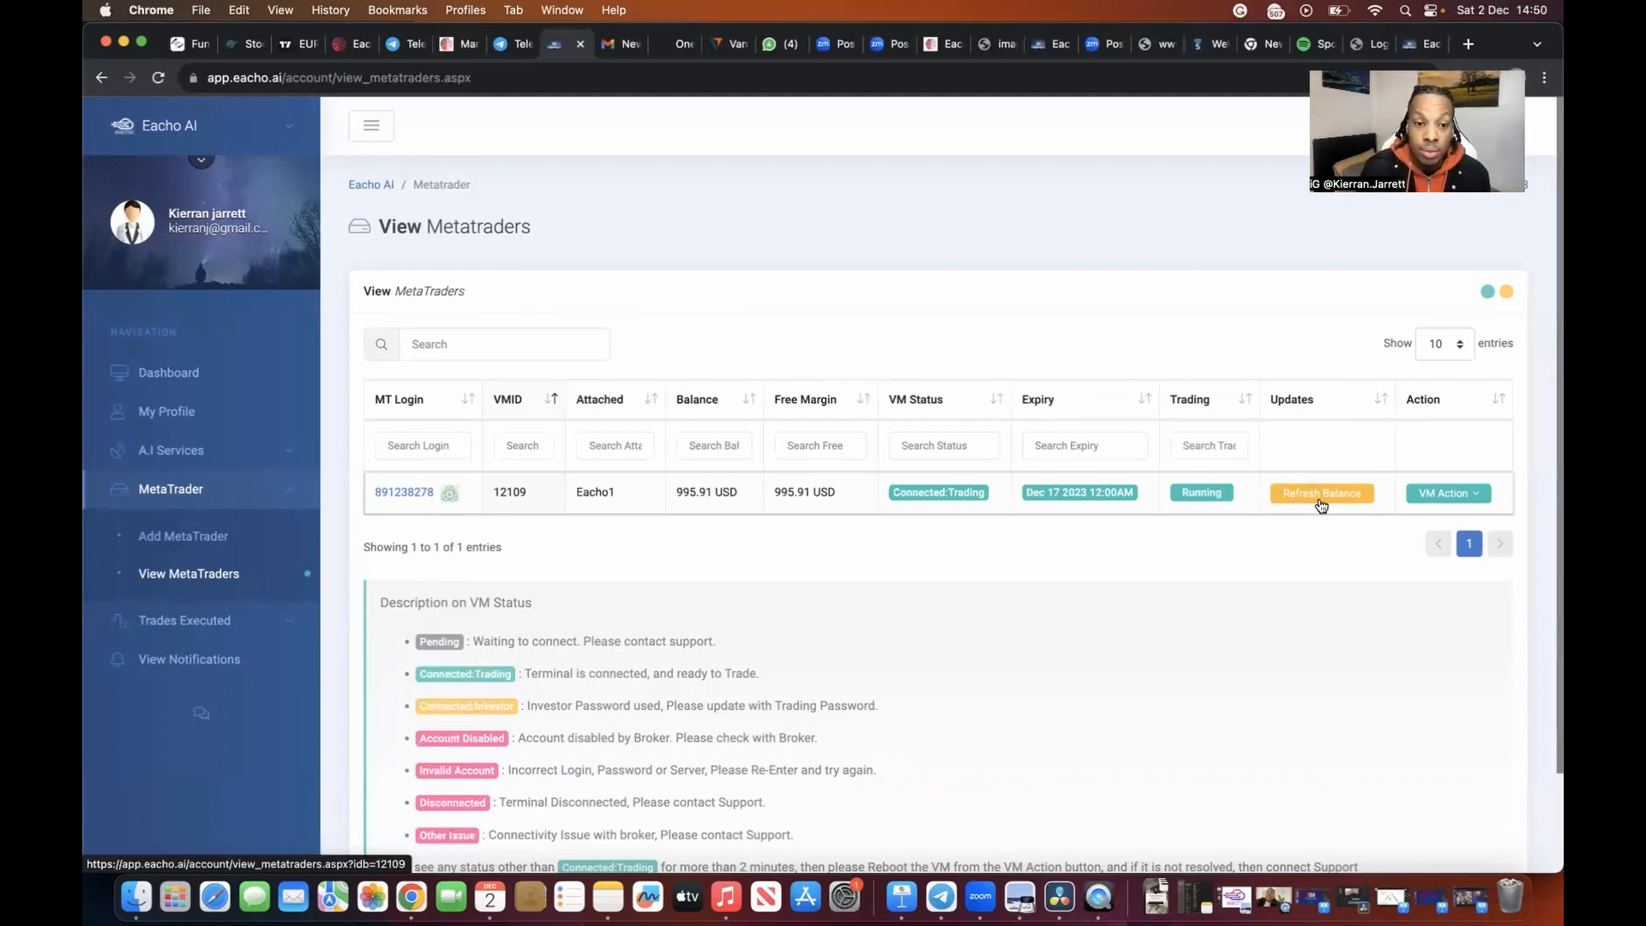
pyautogui.click(1449, 493)
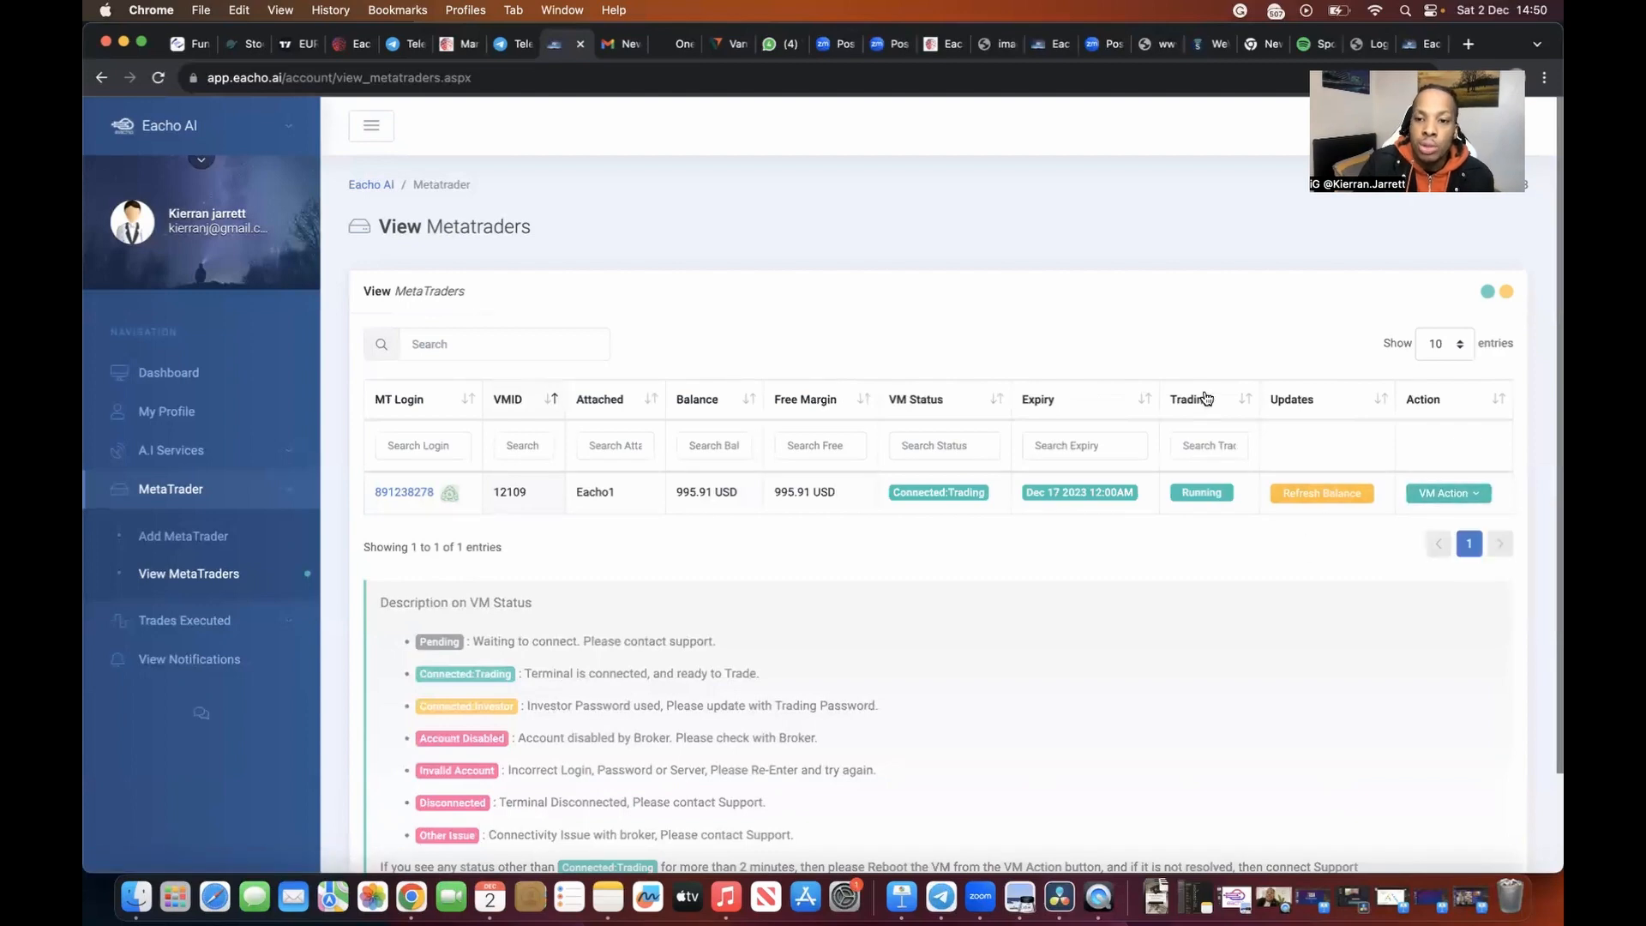
pyautogui.click(1447, 493)
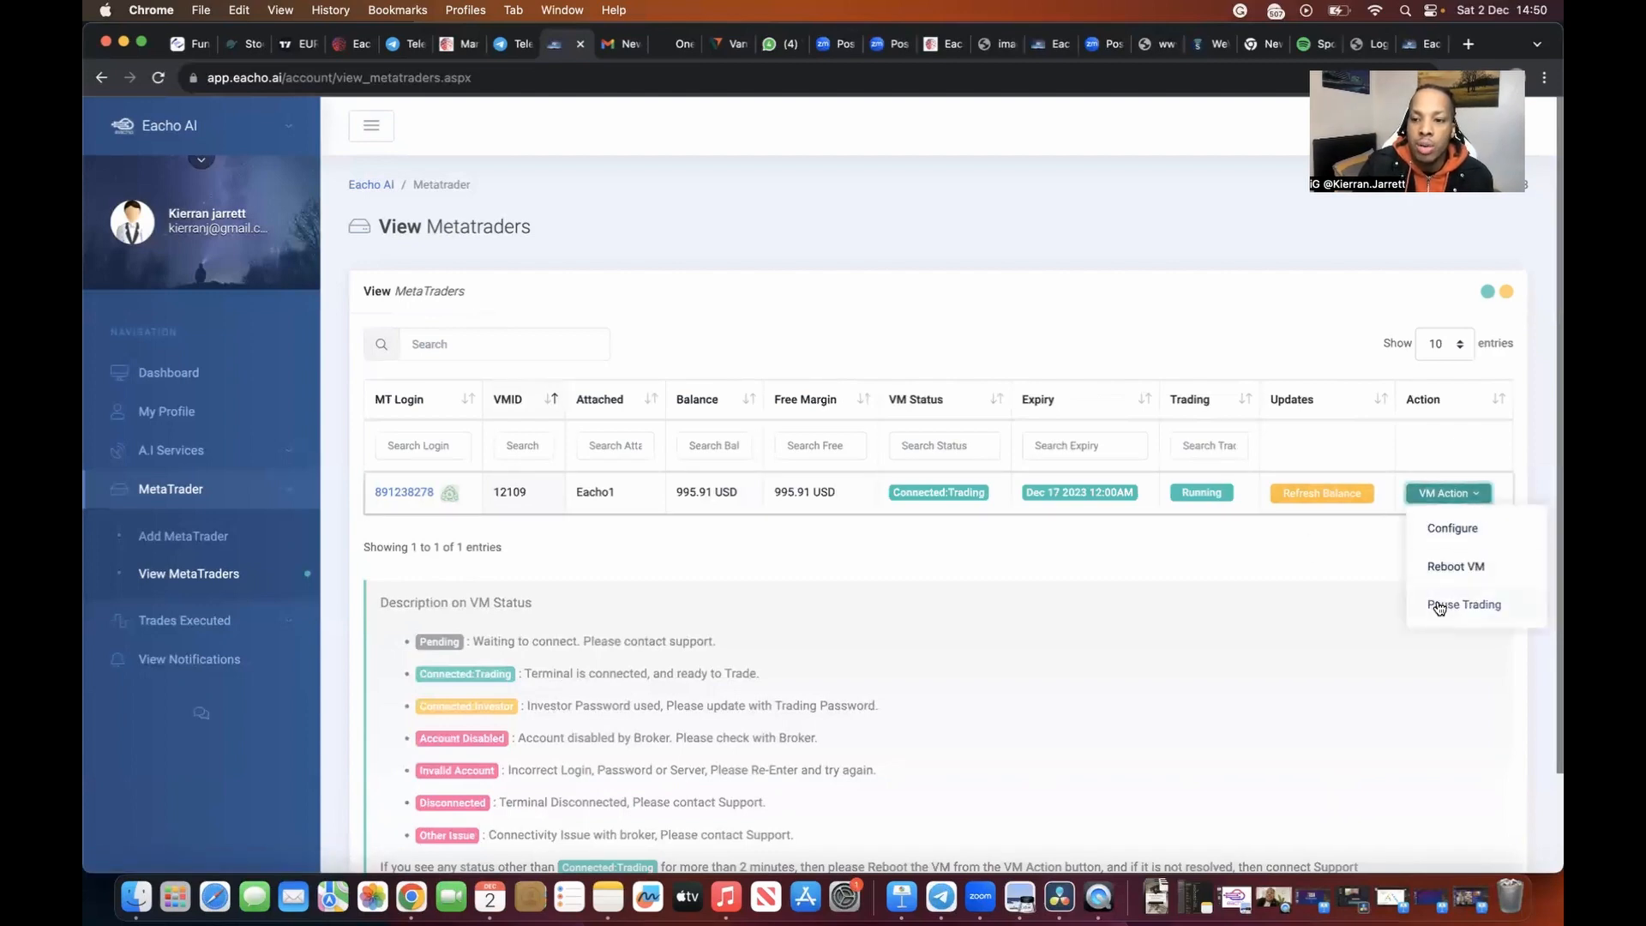
pyautogui.click(1463, 605)
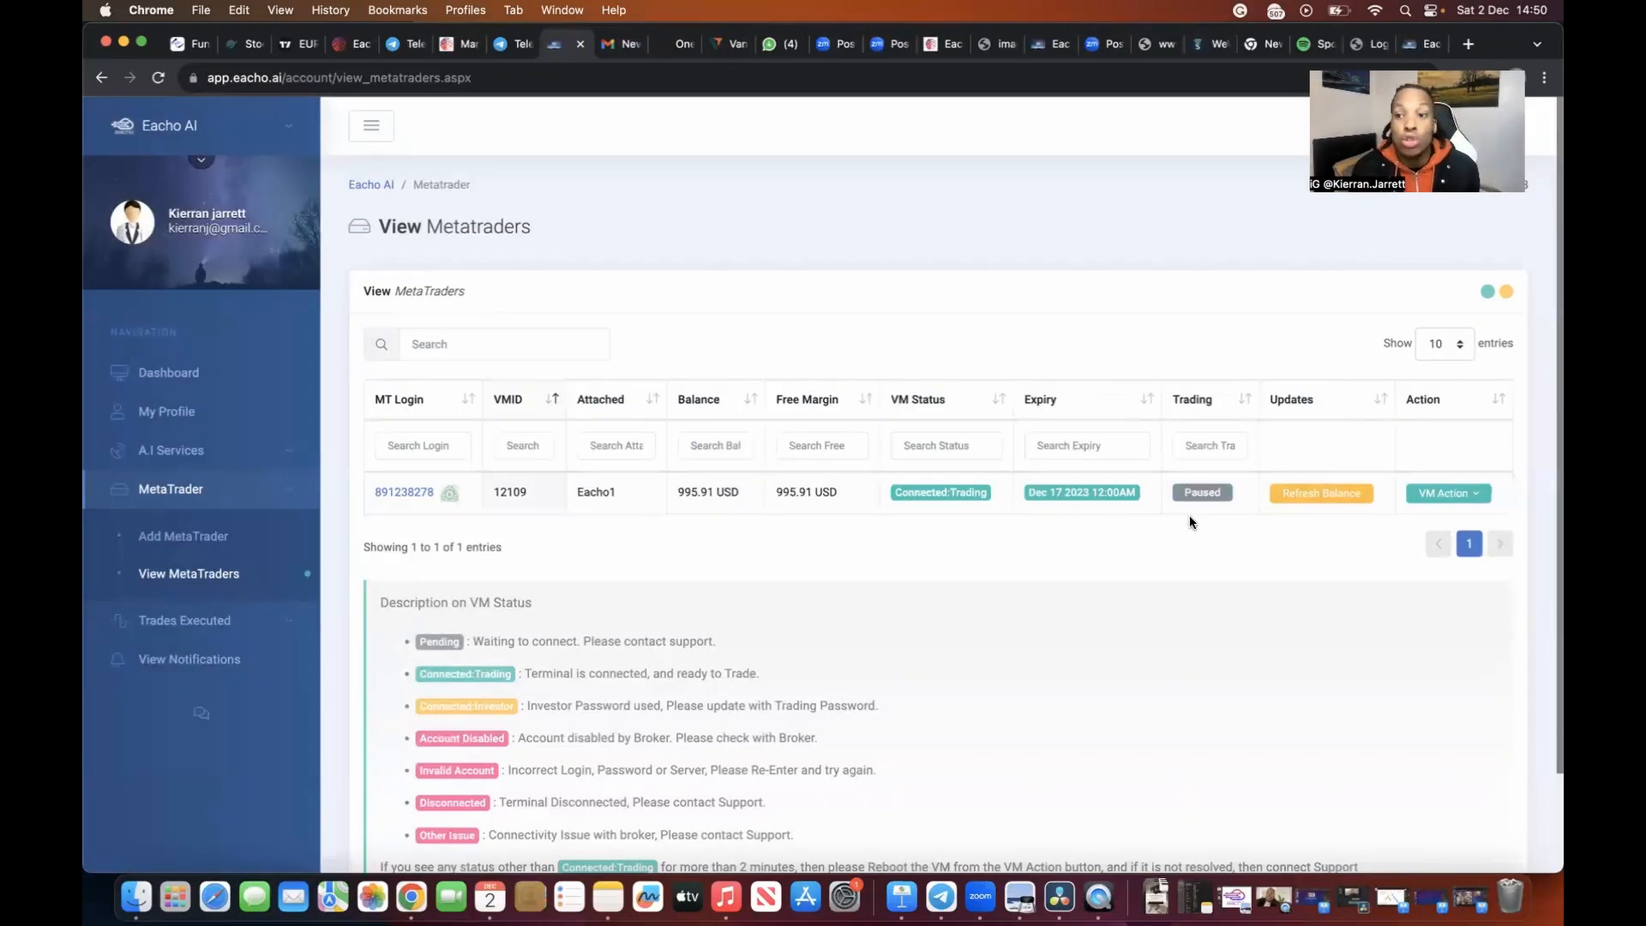
pyautogui.click(1447, 493)
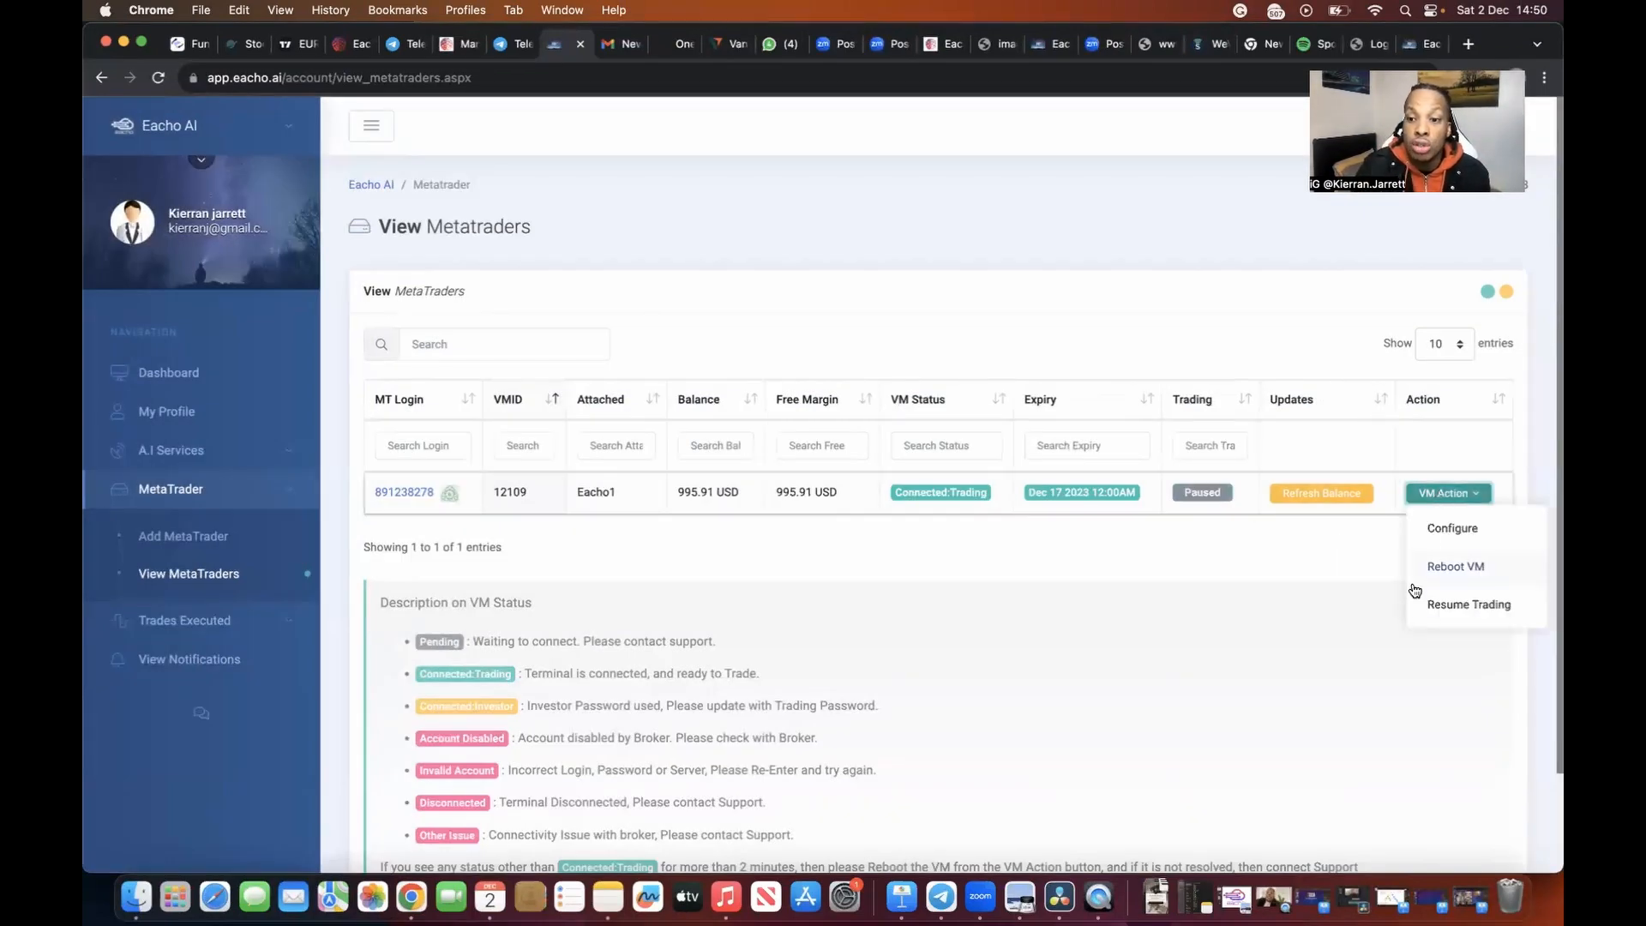
pyautogui.click(1469, 605)
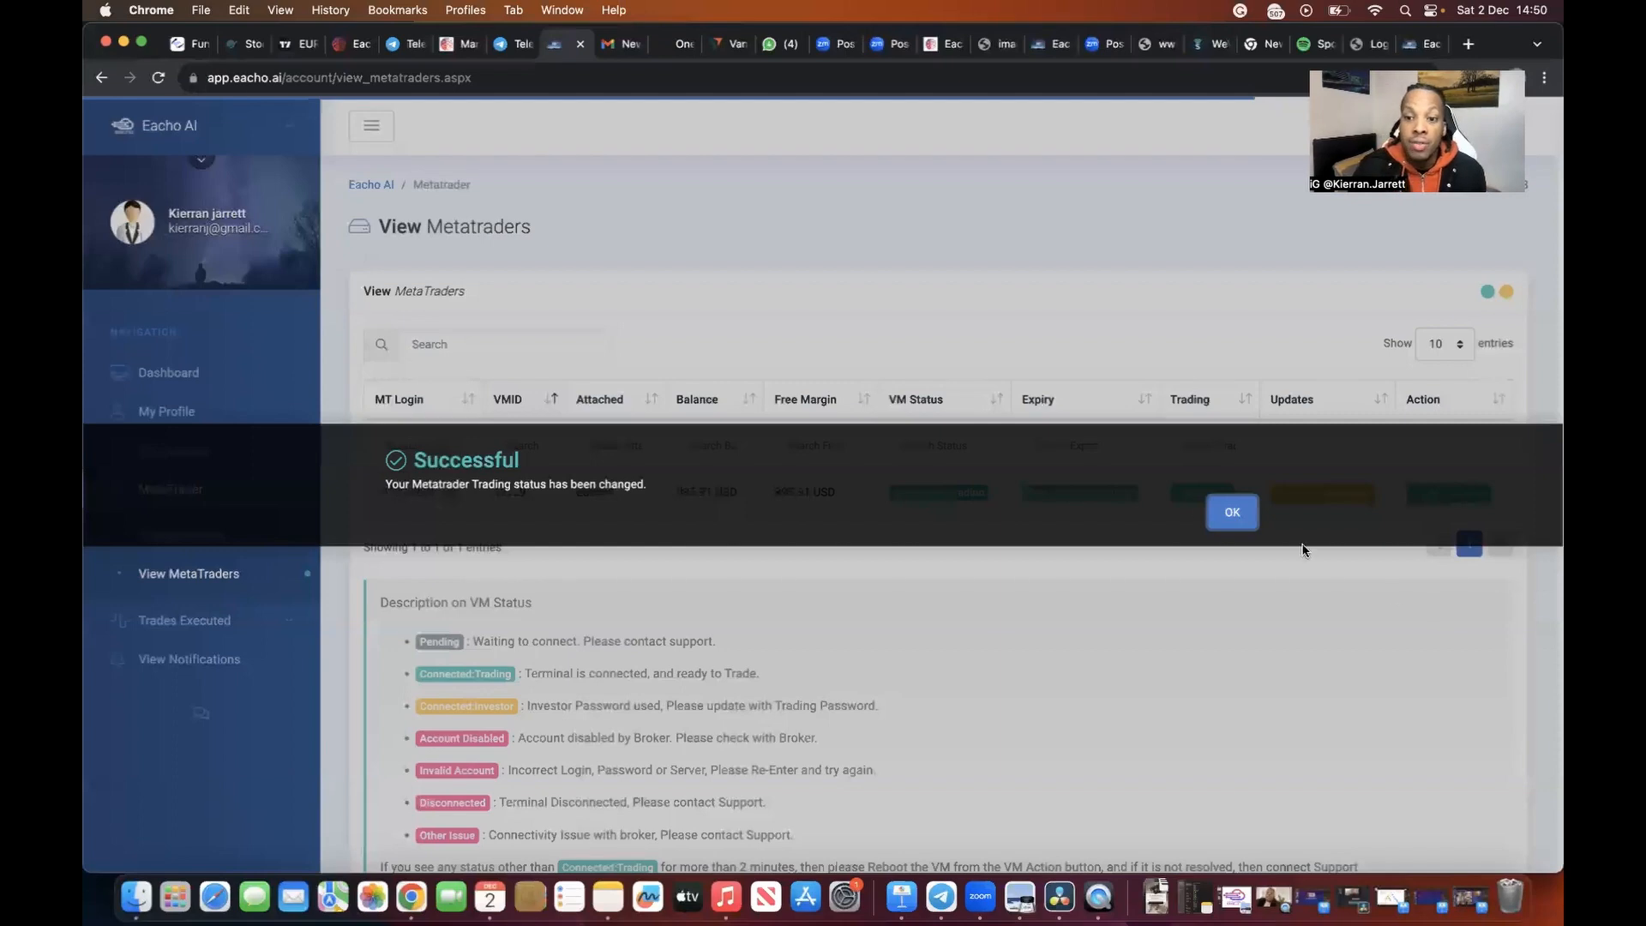
pyautogui.click(1231, 512)
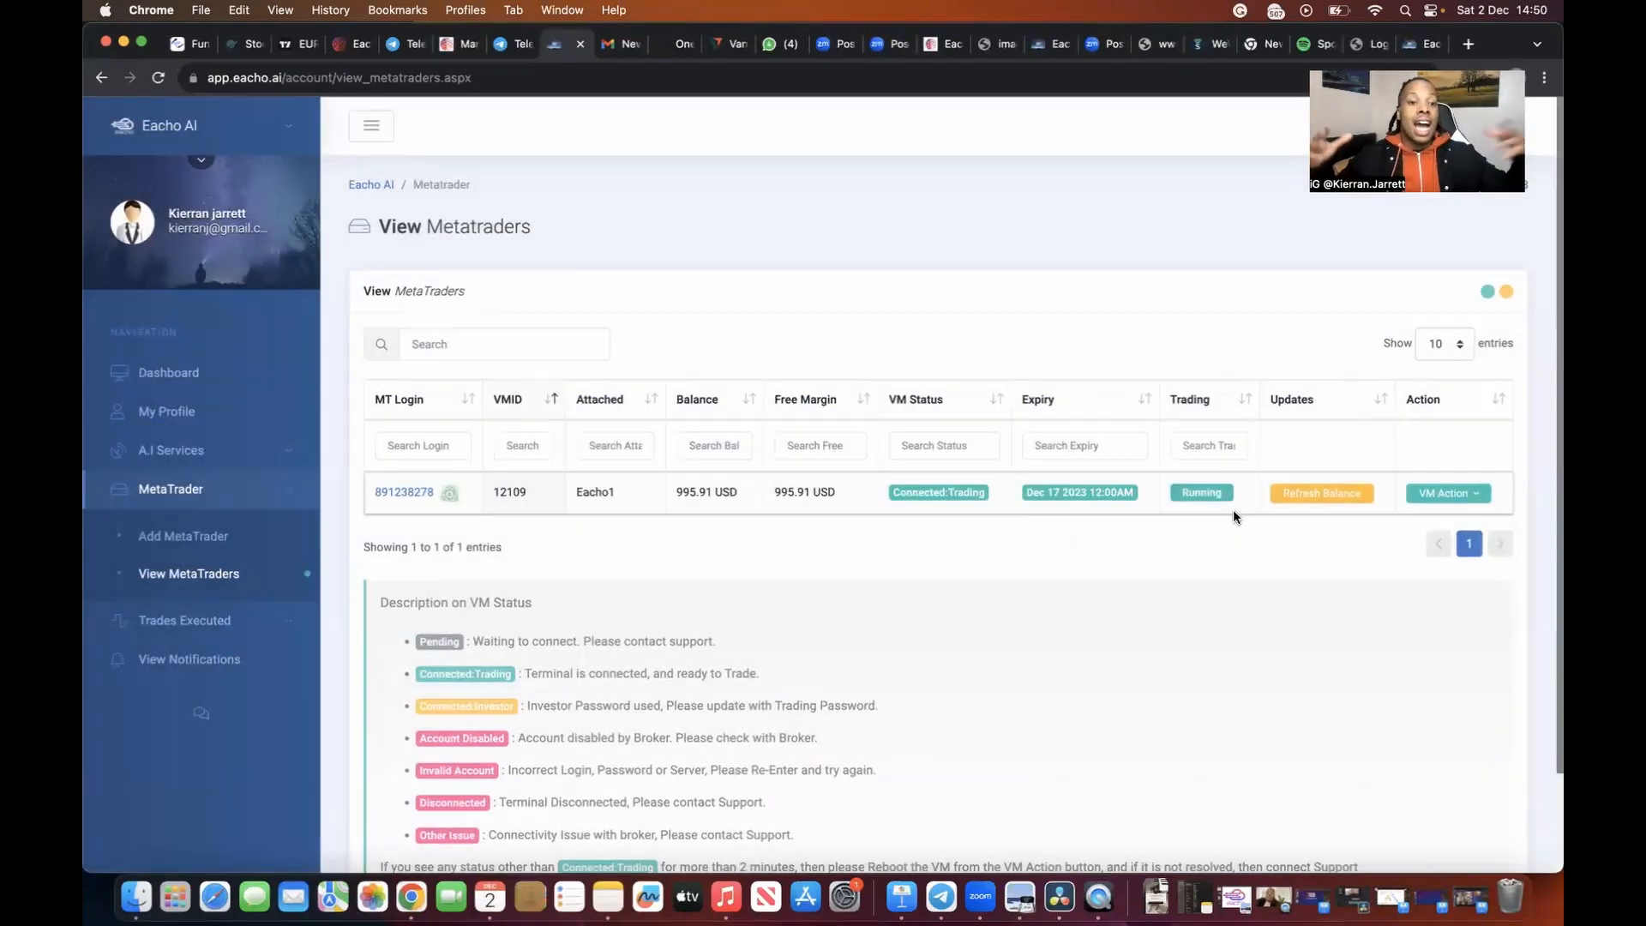